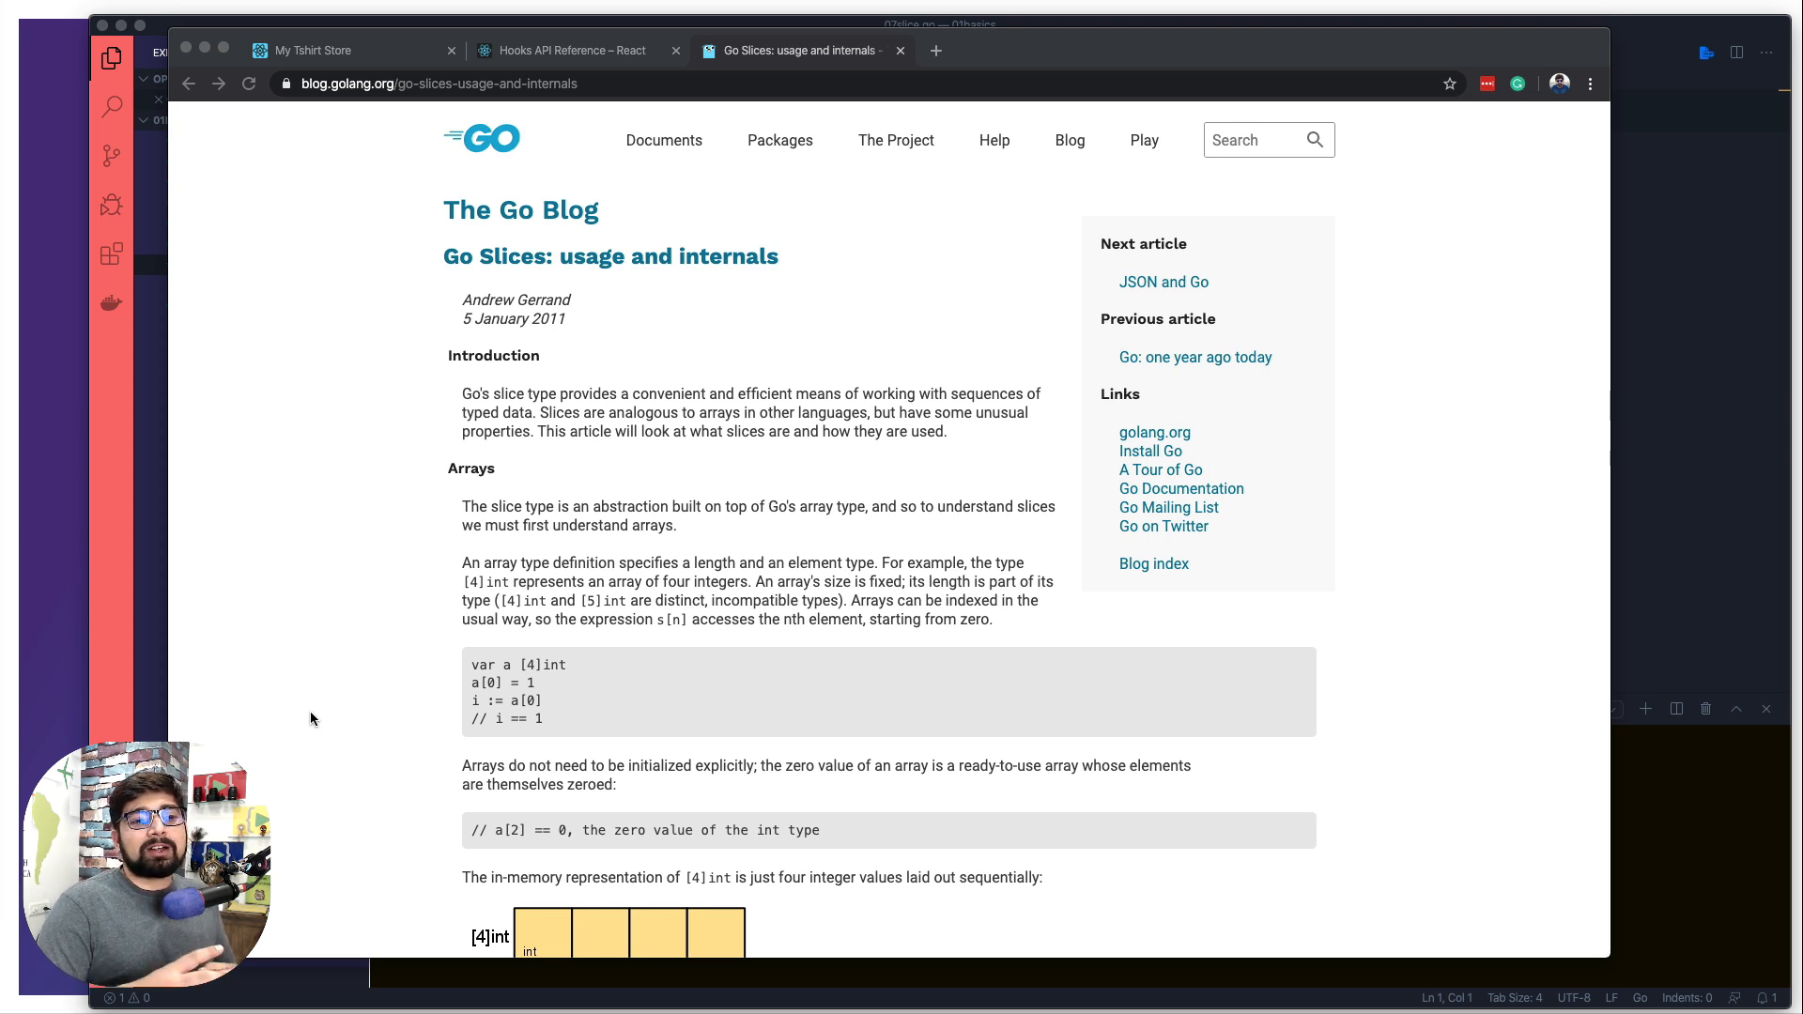
- Read the Go Slices article, highlighting the sentence about slices built on arrays
click(436, 82)
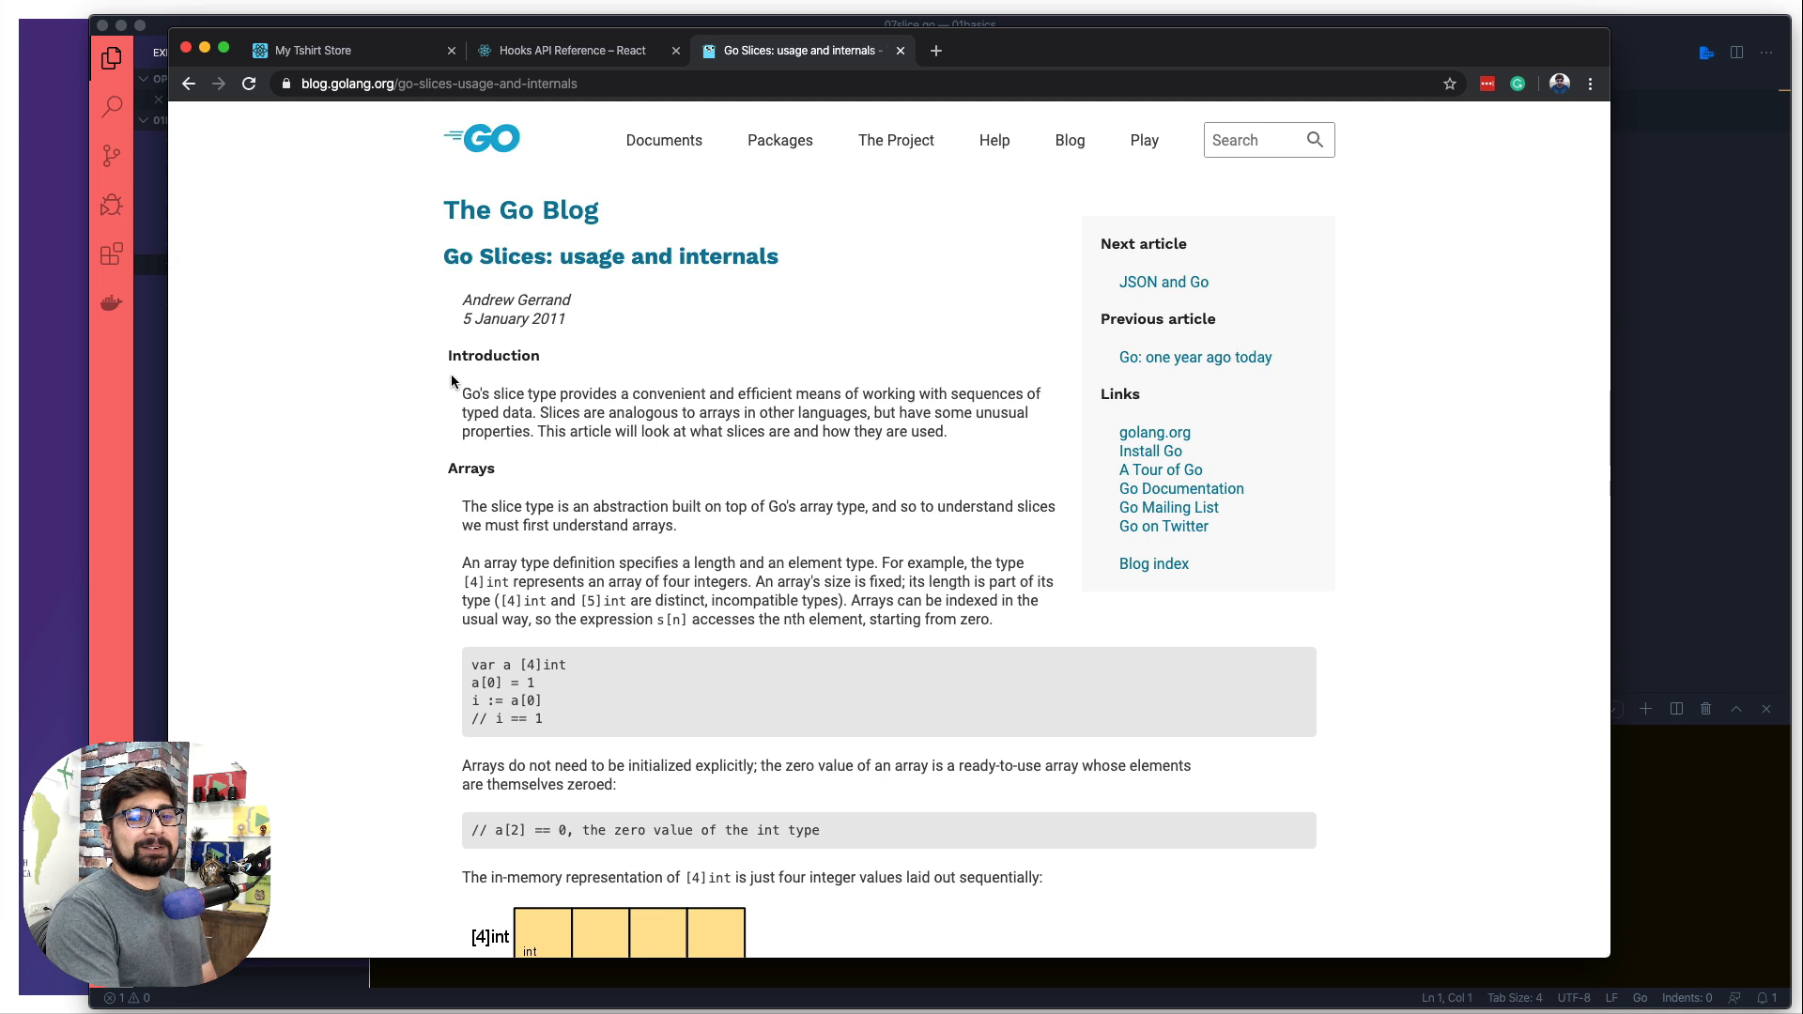
mouse_move(439, 281)
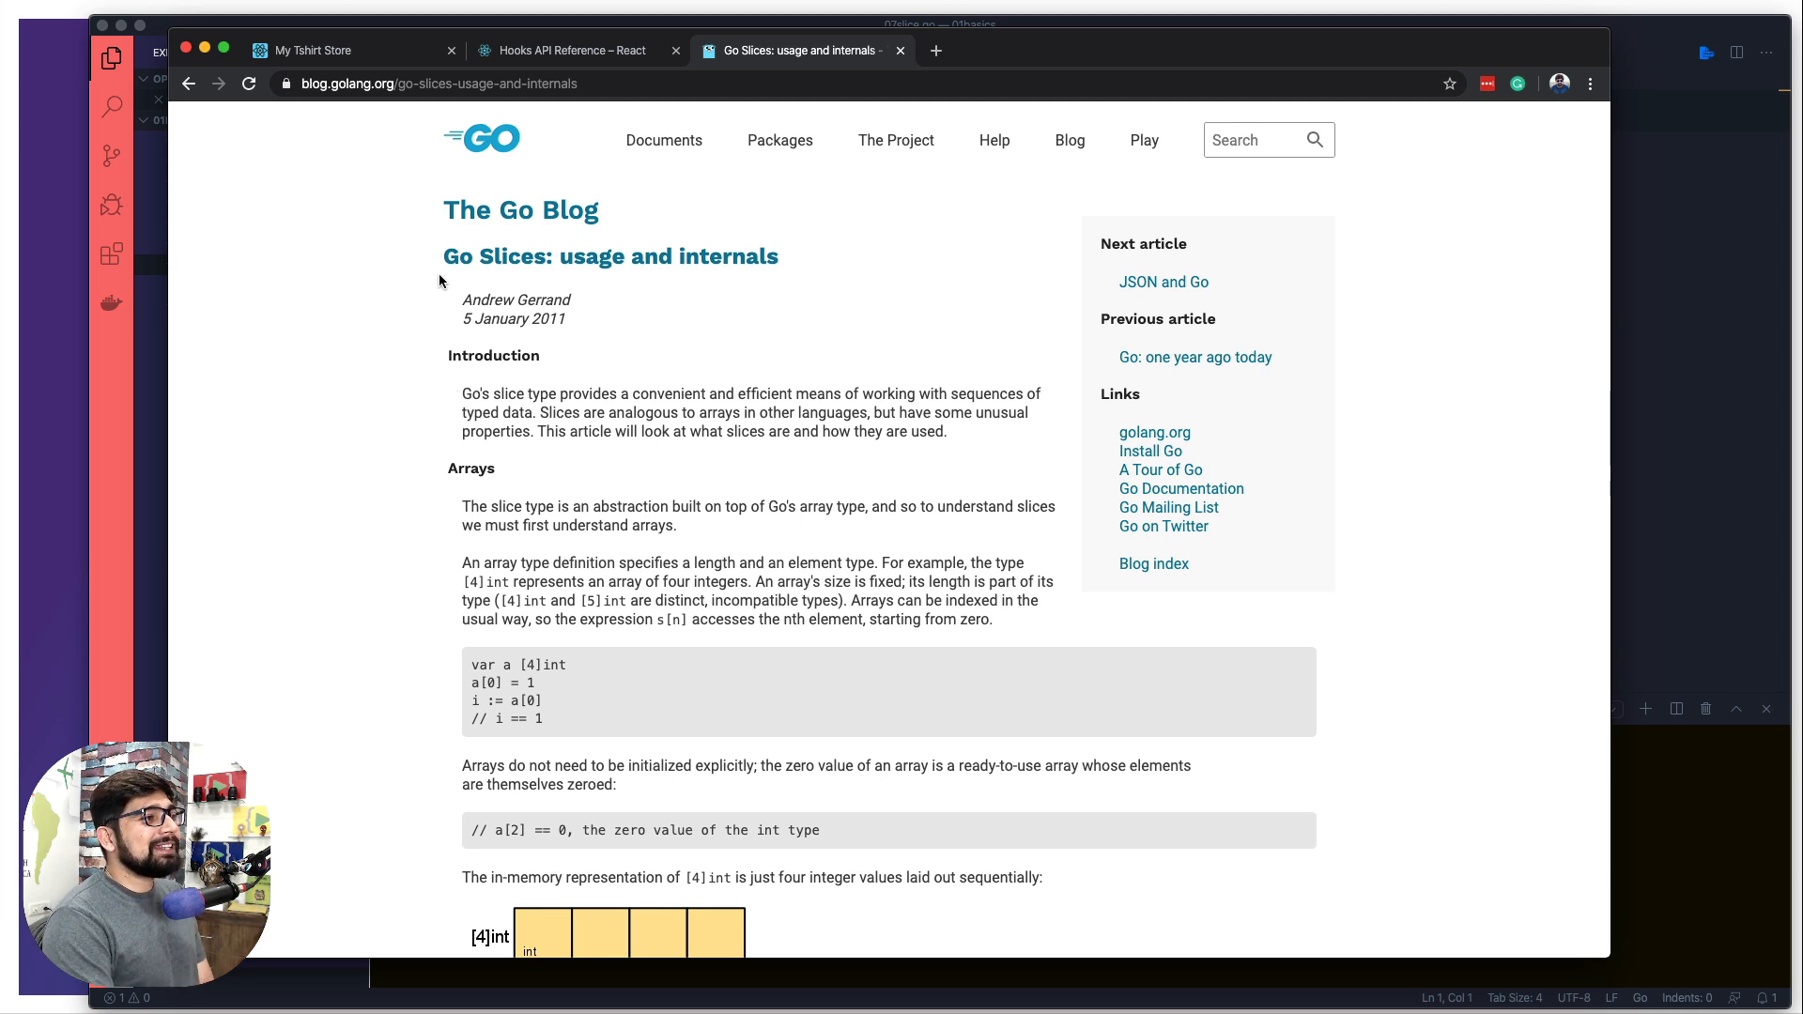
scroll(down, 3)
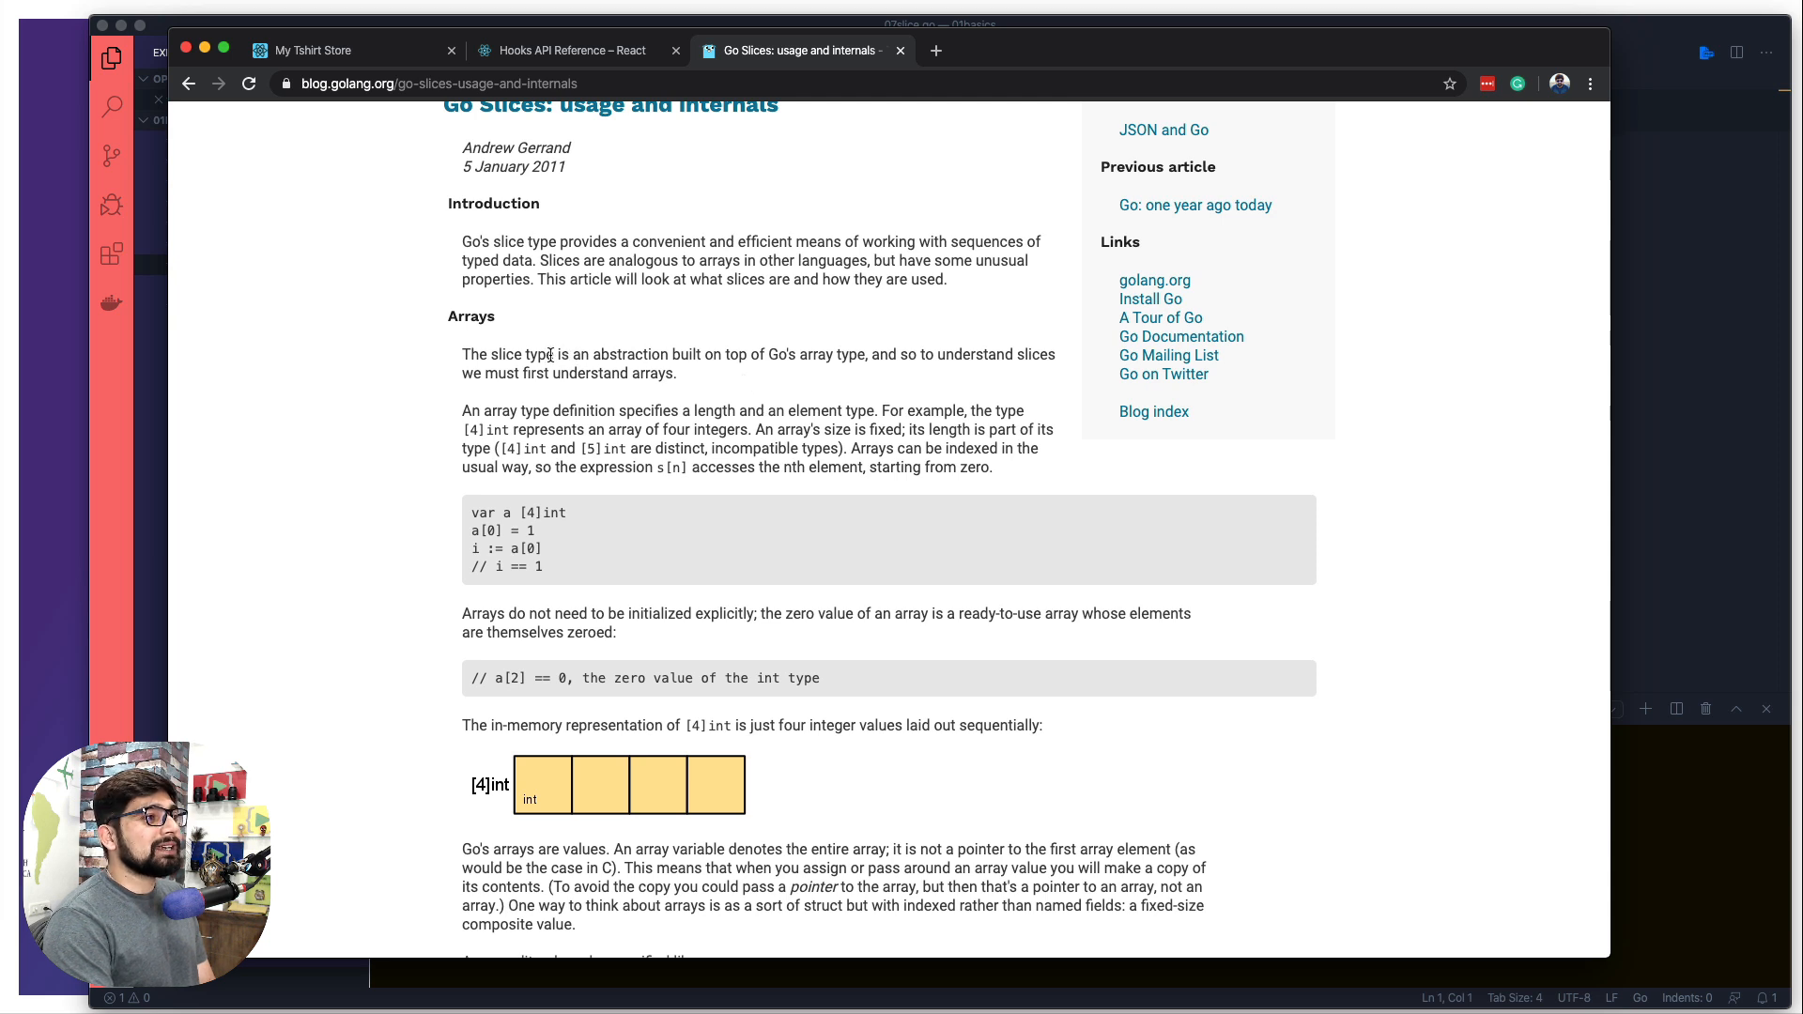
drag(546, 354, 748, 354)
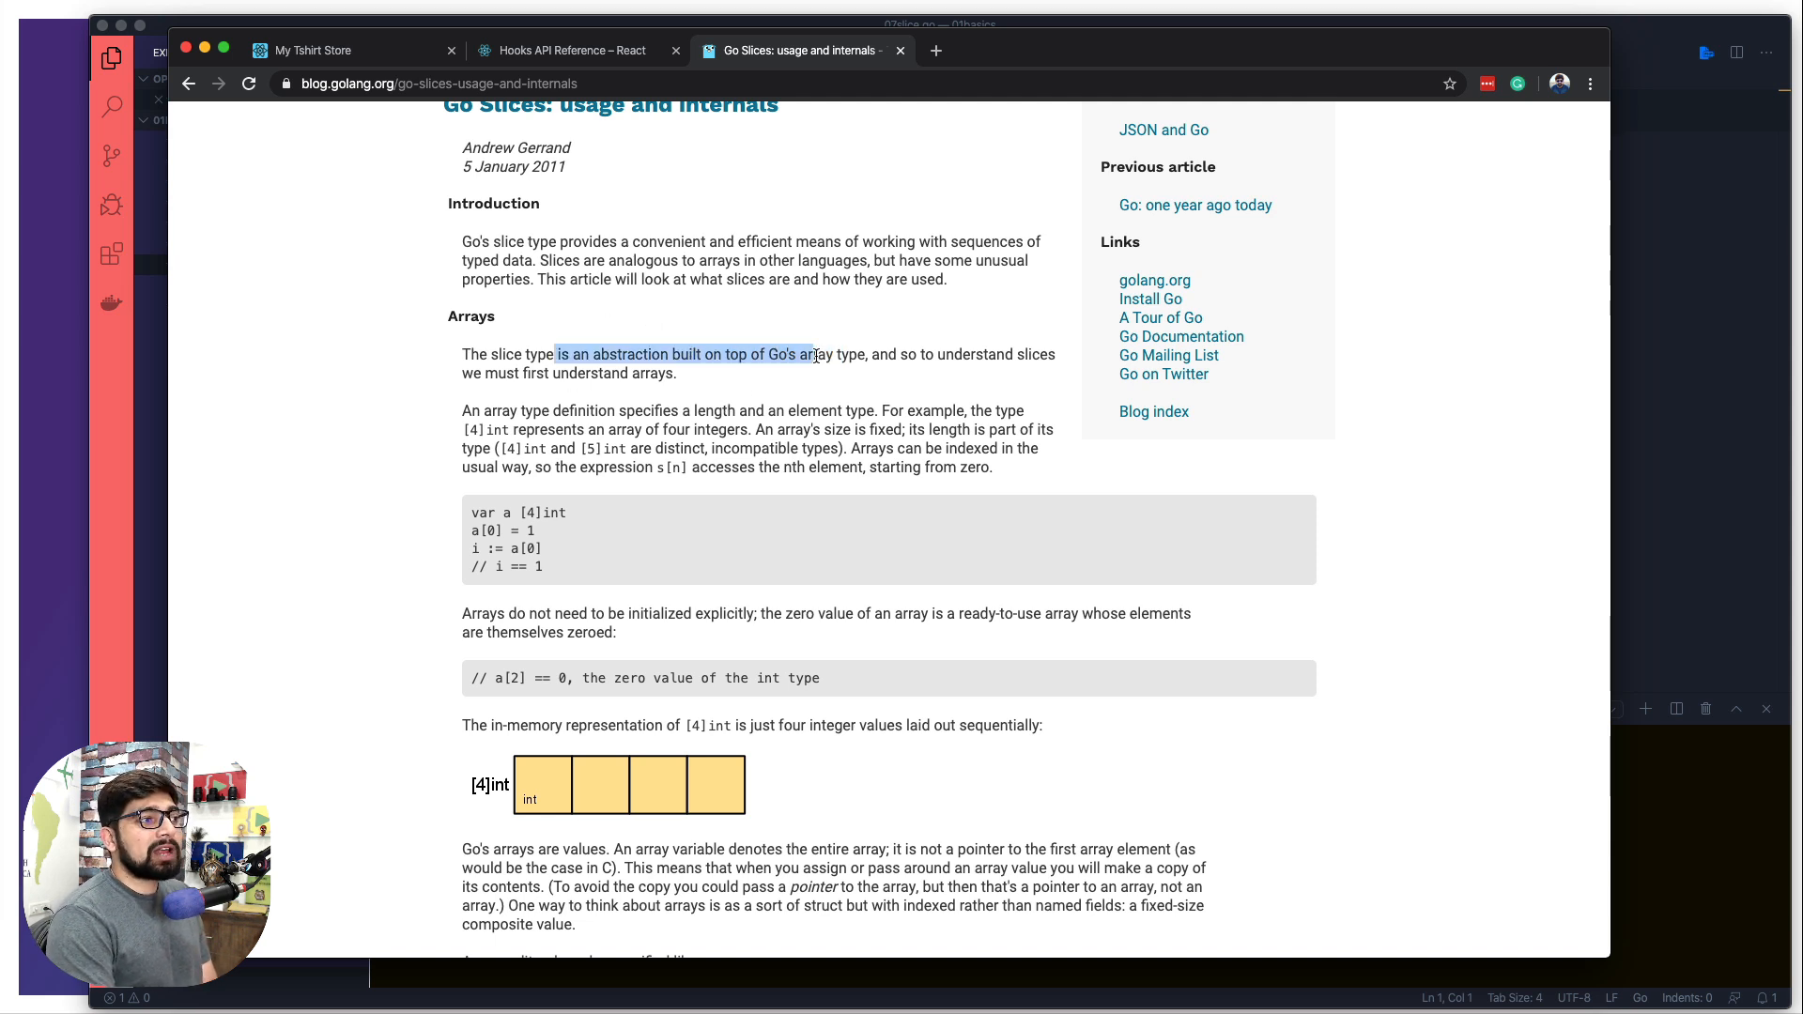
click(808, 395)
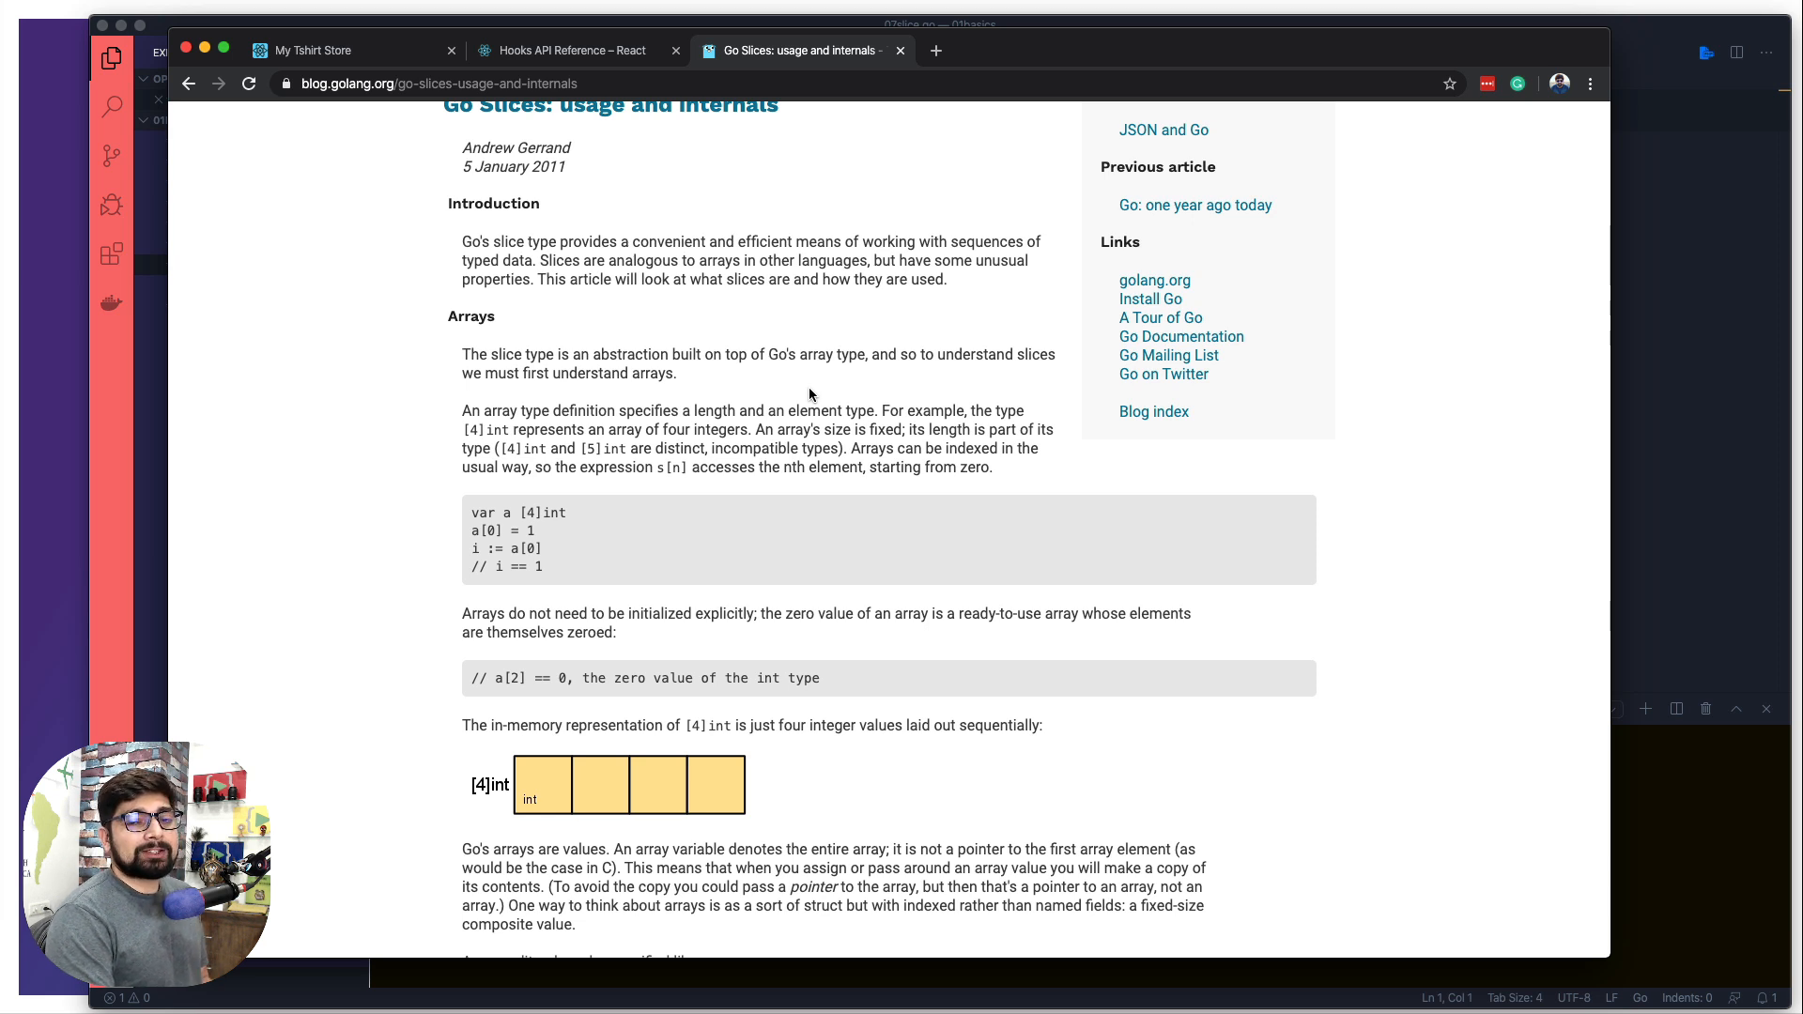
- Scroll through Slice internals and Growing slices to 'A possible gotcha'
scroll(down, 3)
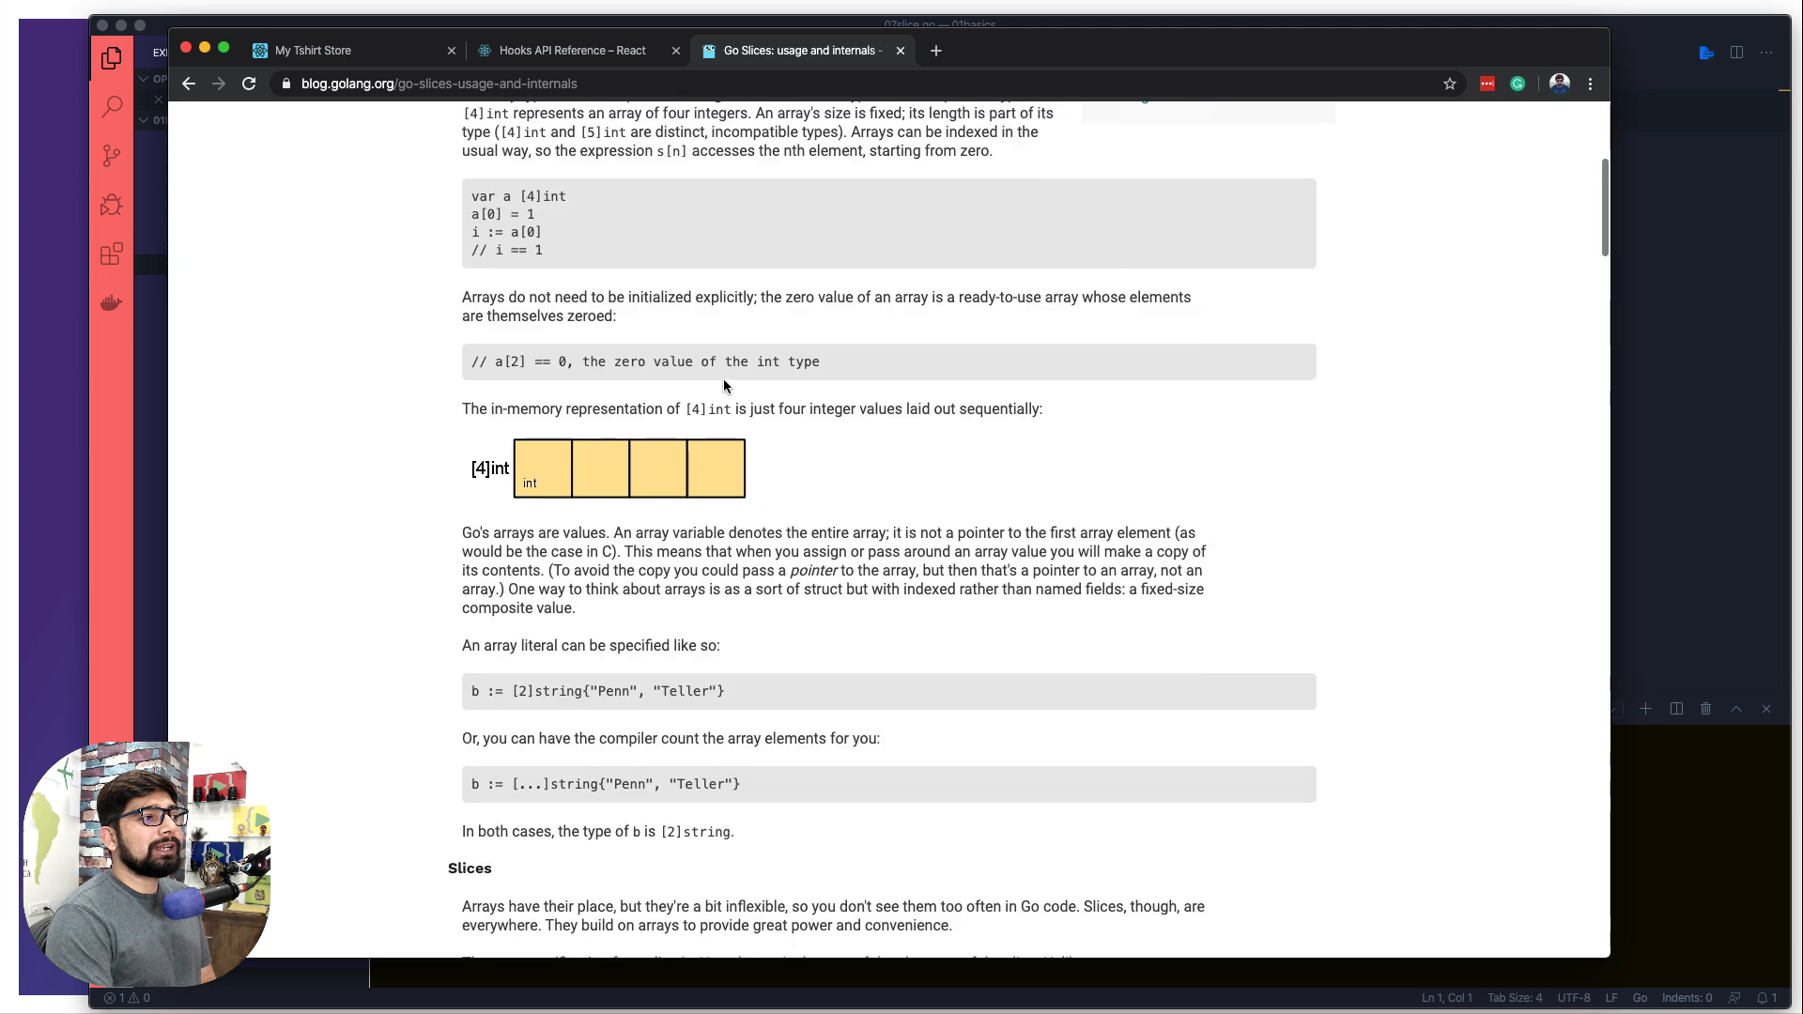
scroll(down, 3)
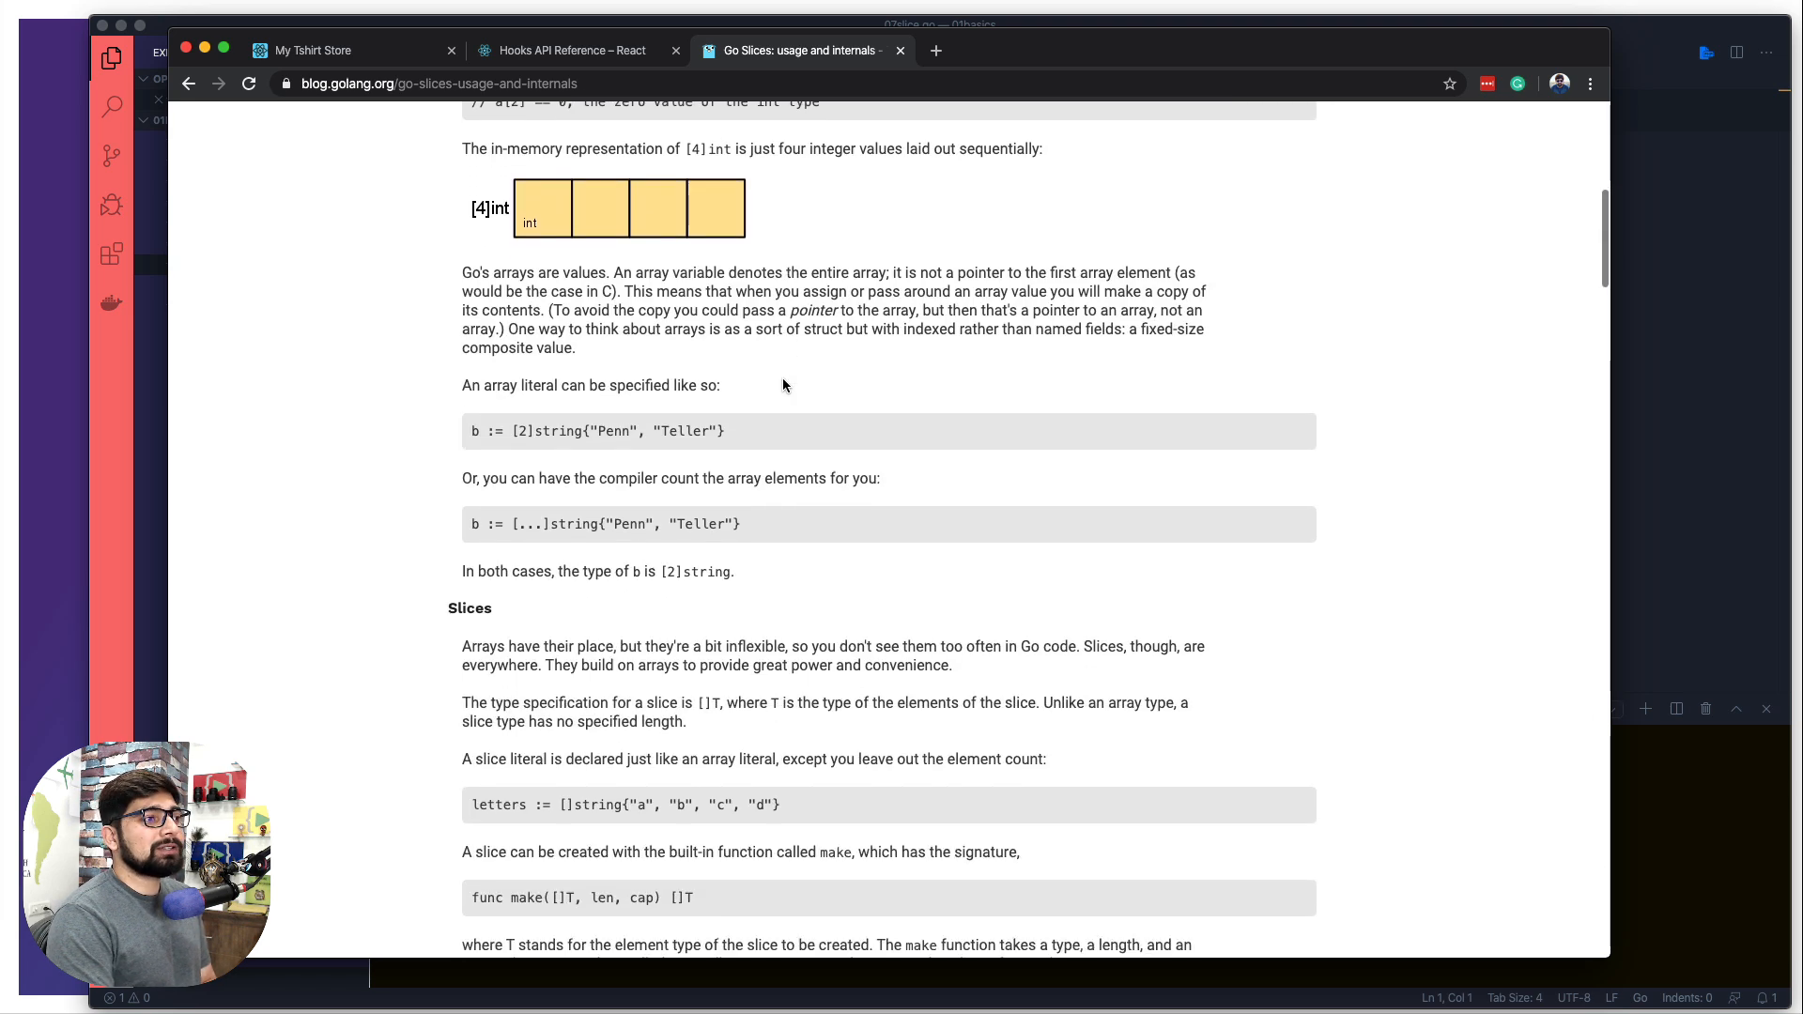
scroll(down, 3)
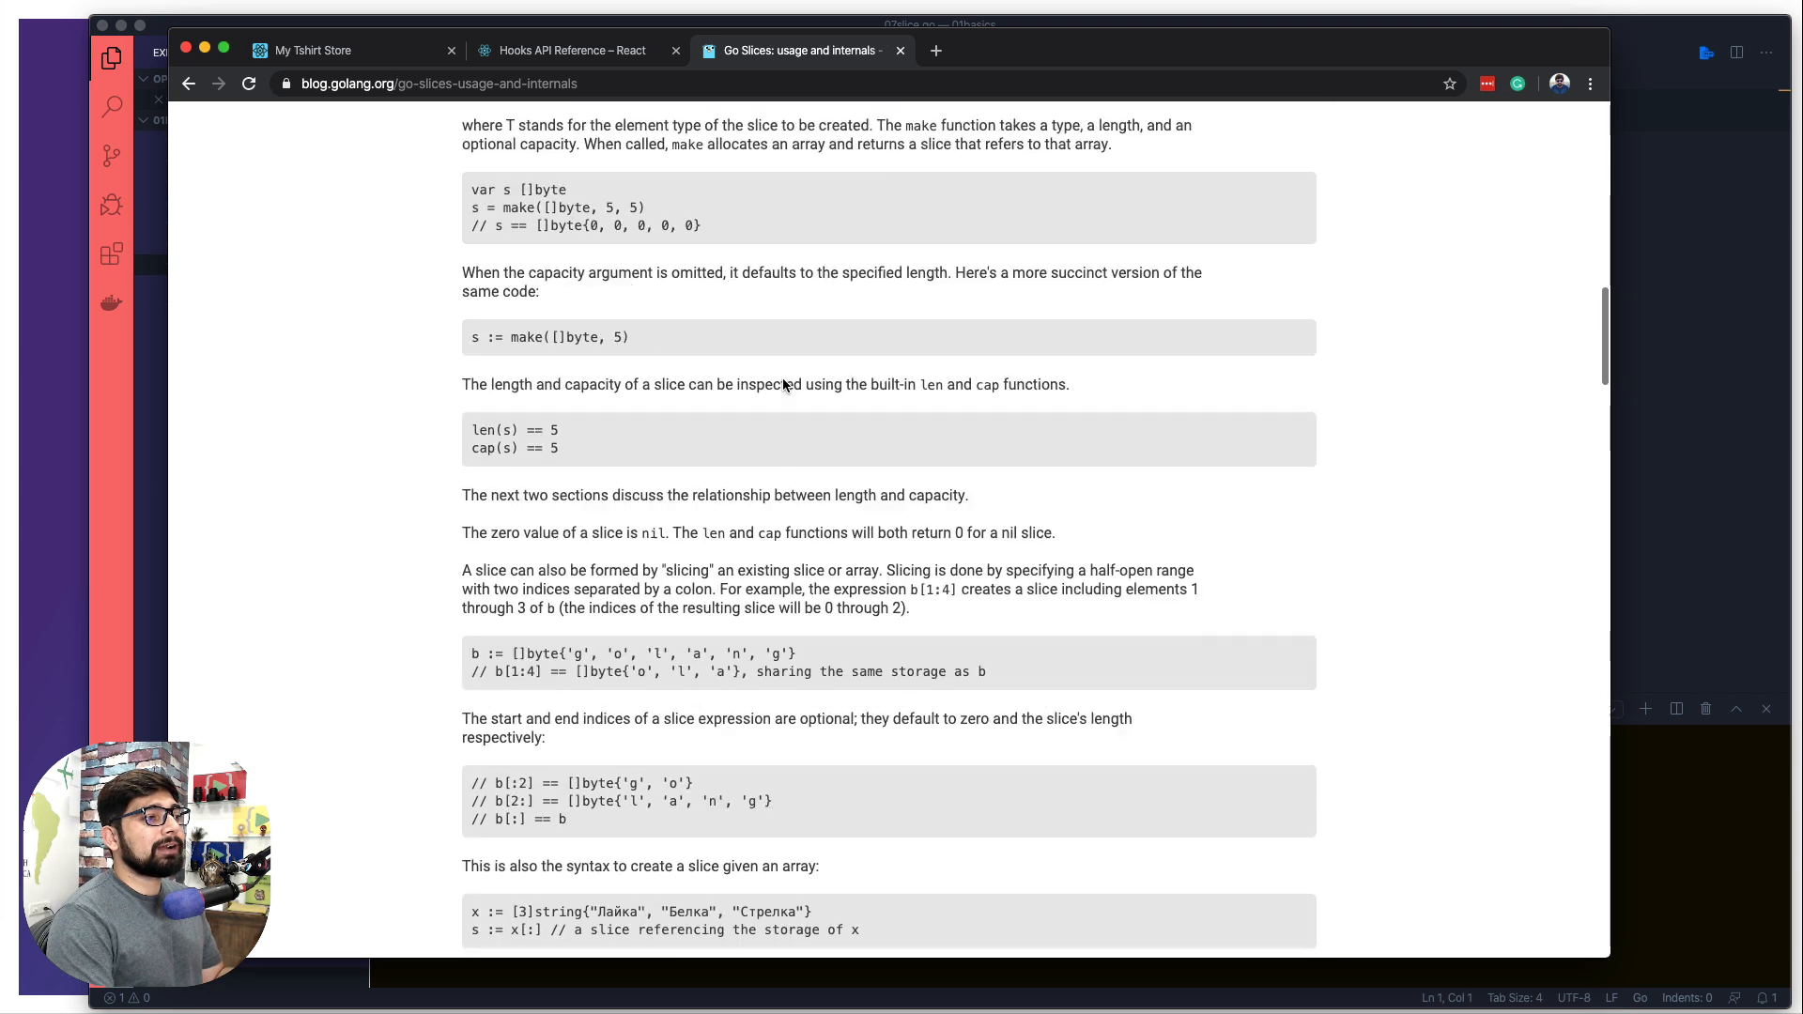
scroll(down, 3)
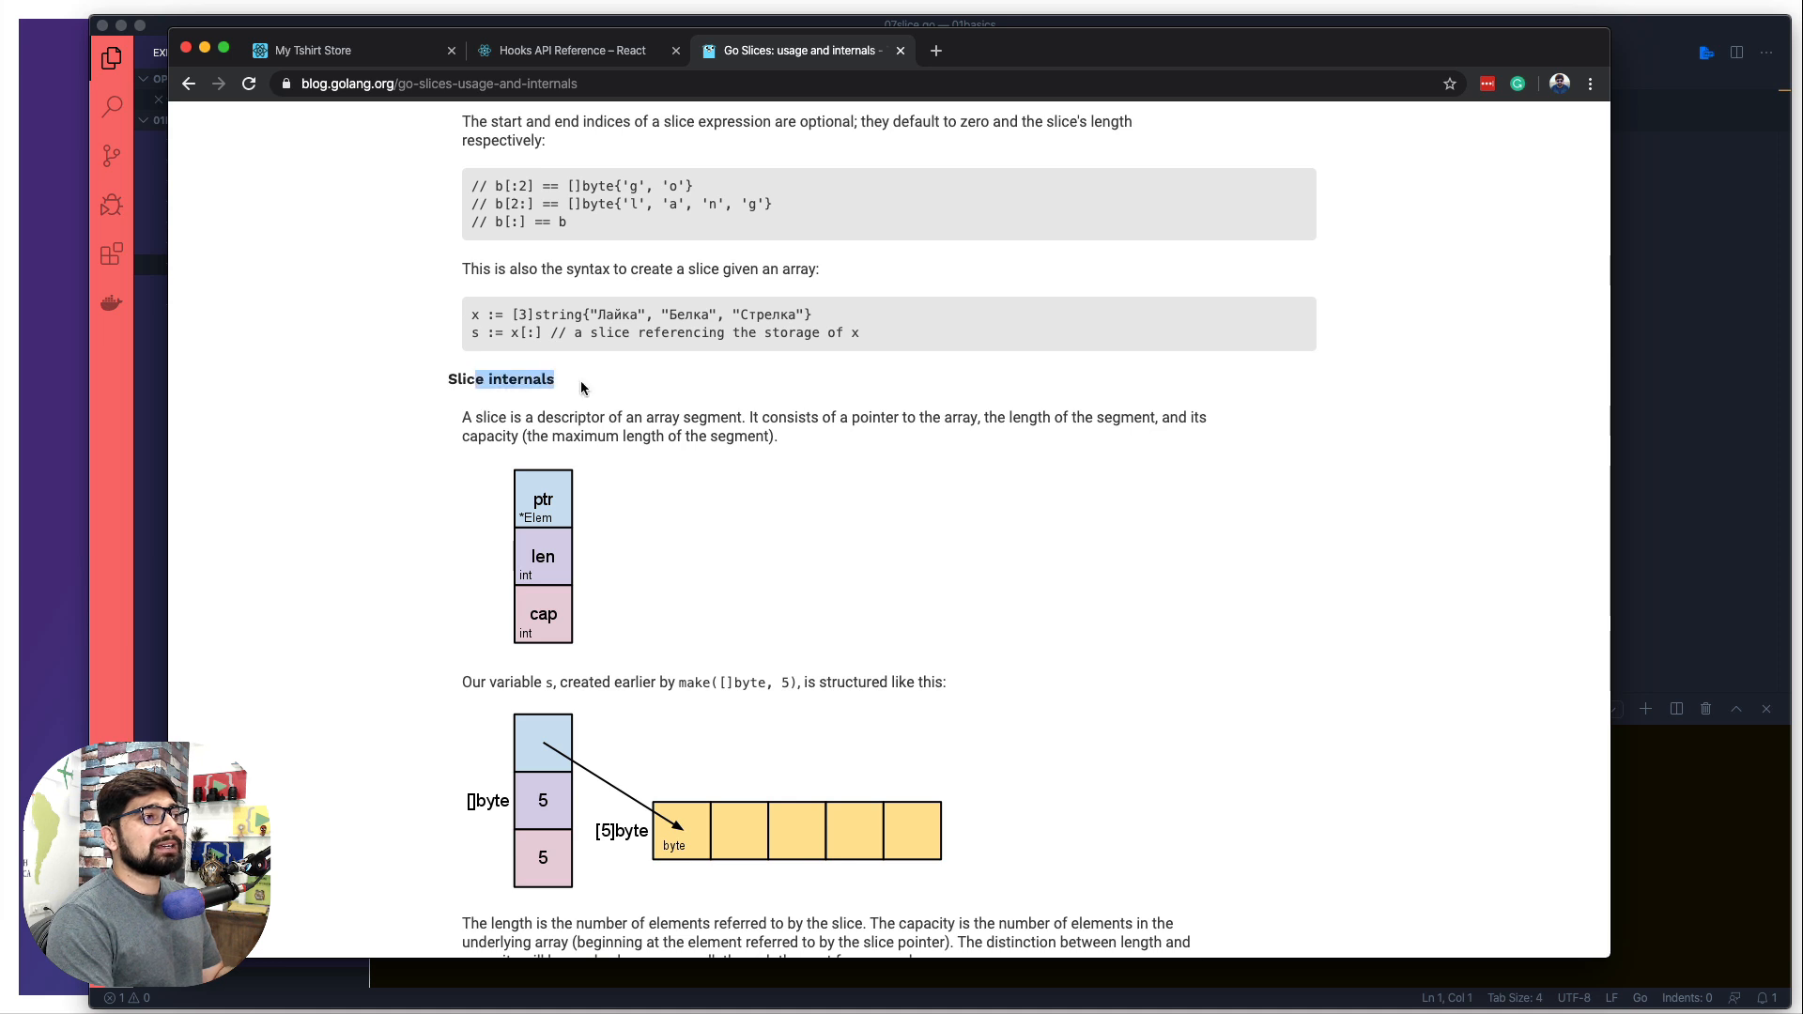
scroll(down, 3)
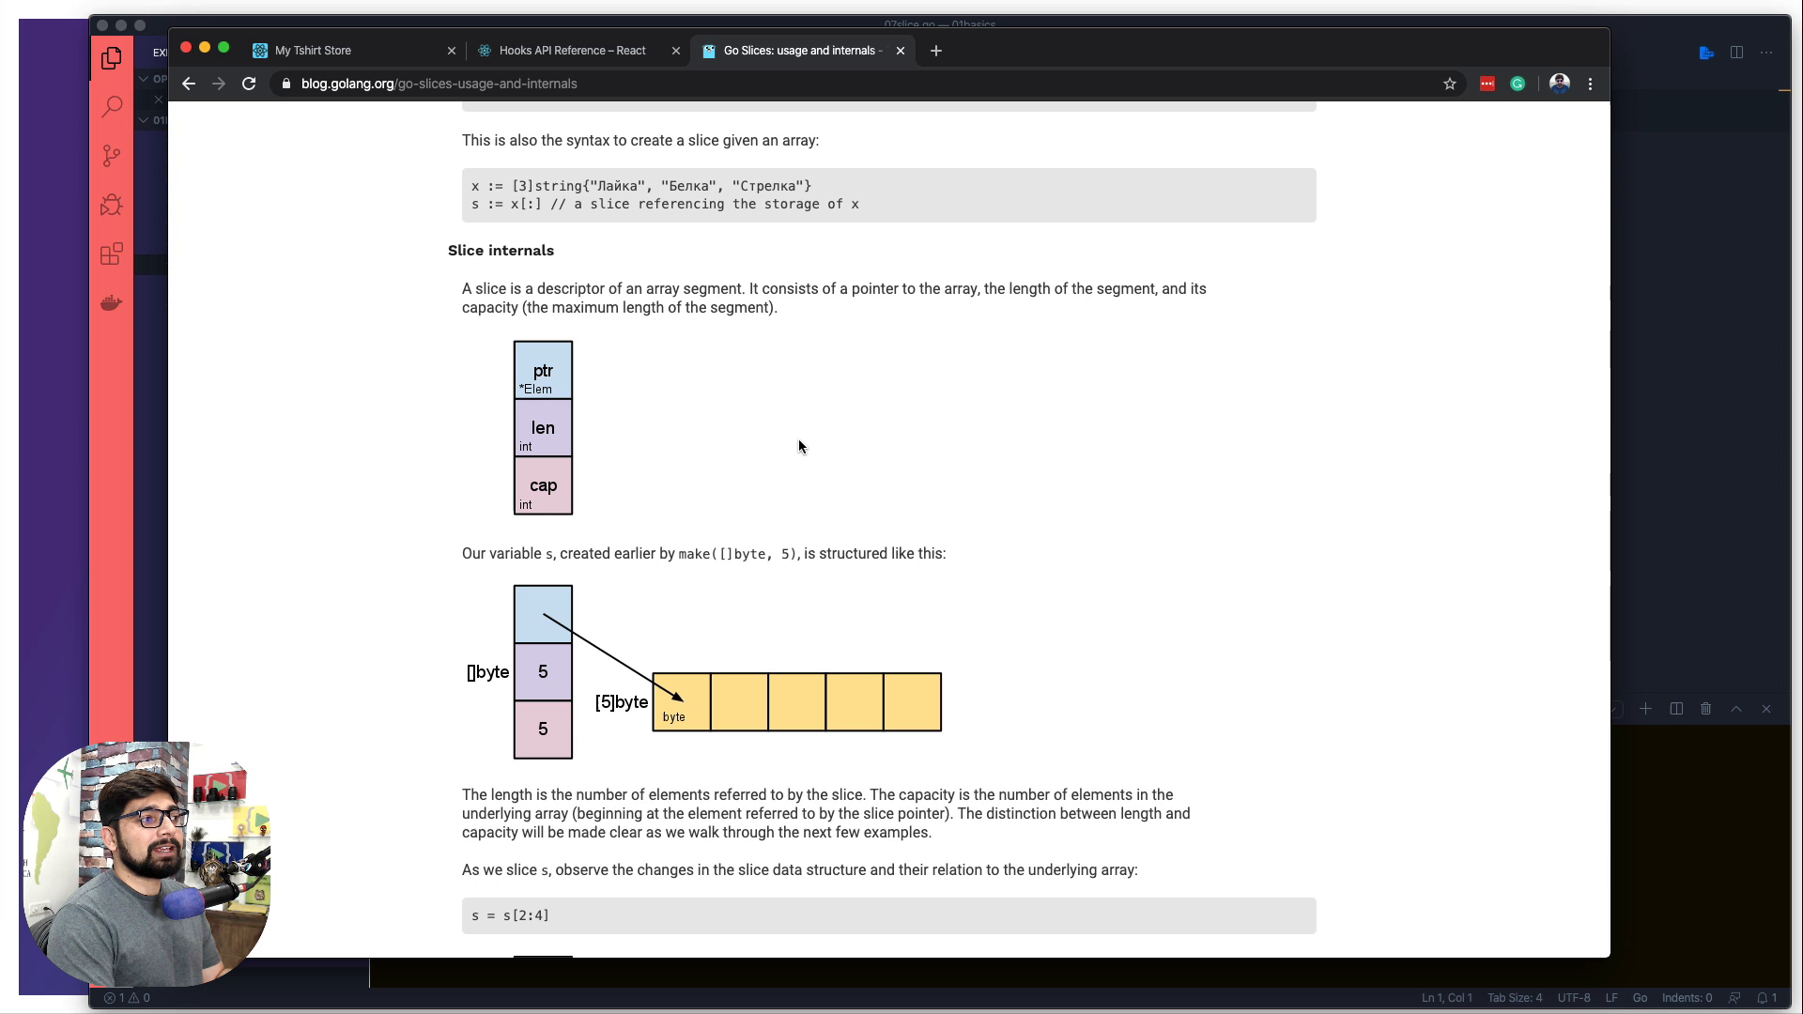
scroll(down, 3)
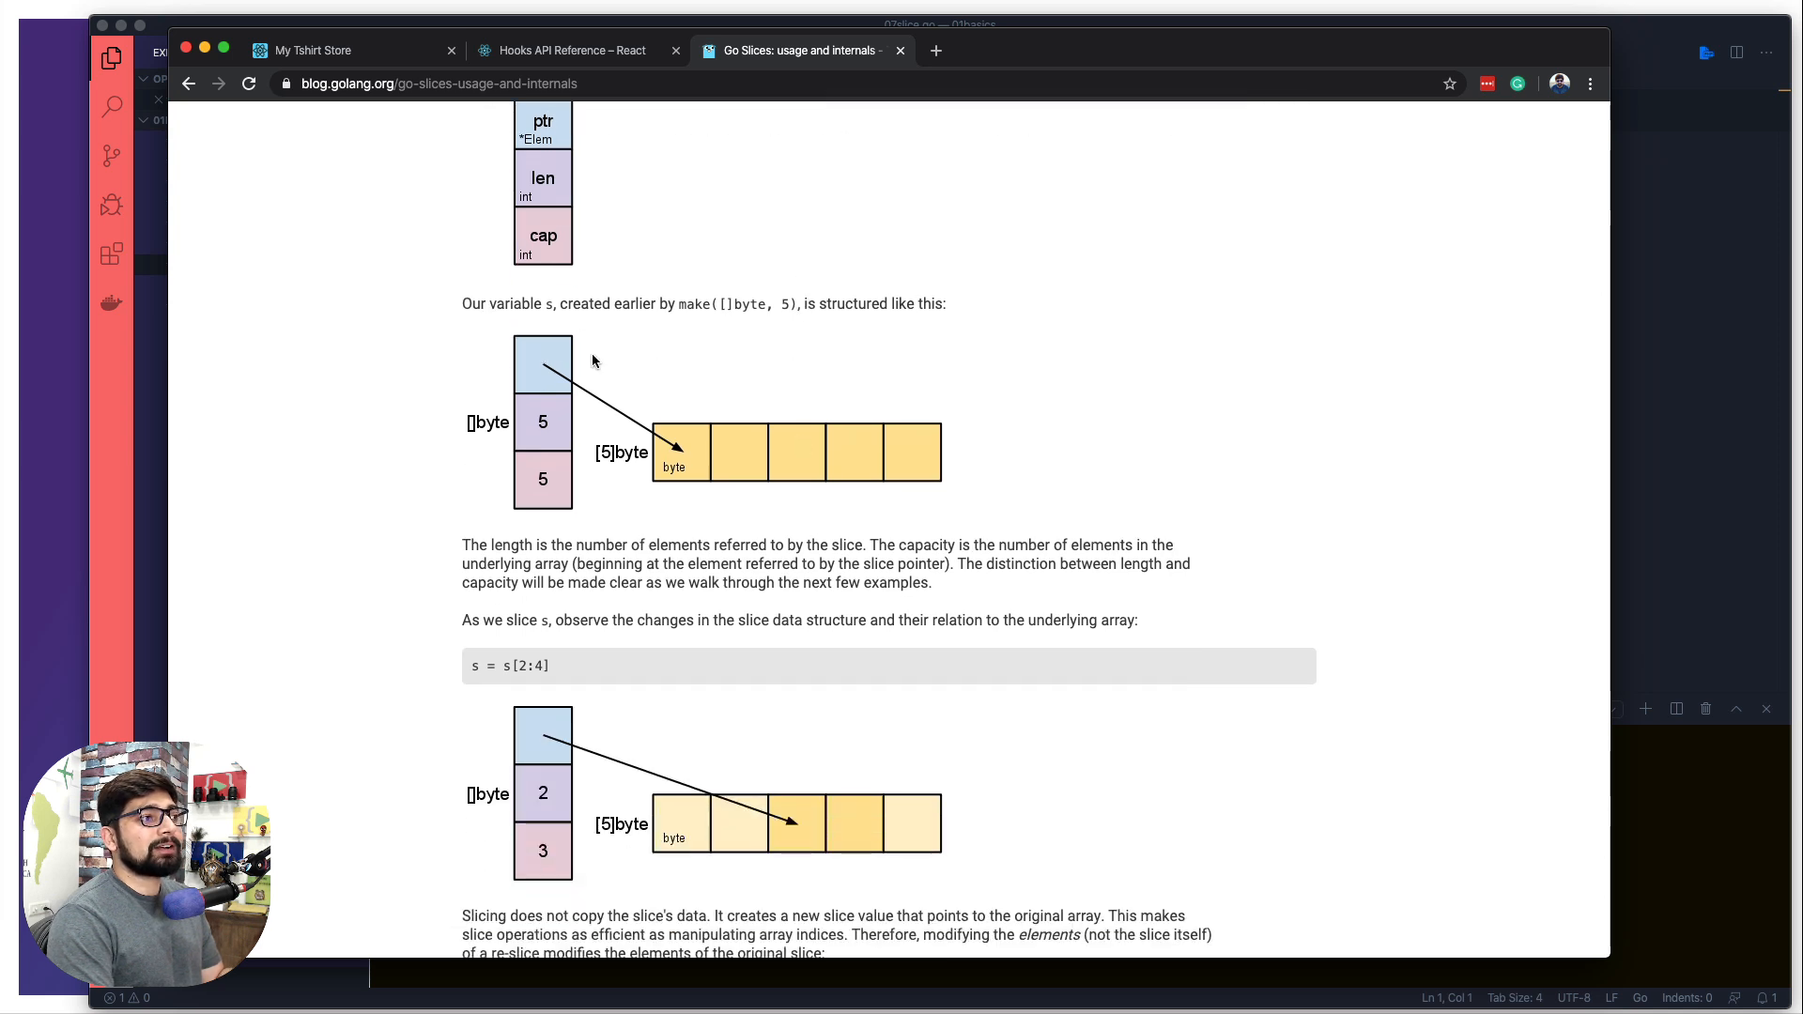
mouse_move(677, 364)
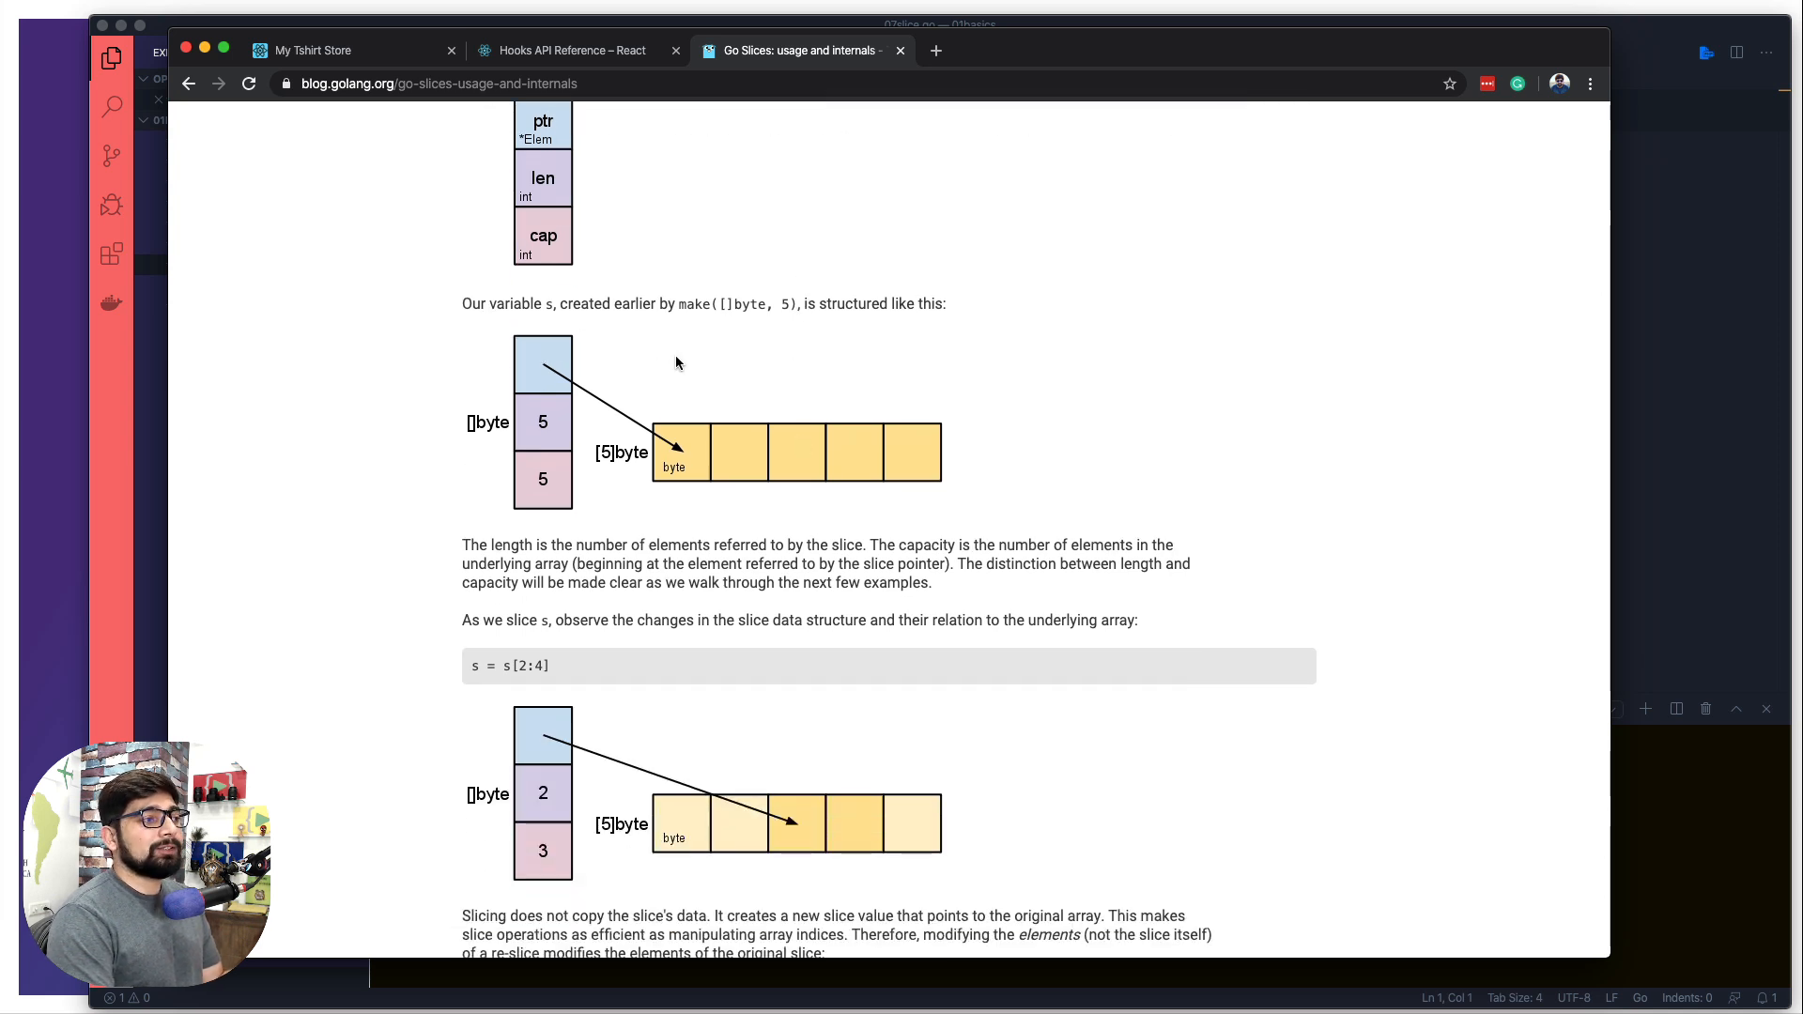
scroll(down, 3)
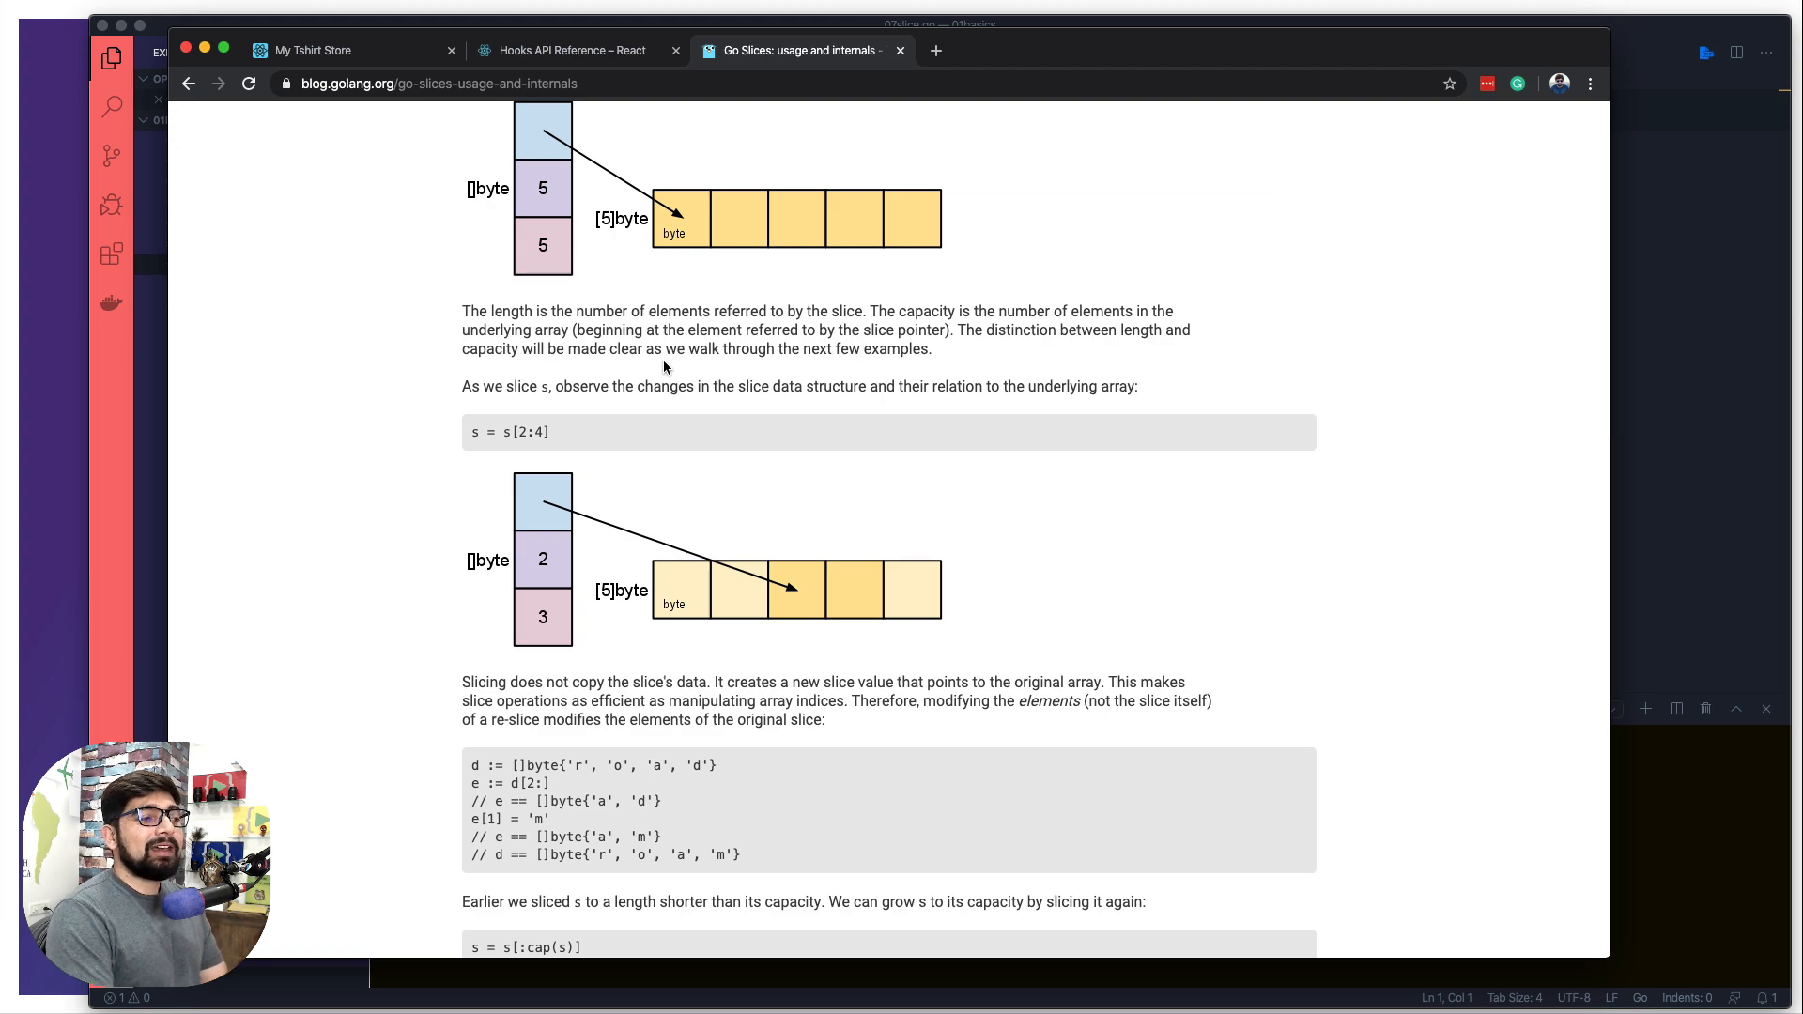
scroll(down, 3)
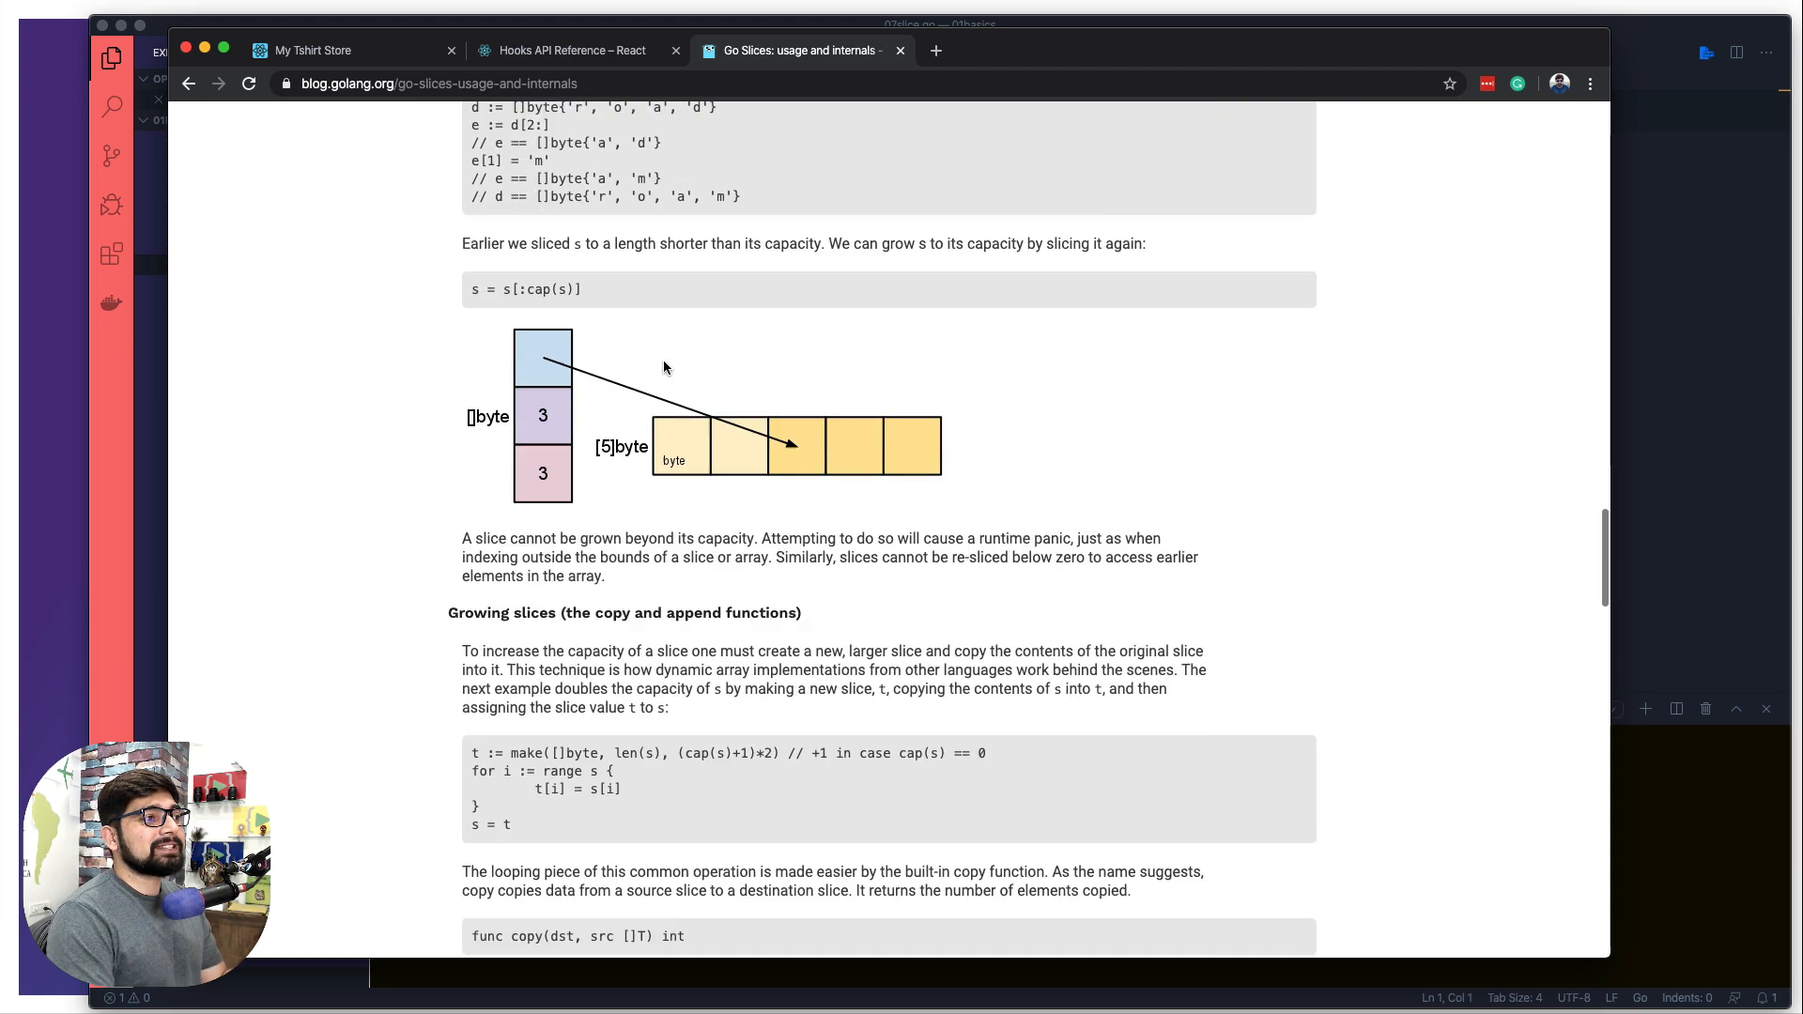
scroll(down, 3)
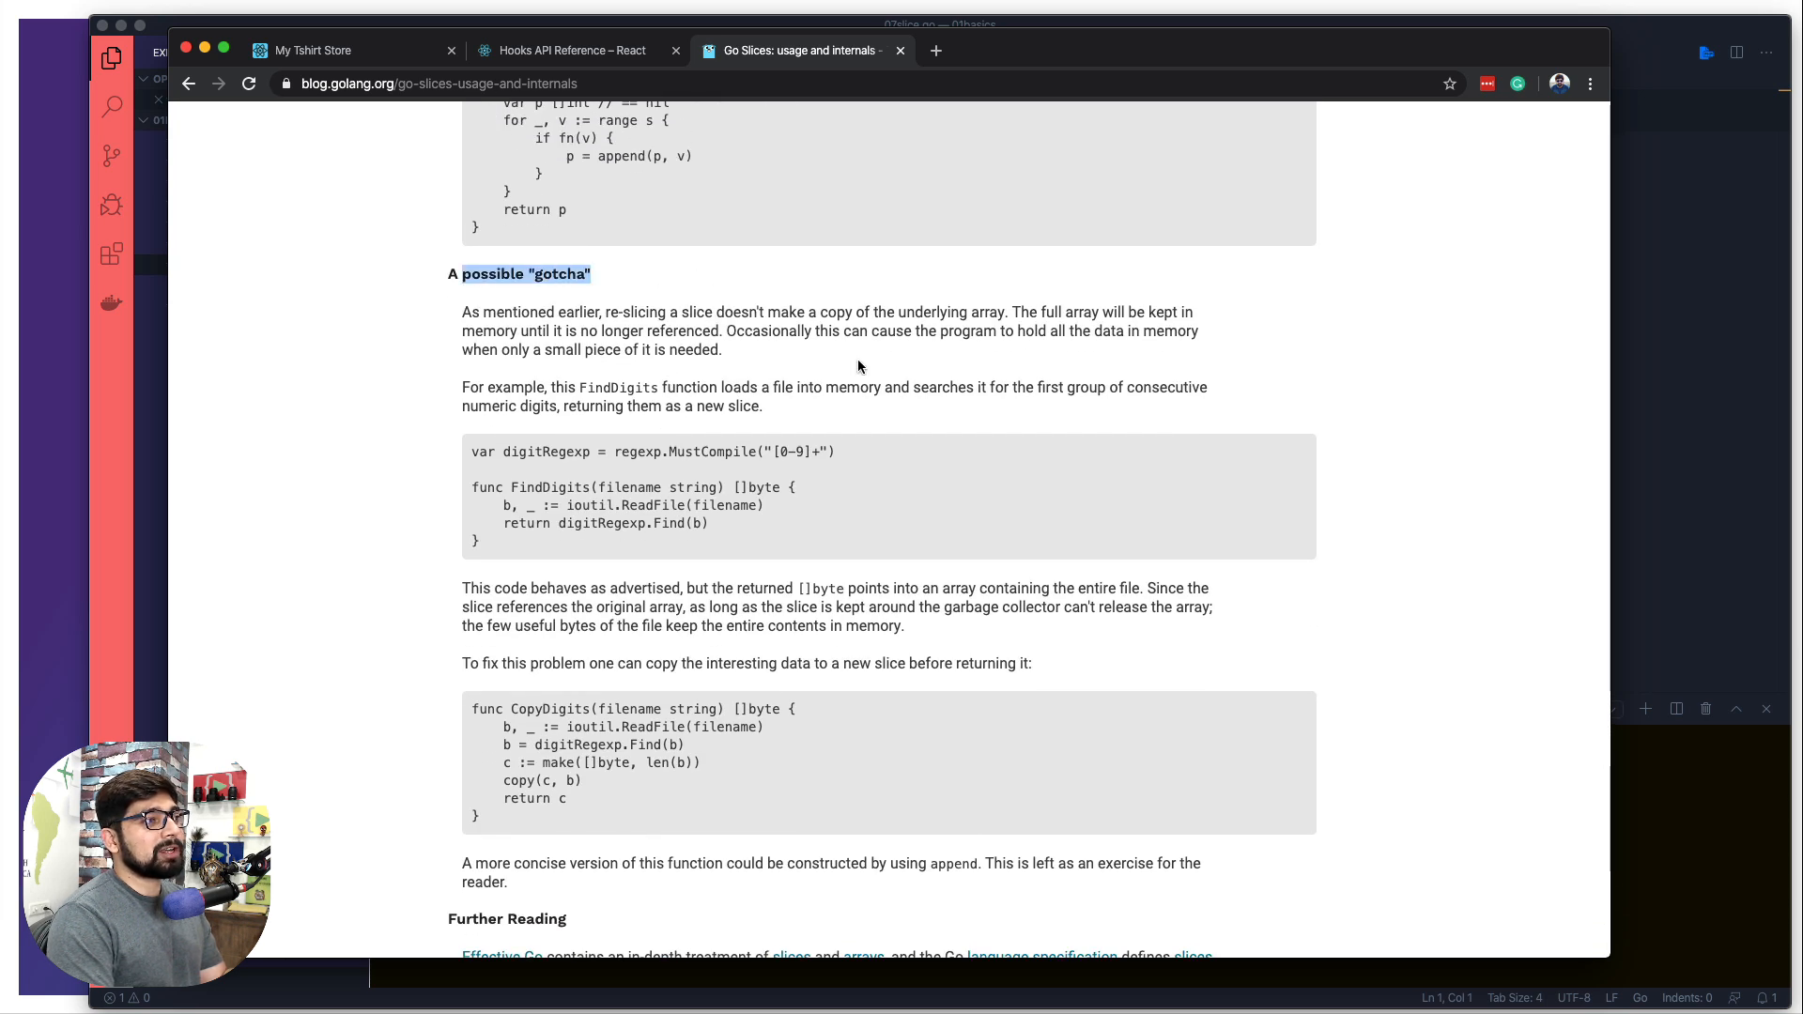
mouse_move(603, 311)
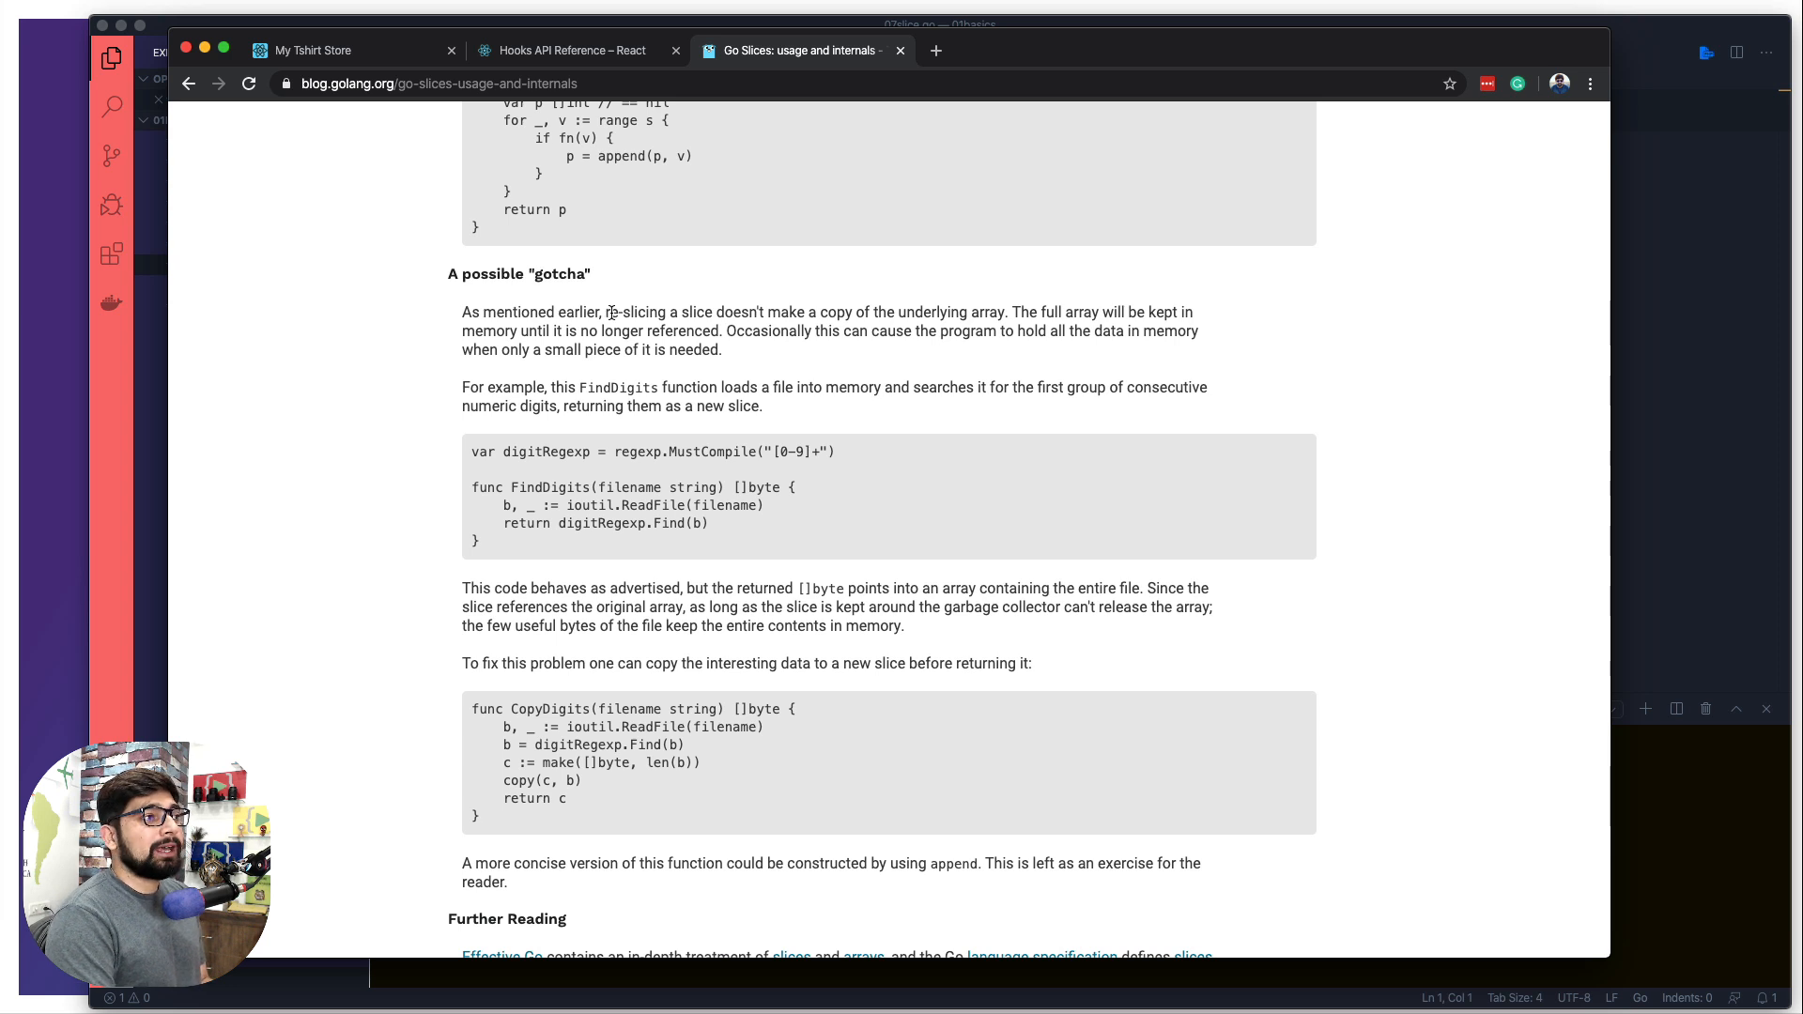
double_click(634, 312)
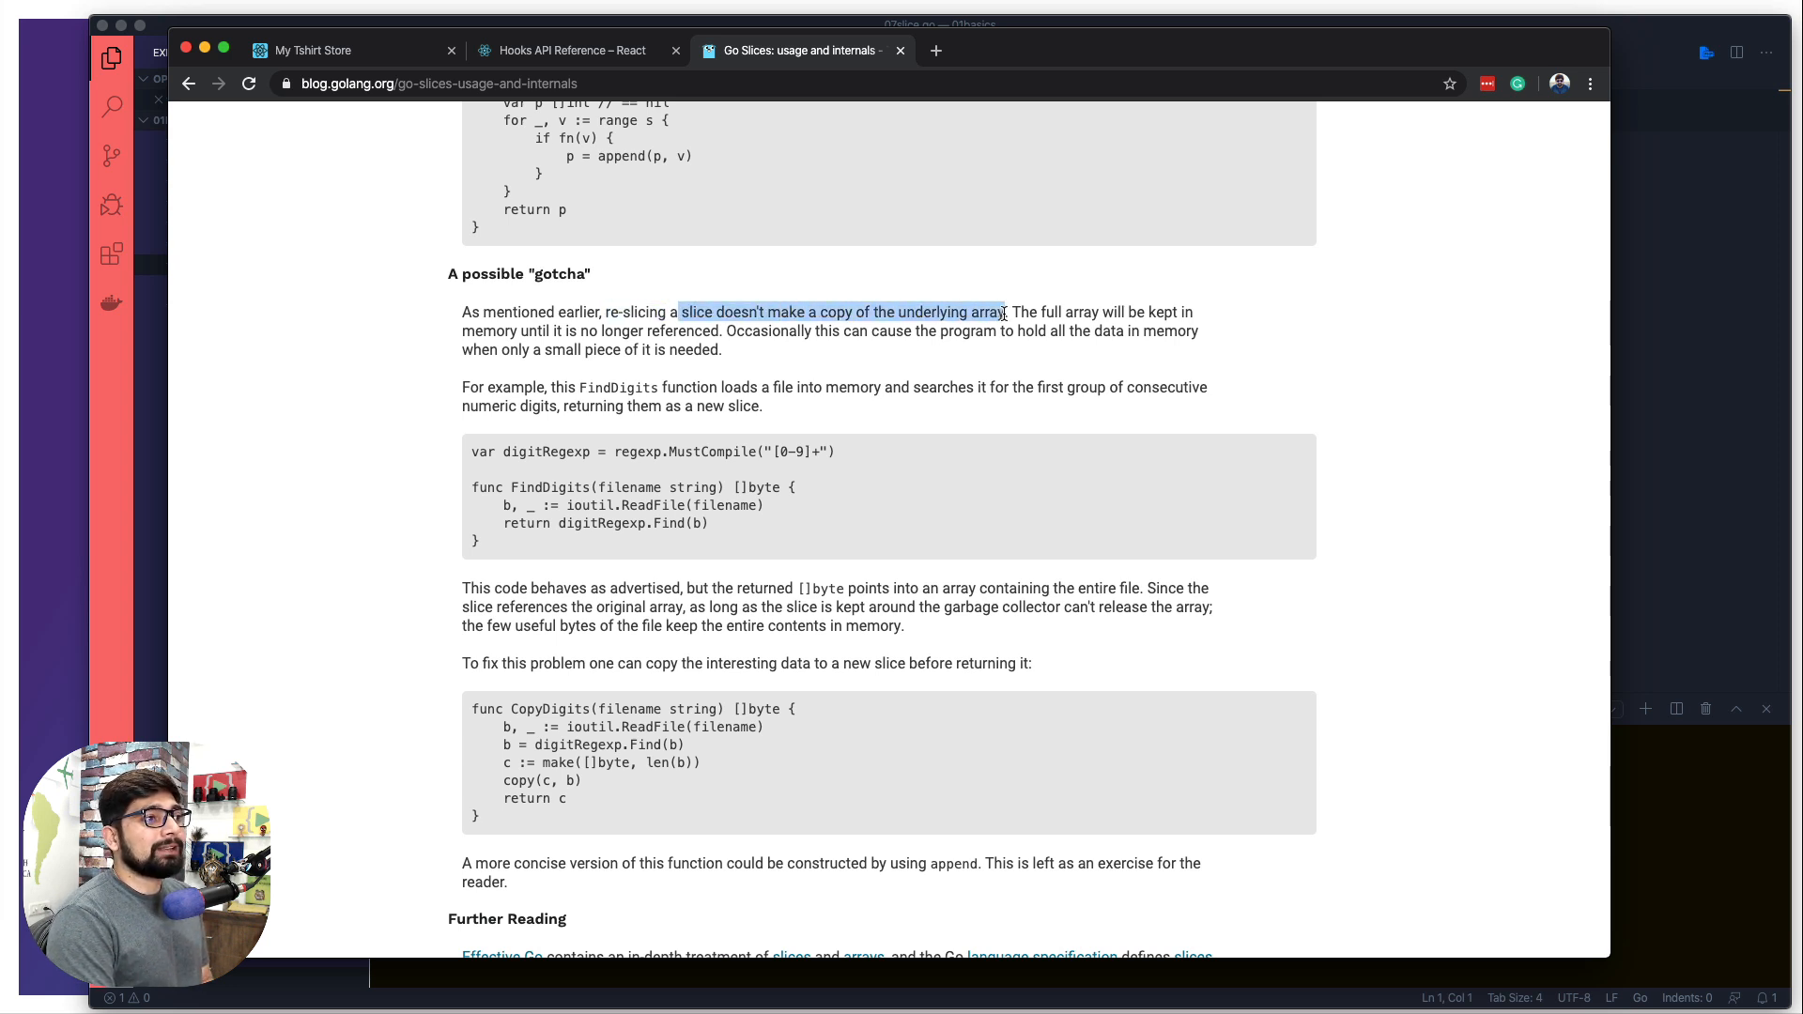
click(730, 331)
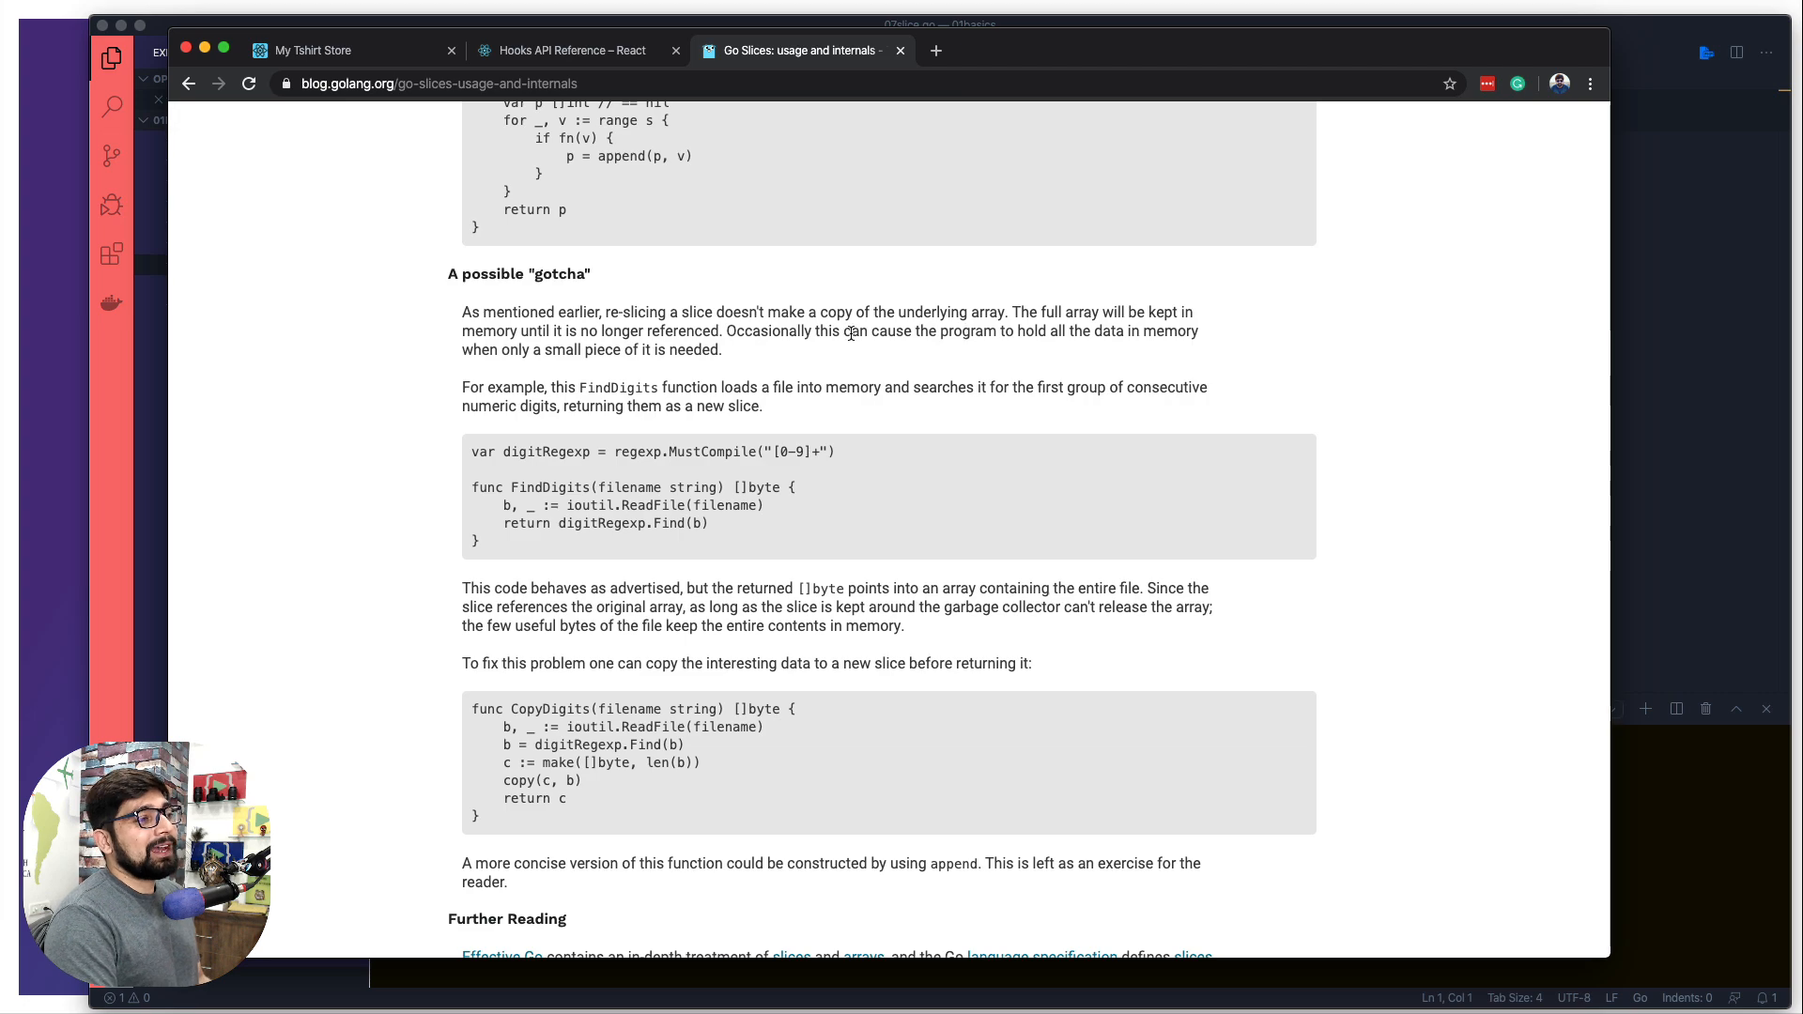
scroll(up, 3)
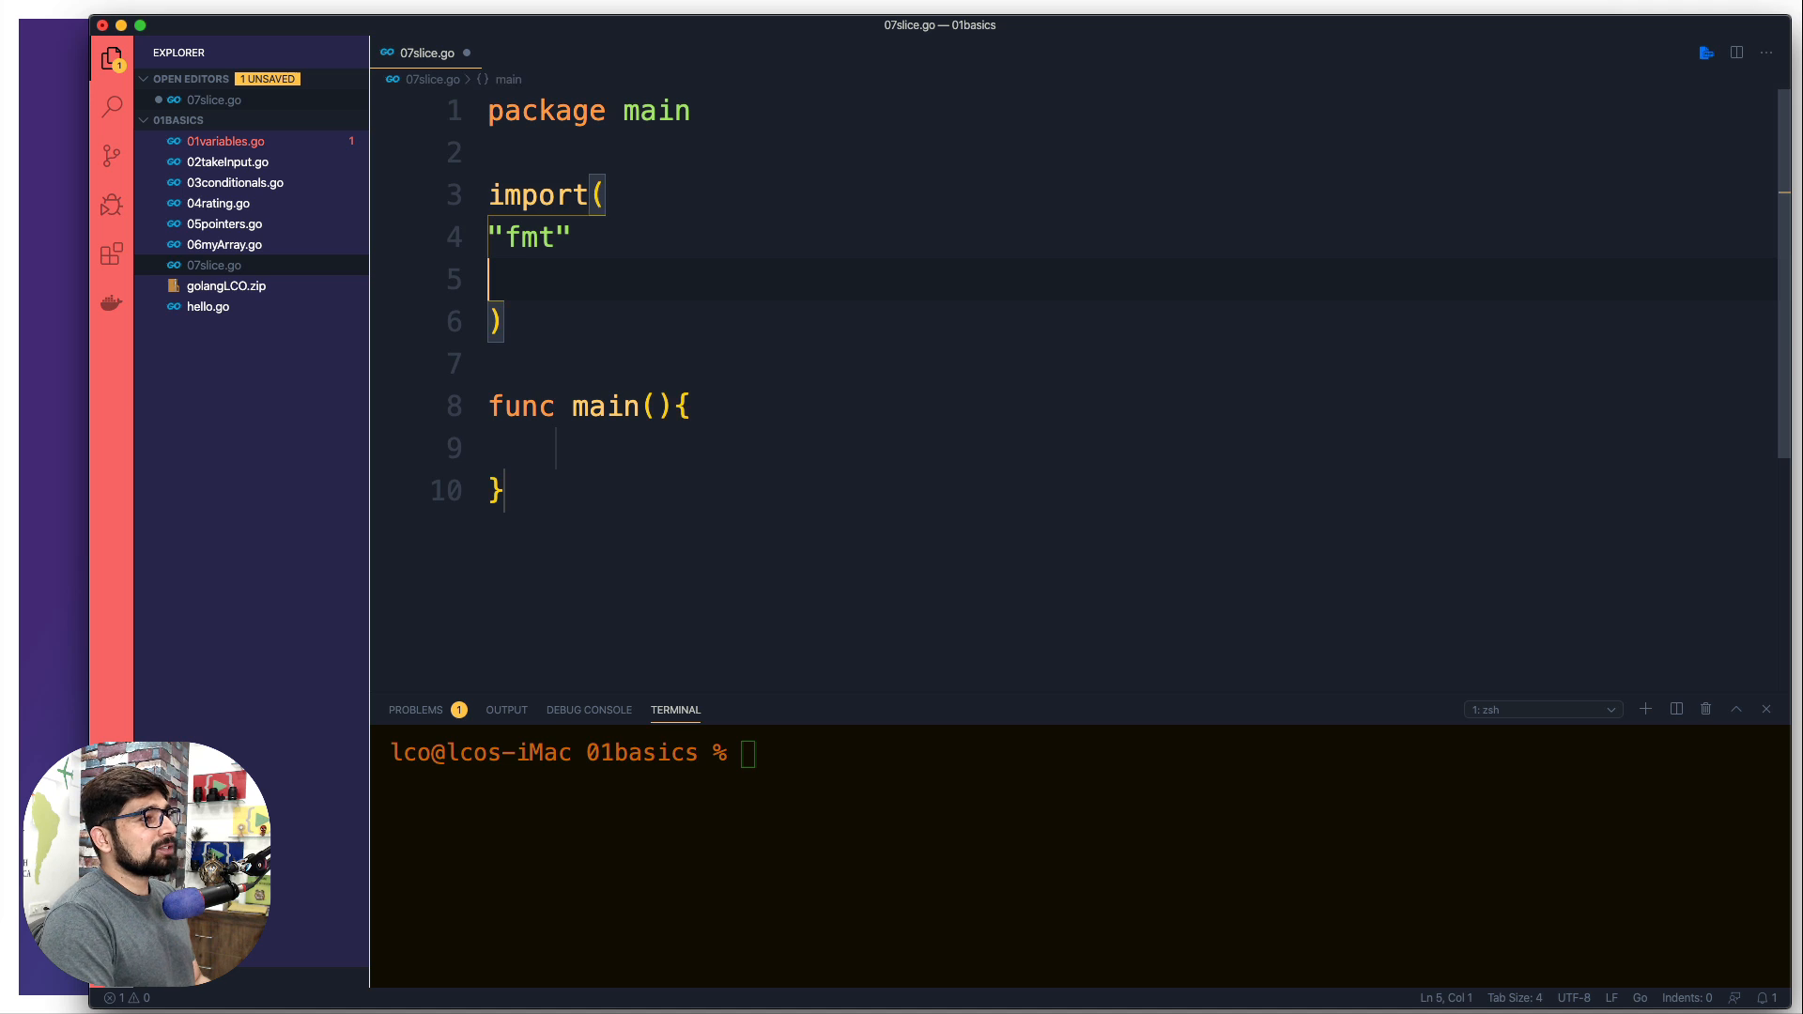
- Write var things = []string{} in main, briefly adding a 4 in the brackets and deleting it
click(557, 449)
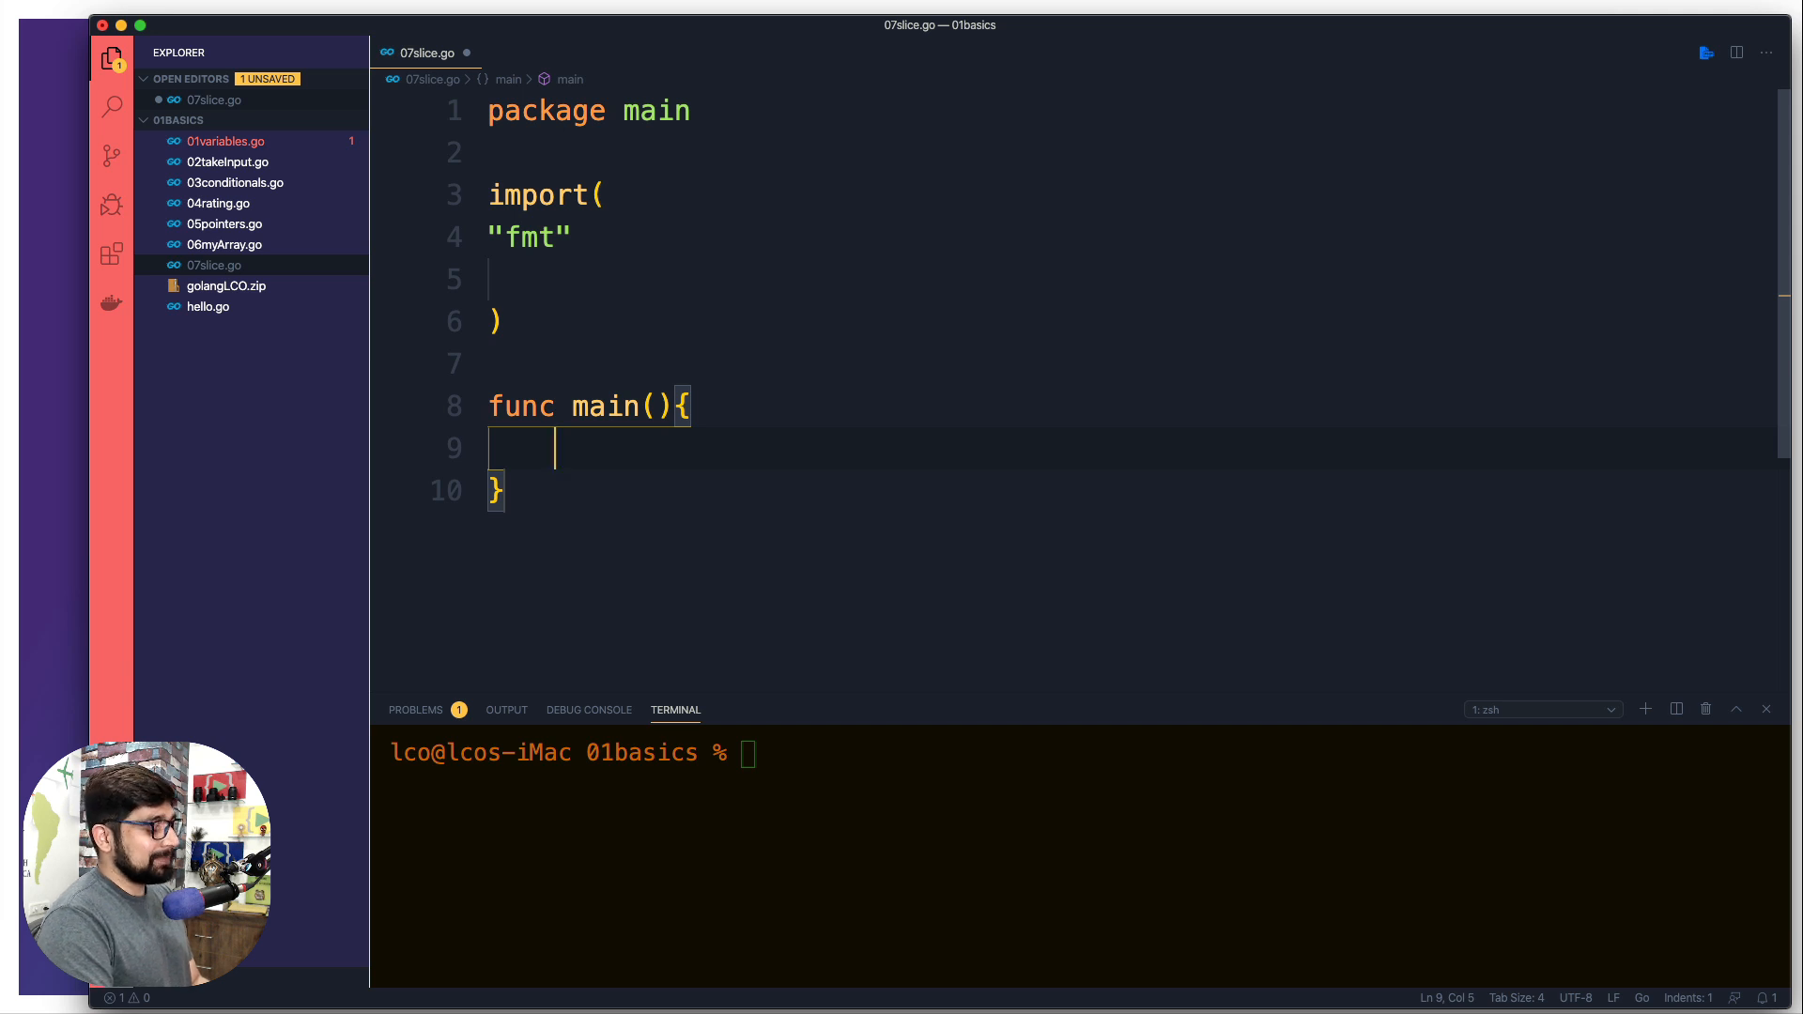
text(var things =)
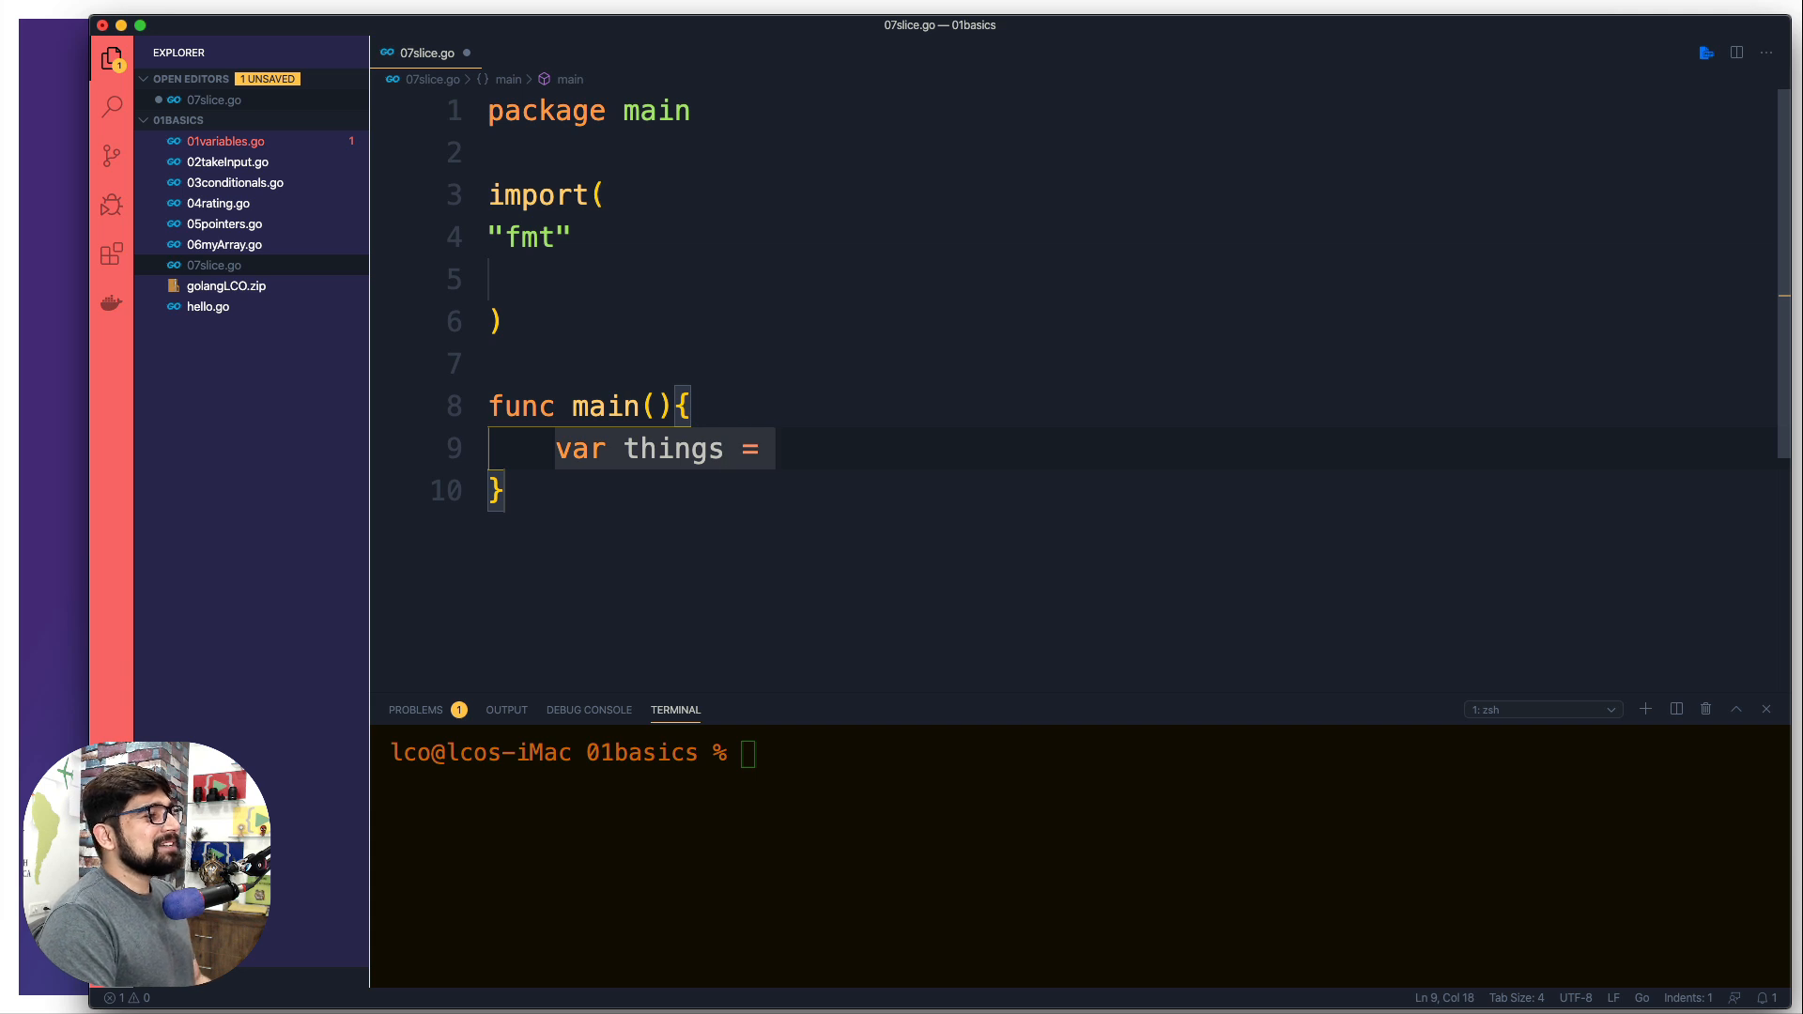
text([])
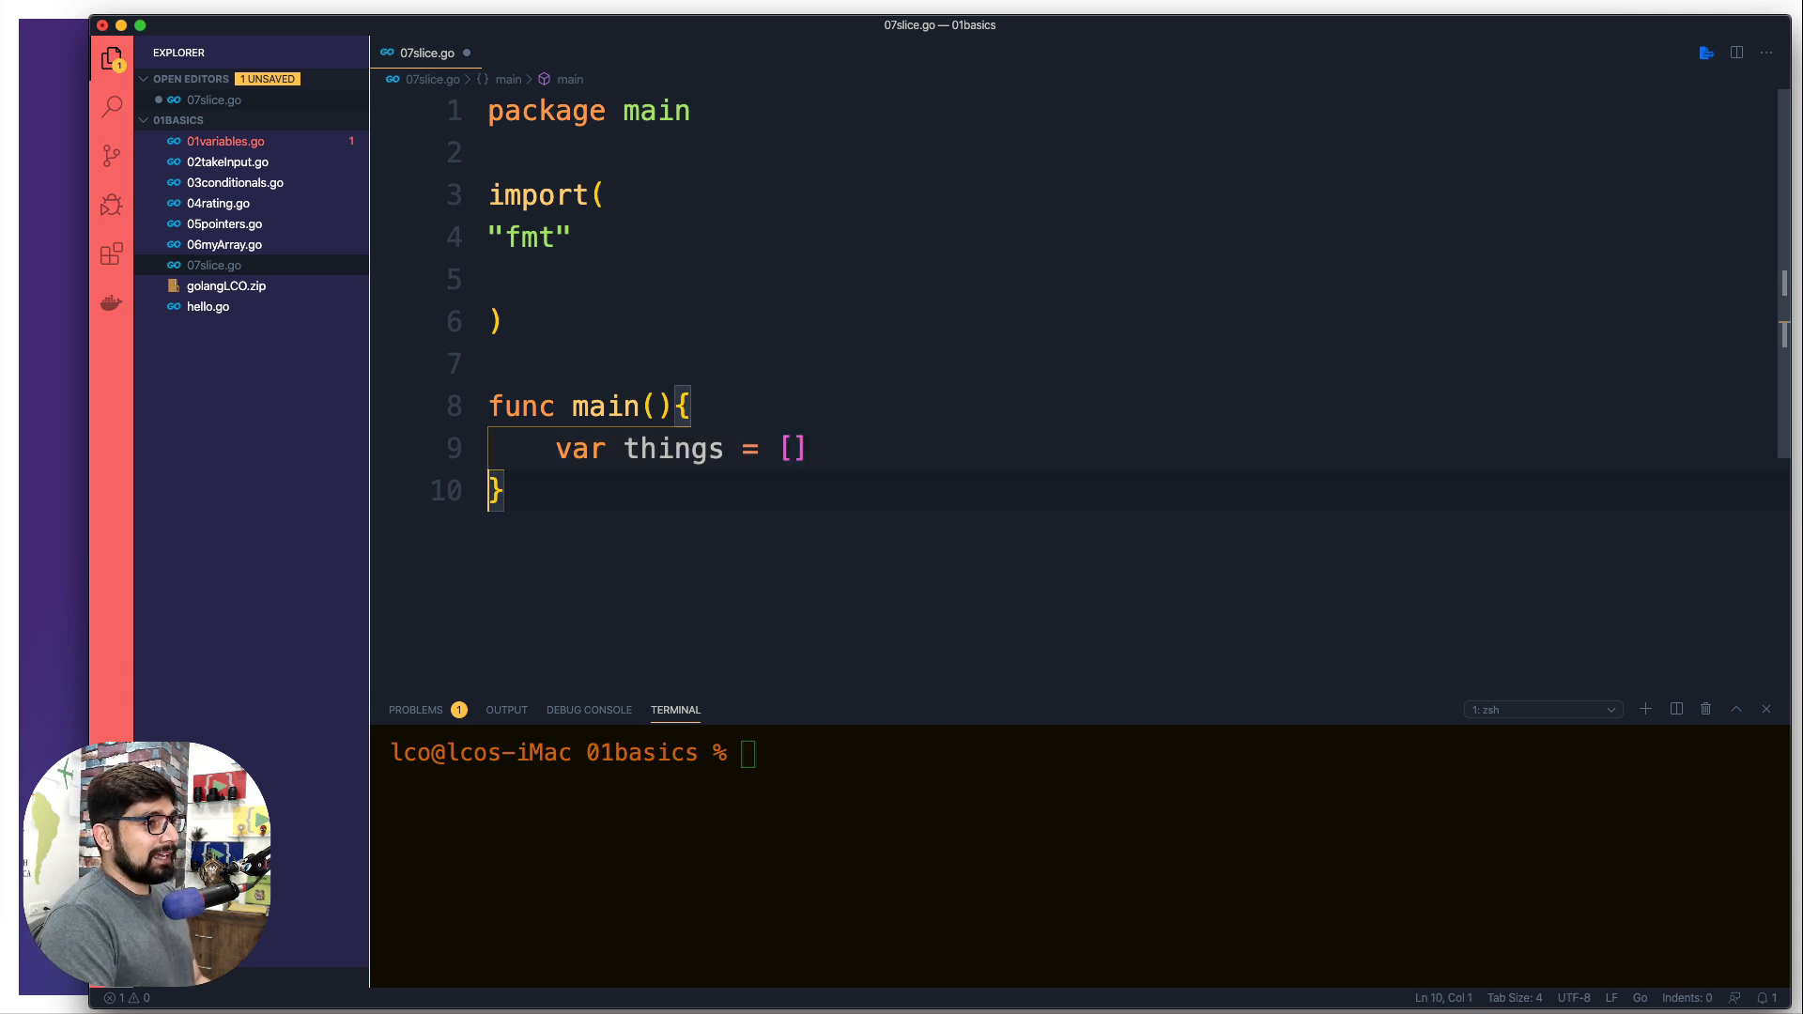
text(string)
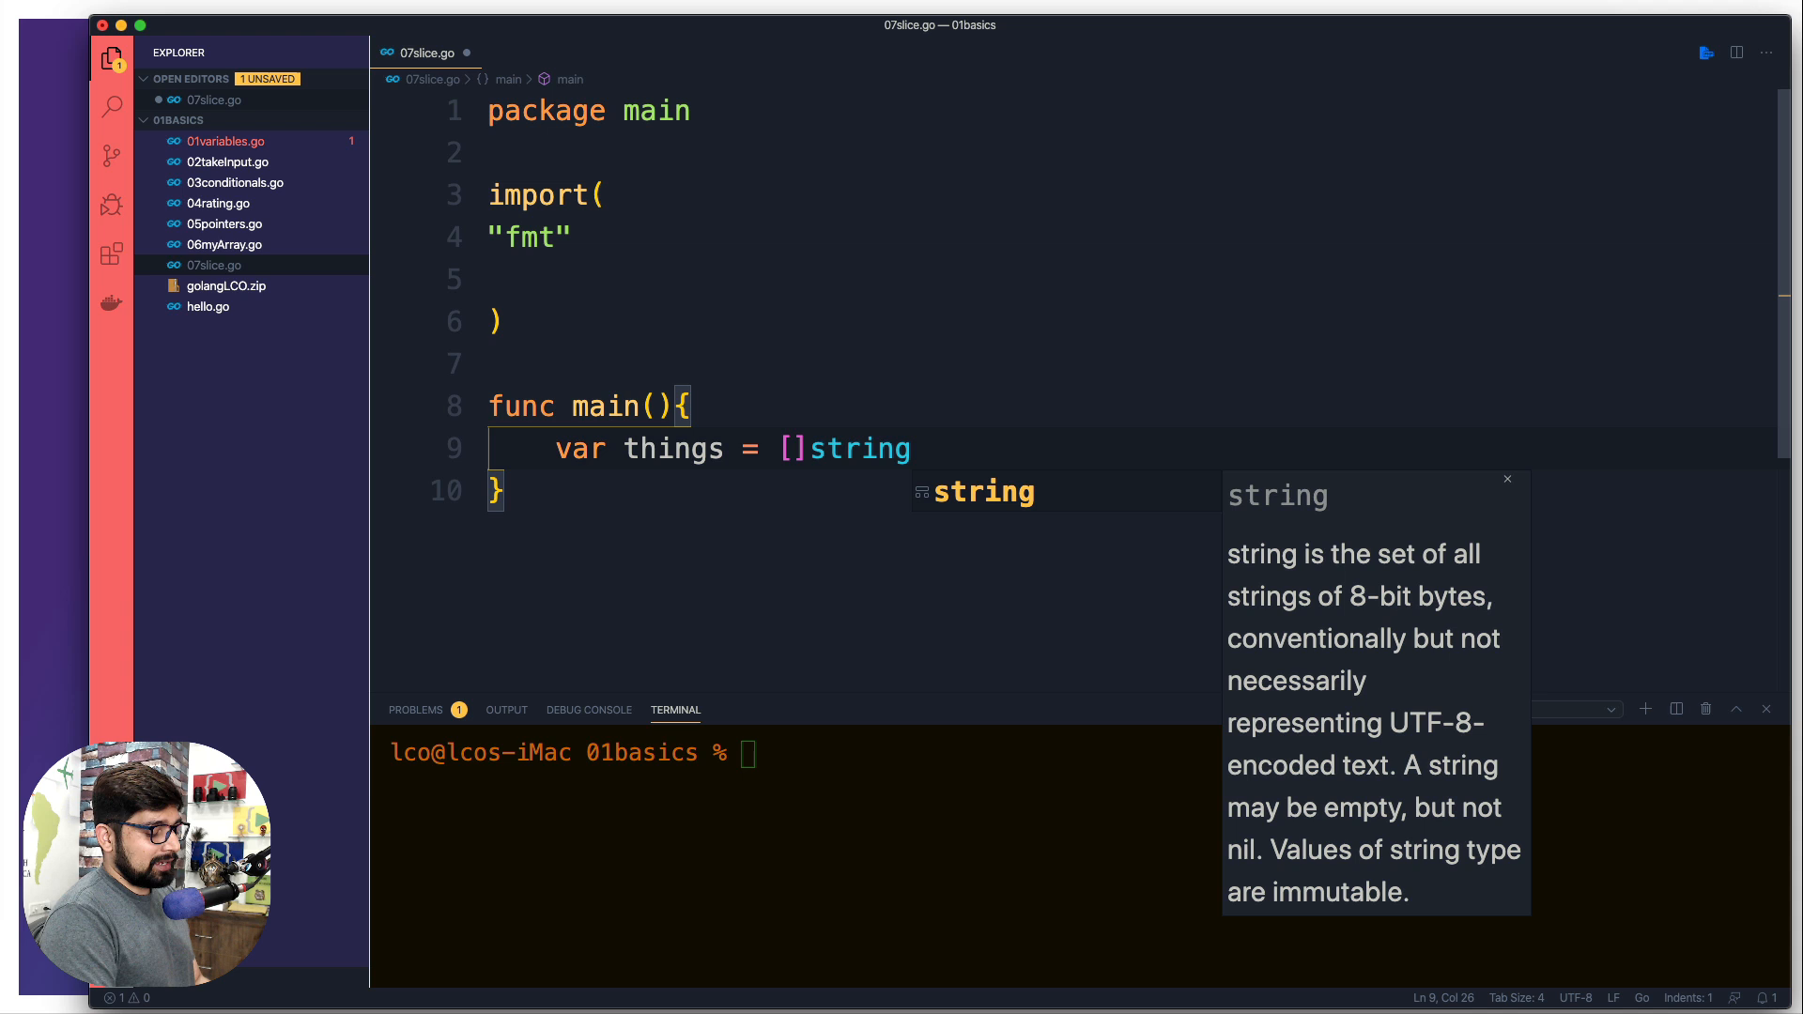
text({})
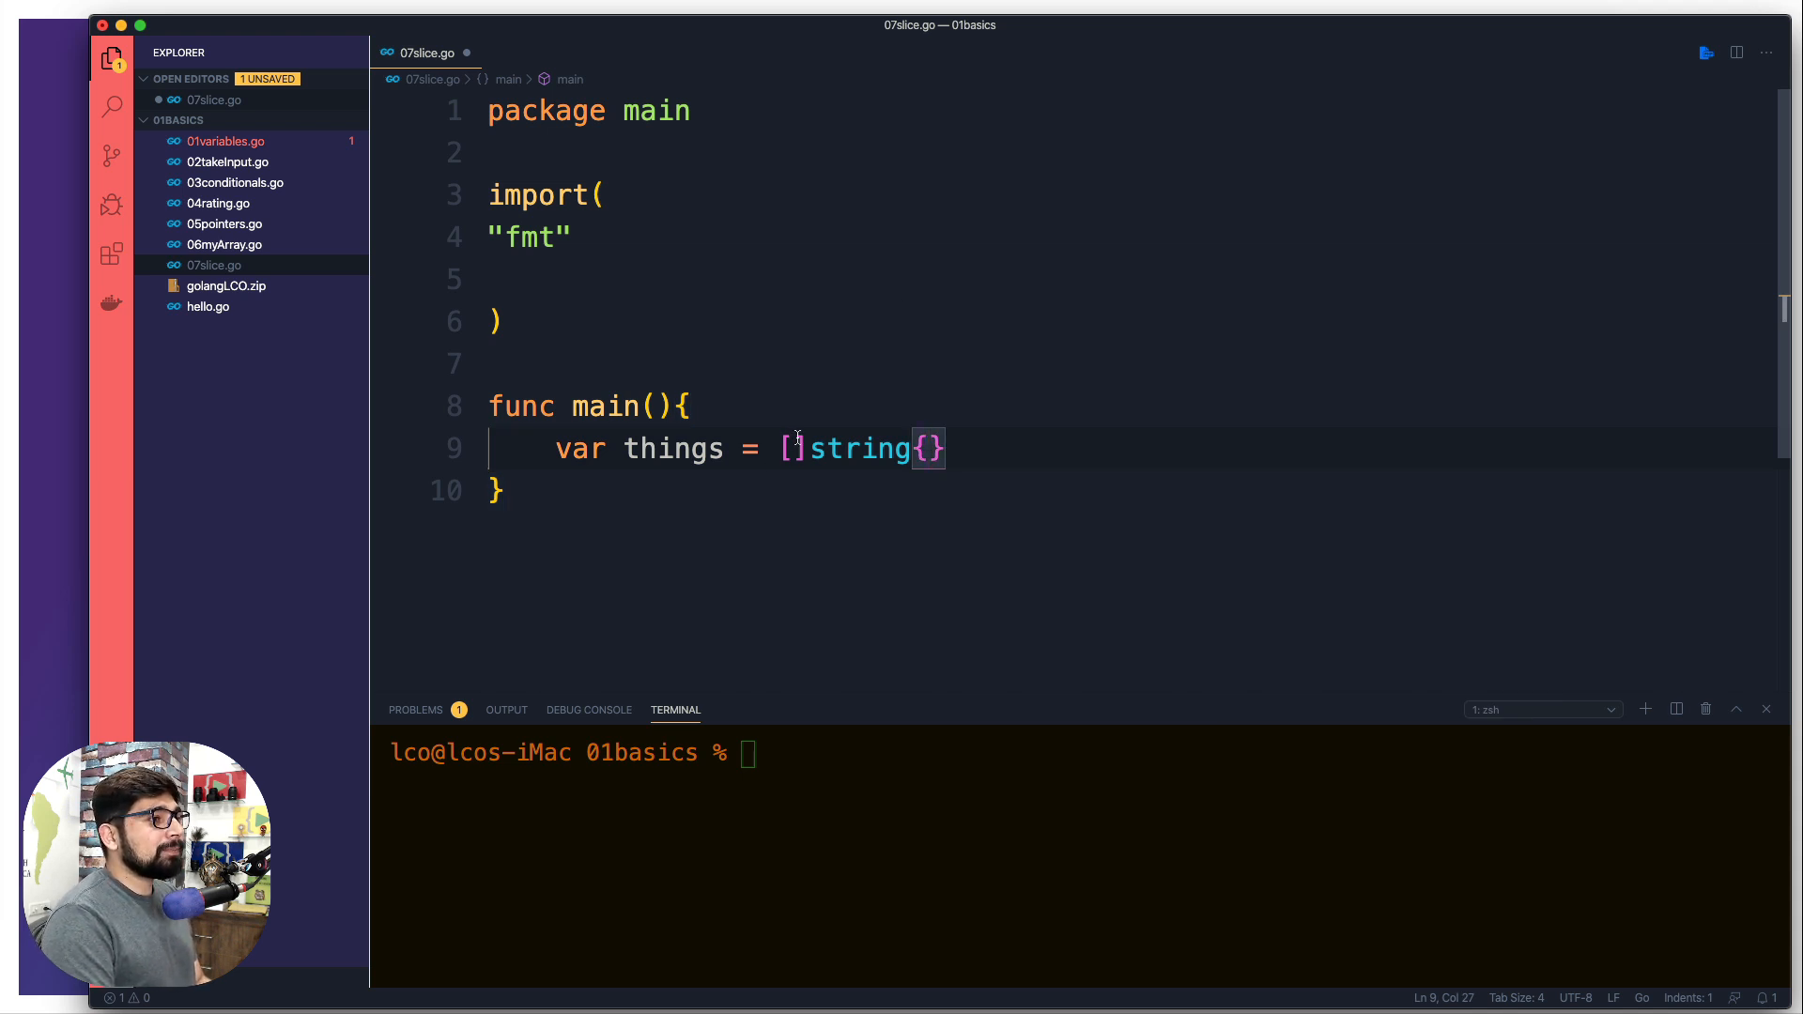
text(4)
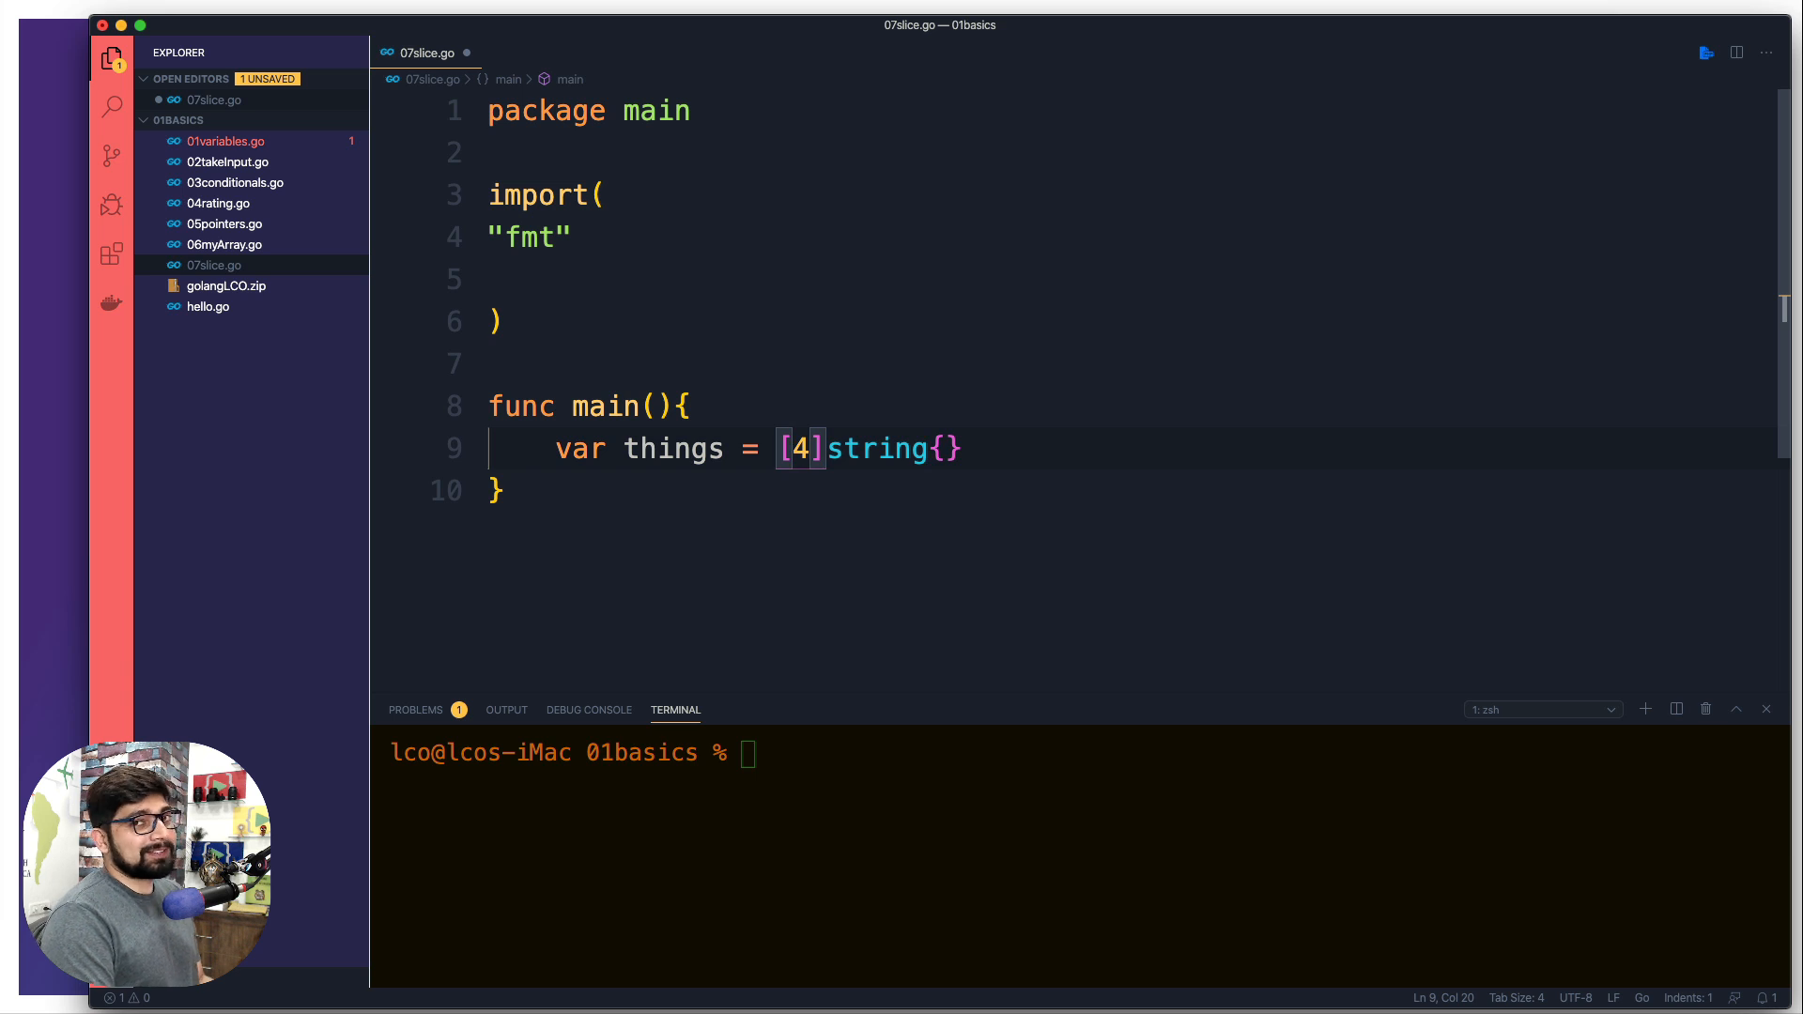
key(Backspace)
text(")
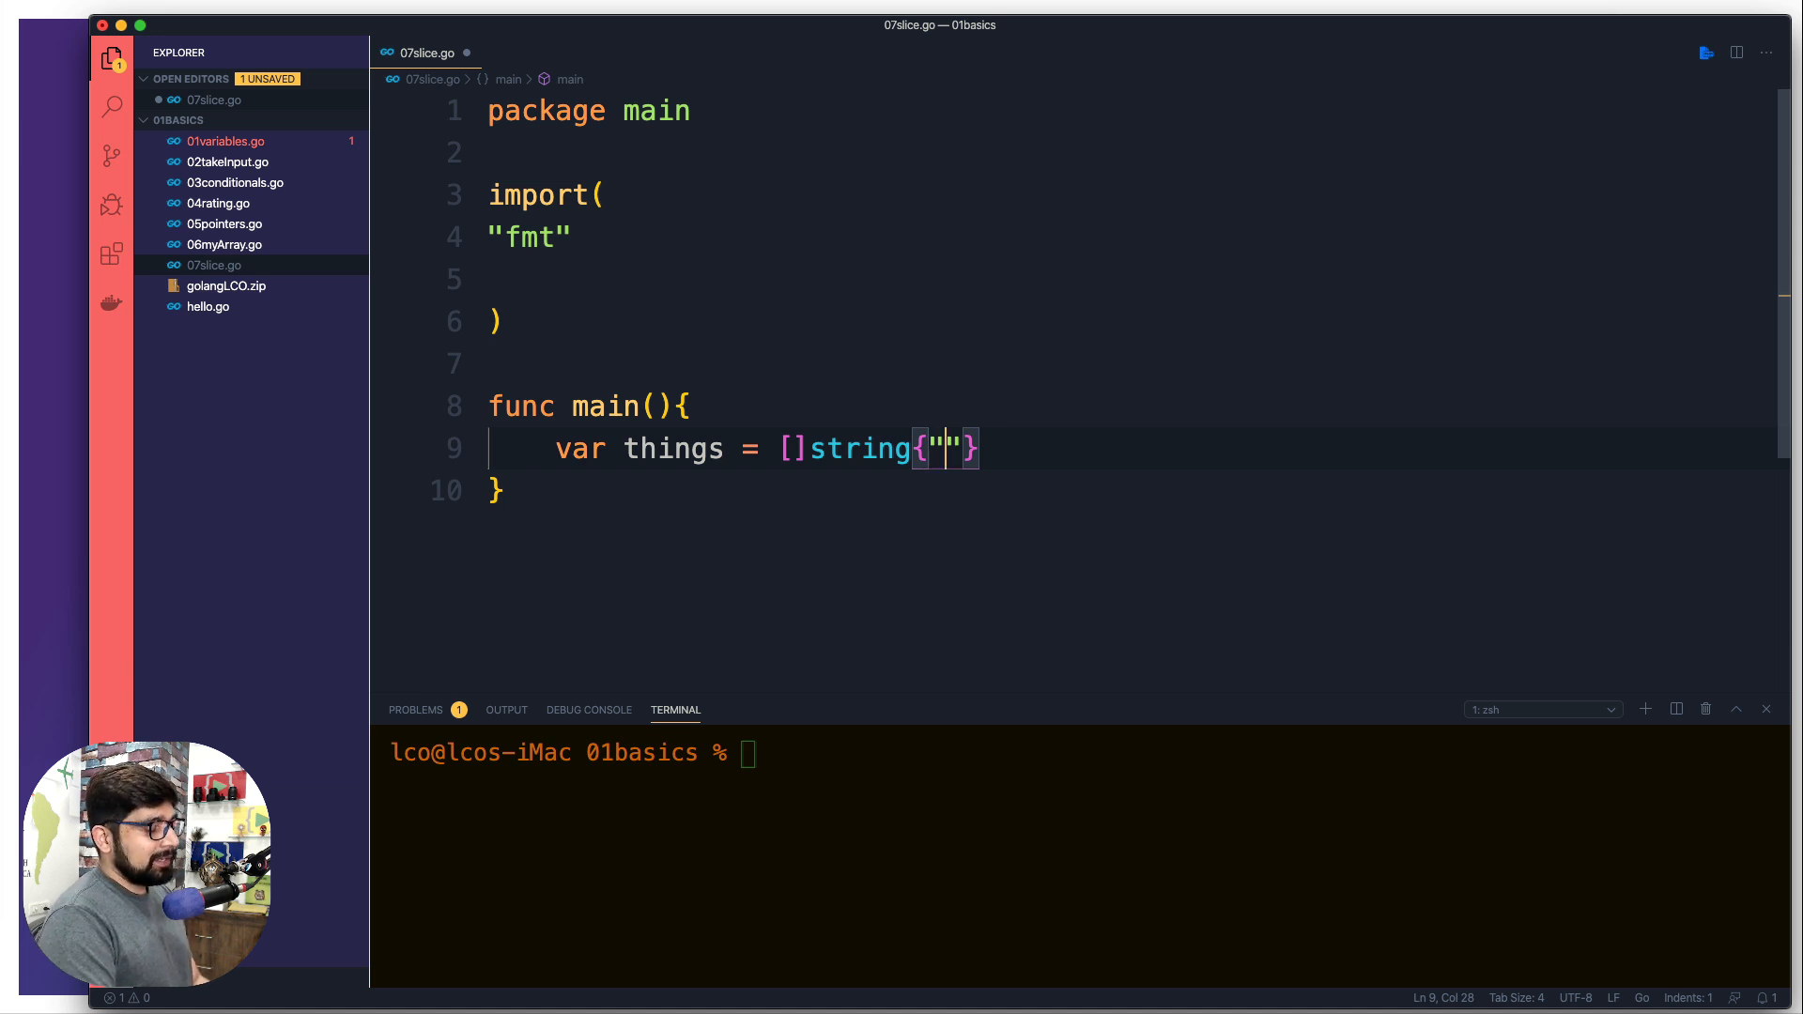
- Fill things with "maleta", "ropa" and "reloj", then open a new line
text(maleta)
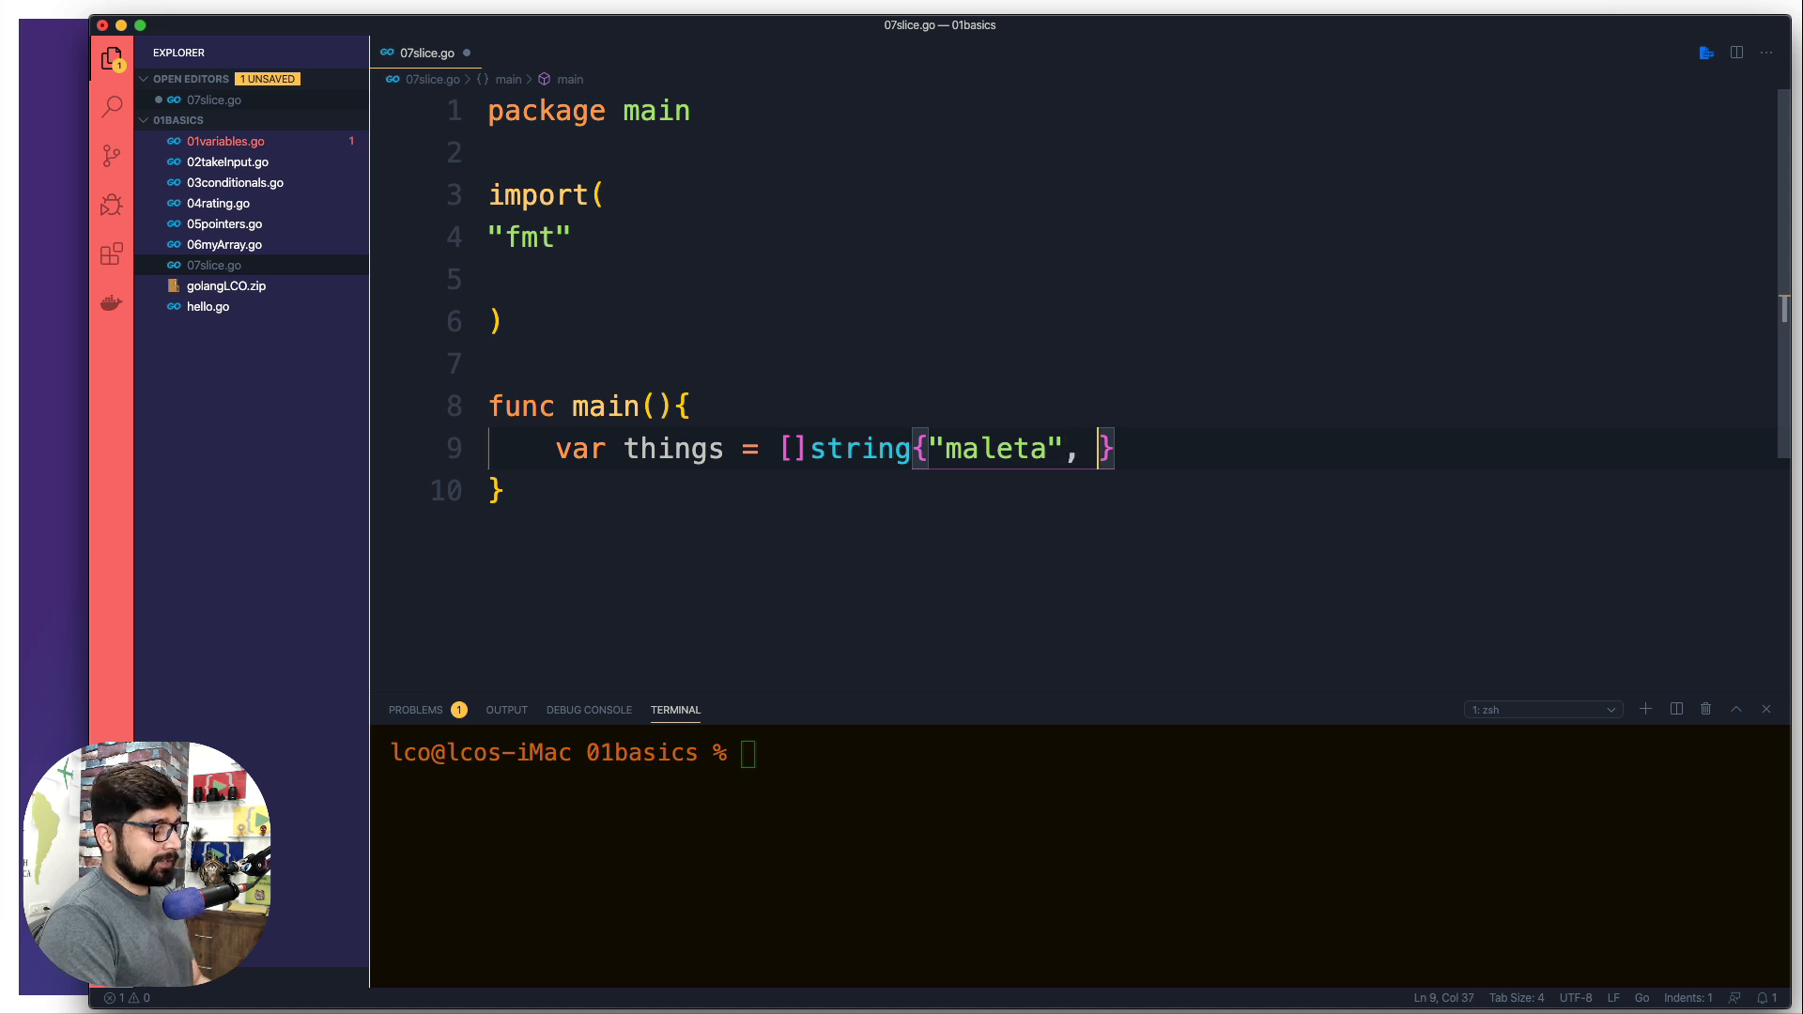
text(roap")
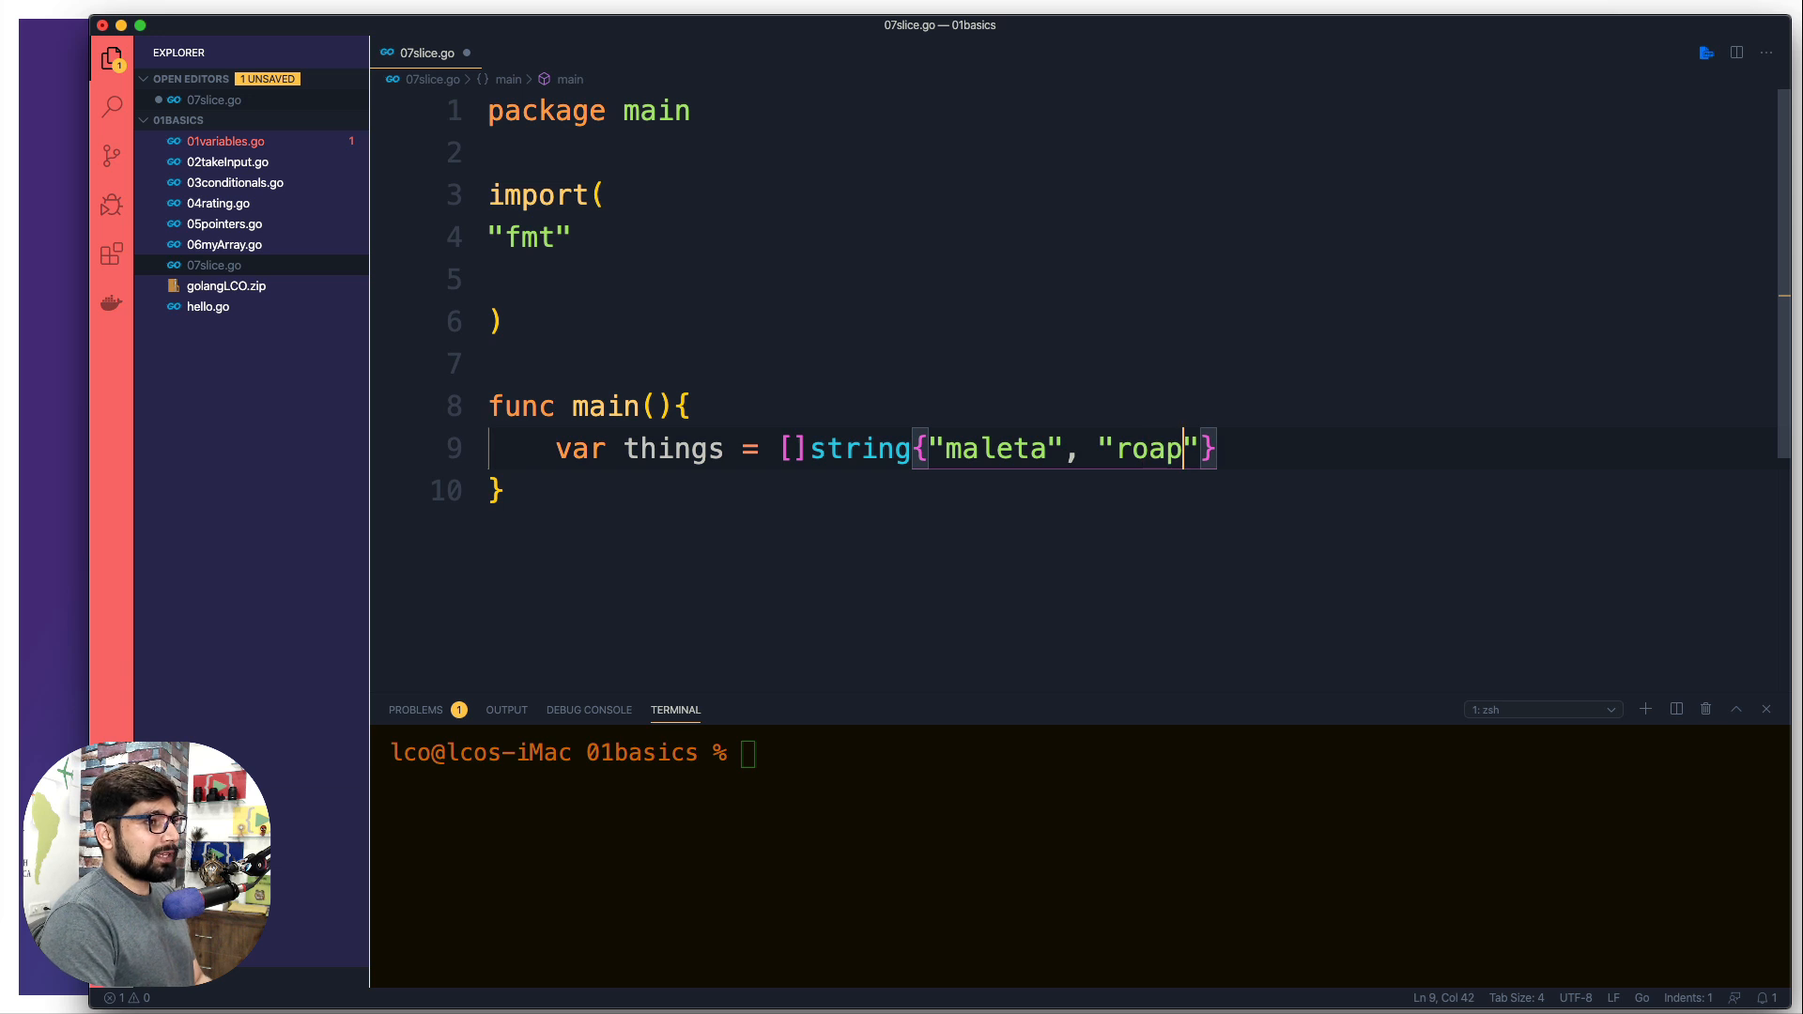
text(a)
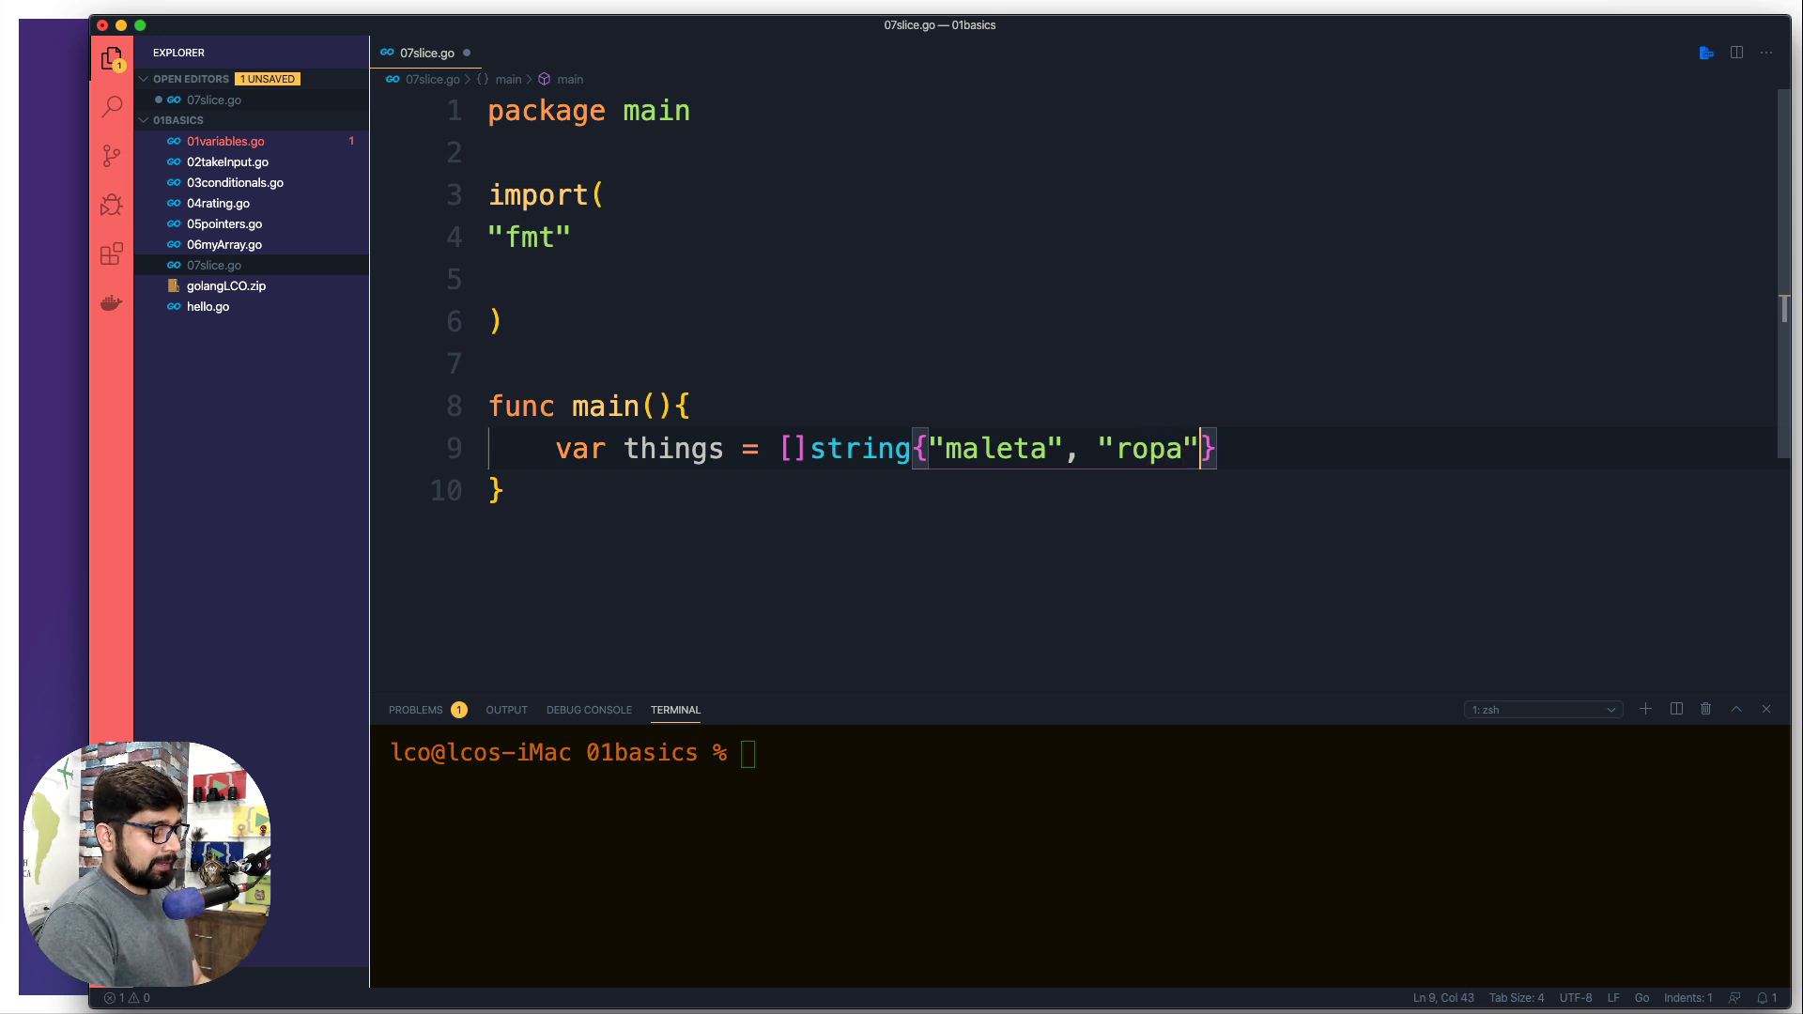
text(",)
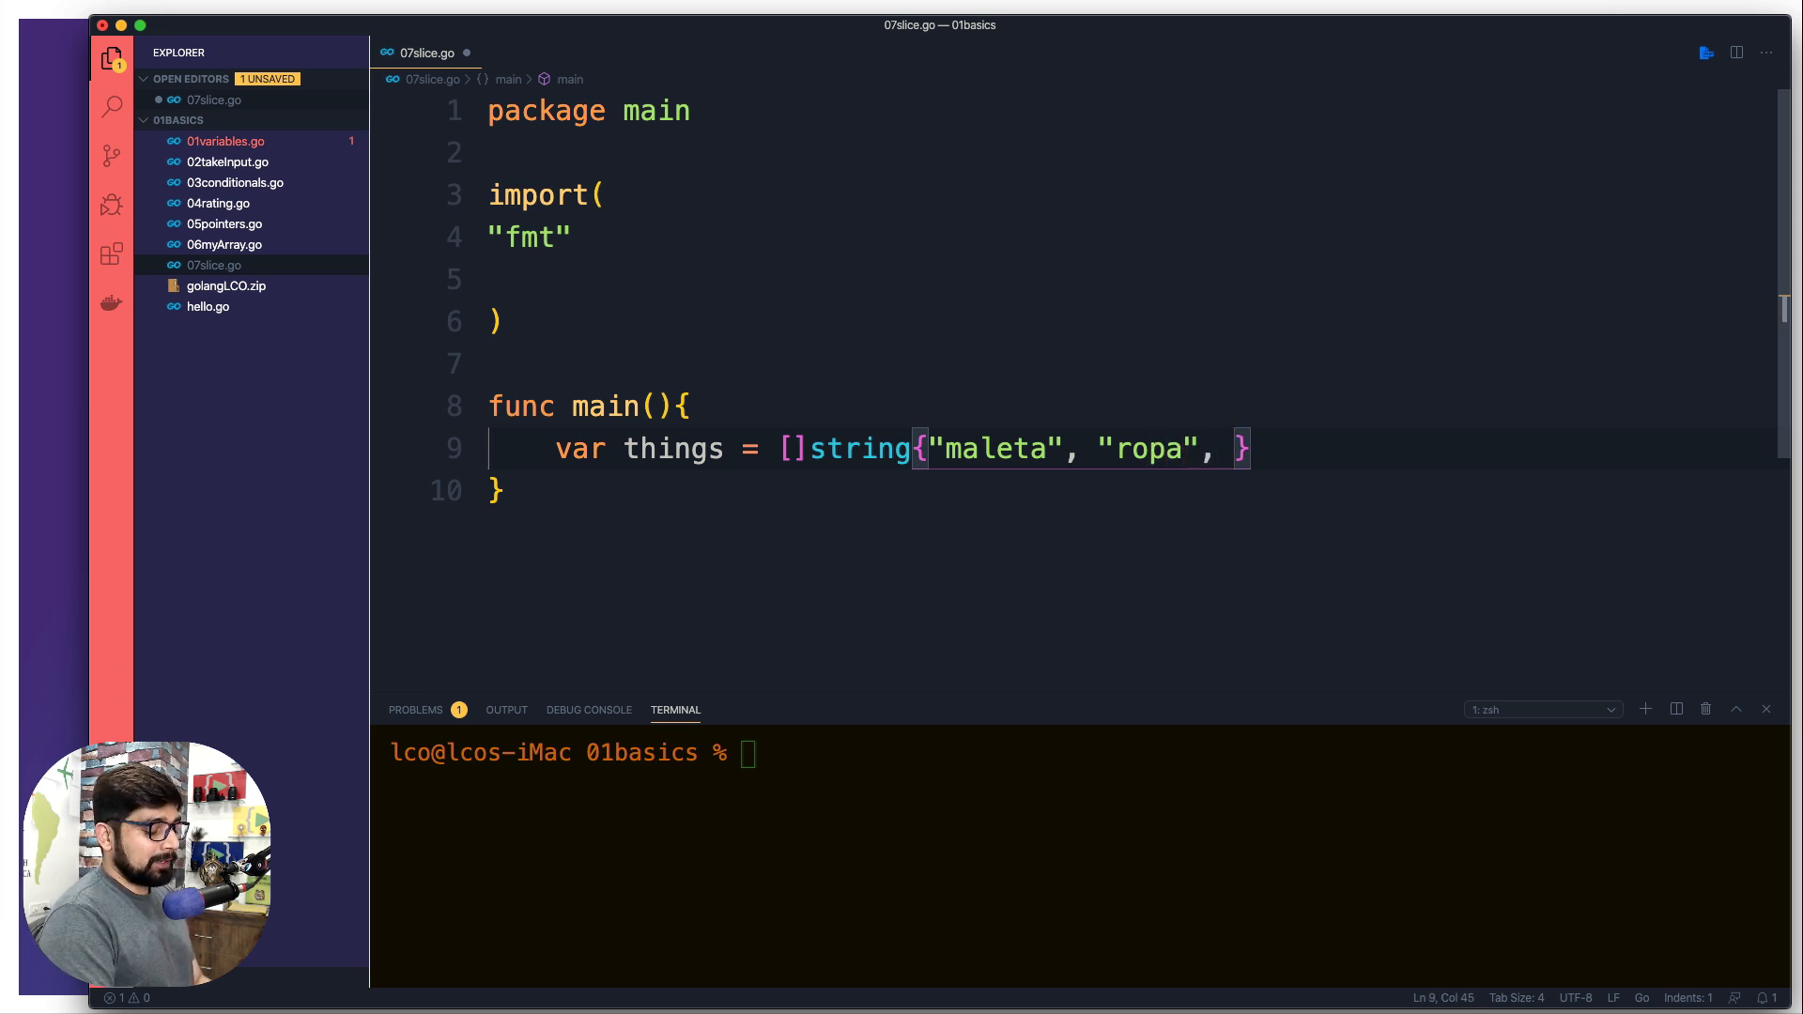
text("r")
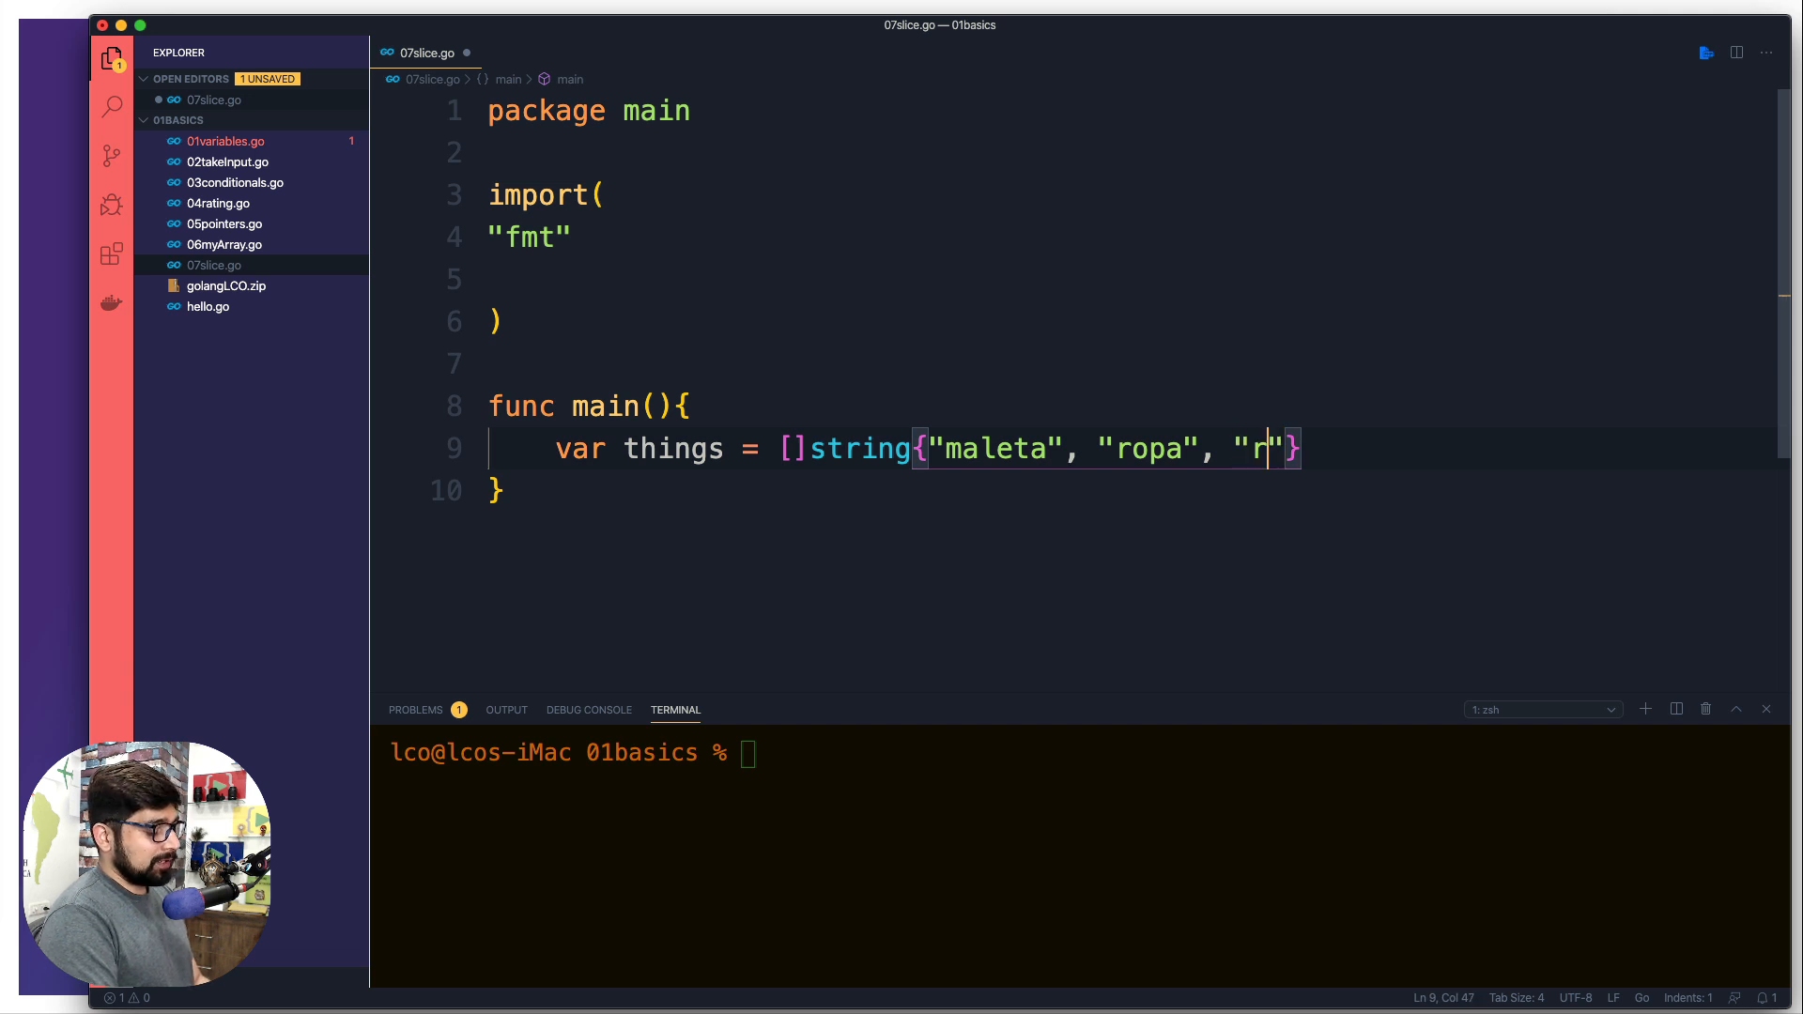
text(eloj)
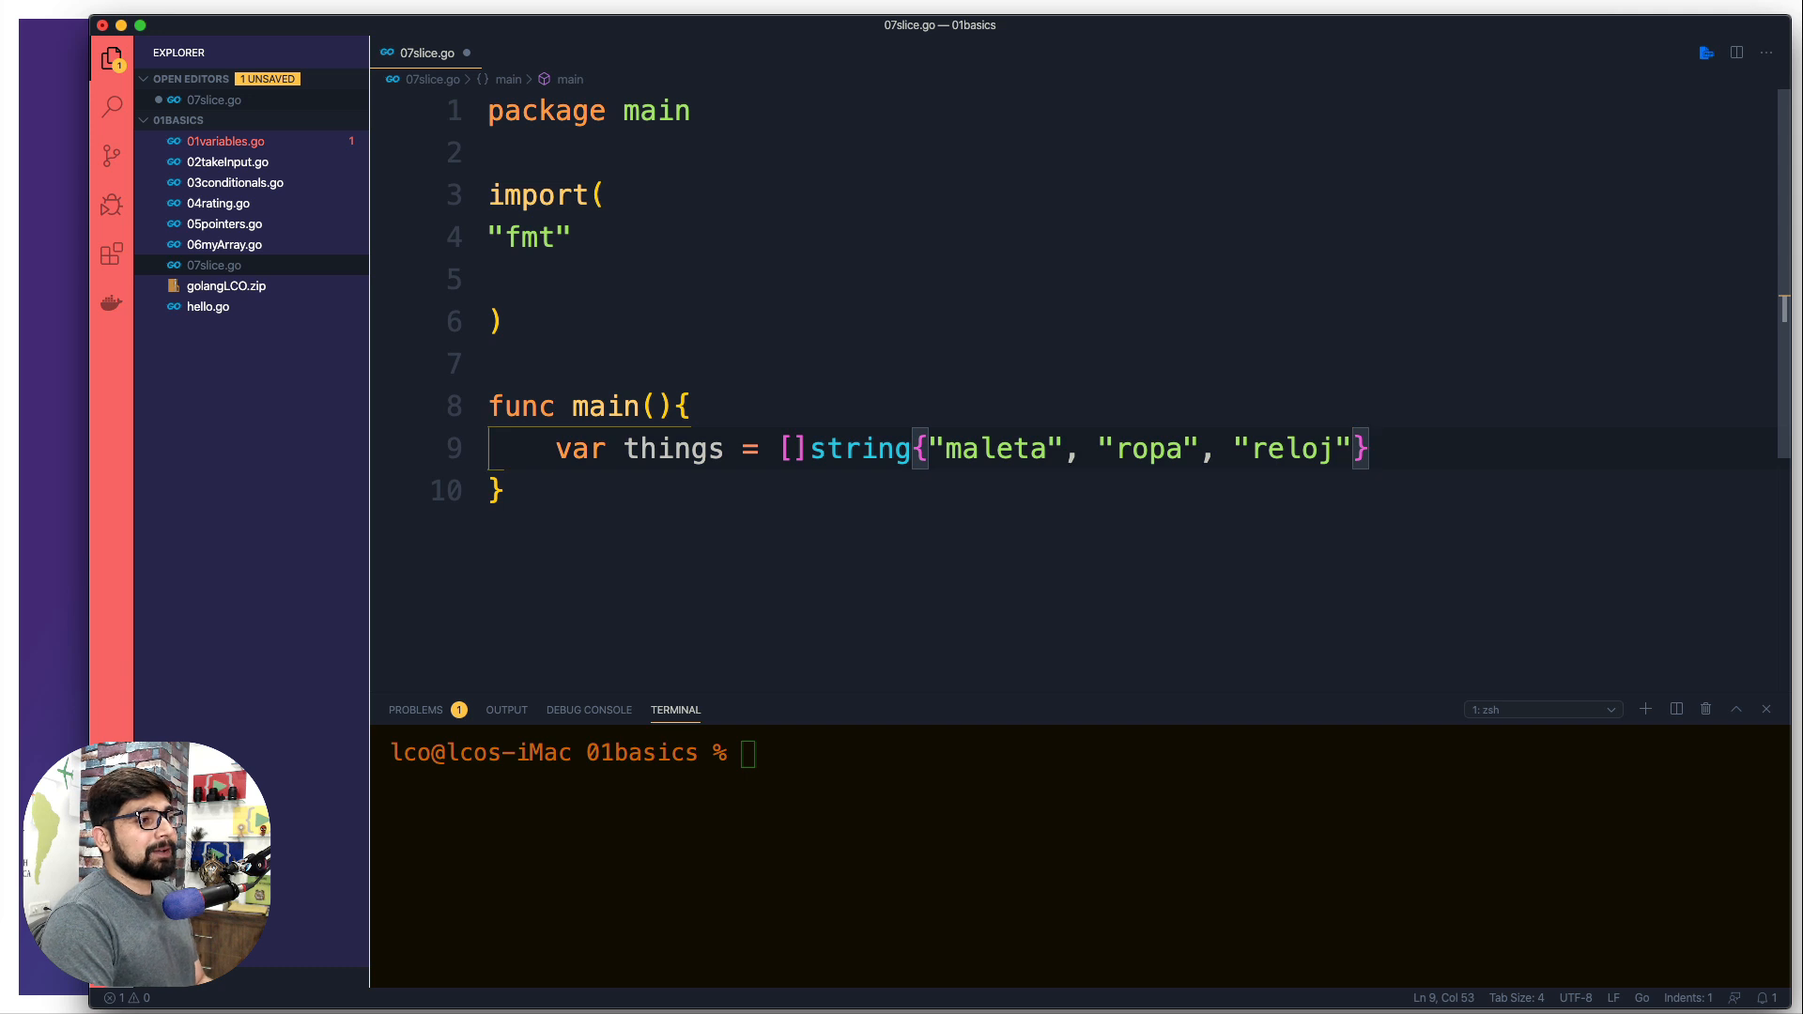
key(Return)
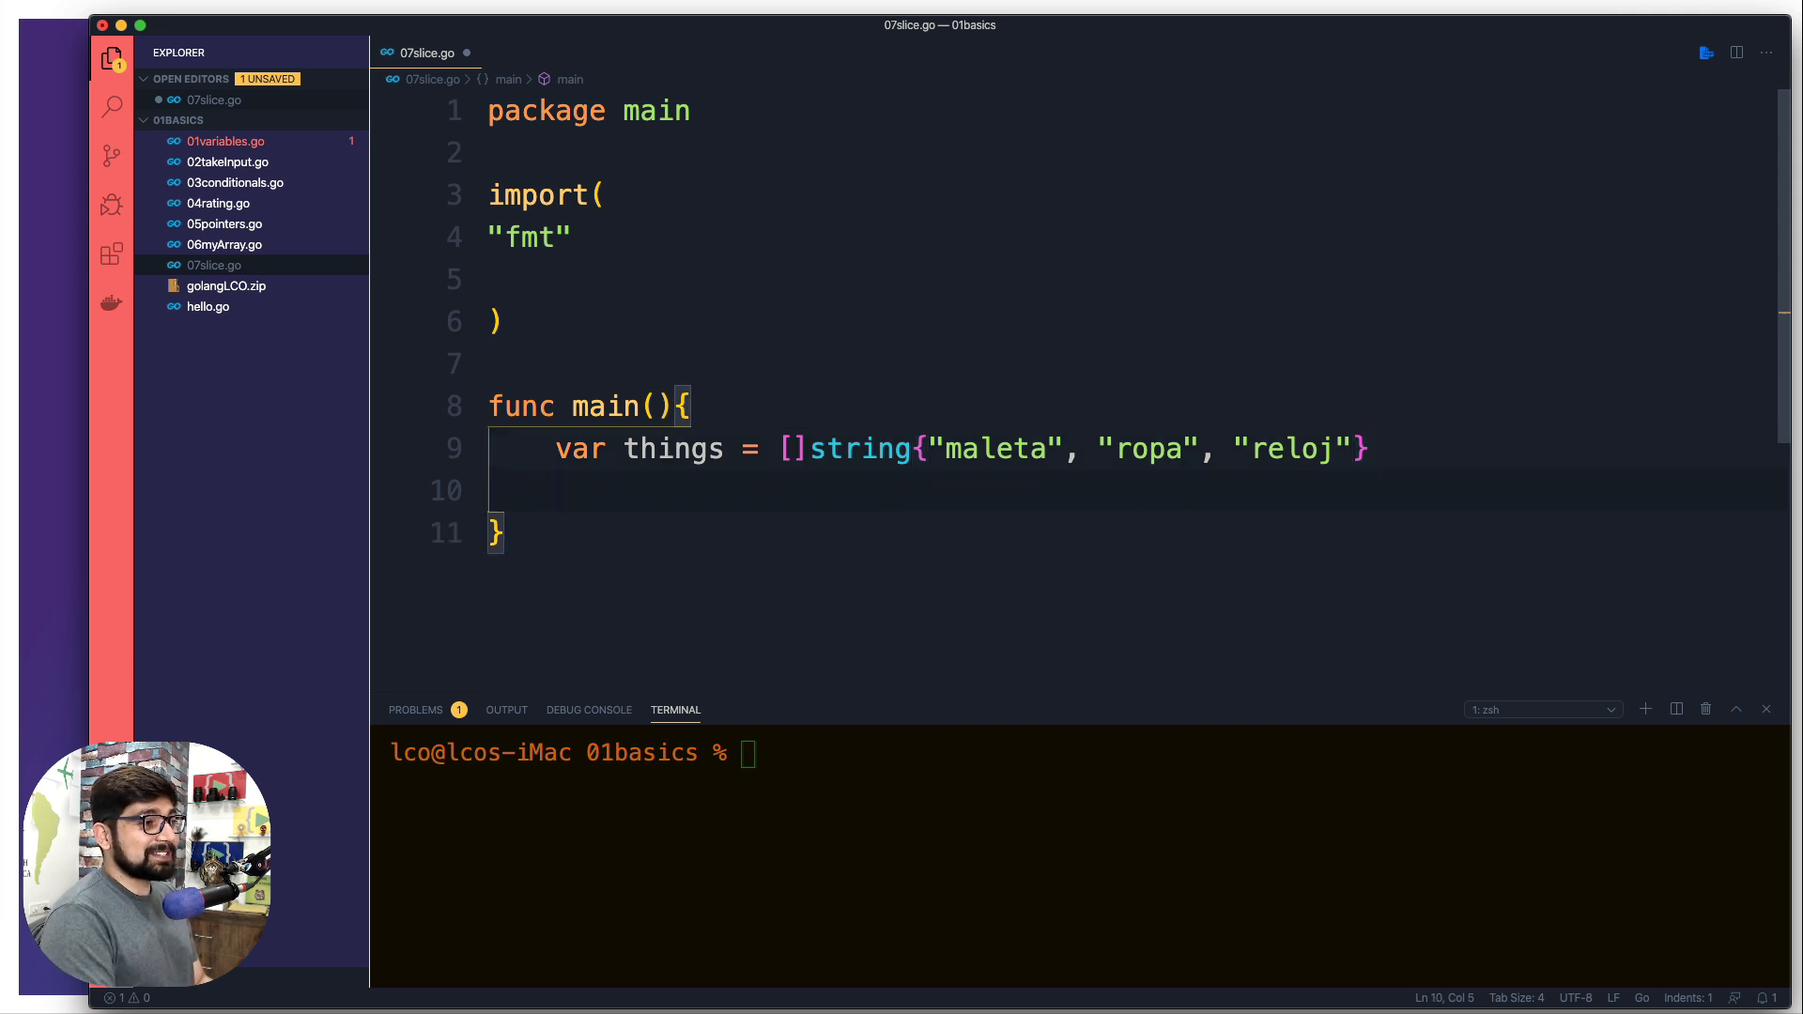
- Add fmt.Println(things) and run the file, printing [maleta ropa reloj]
text(fmt.Println())
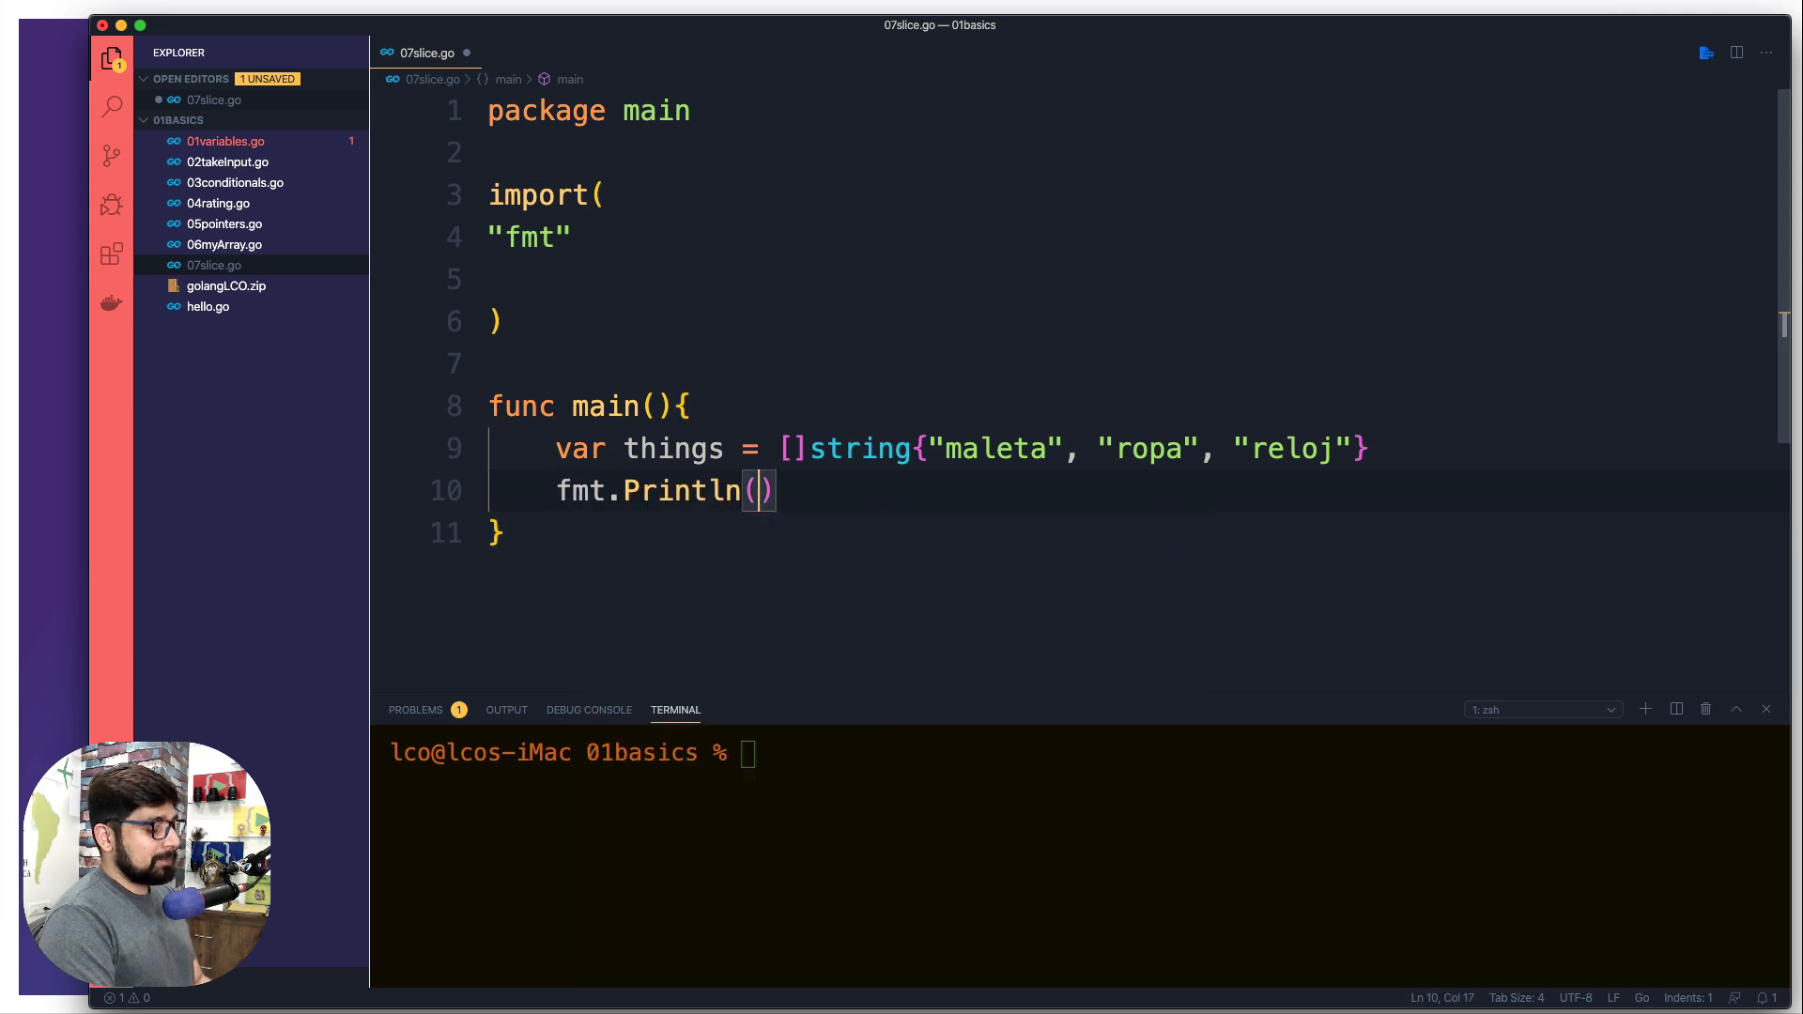
text(things)
click(1085, 753)
text(go run 07slice.go)
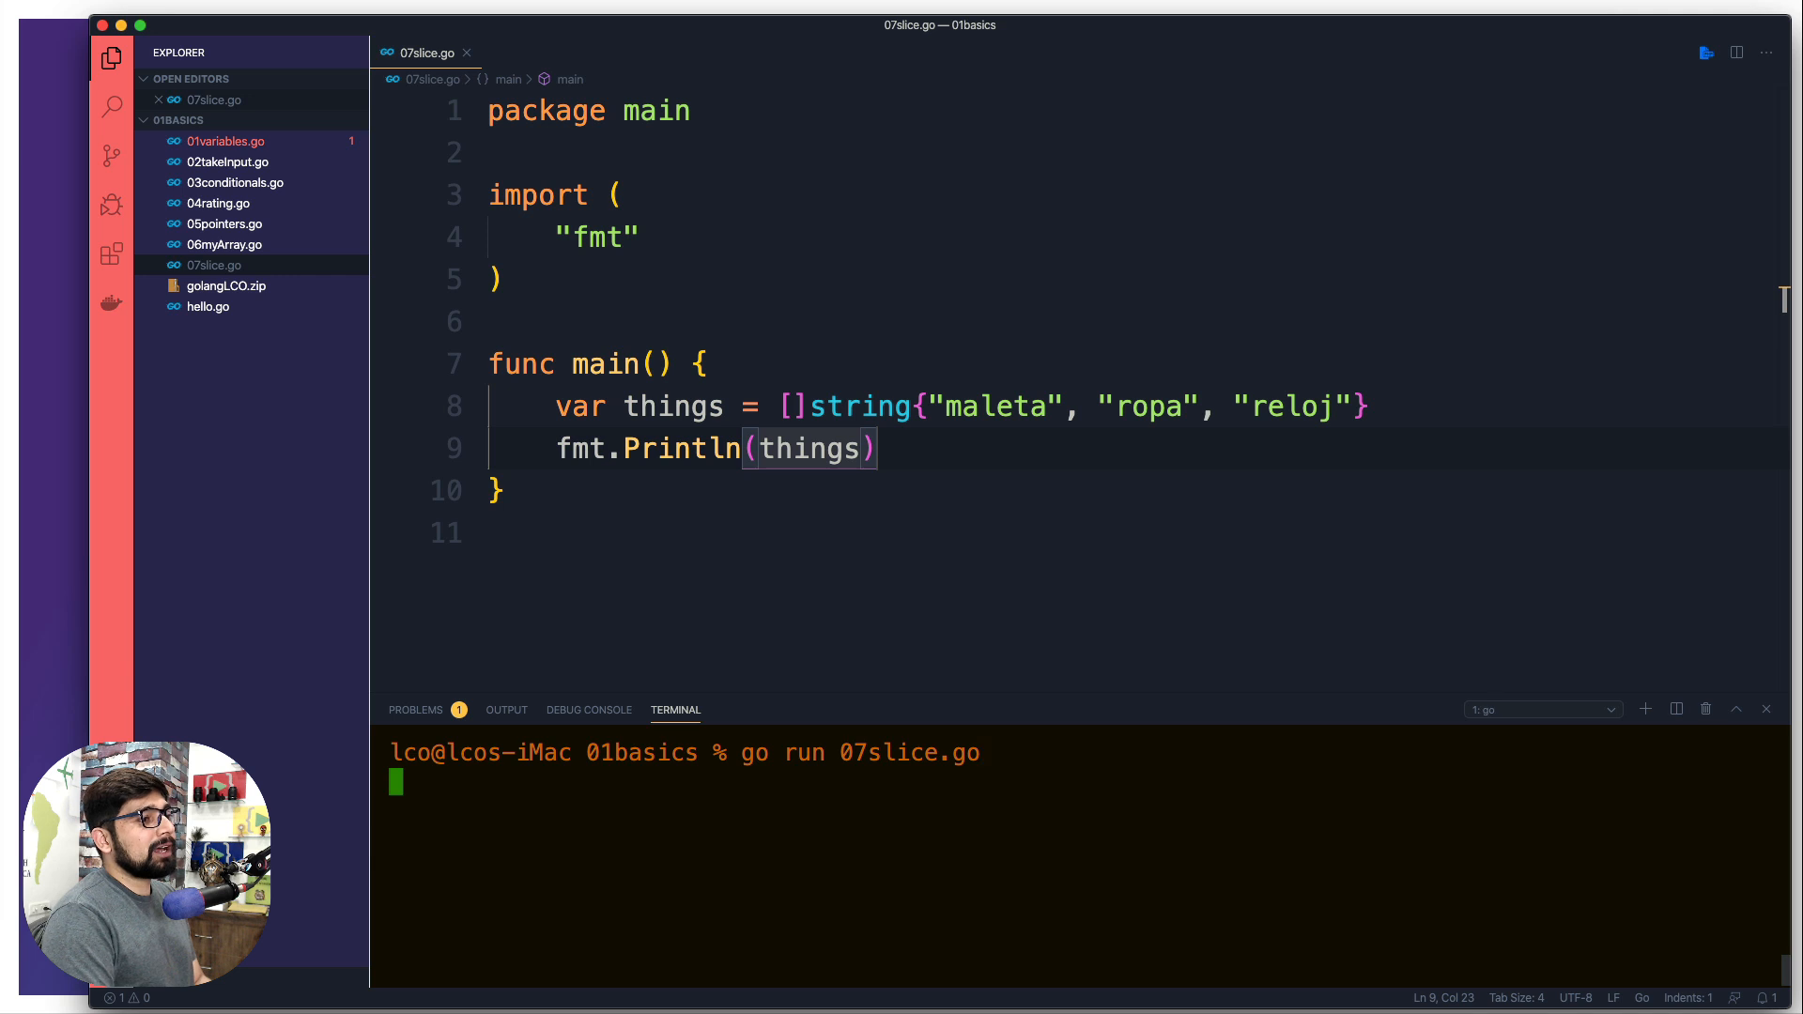
key(Return)
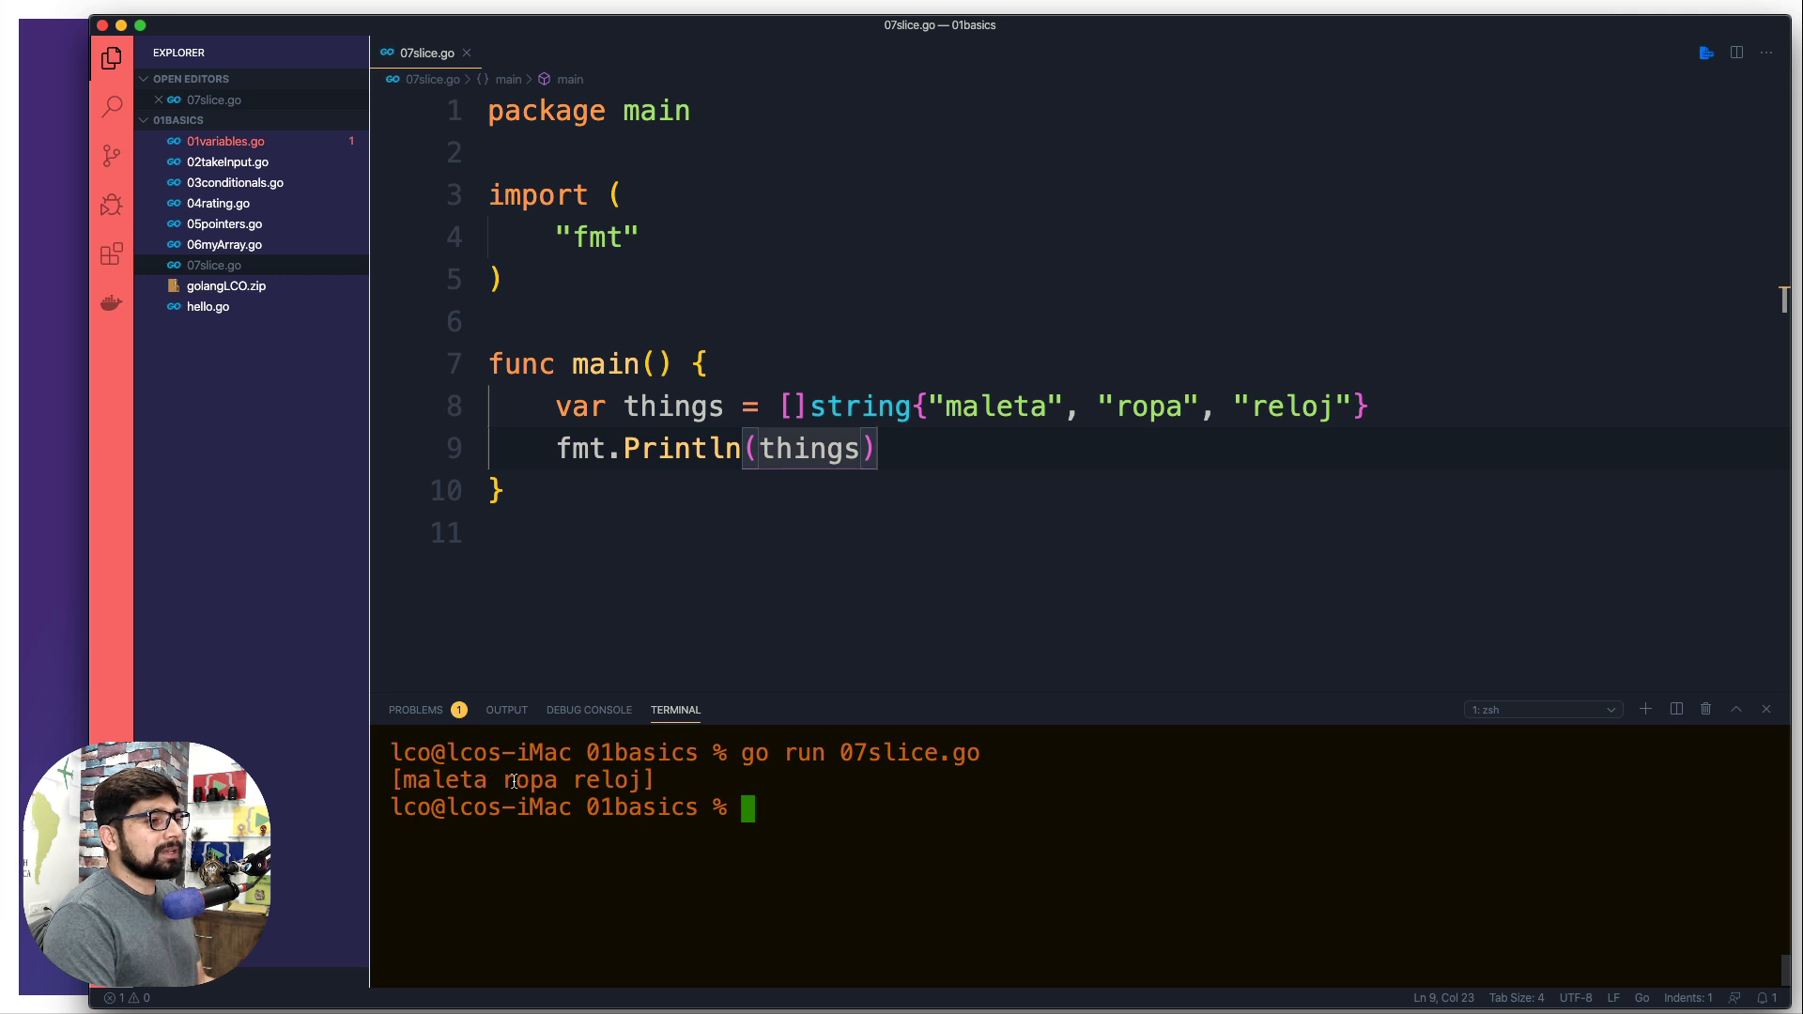
mouse_move(1111, 529)
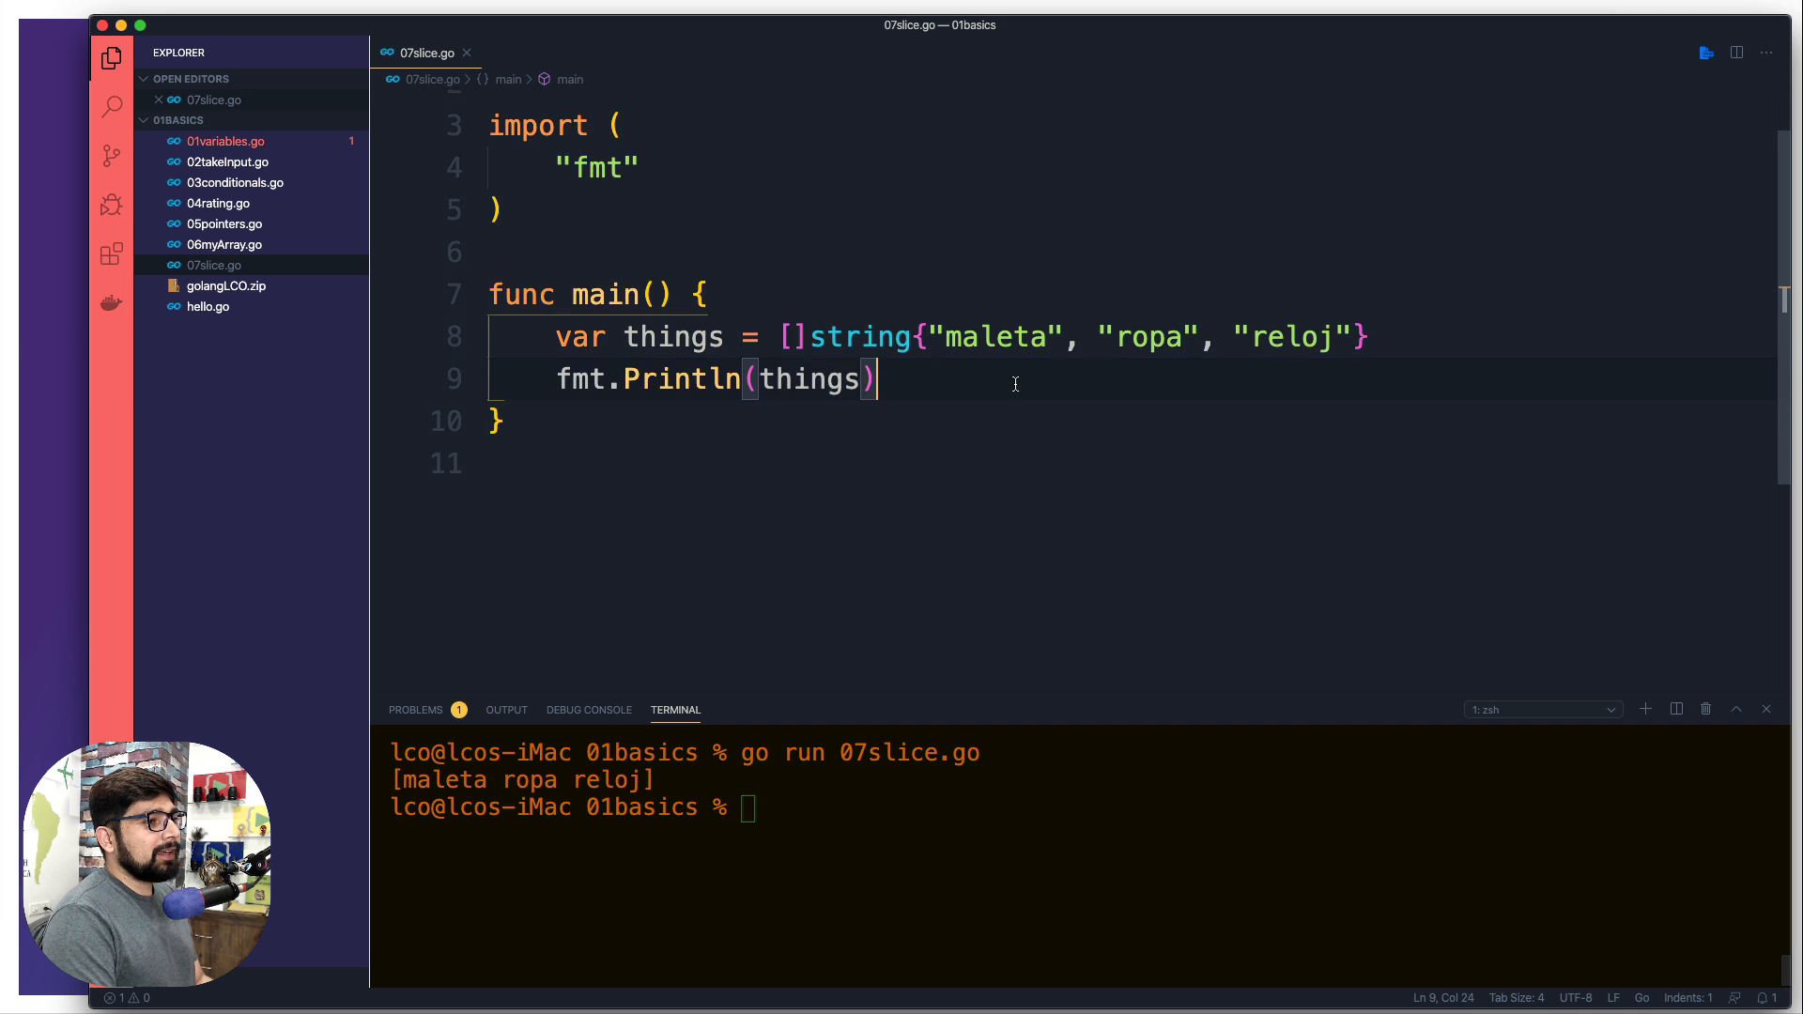
- Add things = append(things, "bolso") below the first print and begin the next print line
key(Enter)
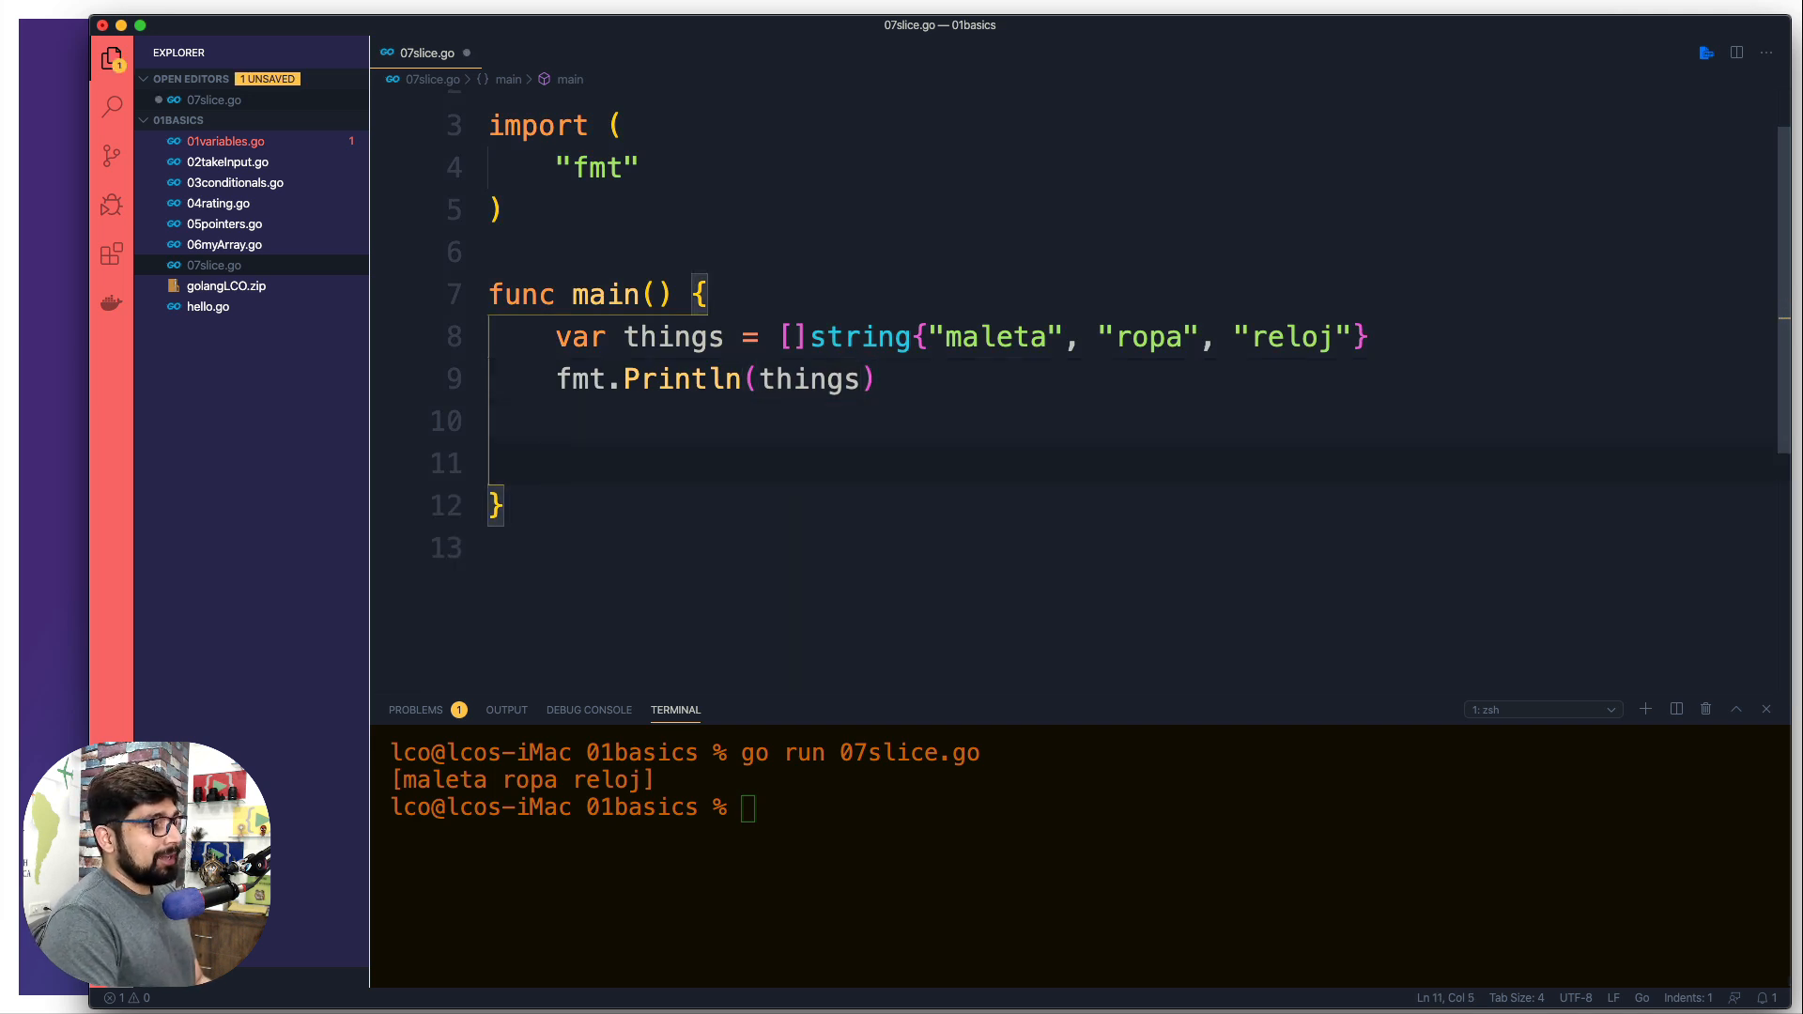
text(things)
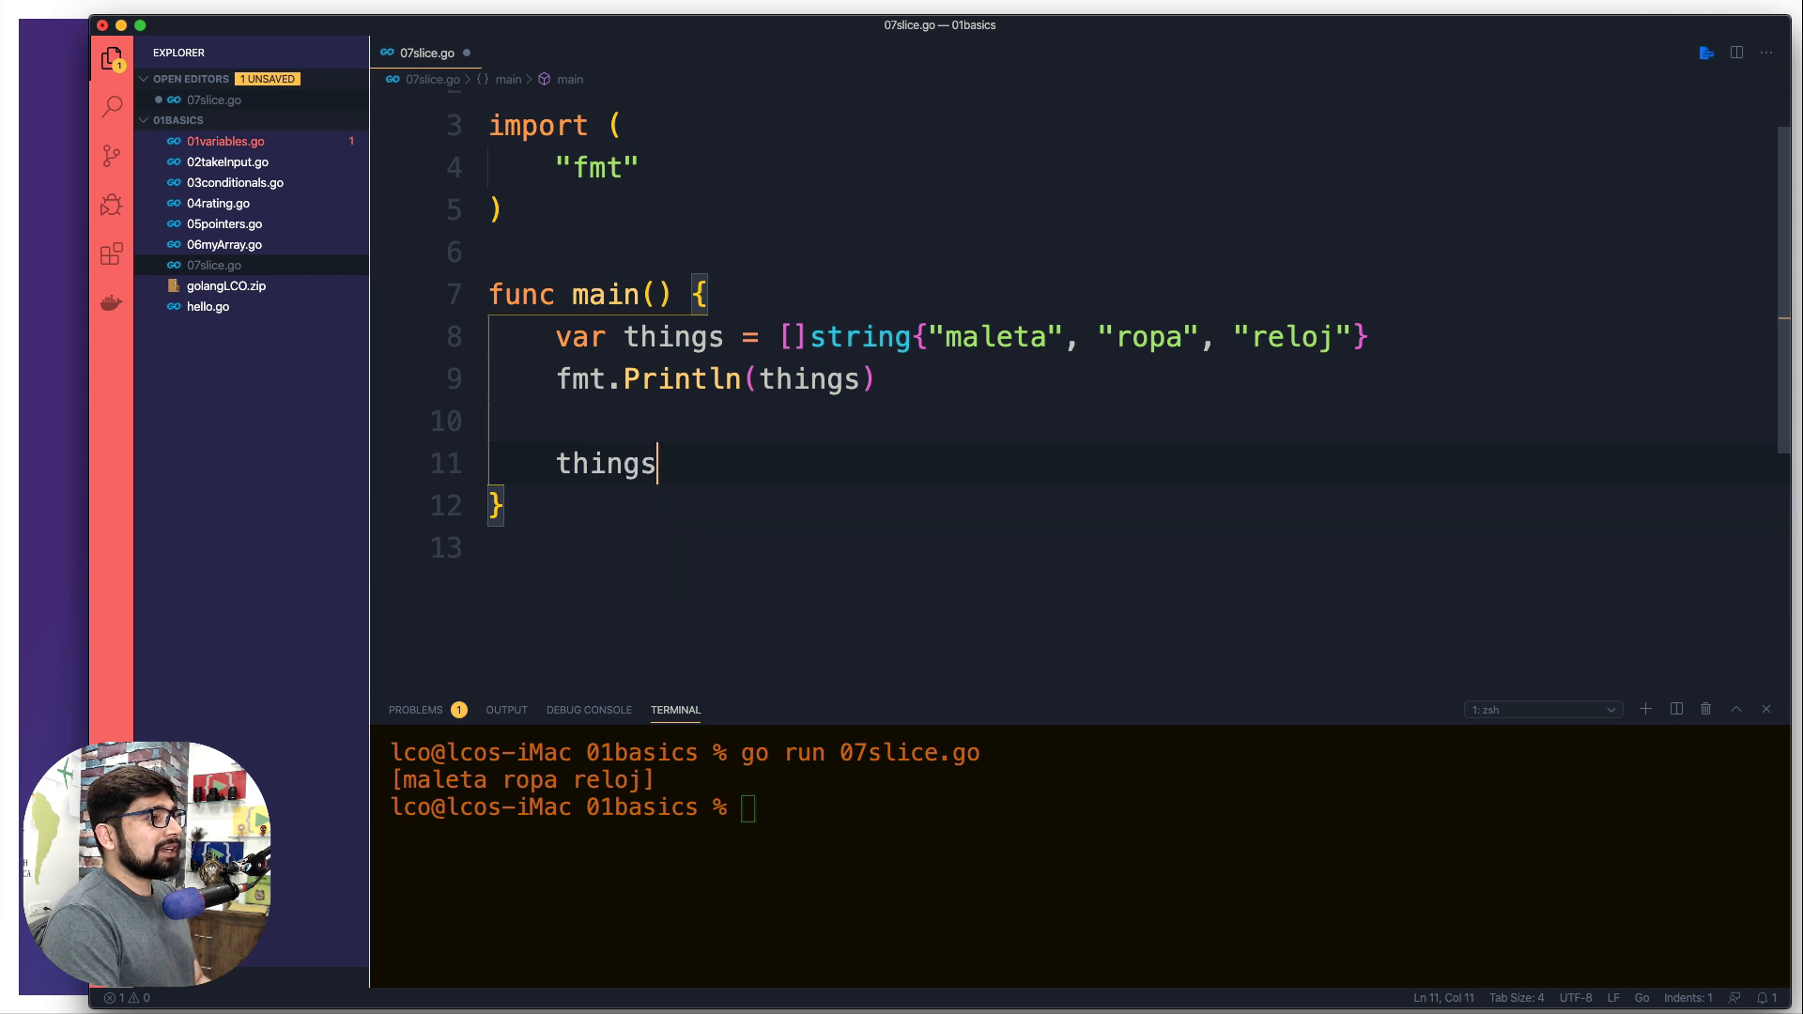
text(=)
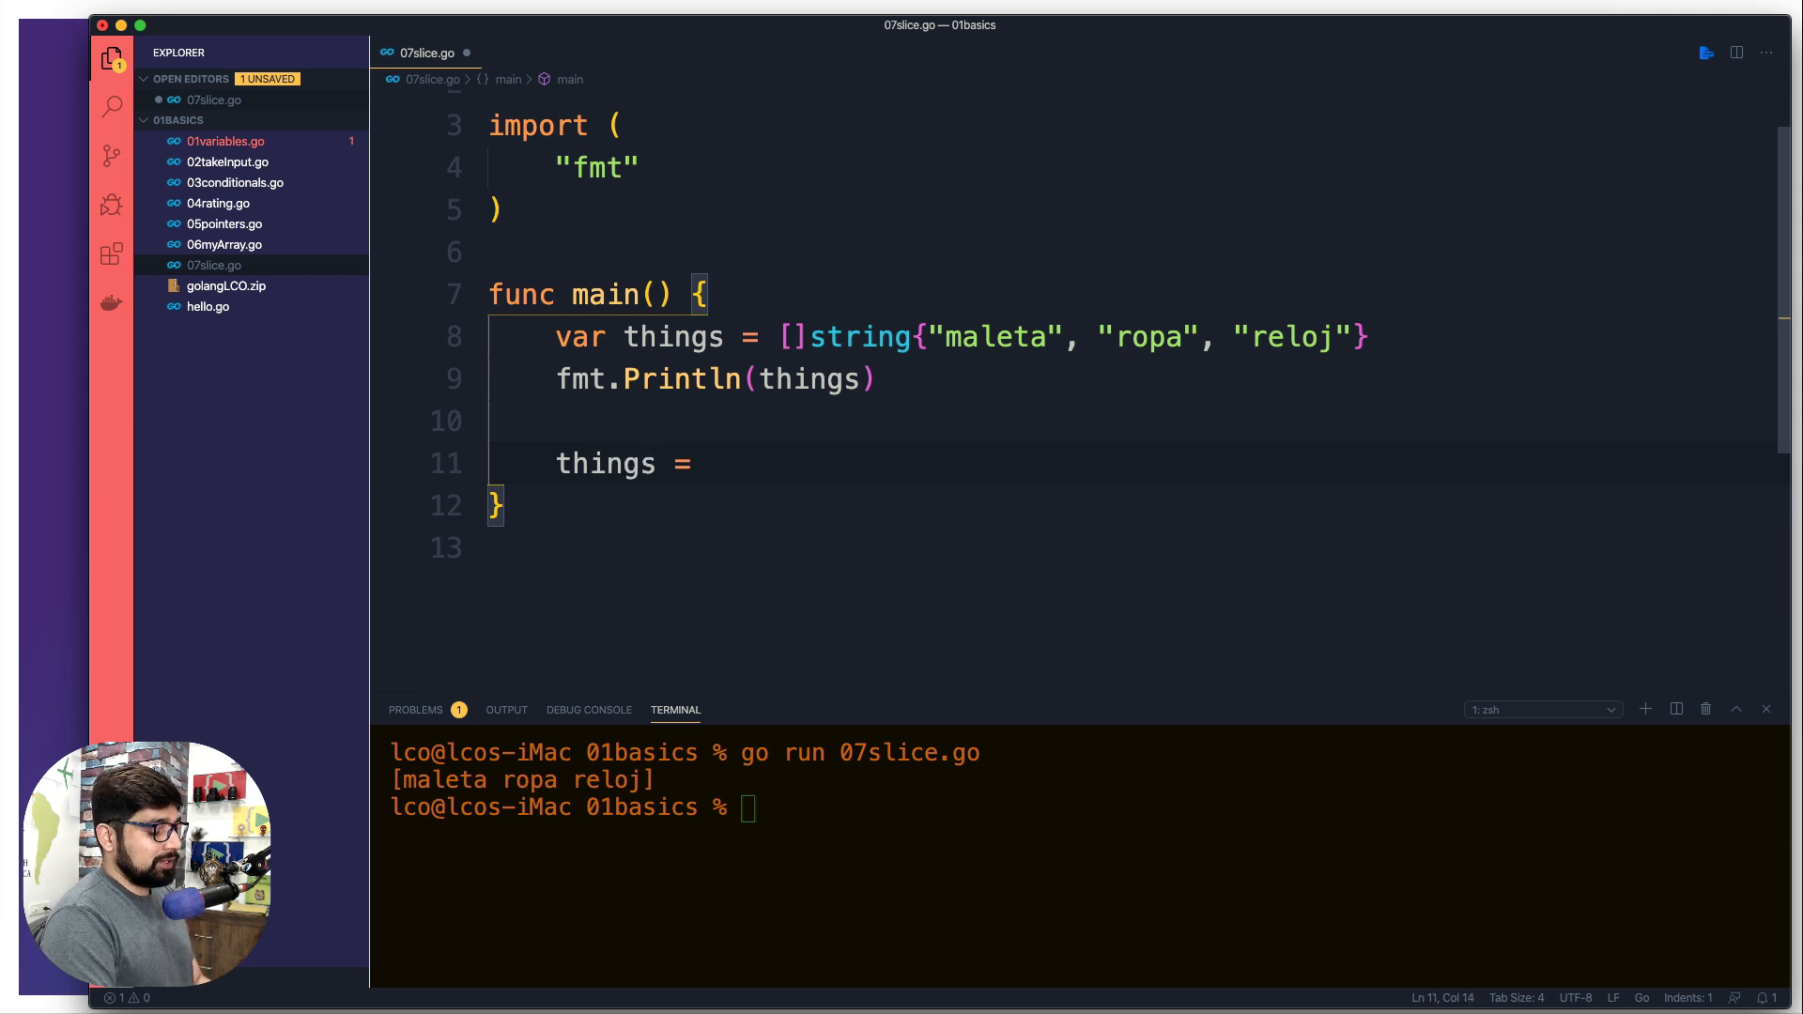
text(append()
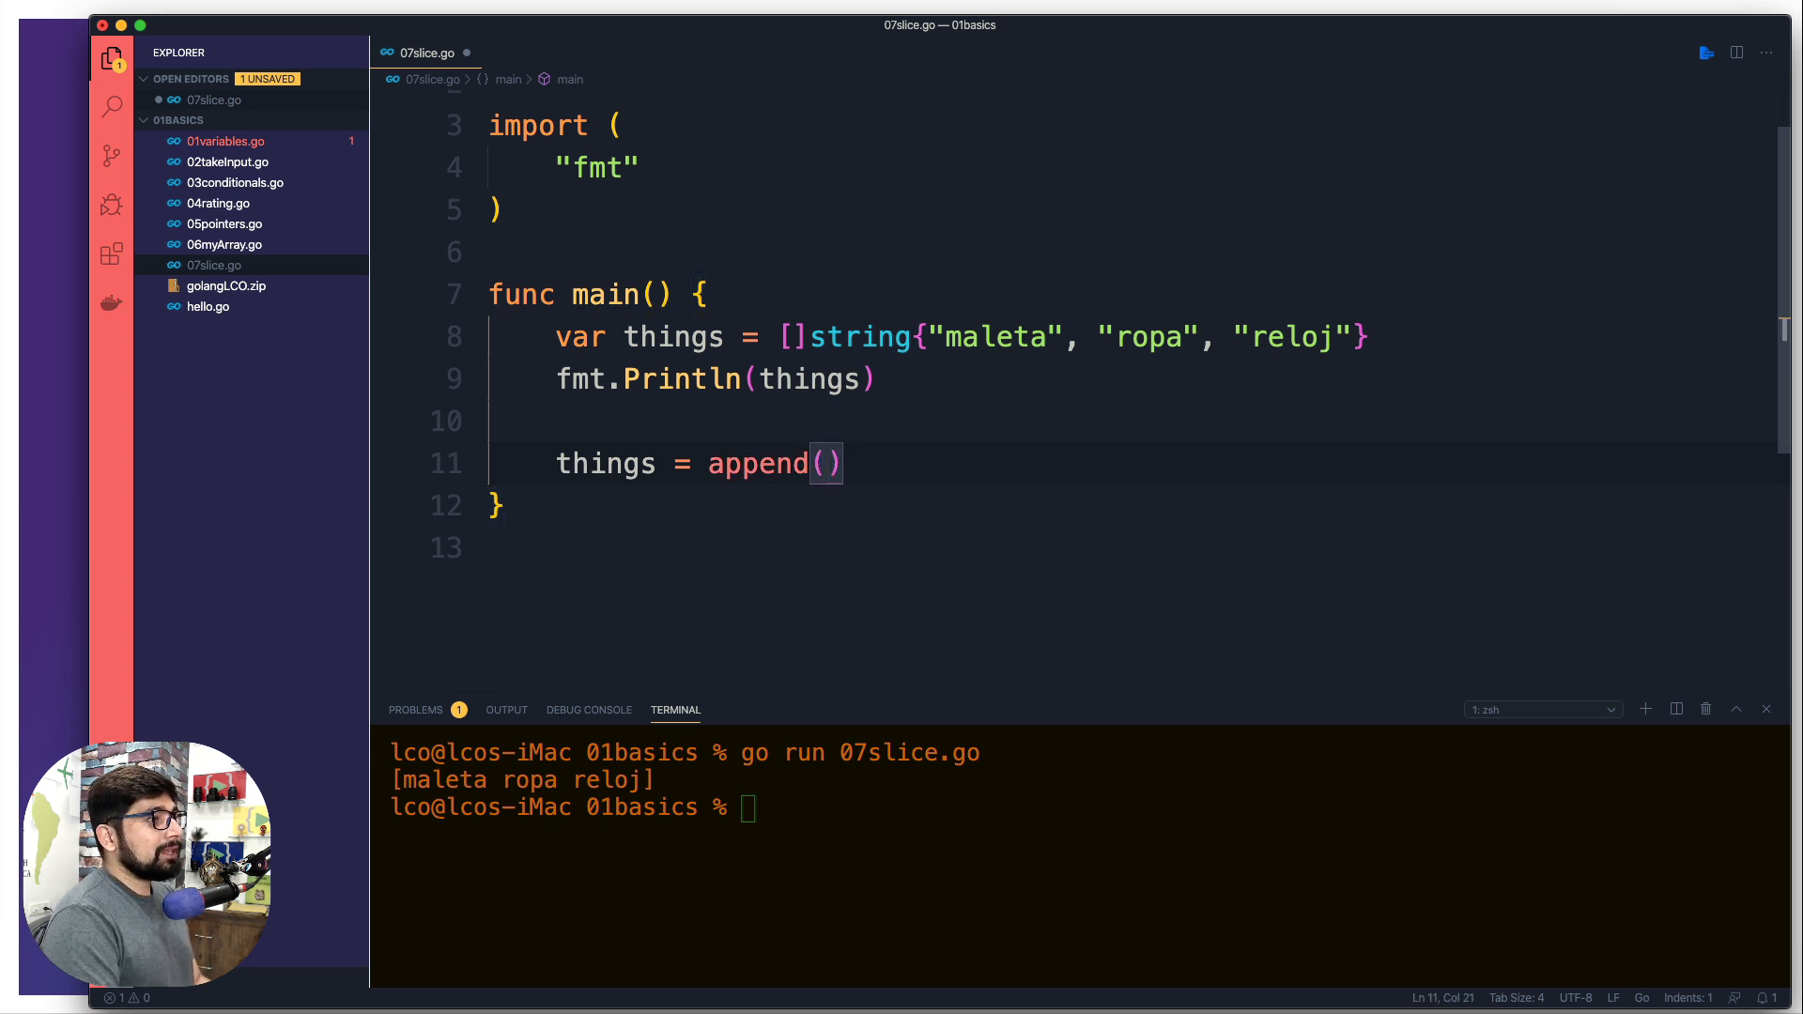
text(things)
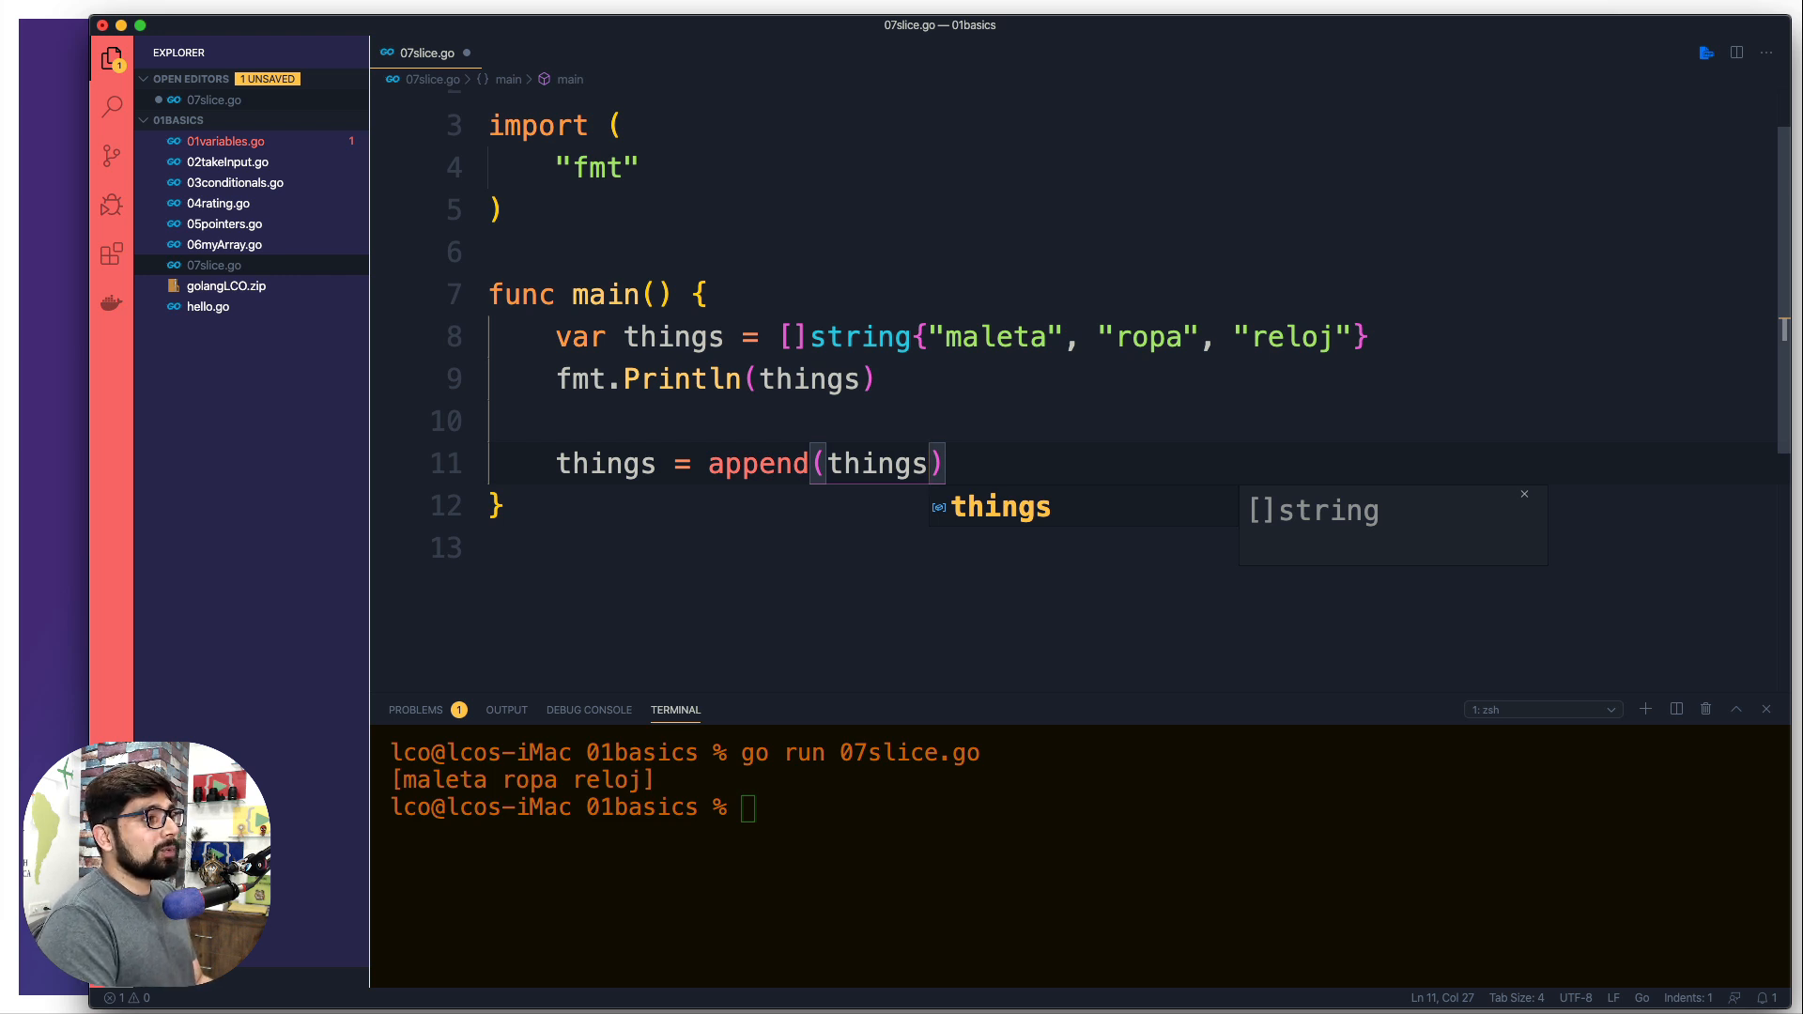
text(,)
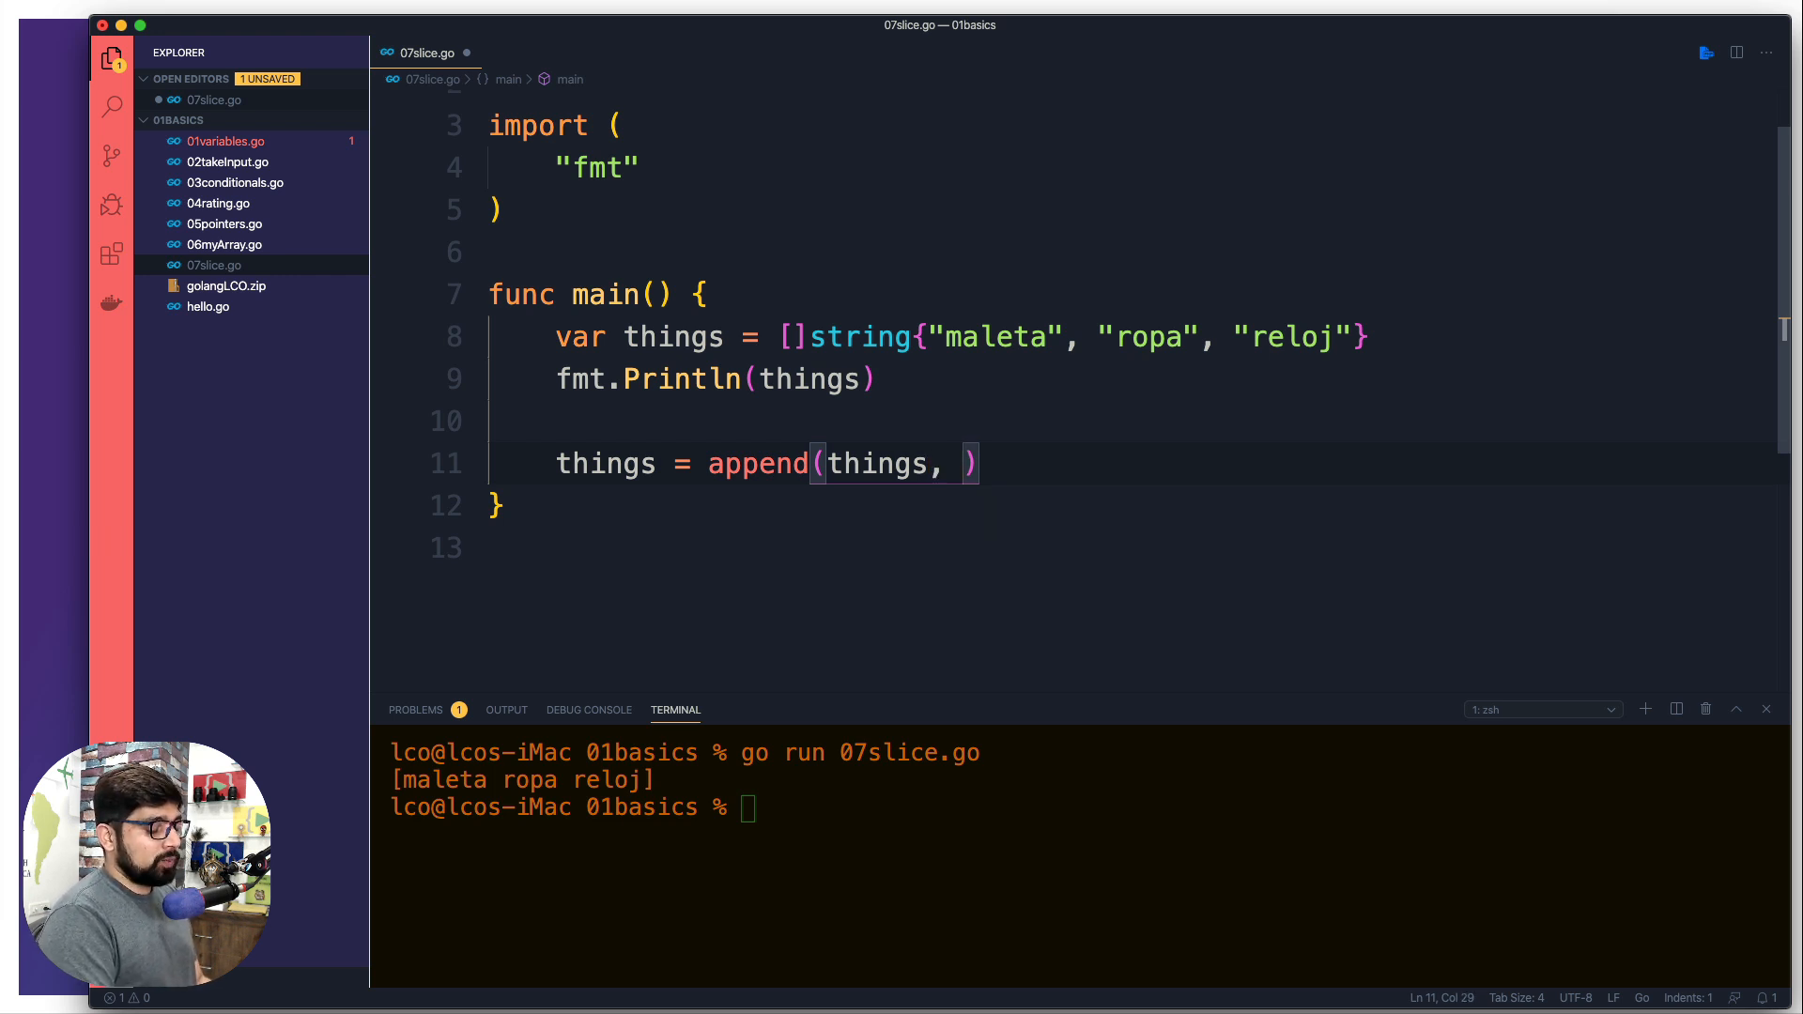
text("bol")
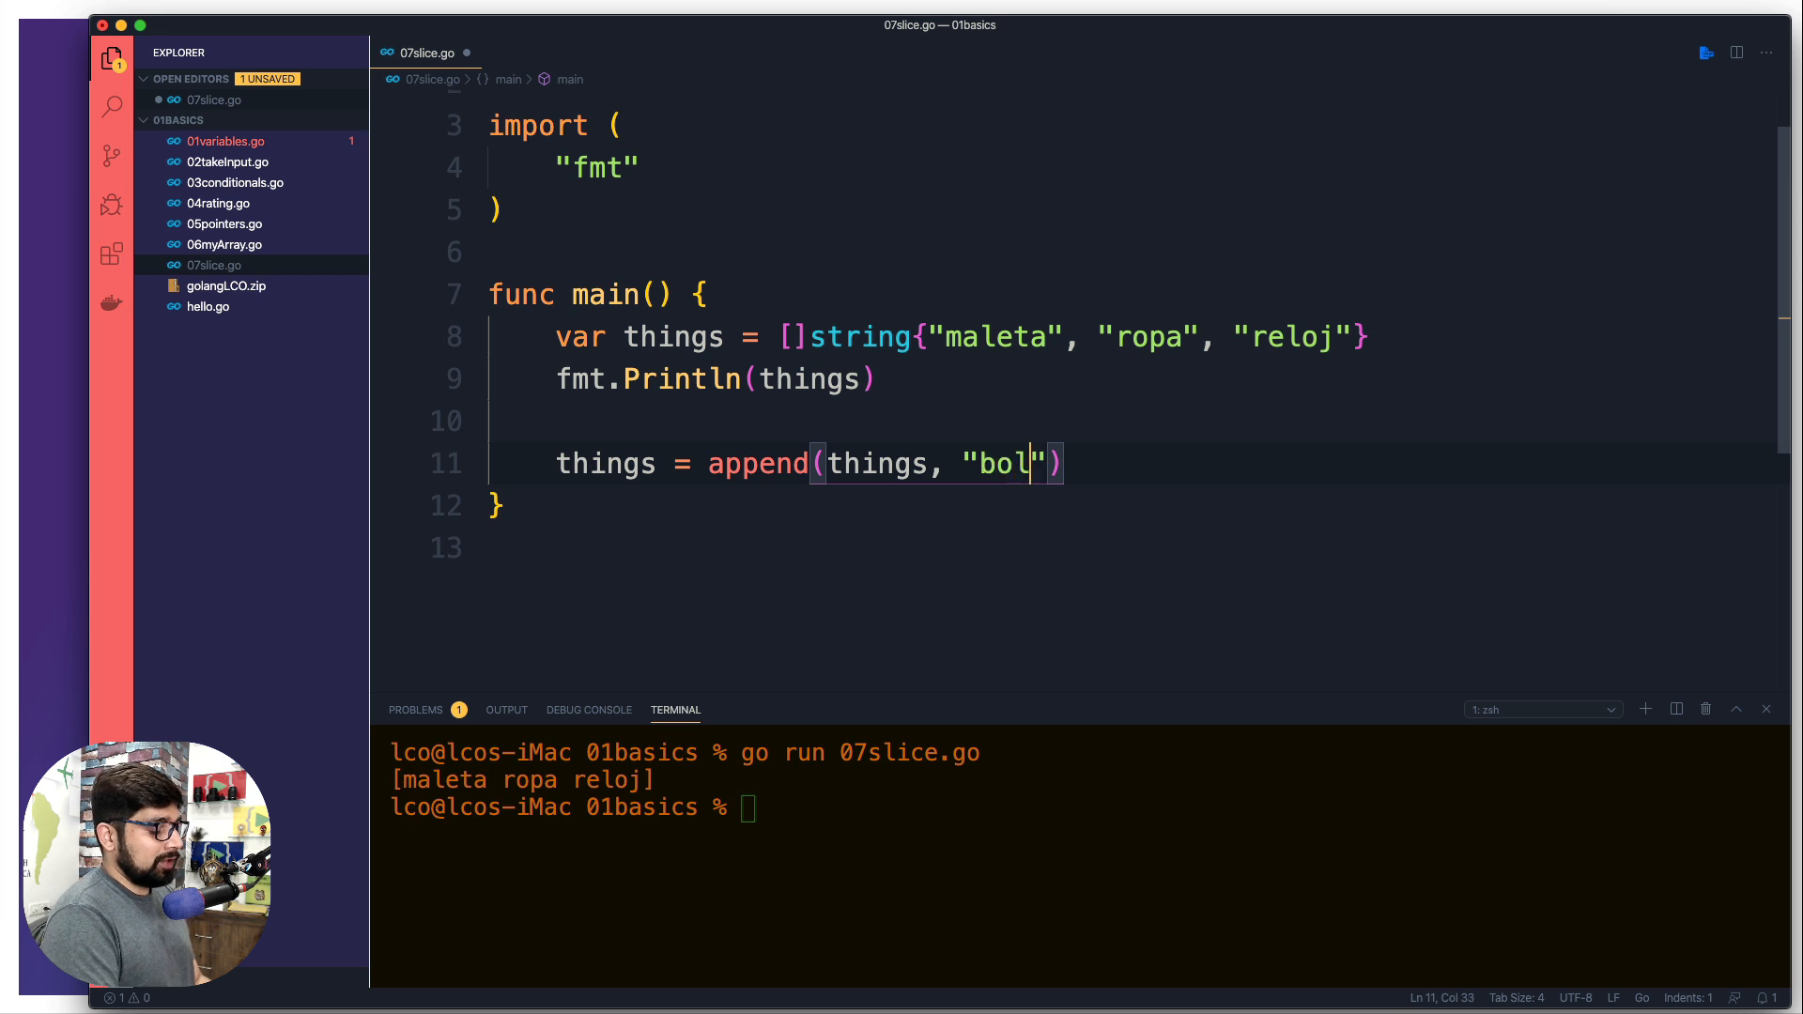
text(so)
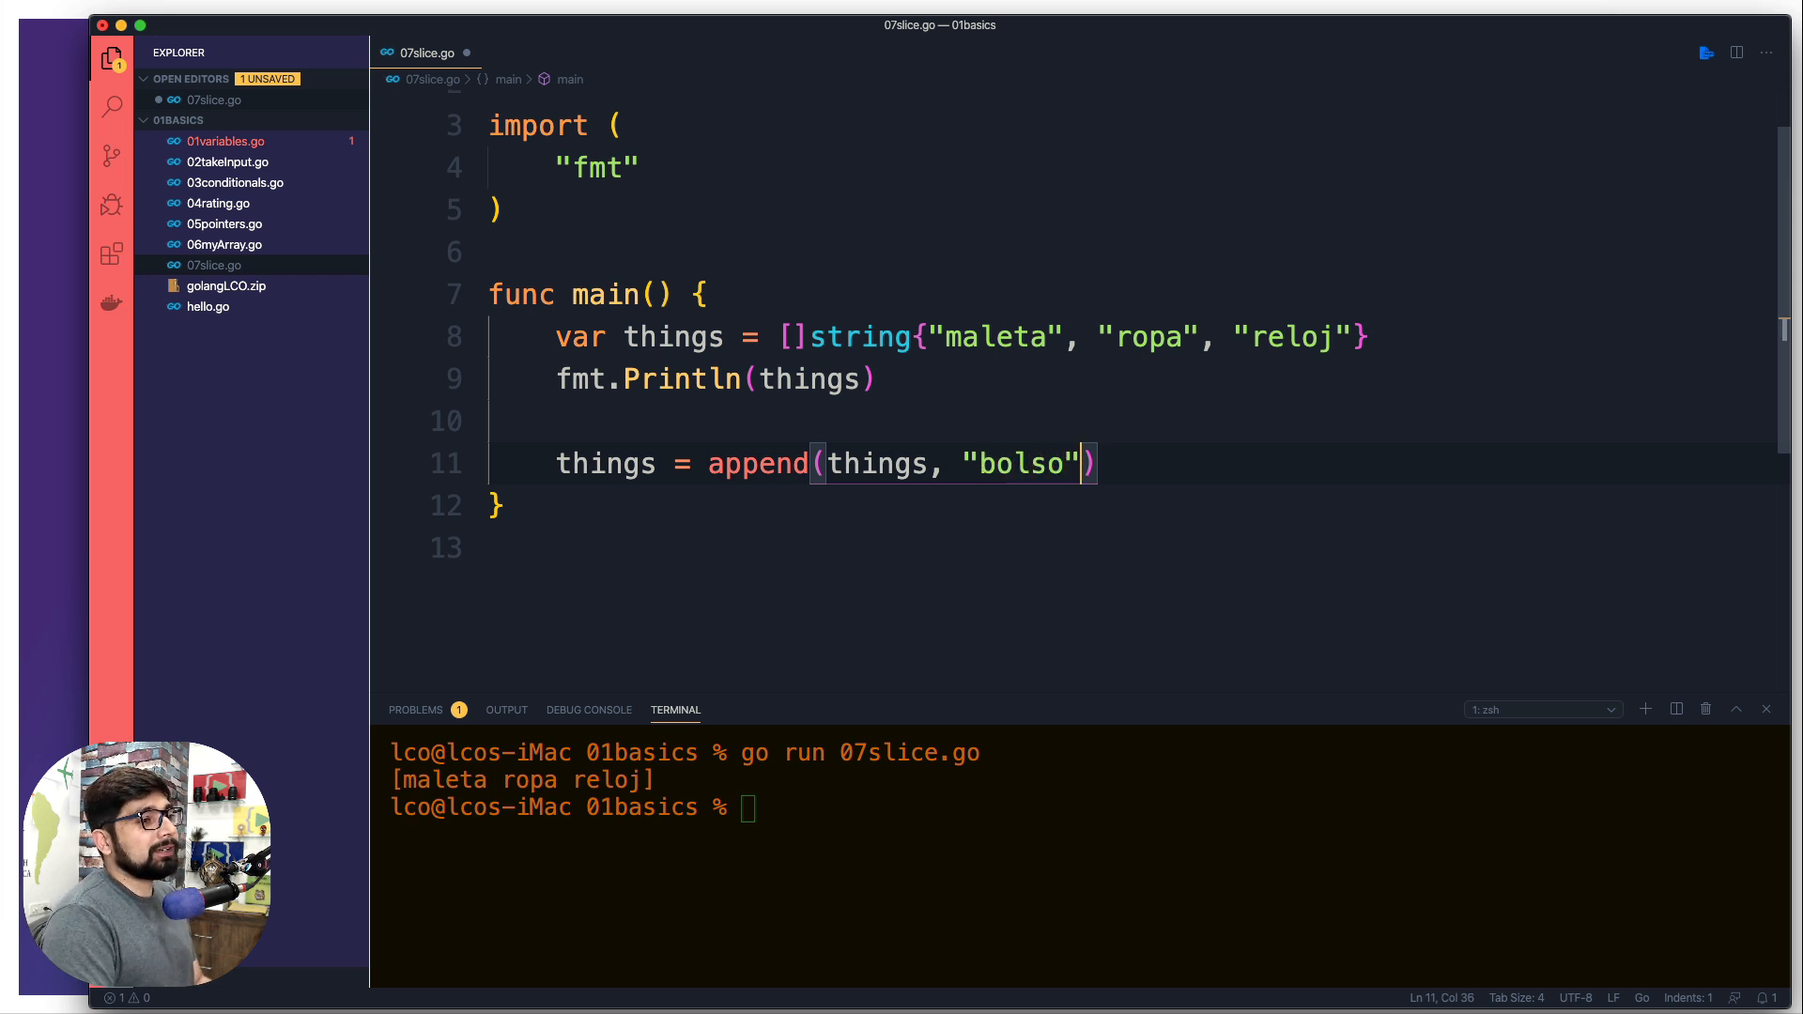
key(Right)
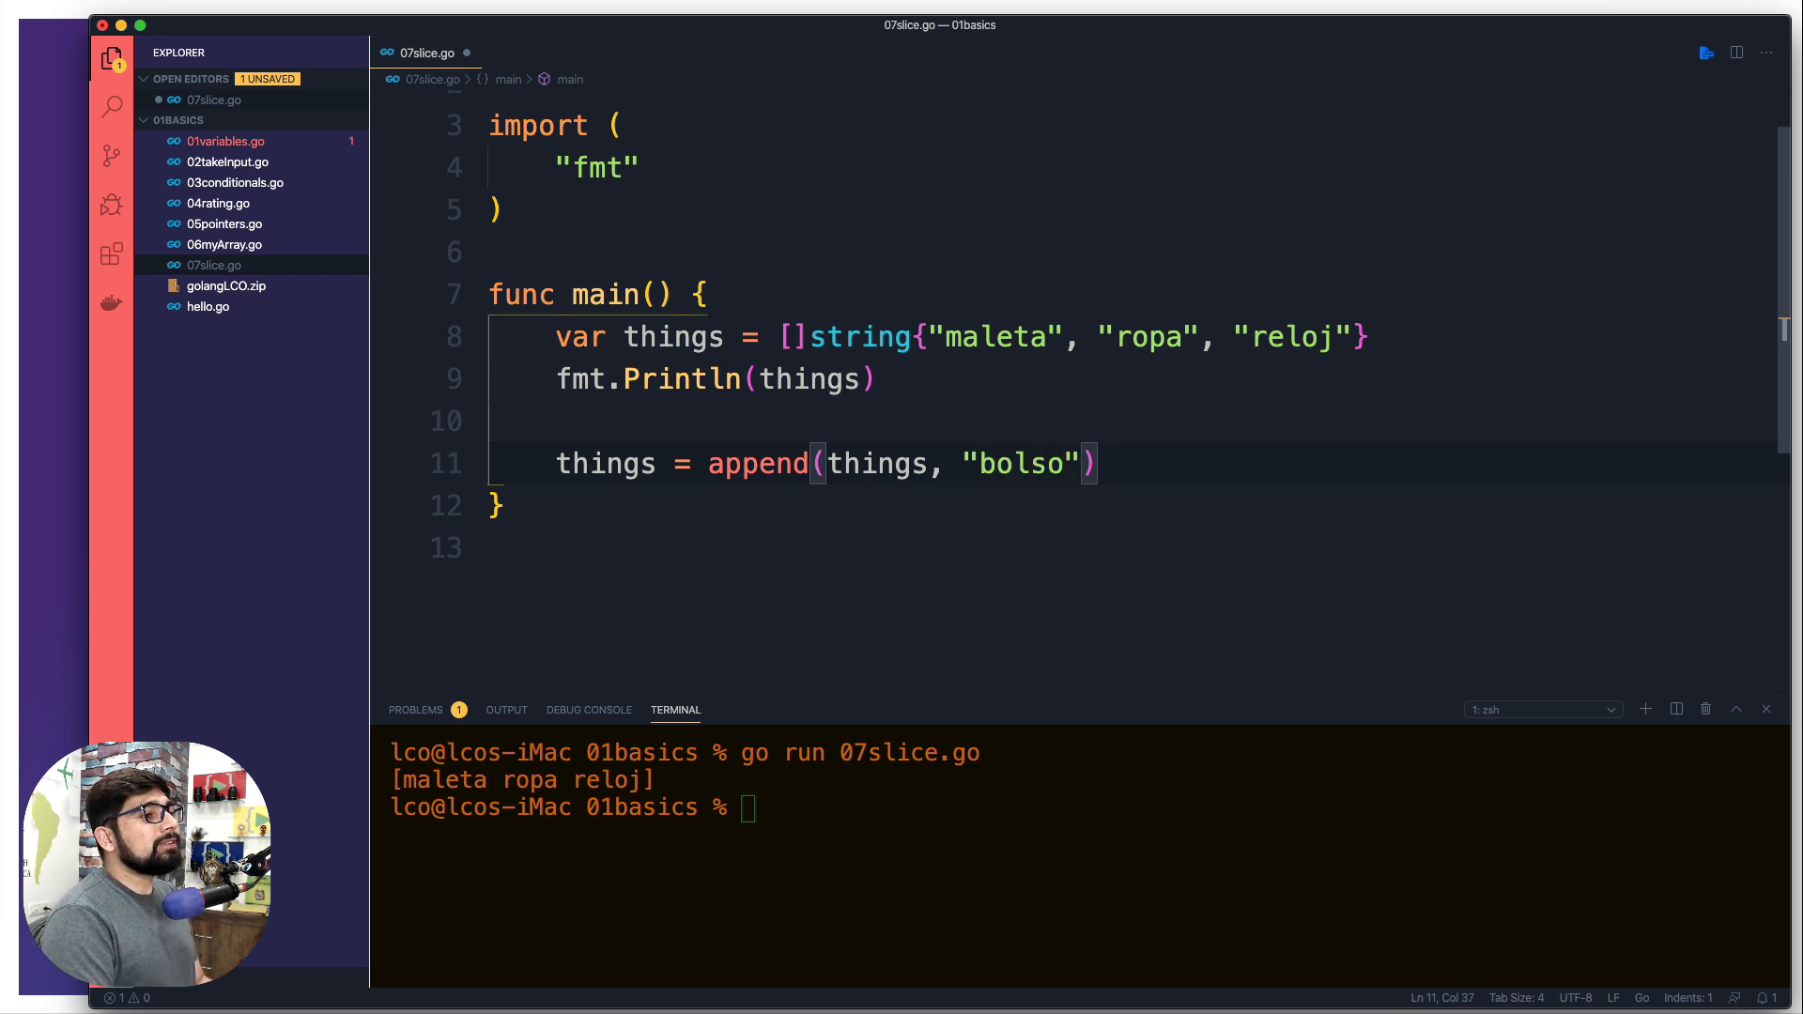
text(fp)
click(1089, 807)
text(go run 07slice.go)
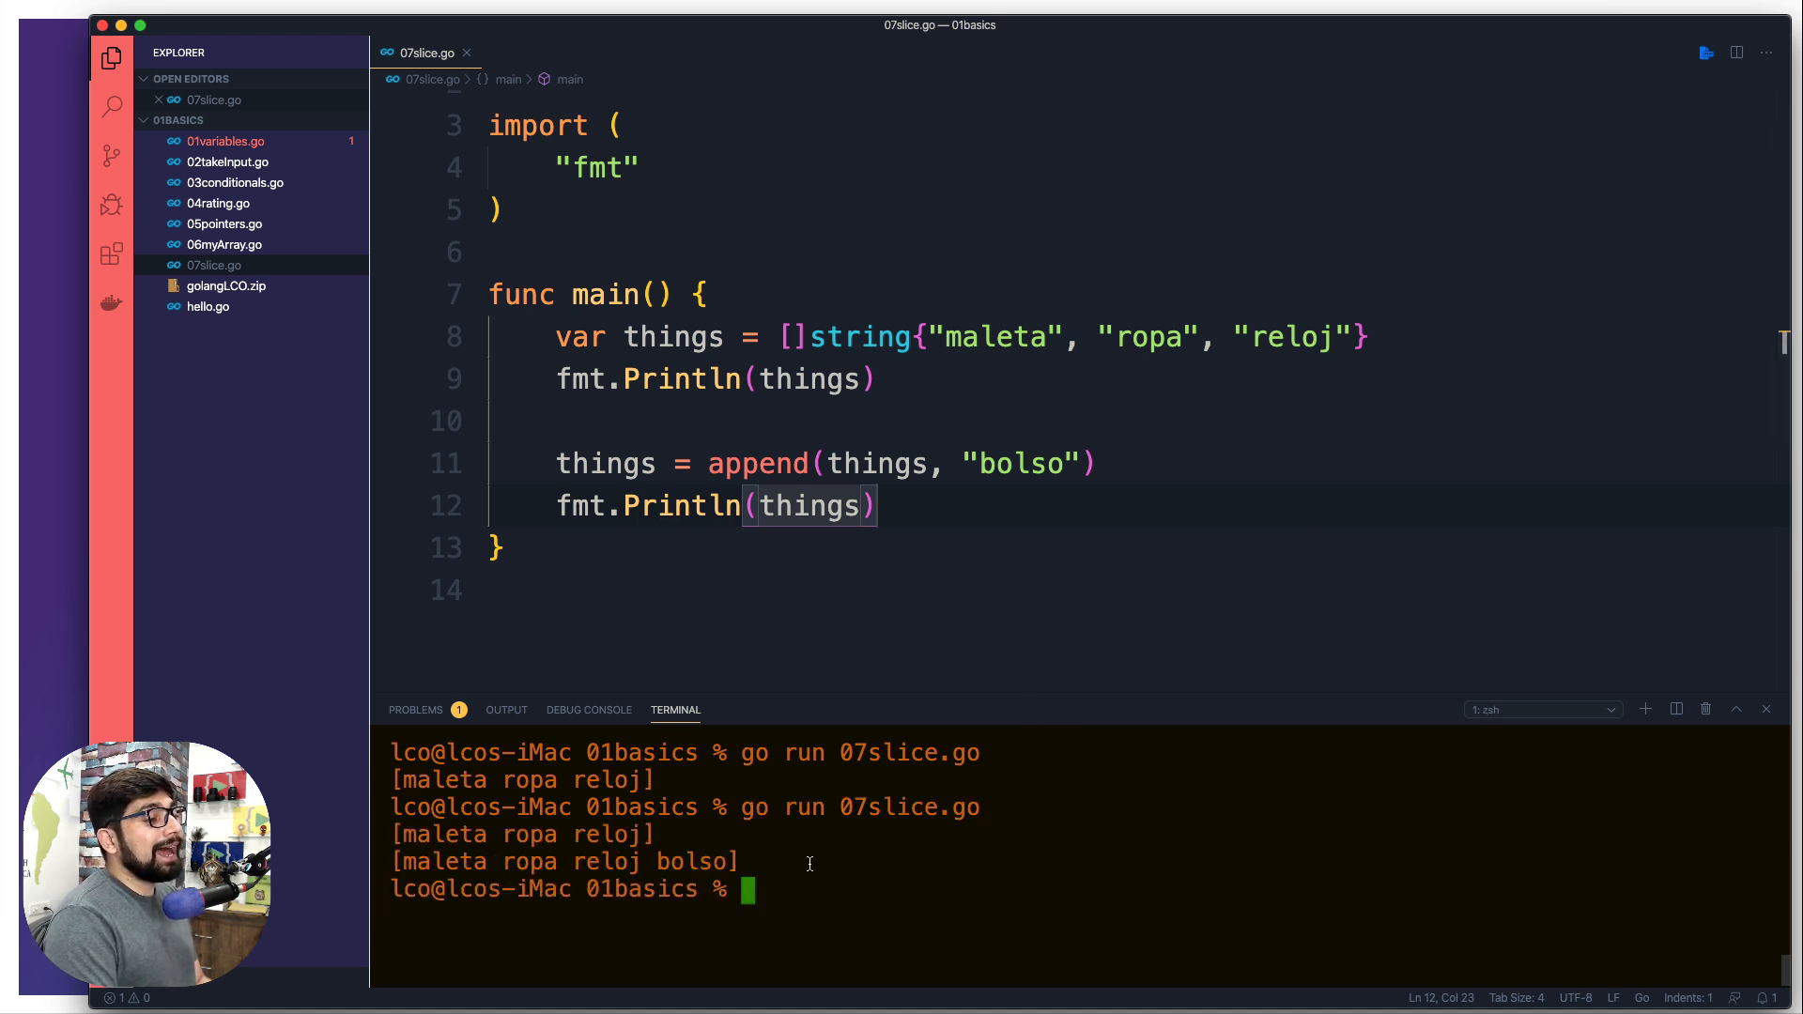
mouse_move(1060, 517)
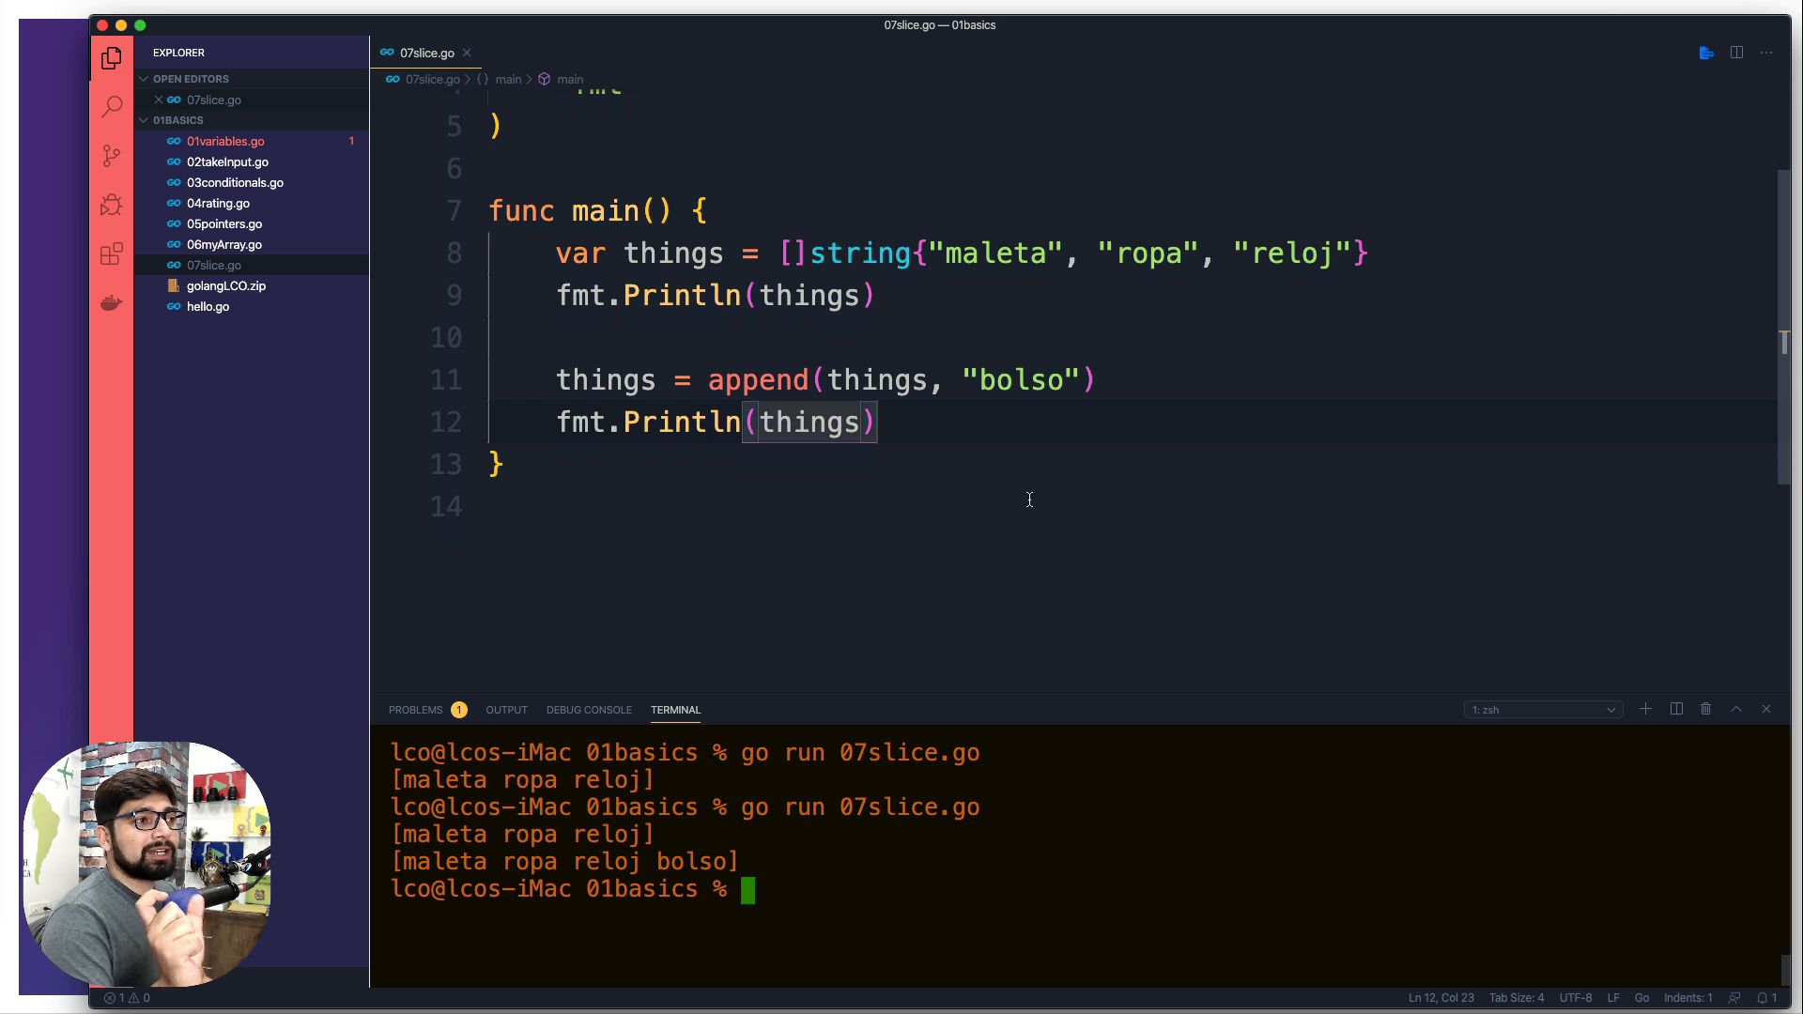
- Scroll up to review the code after the [maleta ropa reloj bolso] output
scroll(up, 3)
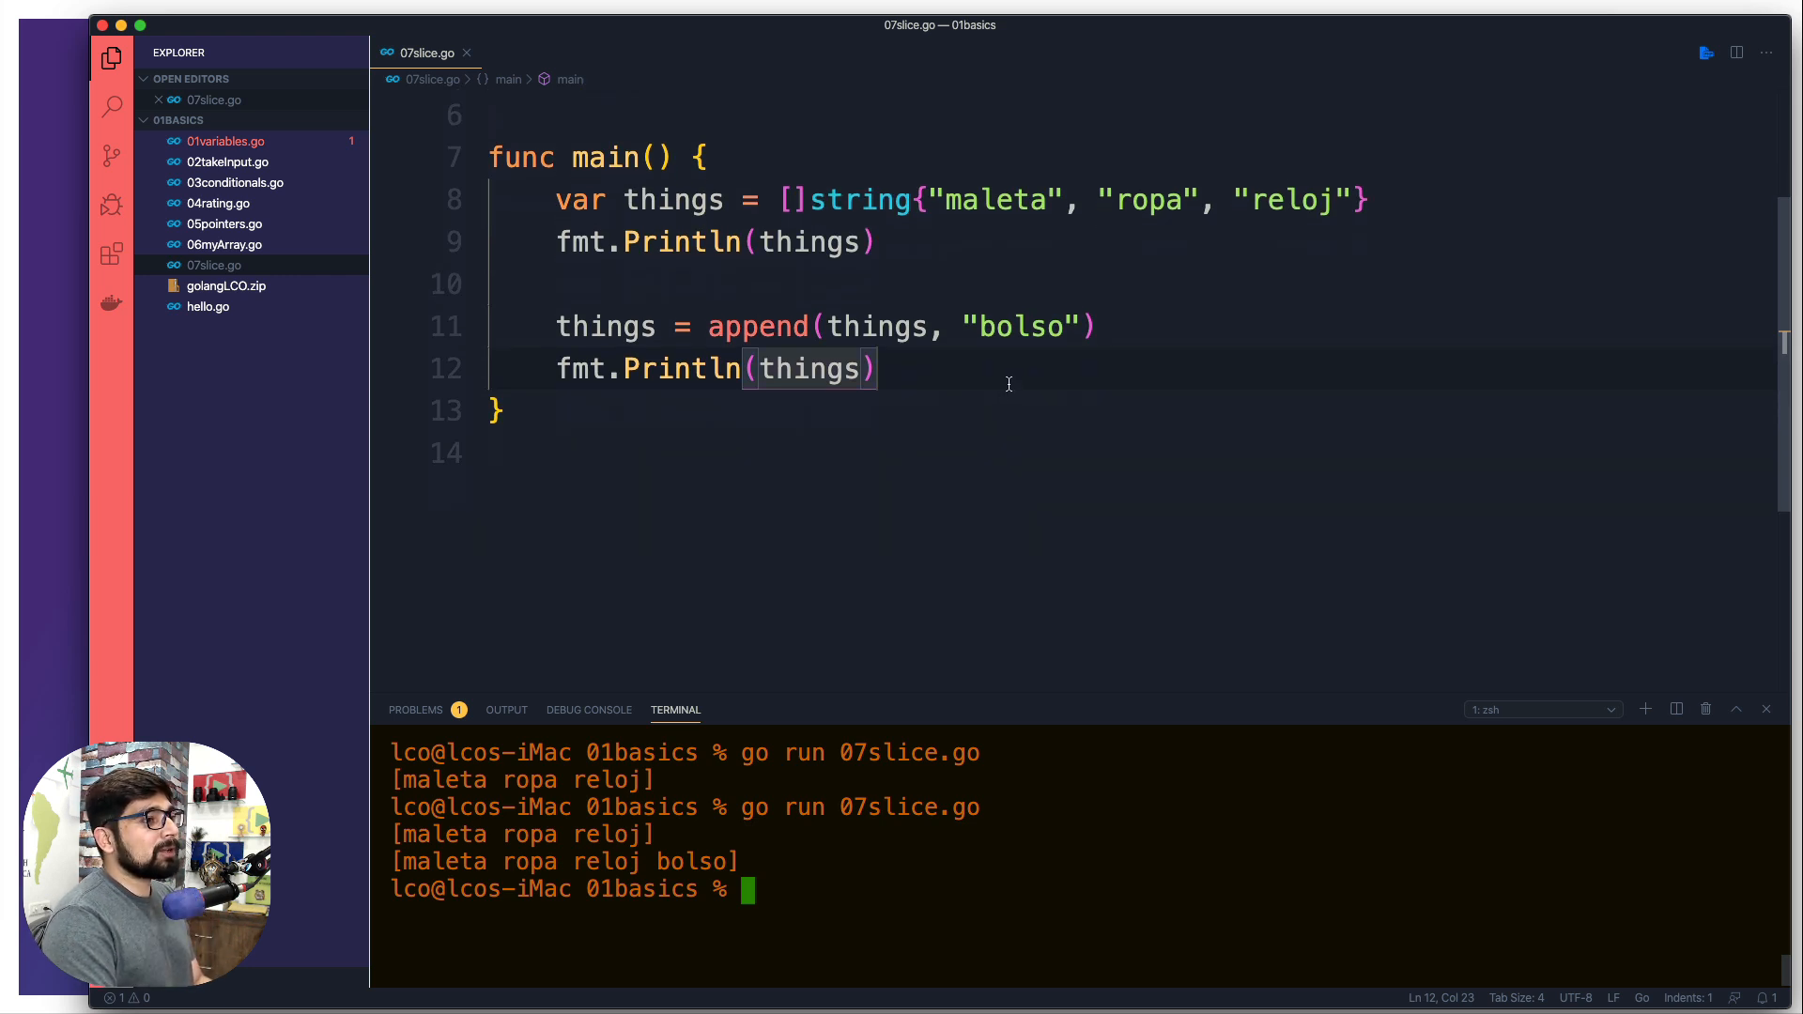
- Add things = append(things[1:]) and fmt.Println(things) below the second print
key(Enter)
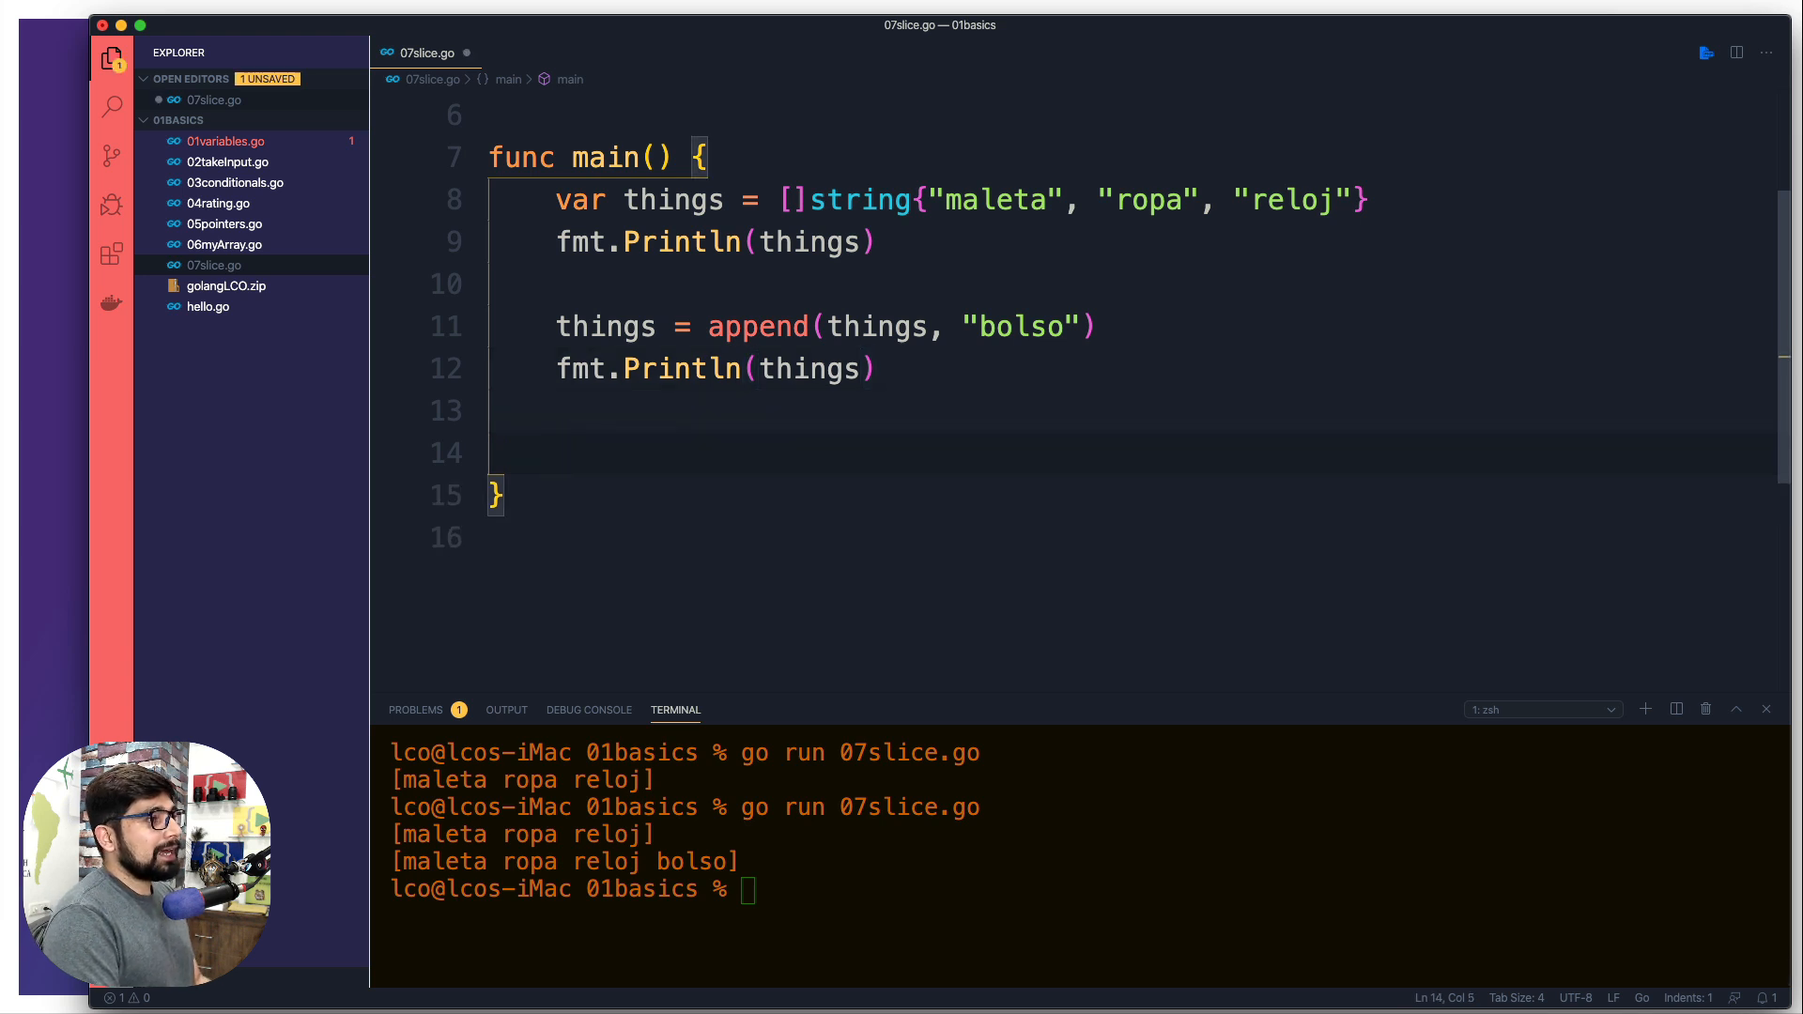
text(things =)
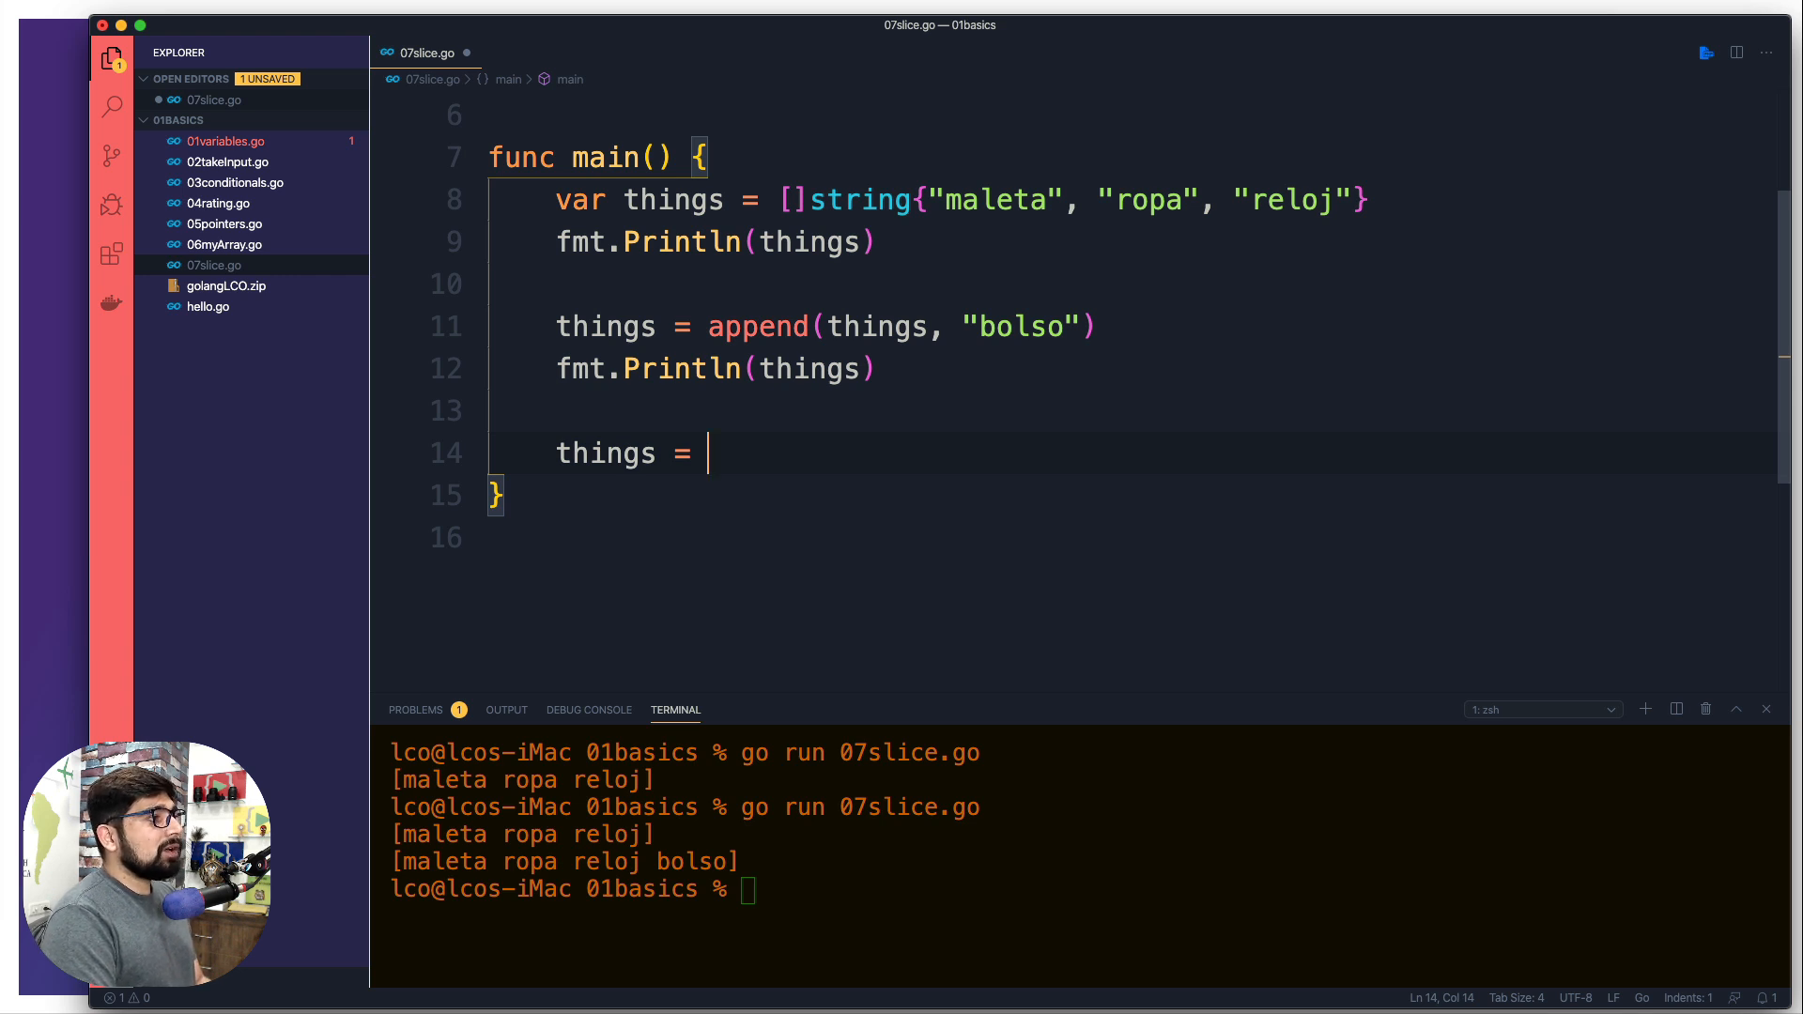
text(append)
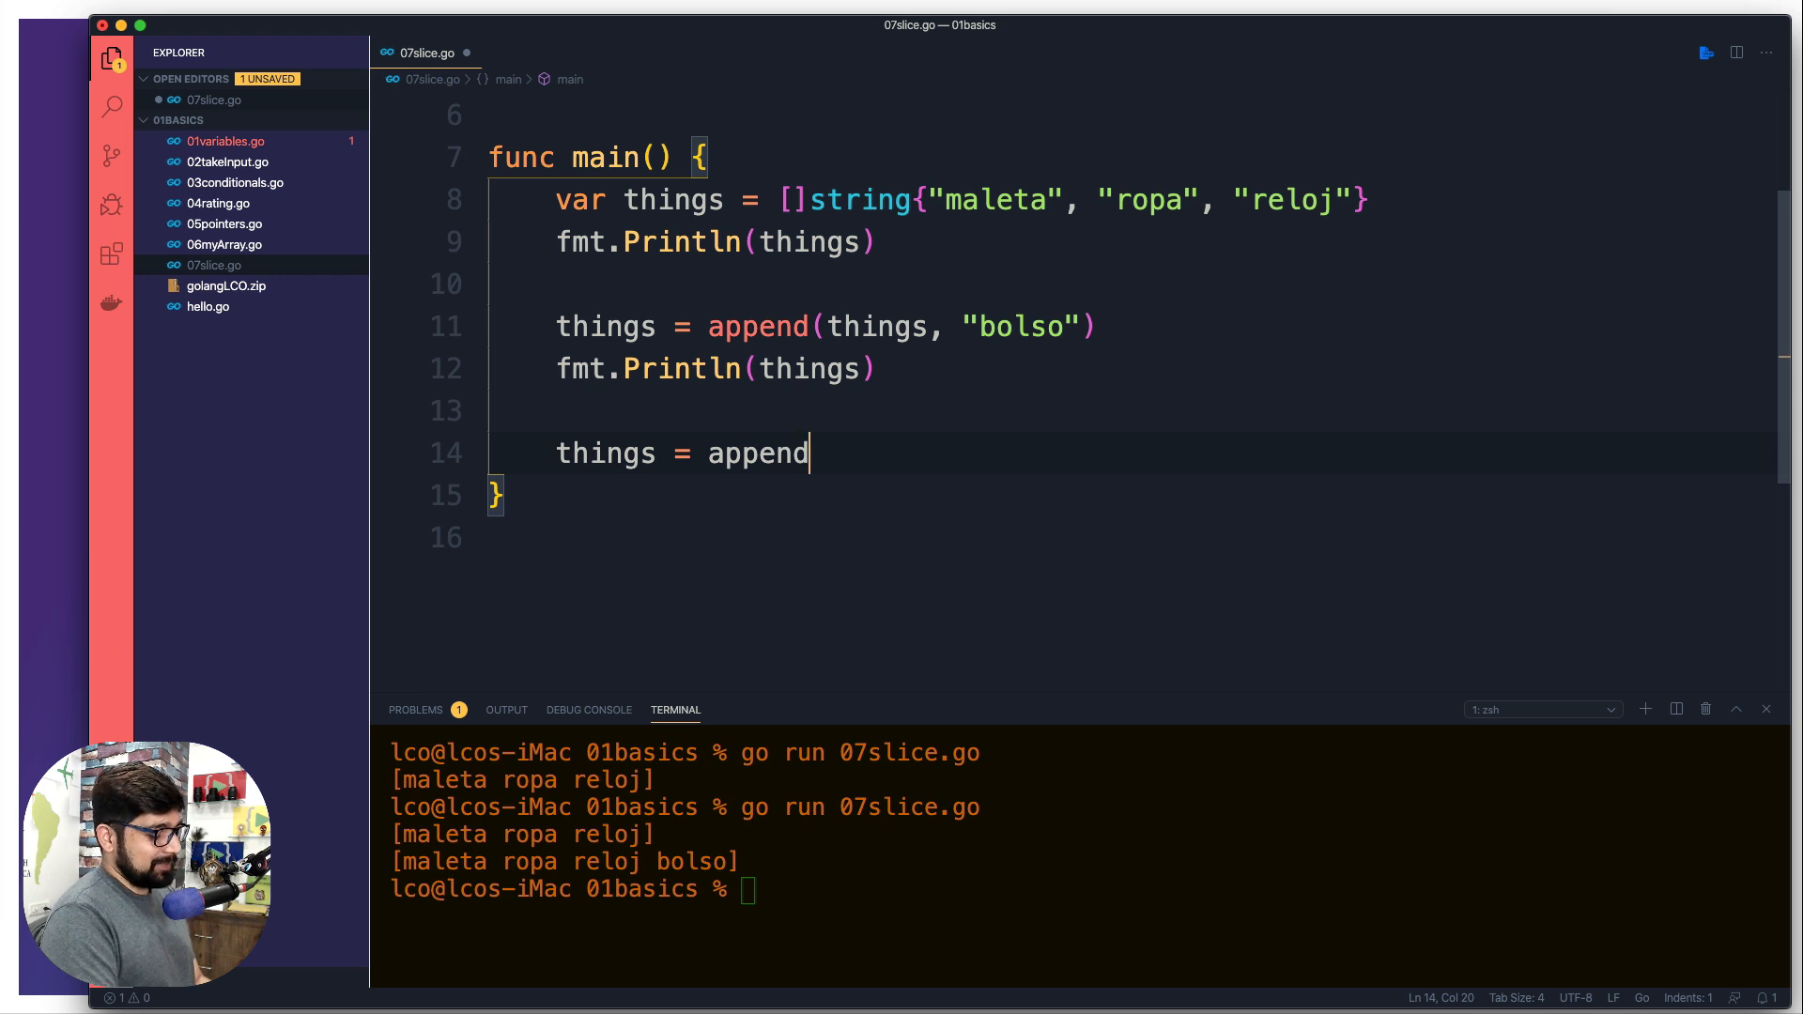
text((things))
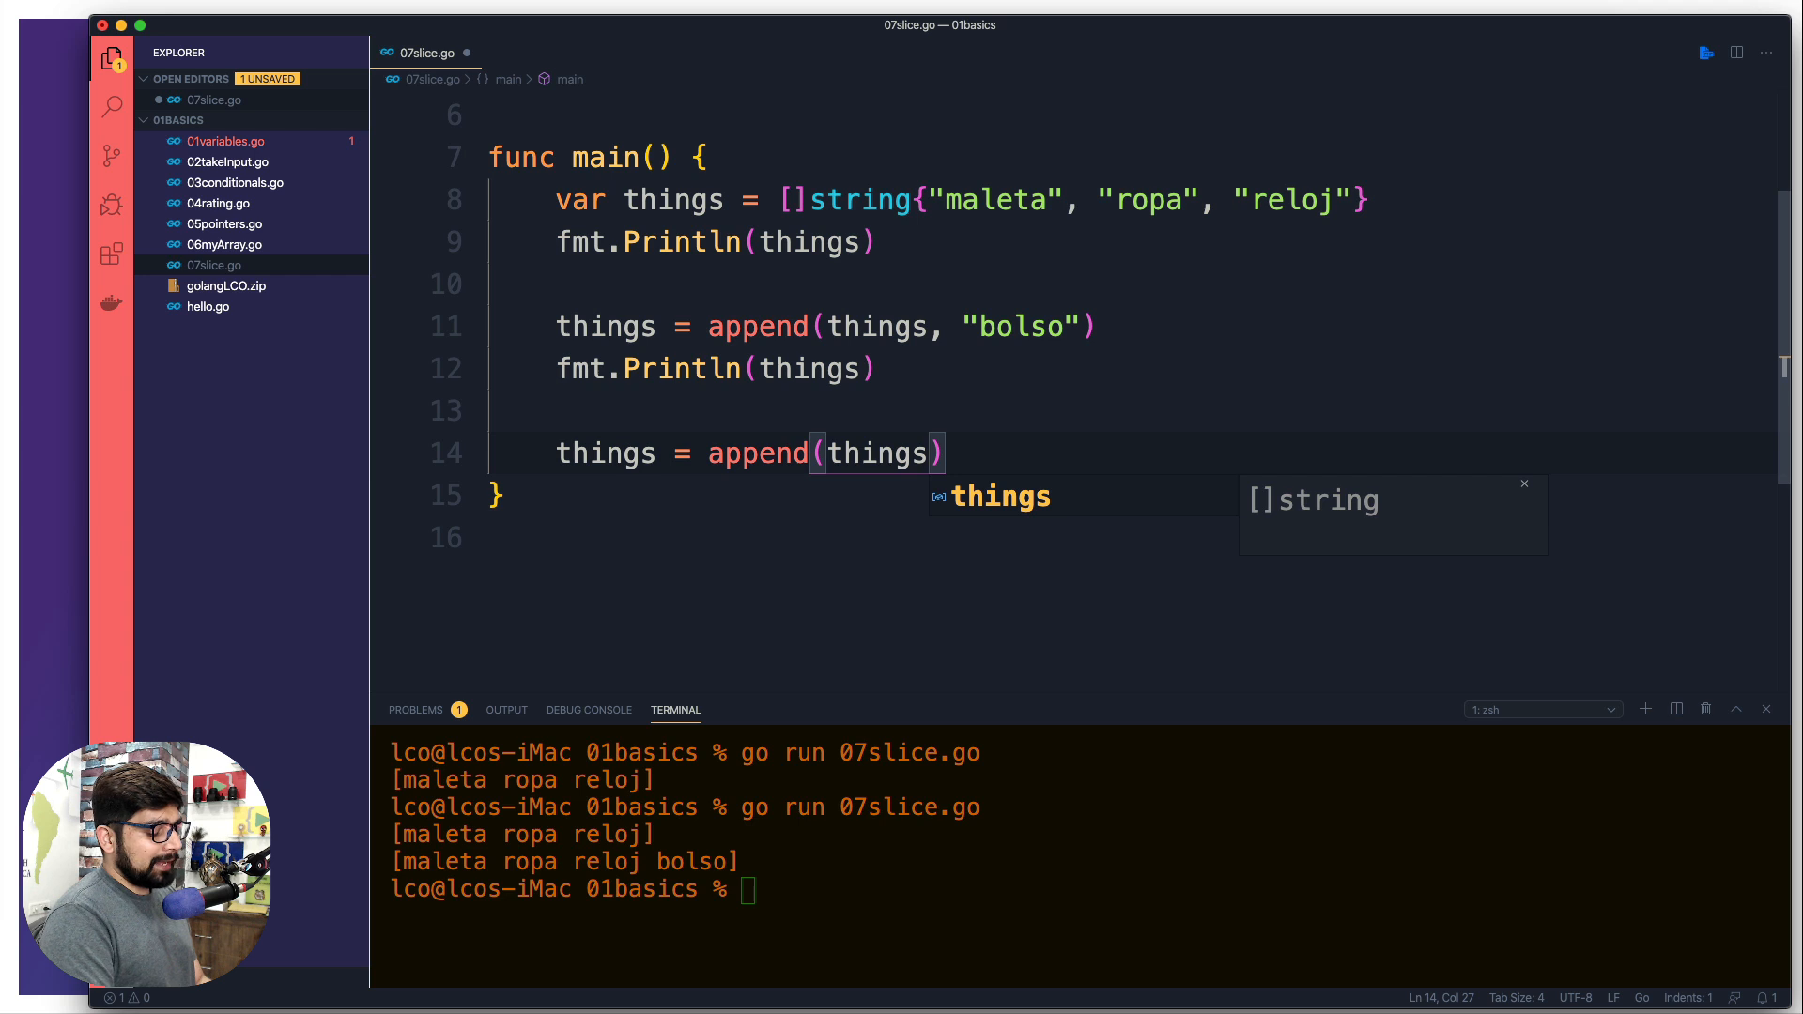
text([])
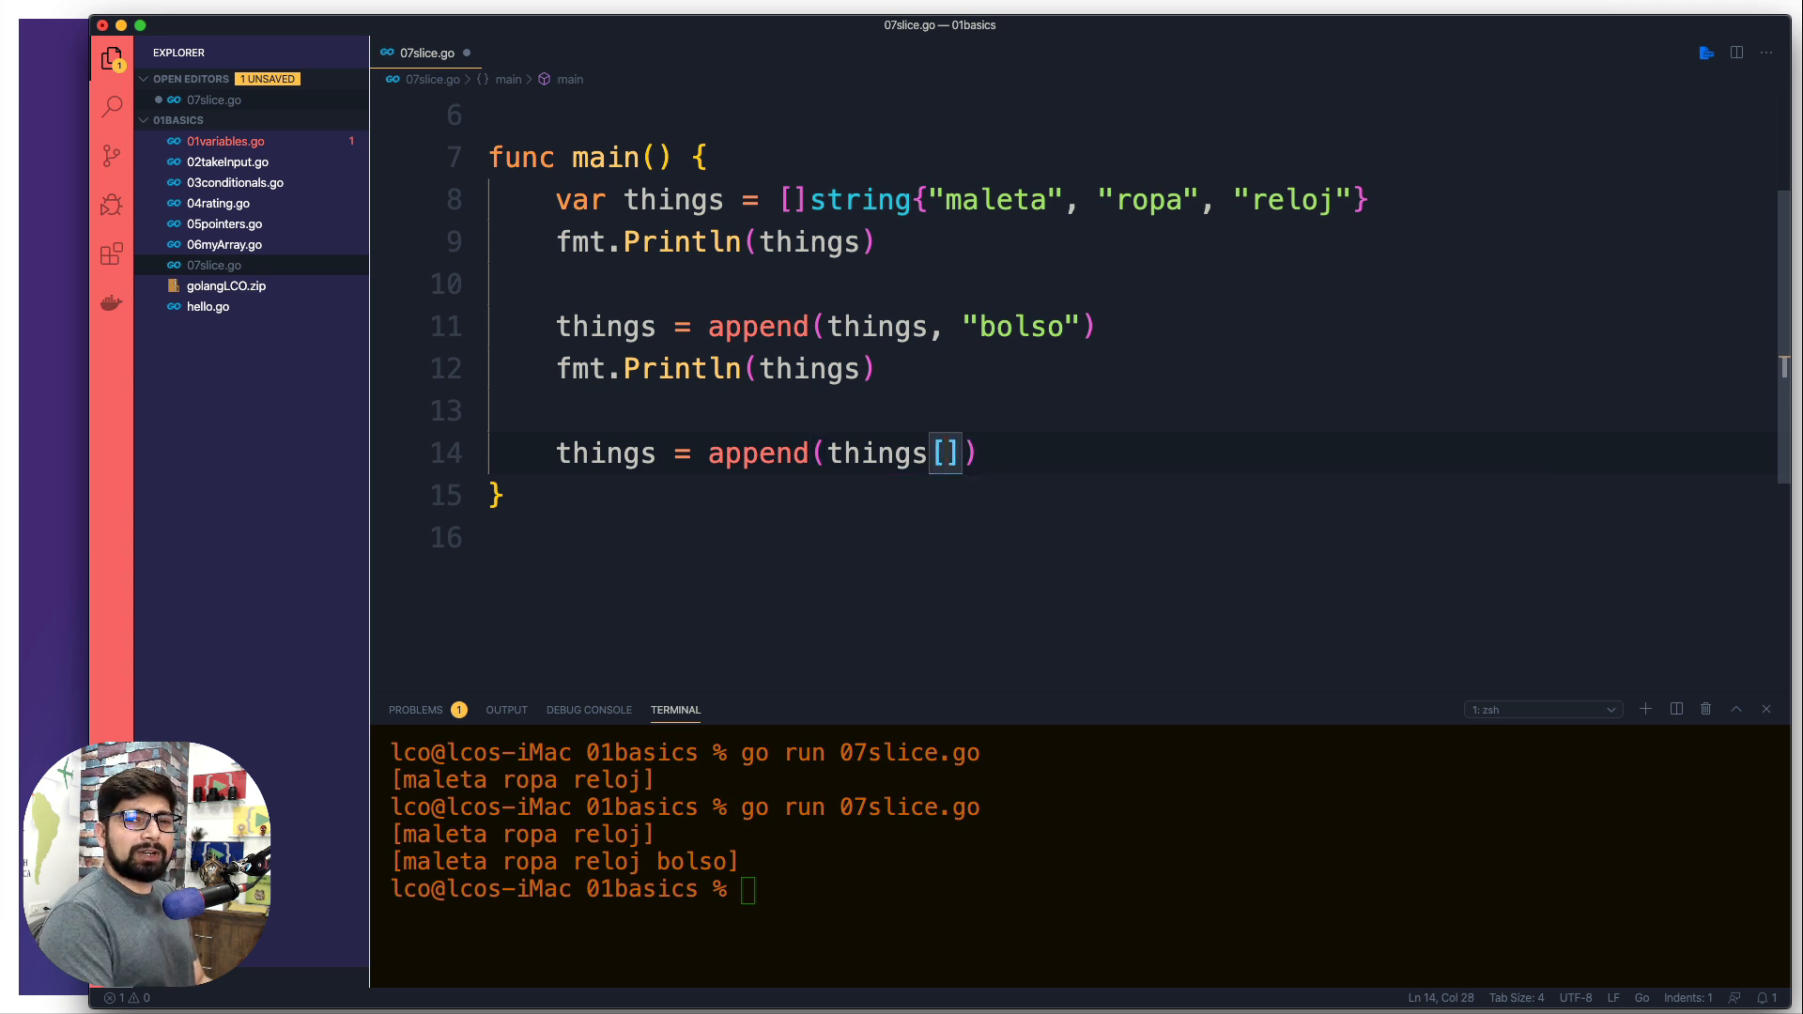
text(:)
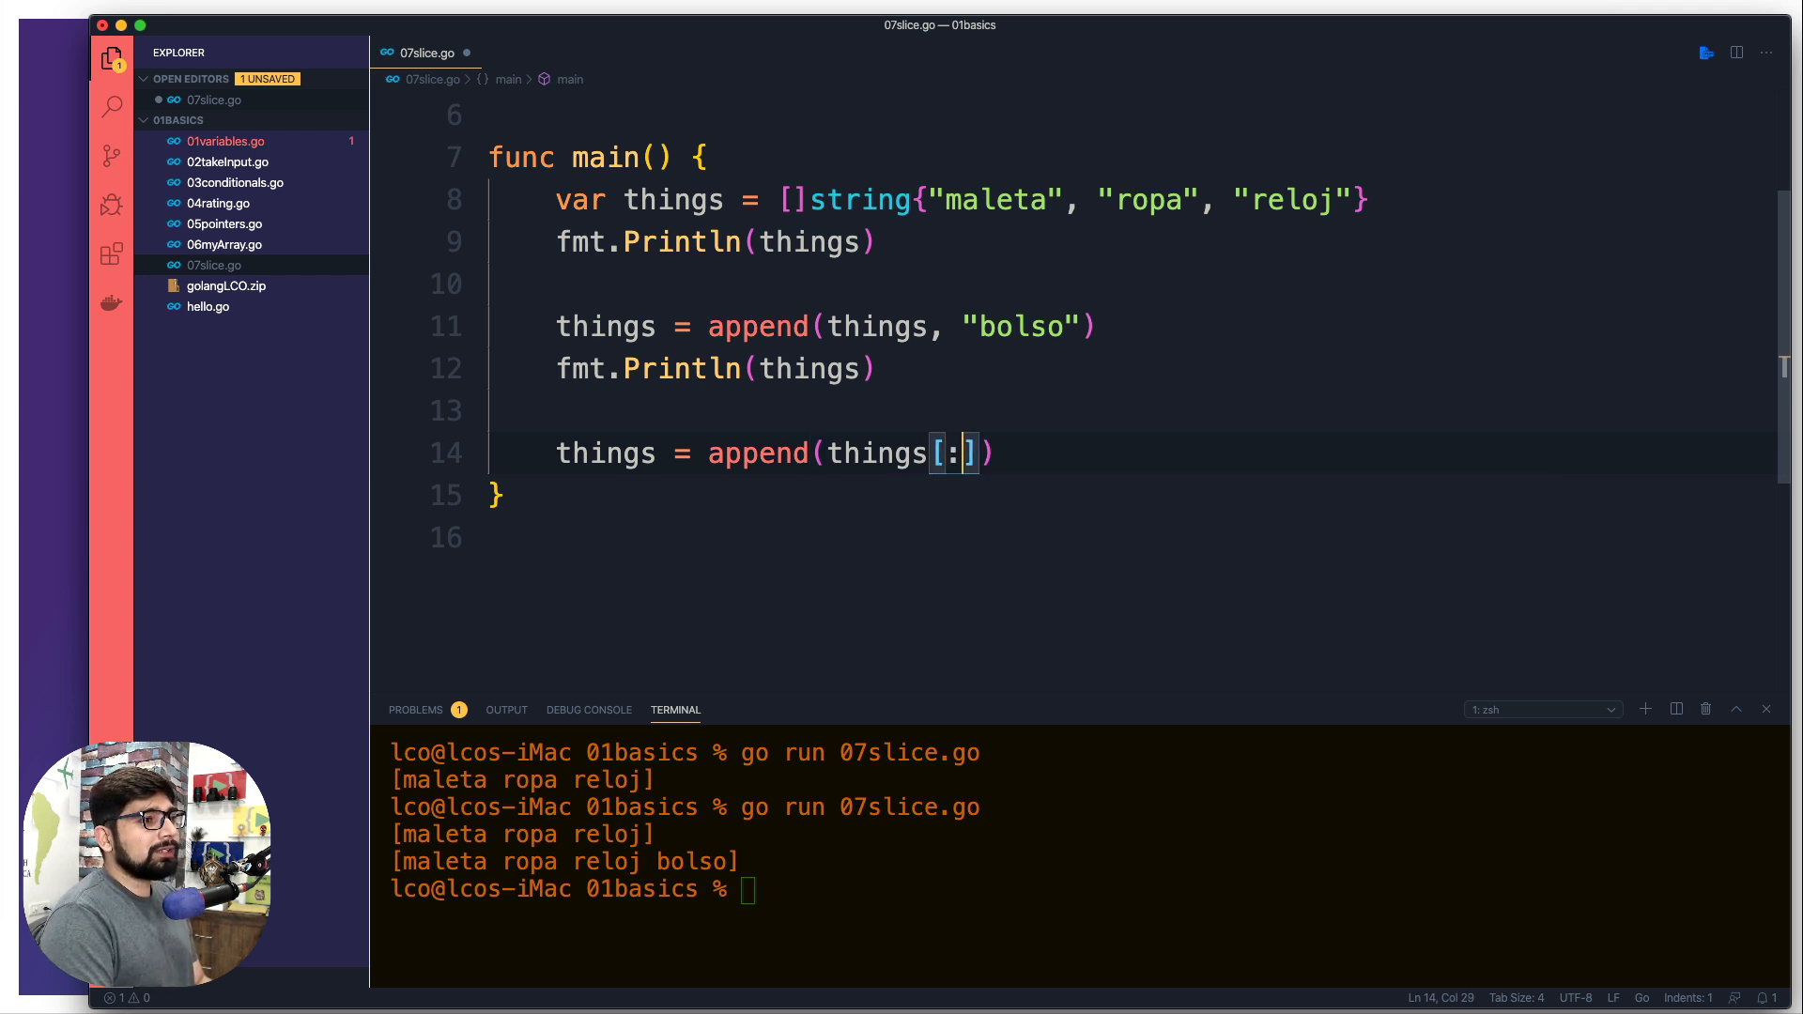
key(Left)
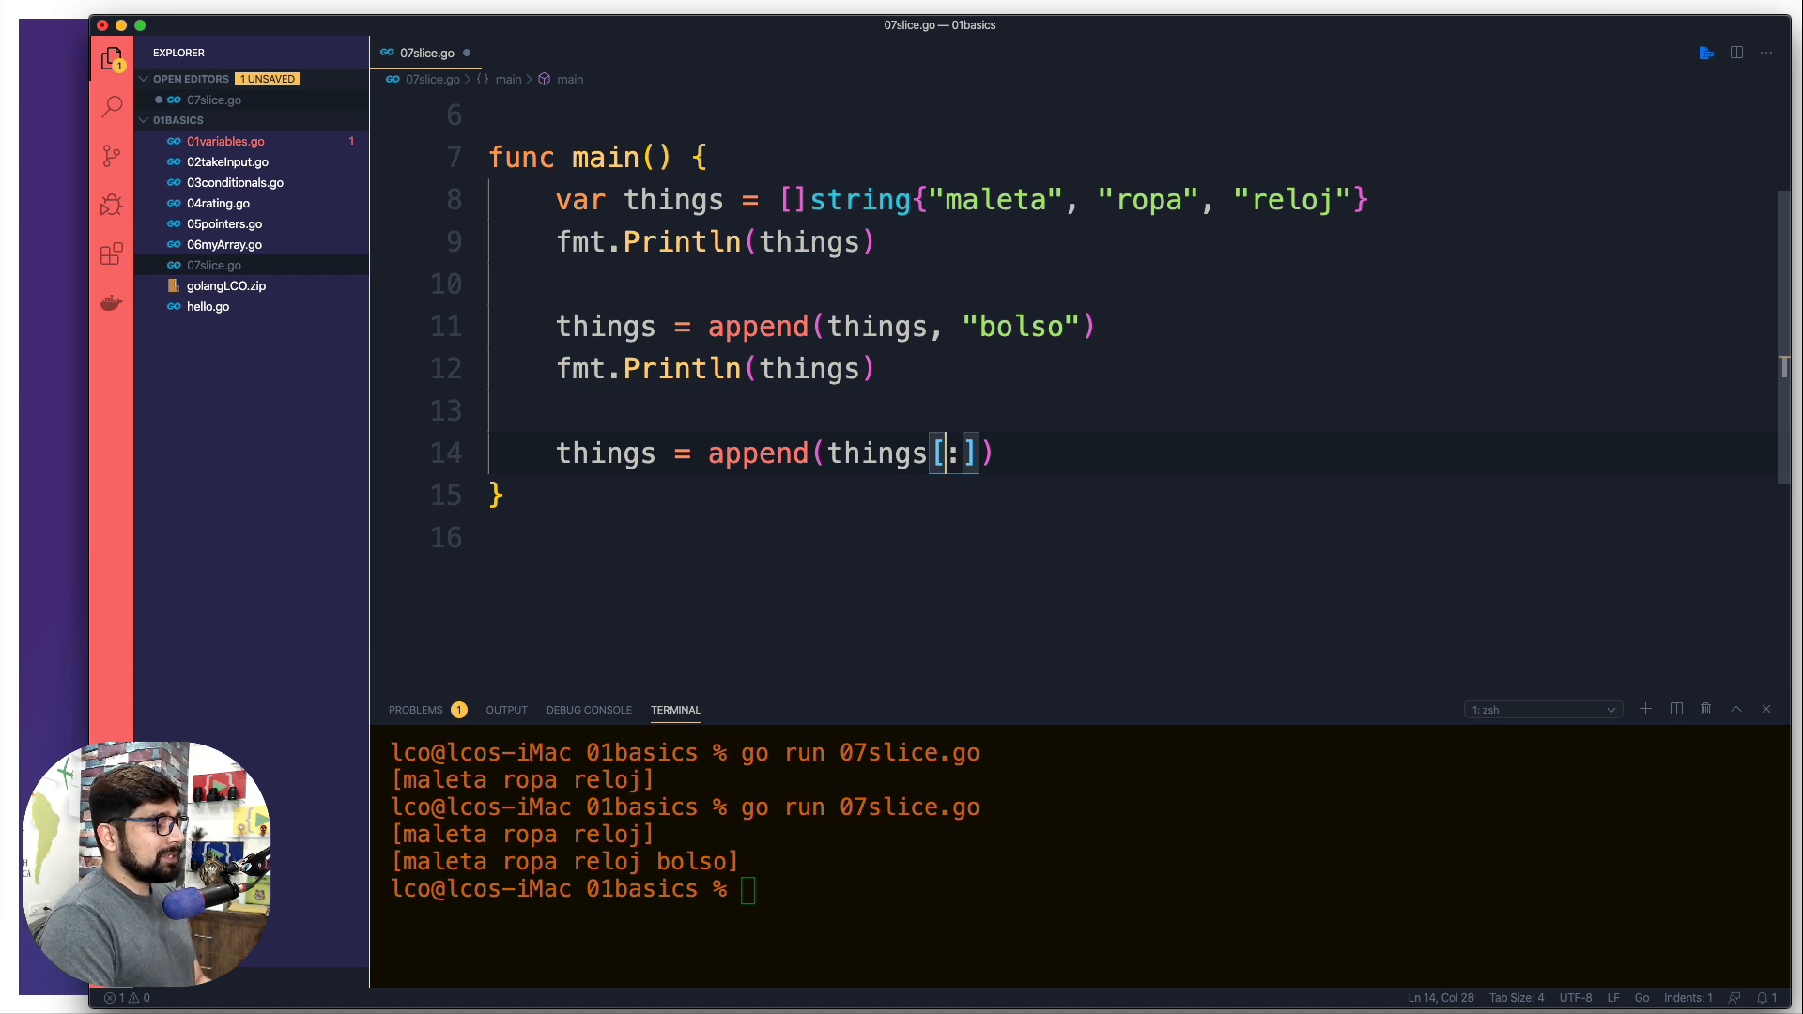
text(1)
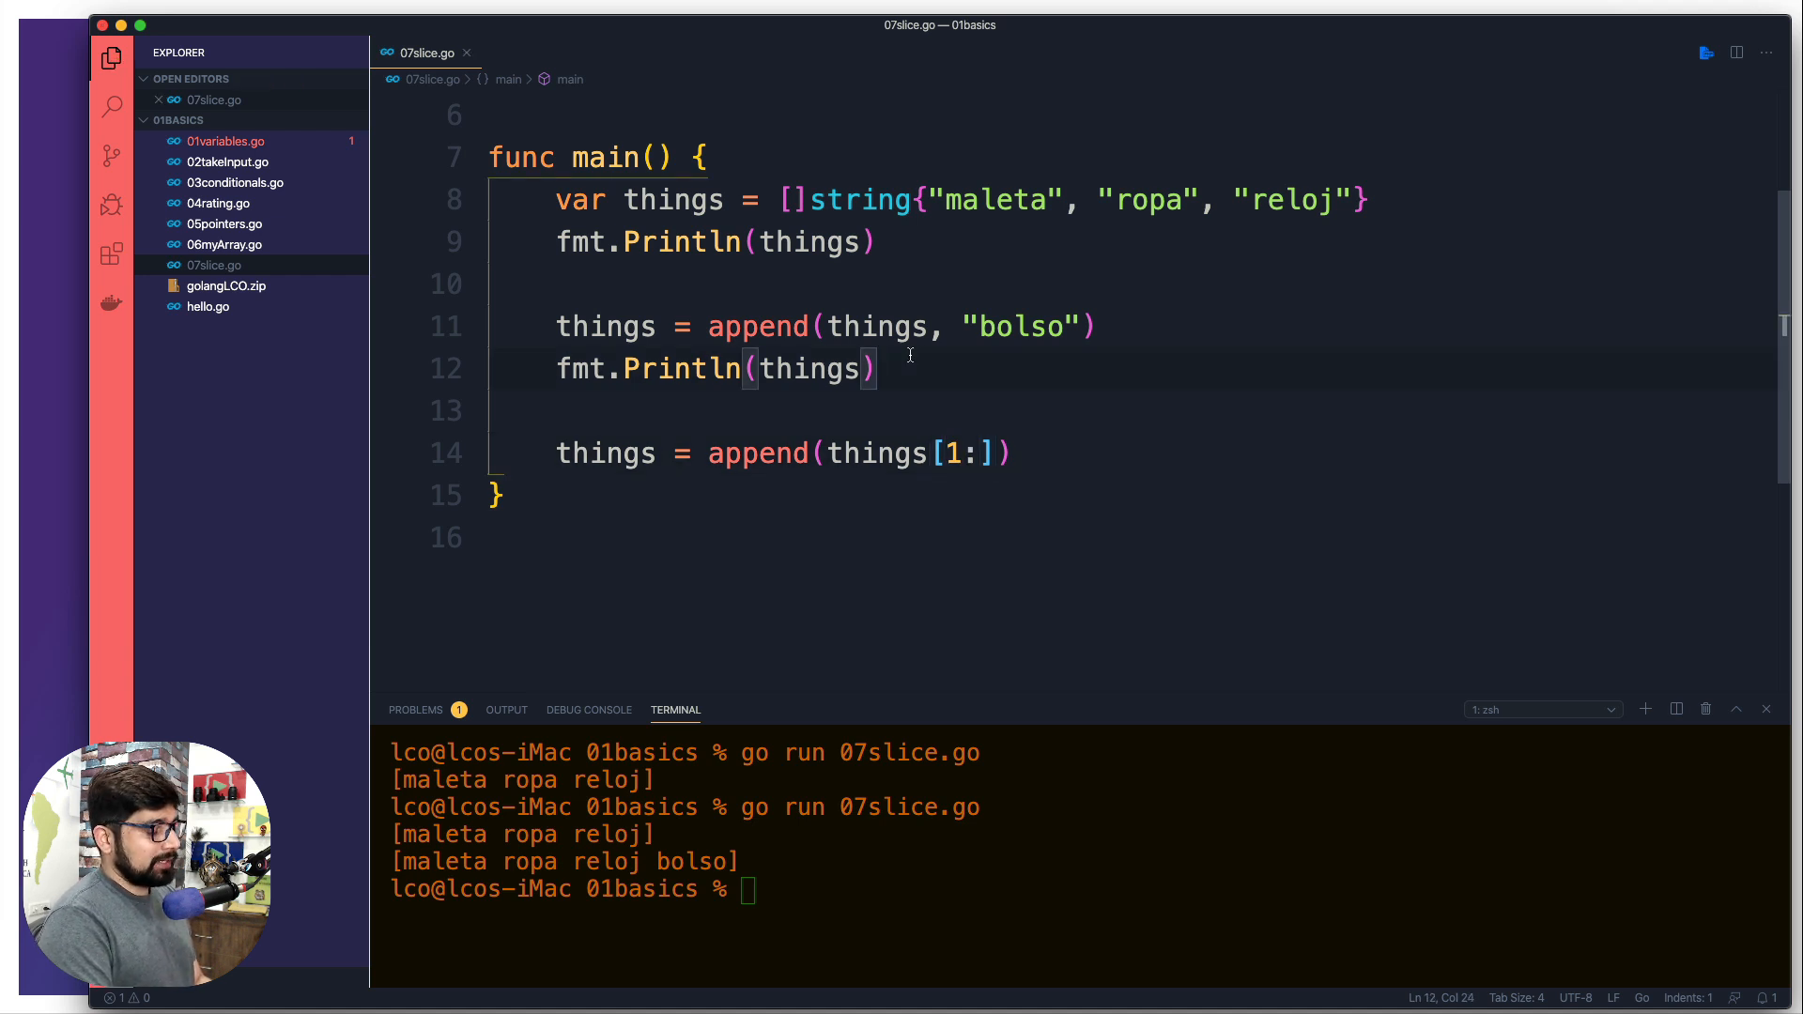
text(fmt.Println(things))
click(1089, 889)
text(go run 07slice.go)
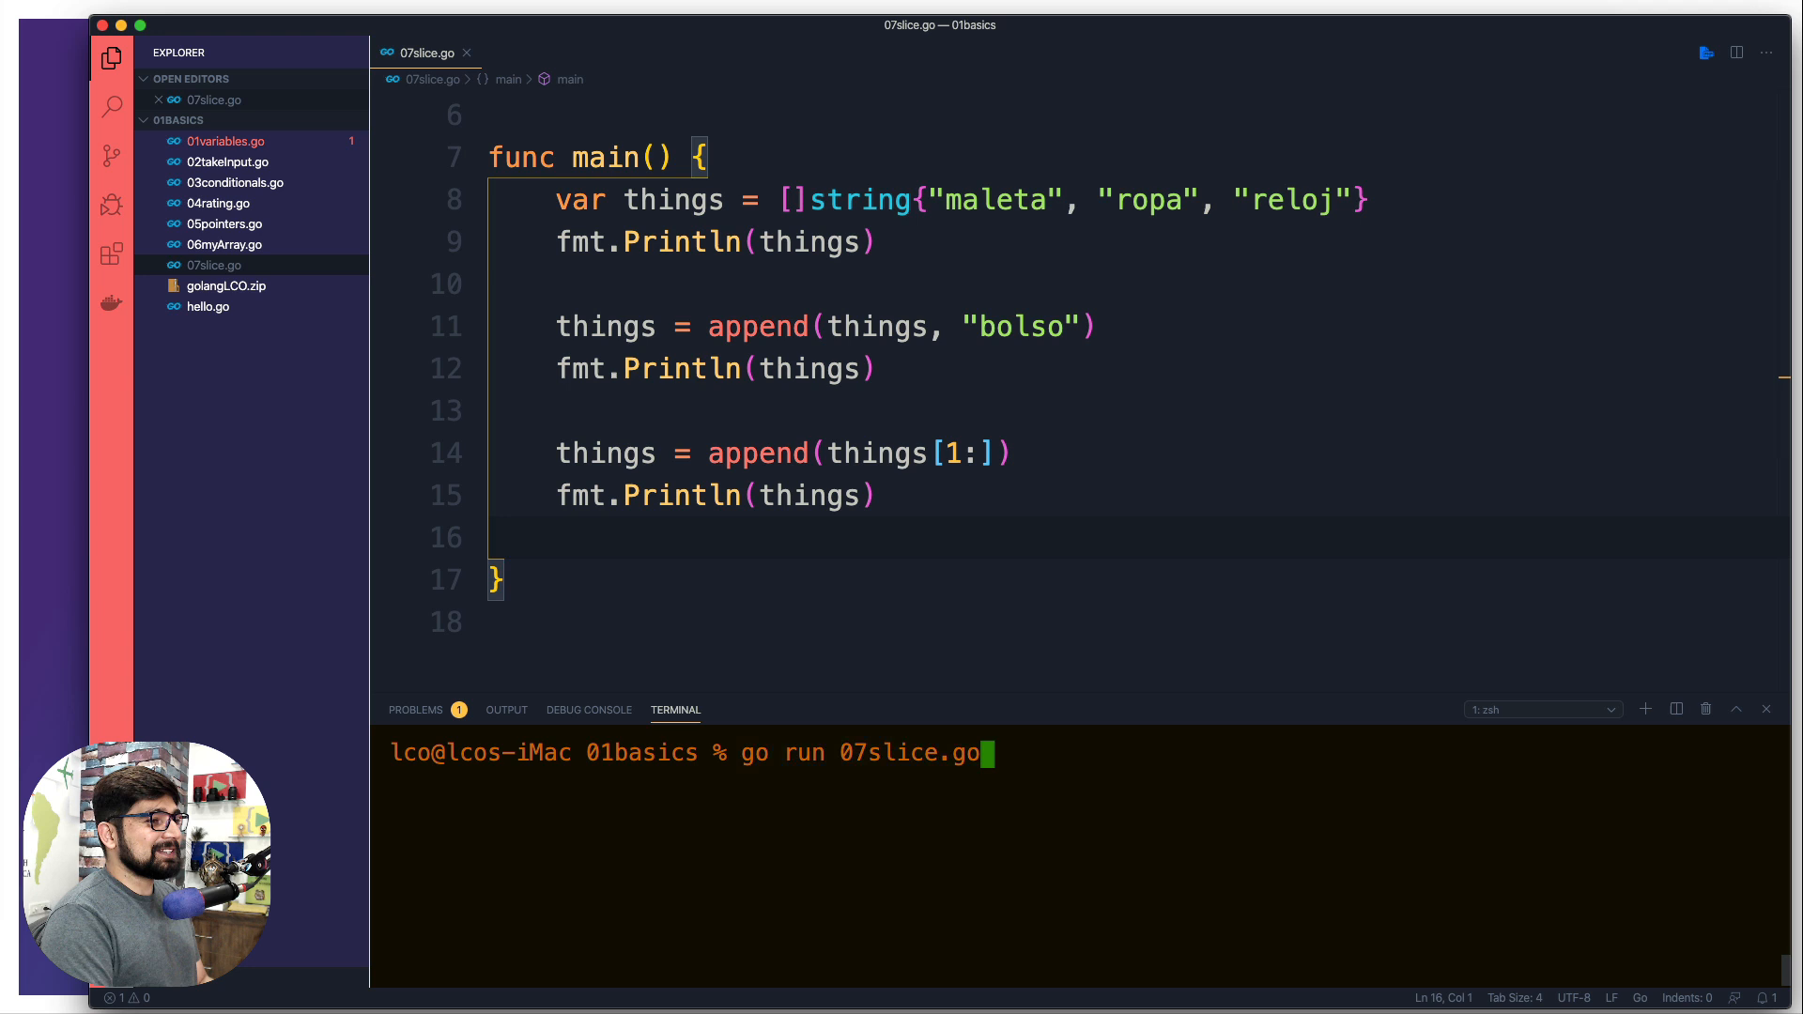
- Run go run 07slice.go, getting [ropa reloj bolso] last, and scroll up through the output
key(Return)
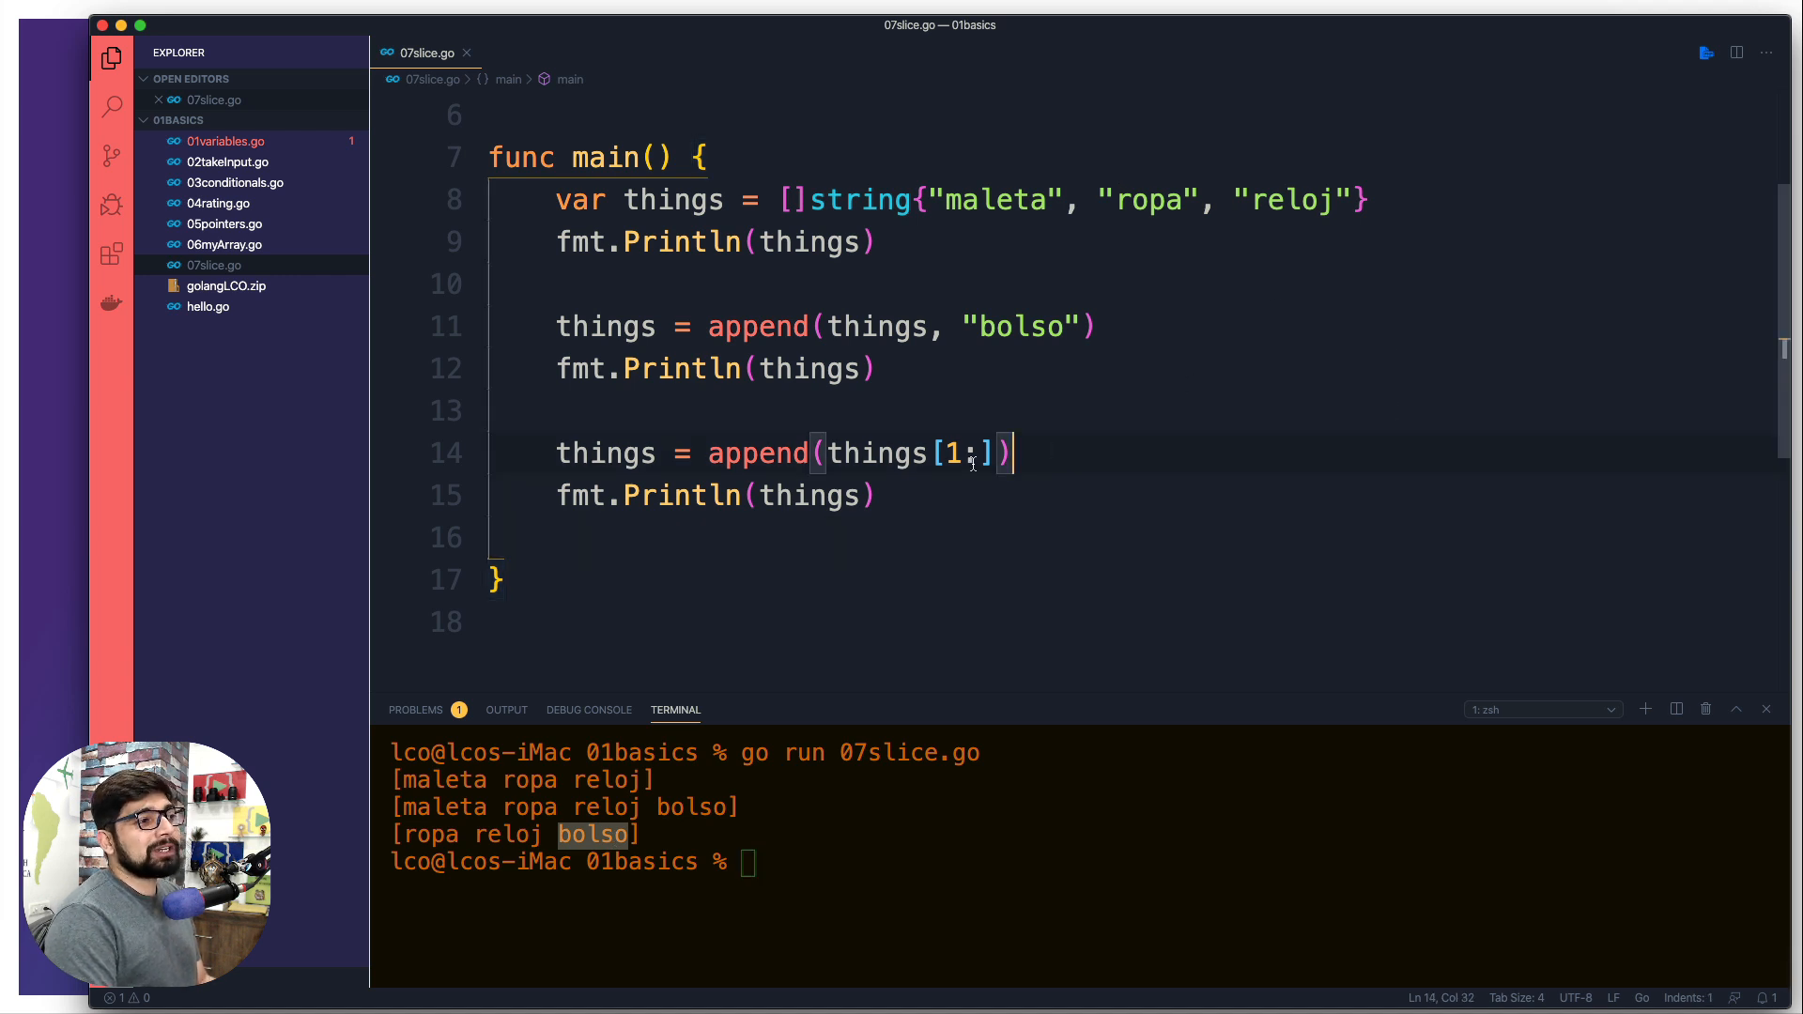
mouse_move(1125, 465)
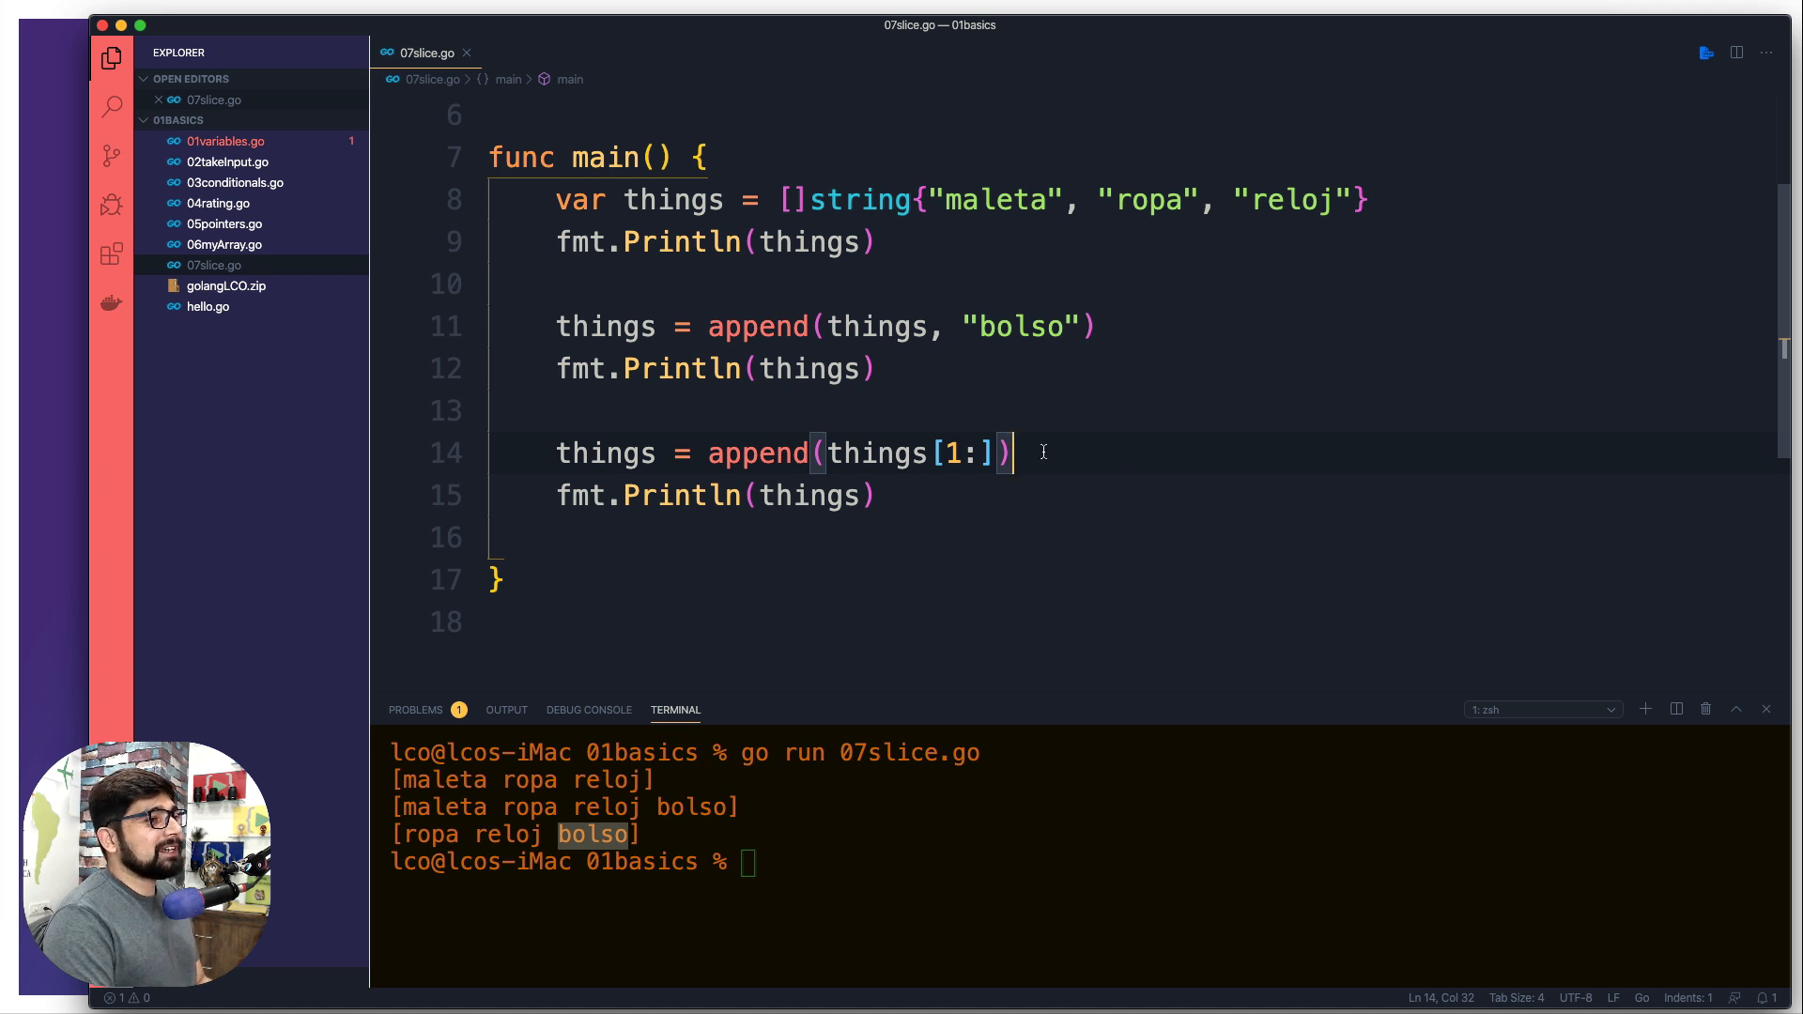
scroll(up, 3)
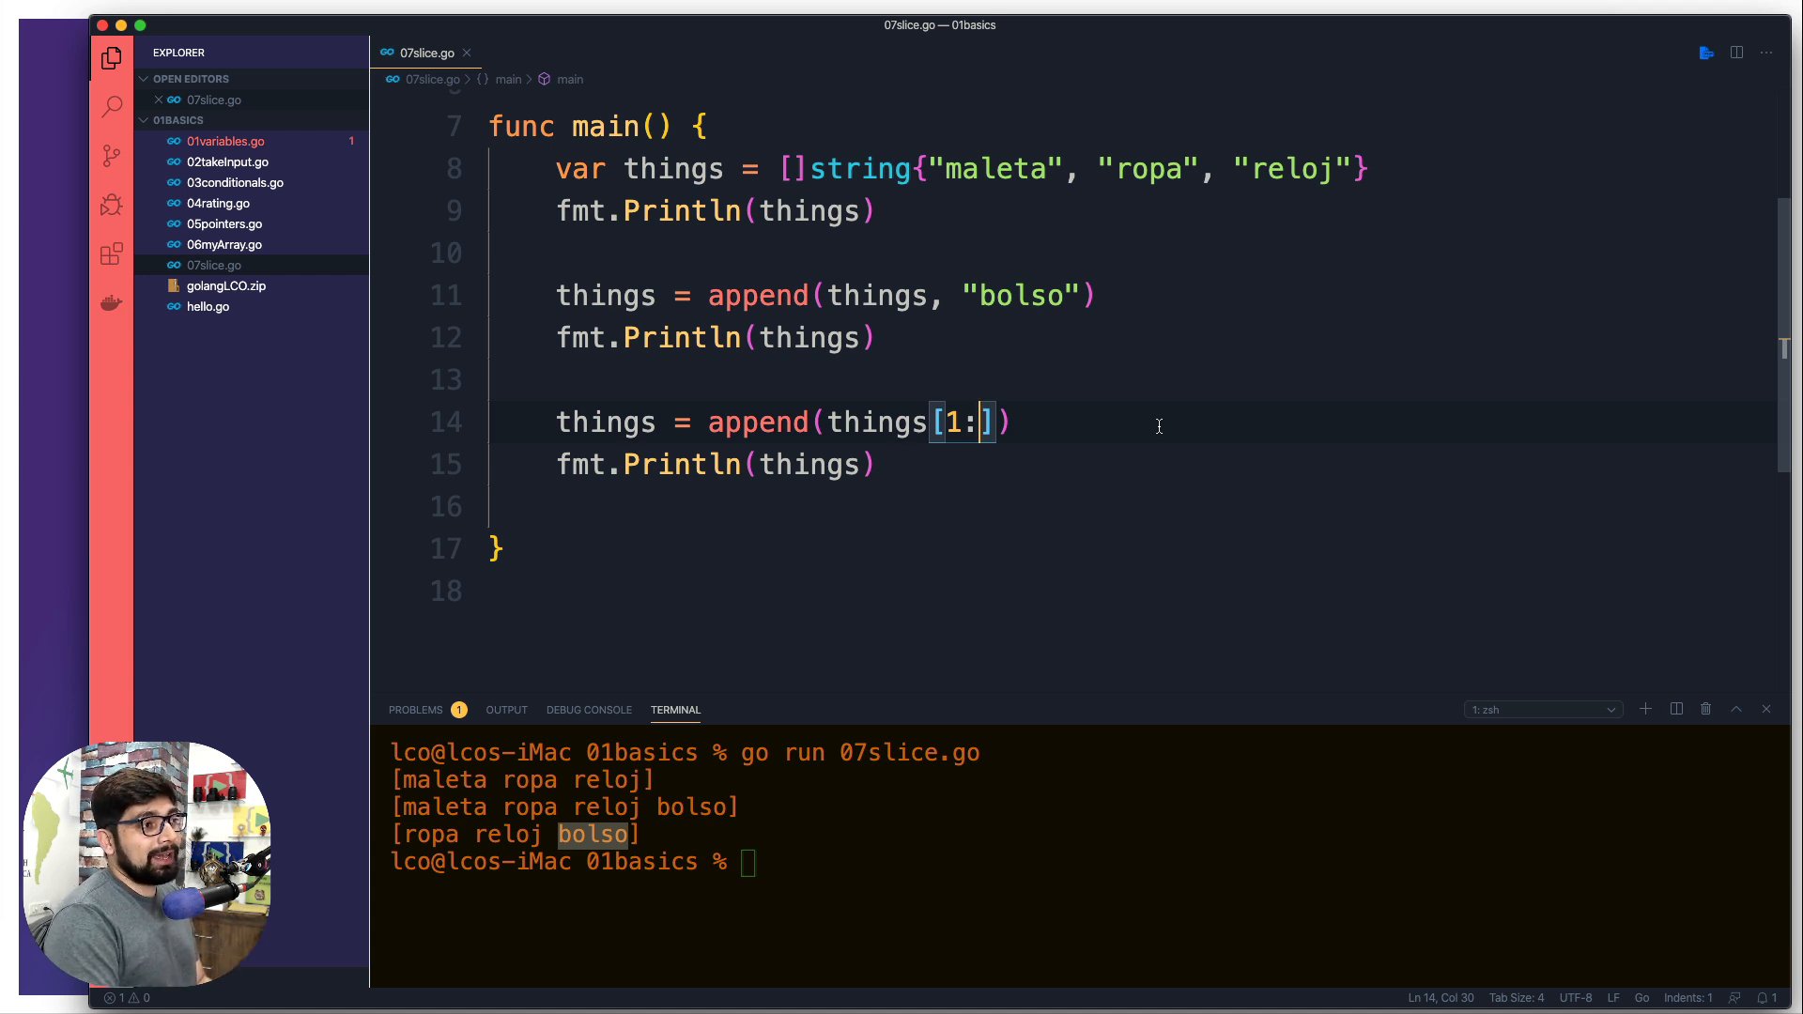
- Change the re-slice to things[1:len(things)-1]
text(len()
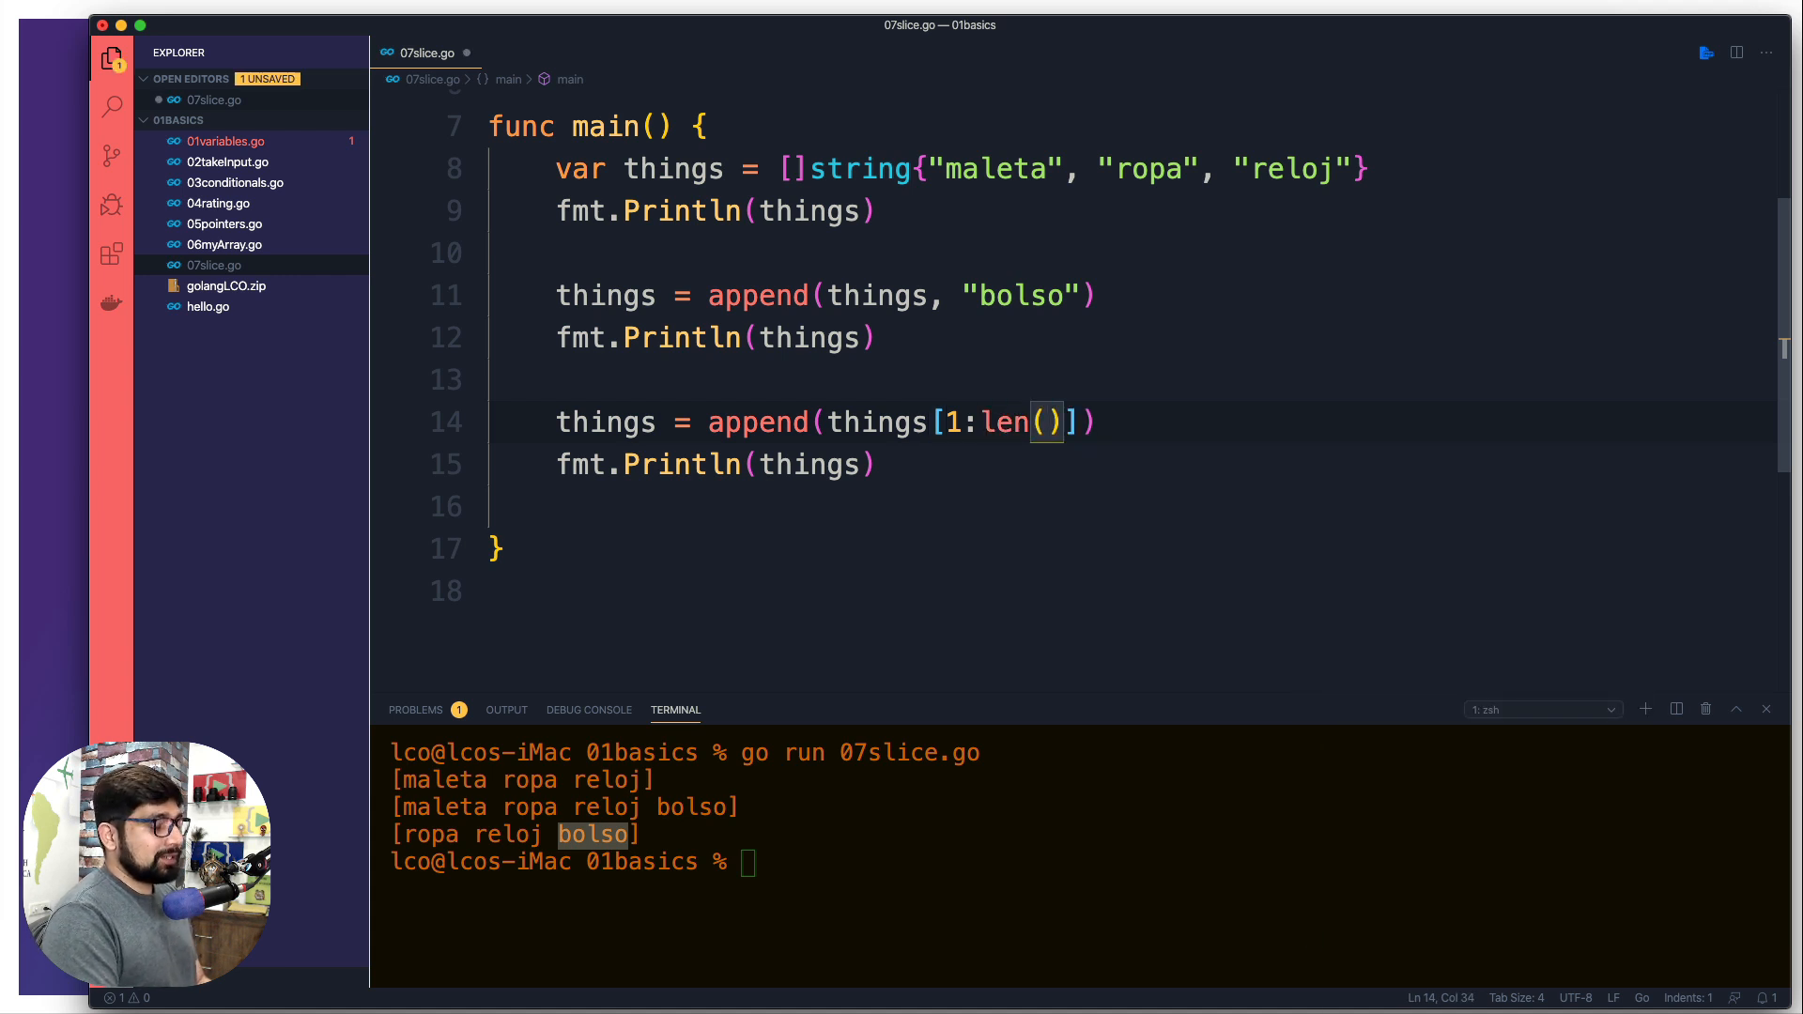
text(things)
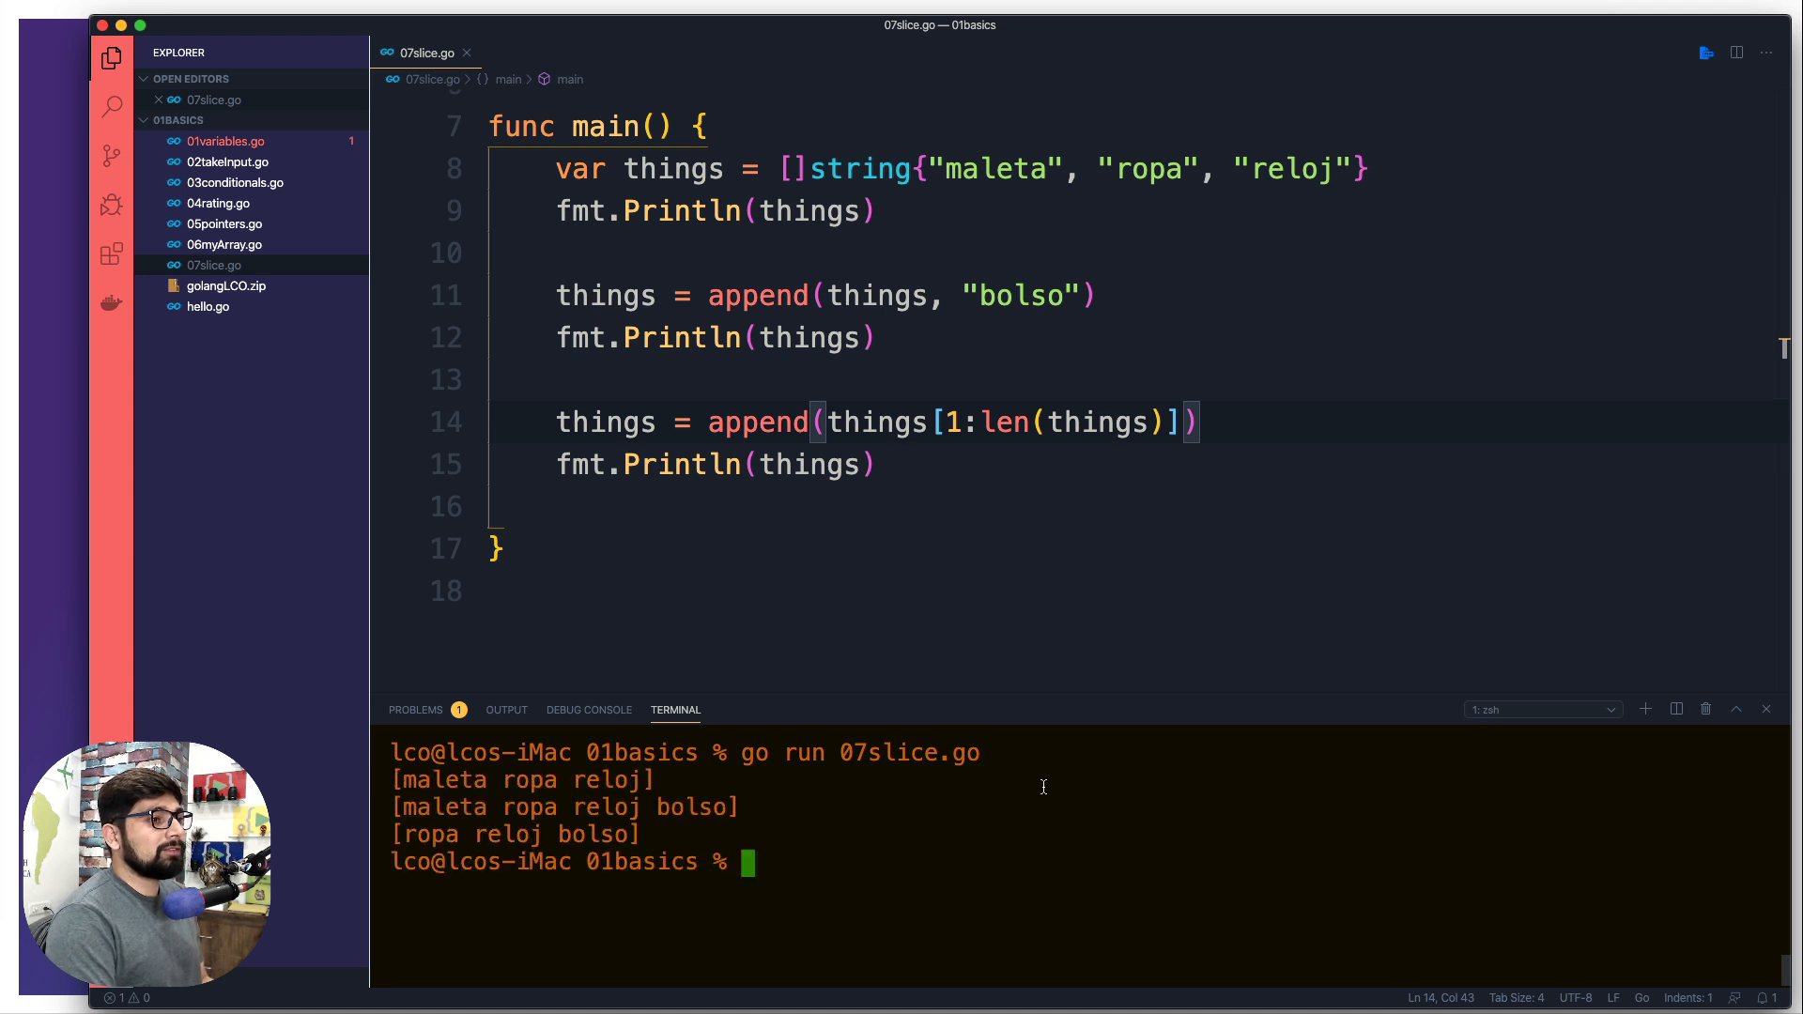
mouse_move(989, 472)
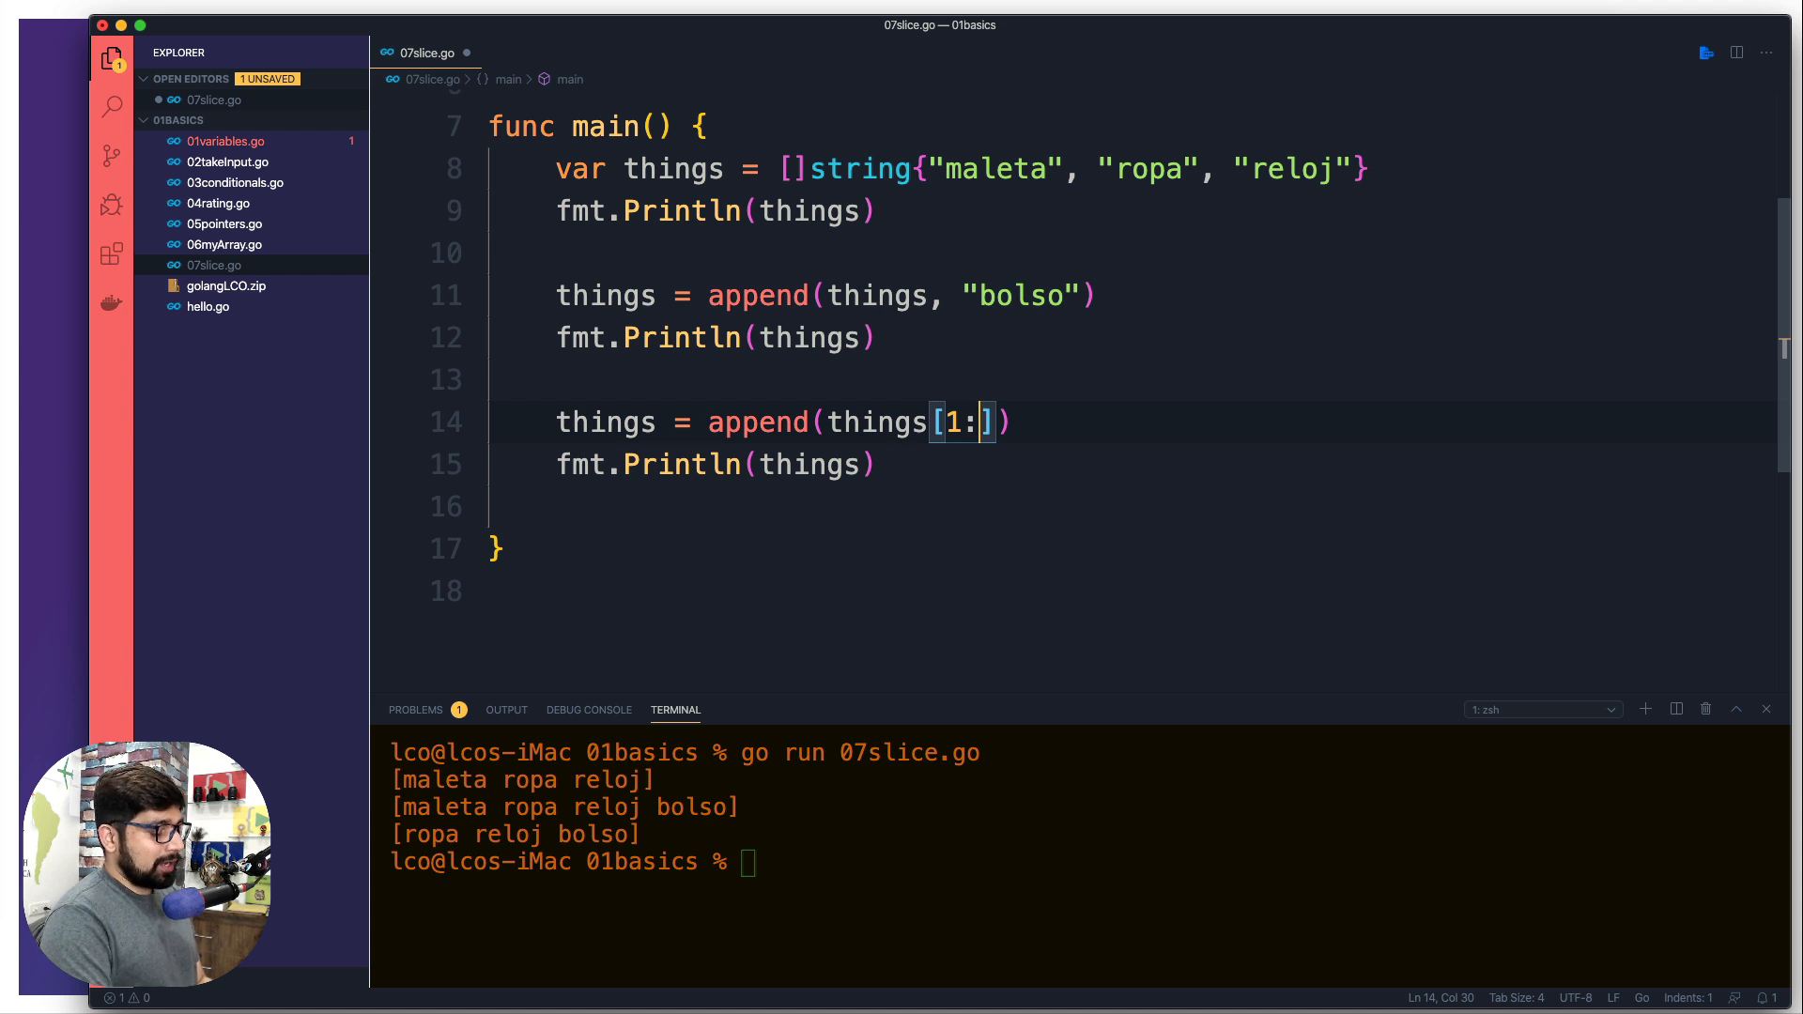
text(len(things))
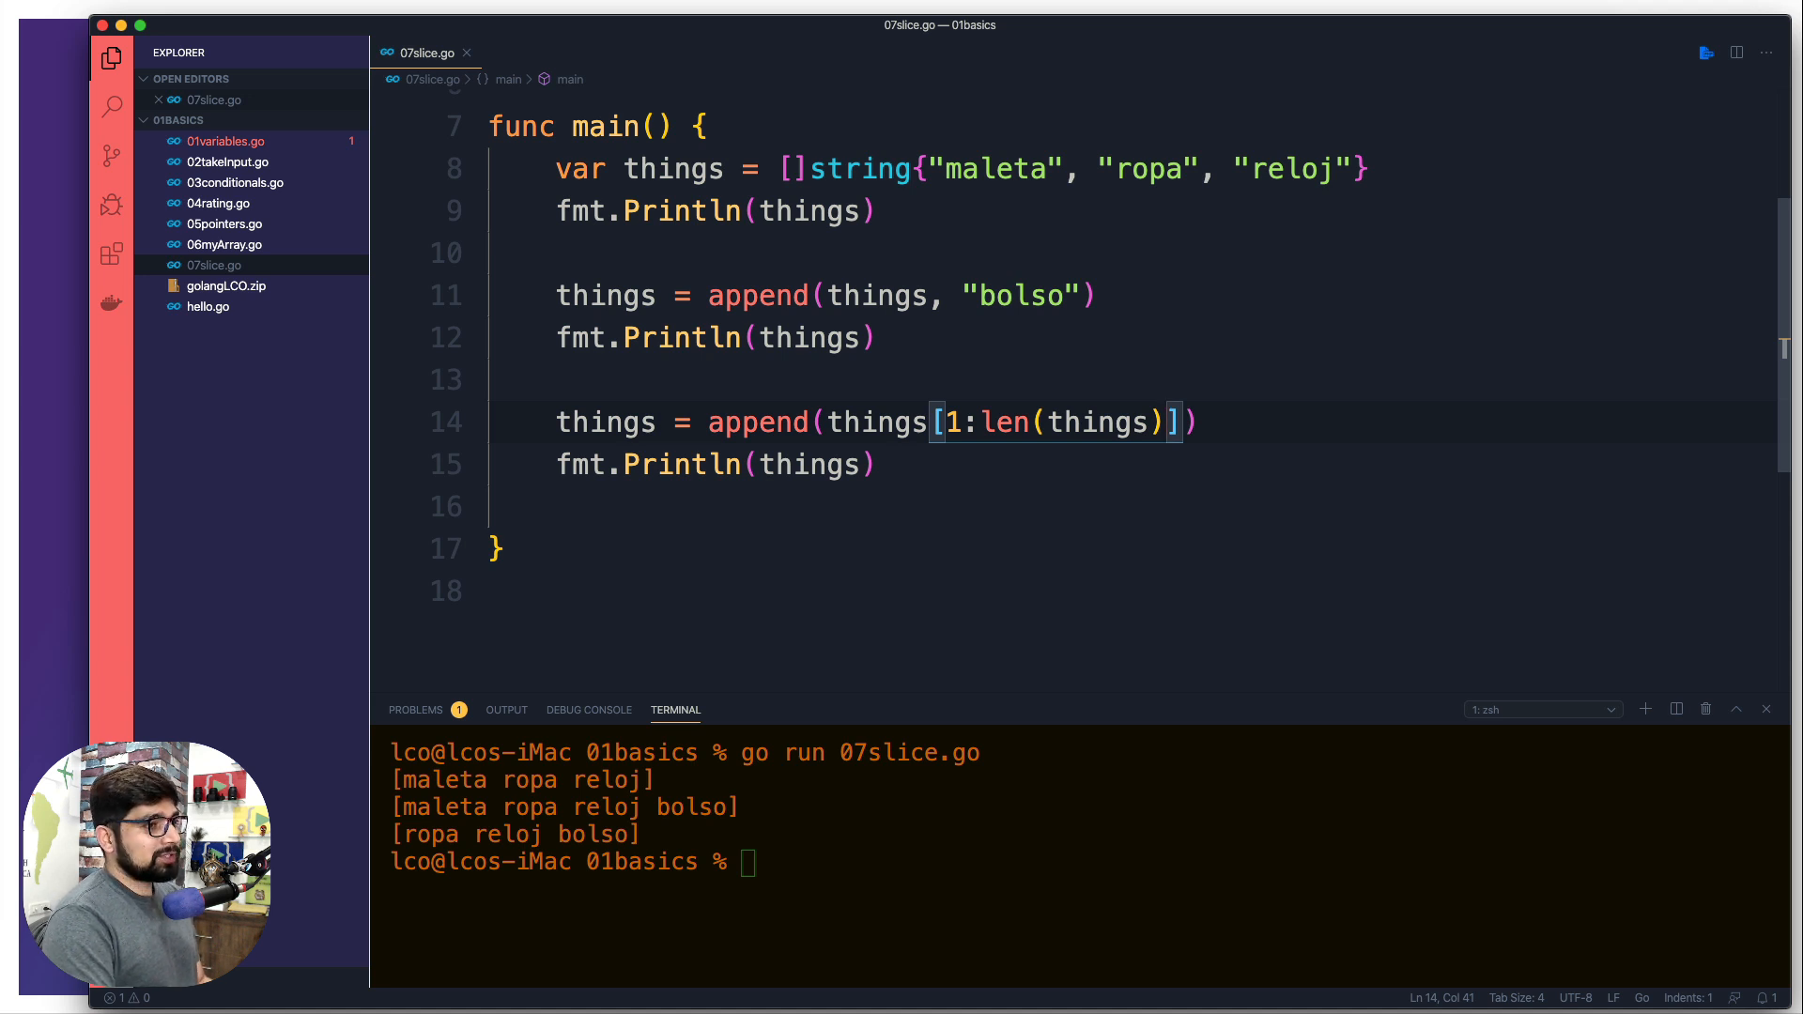
text(-1)
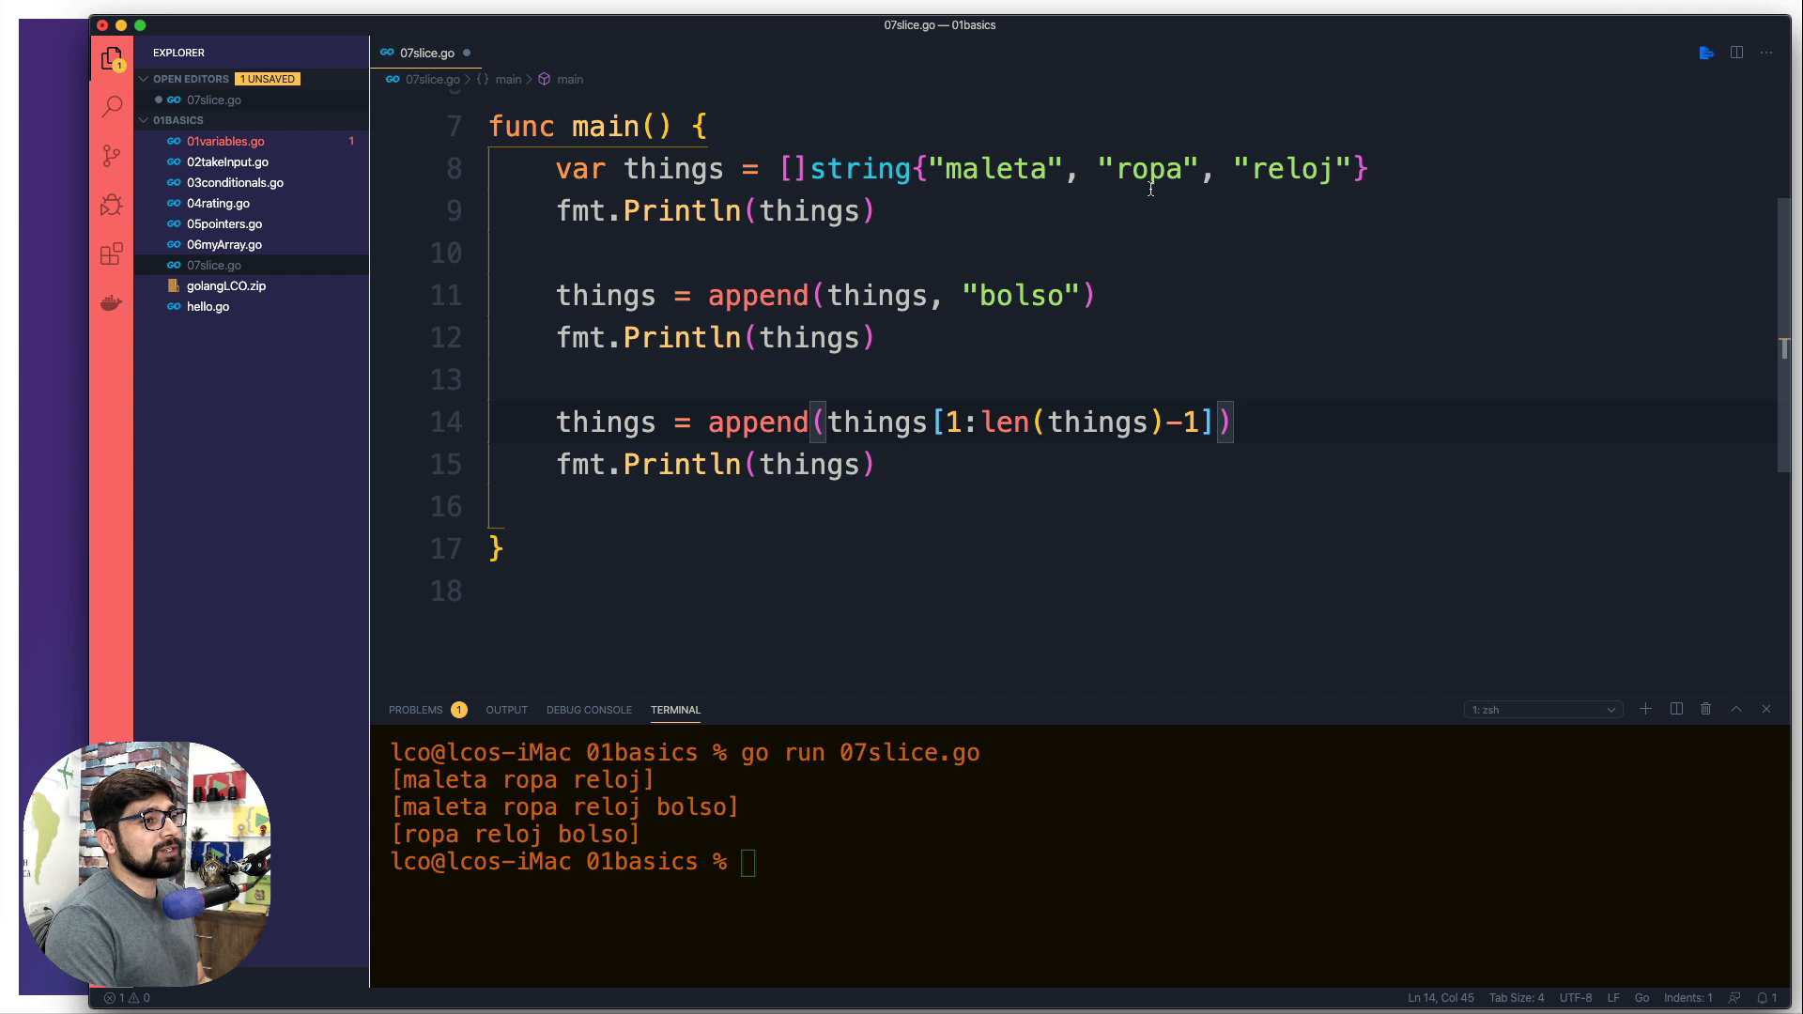
mouse_move(1266, 376)
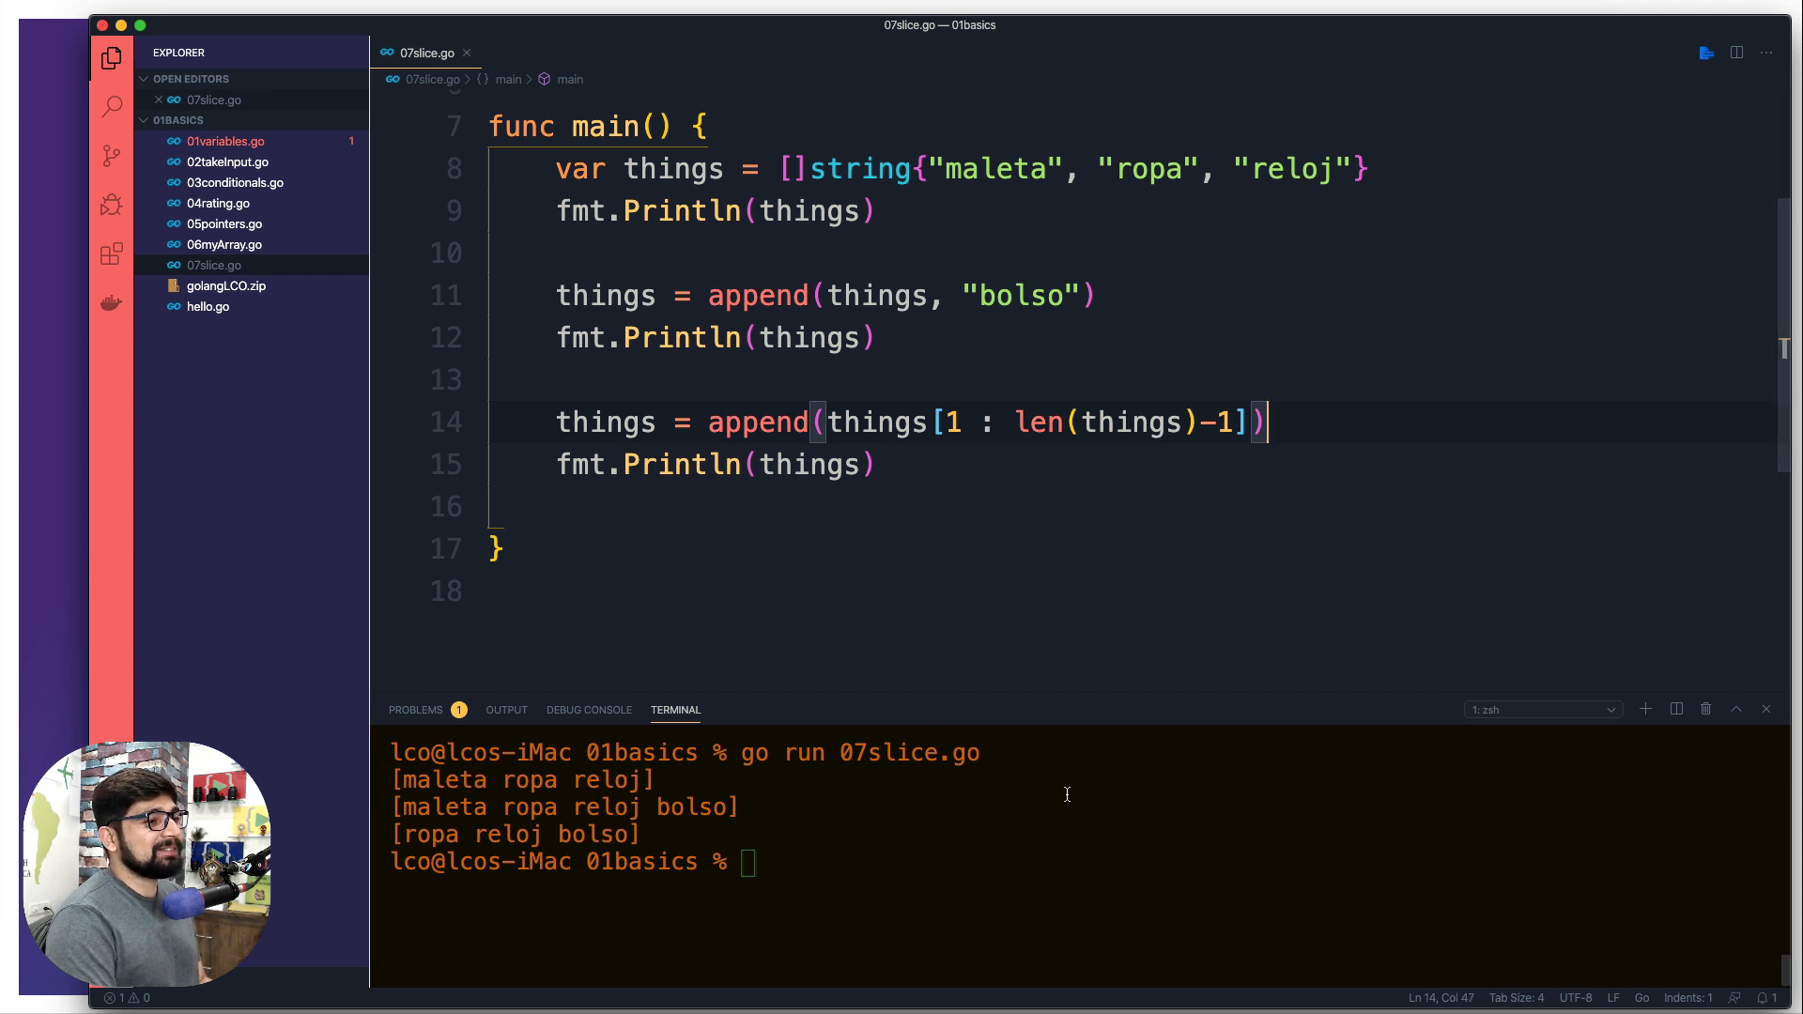
- Rerun the program to print [ropa reloj], then inspect len(things) in the editor
key(Return)
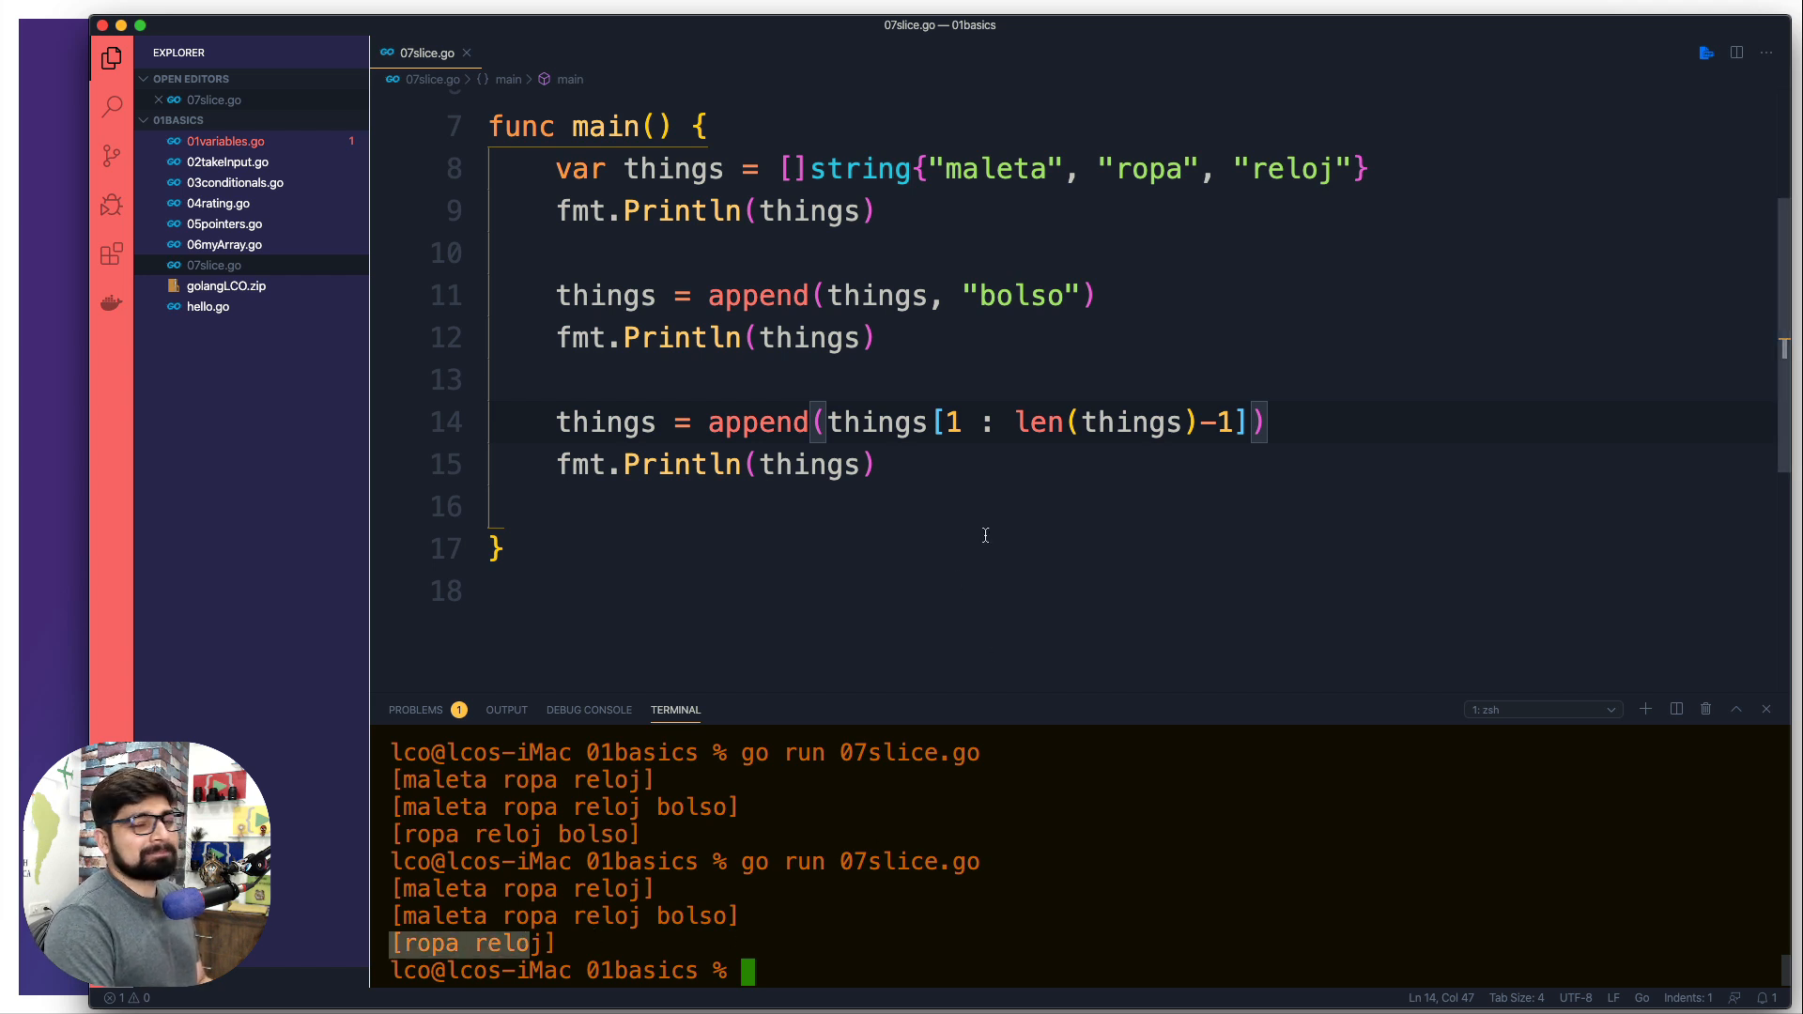
click(954, 509)
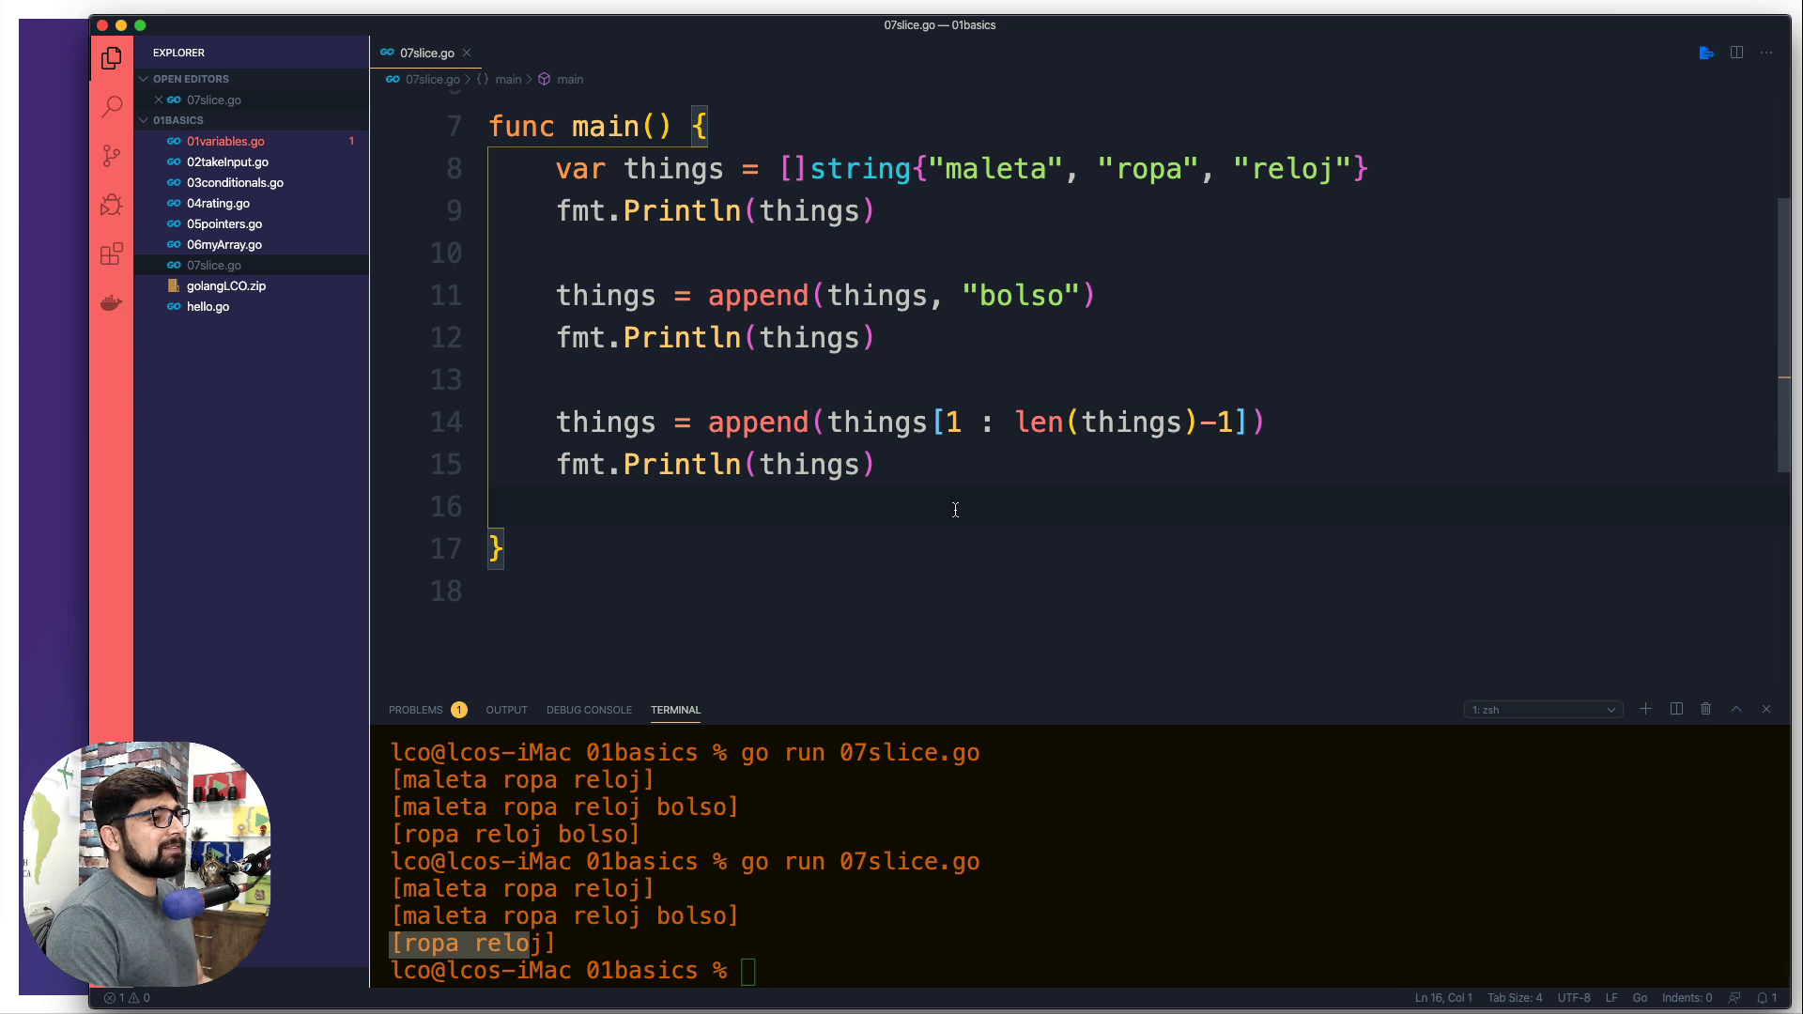
click(952, 422)
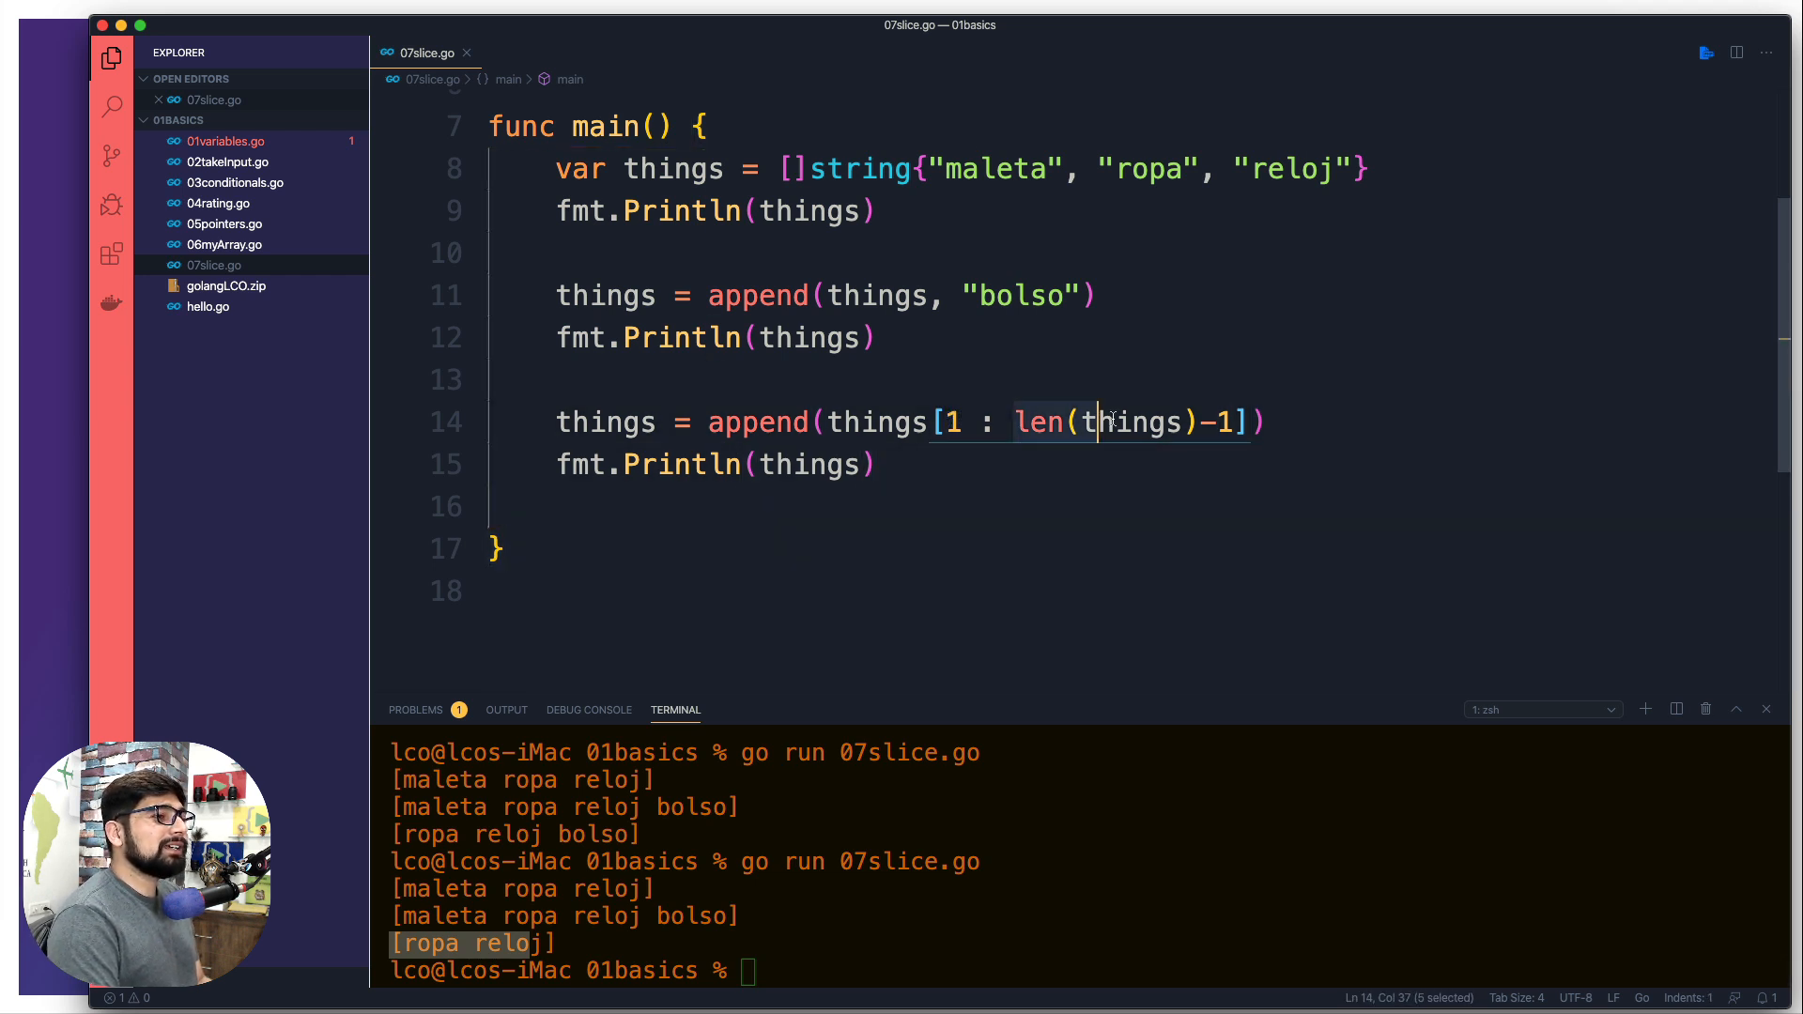
click(1092, 515)
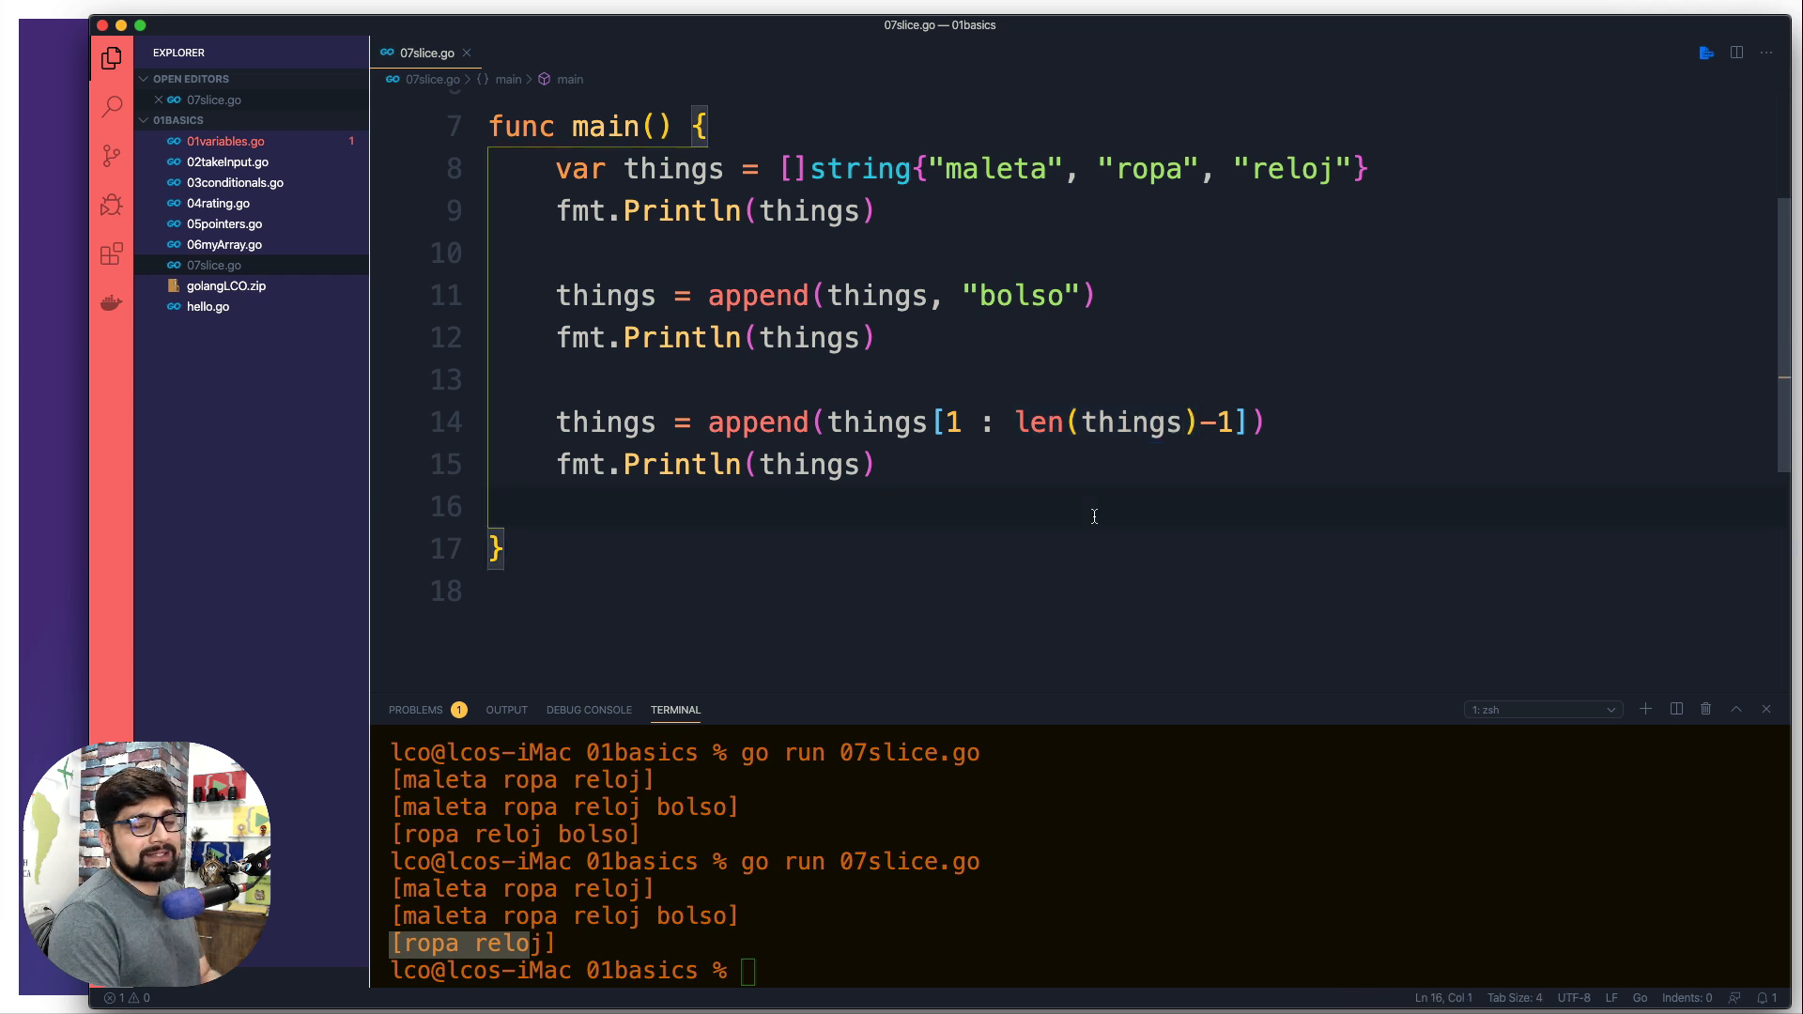
mouse_move(1190, 419)
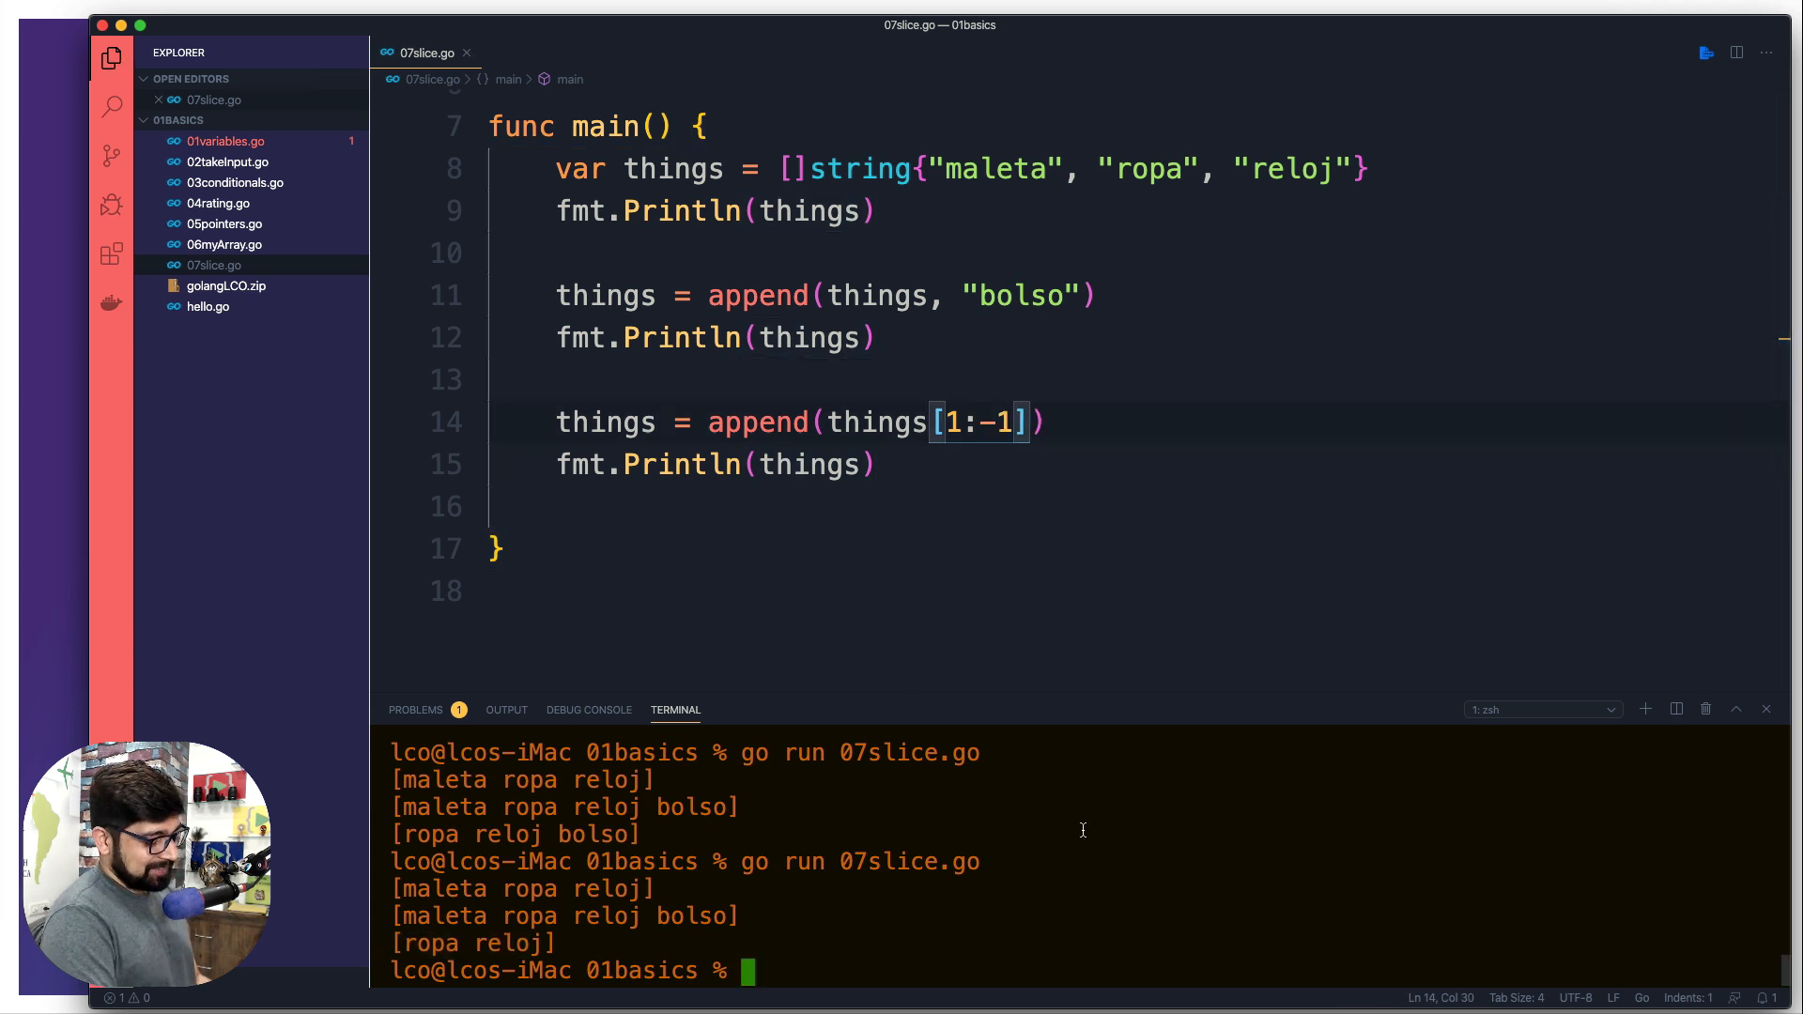
- Run things[1:-1], see the 'invalid slice index -1' error, then restore len(things)-1
key(Return)
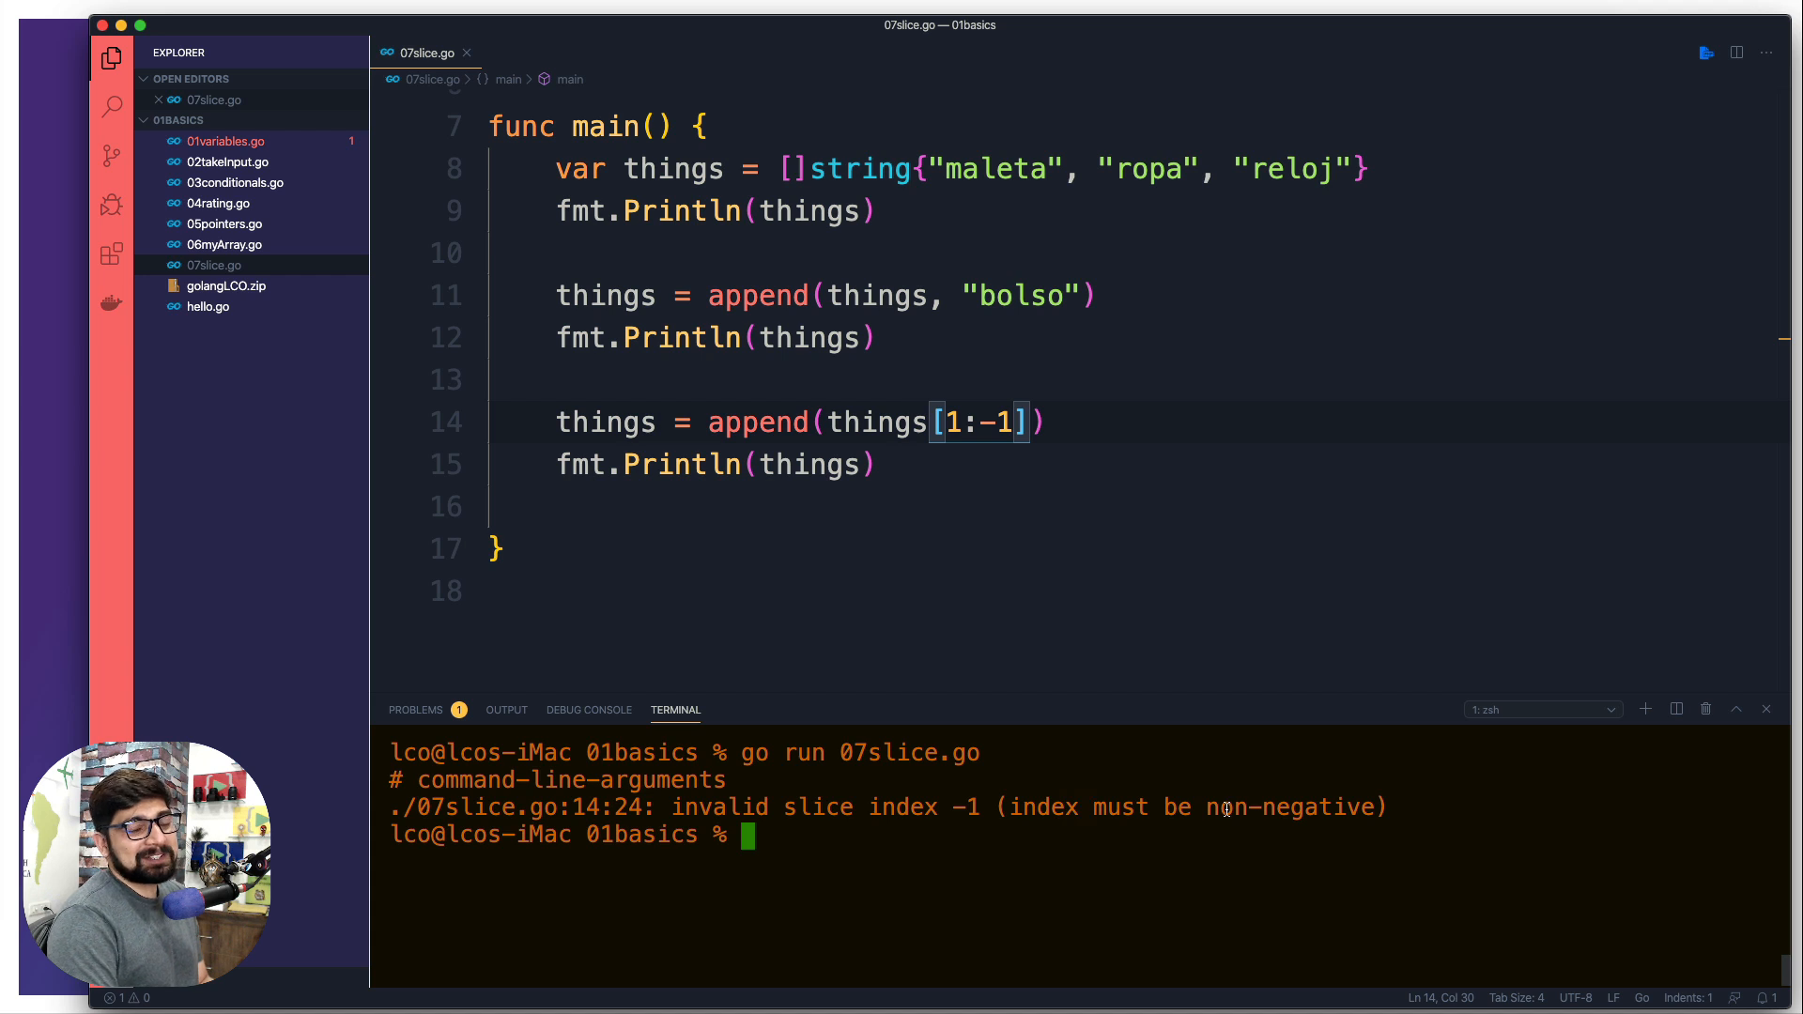
mouse_move(1127, 416)
text( len(things)
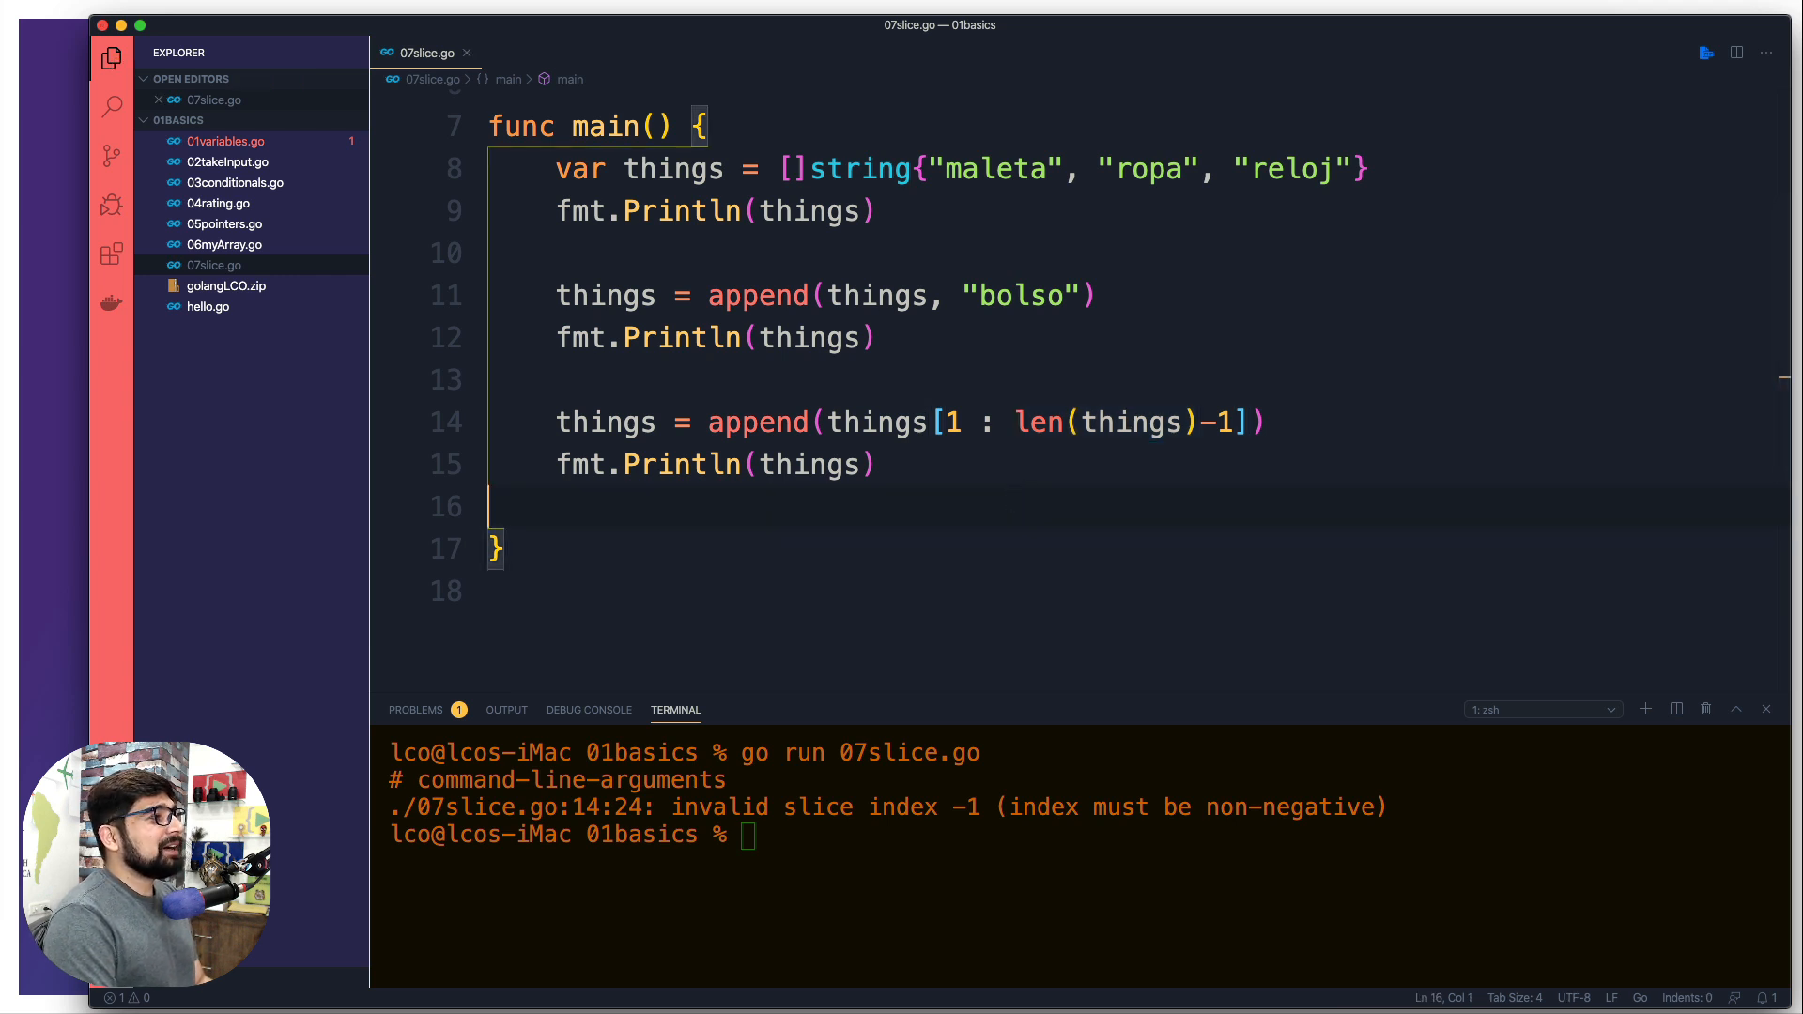
scroll(up, 3)
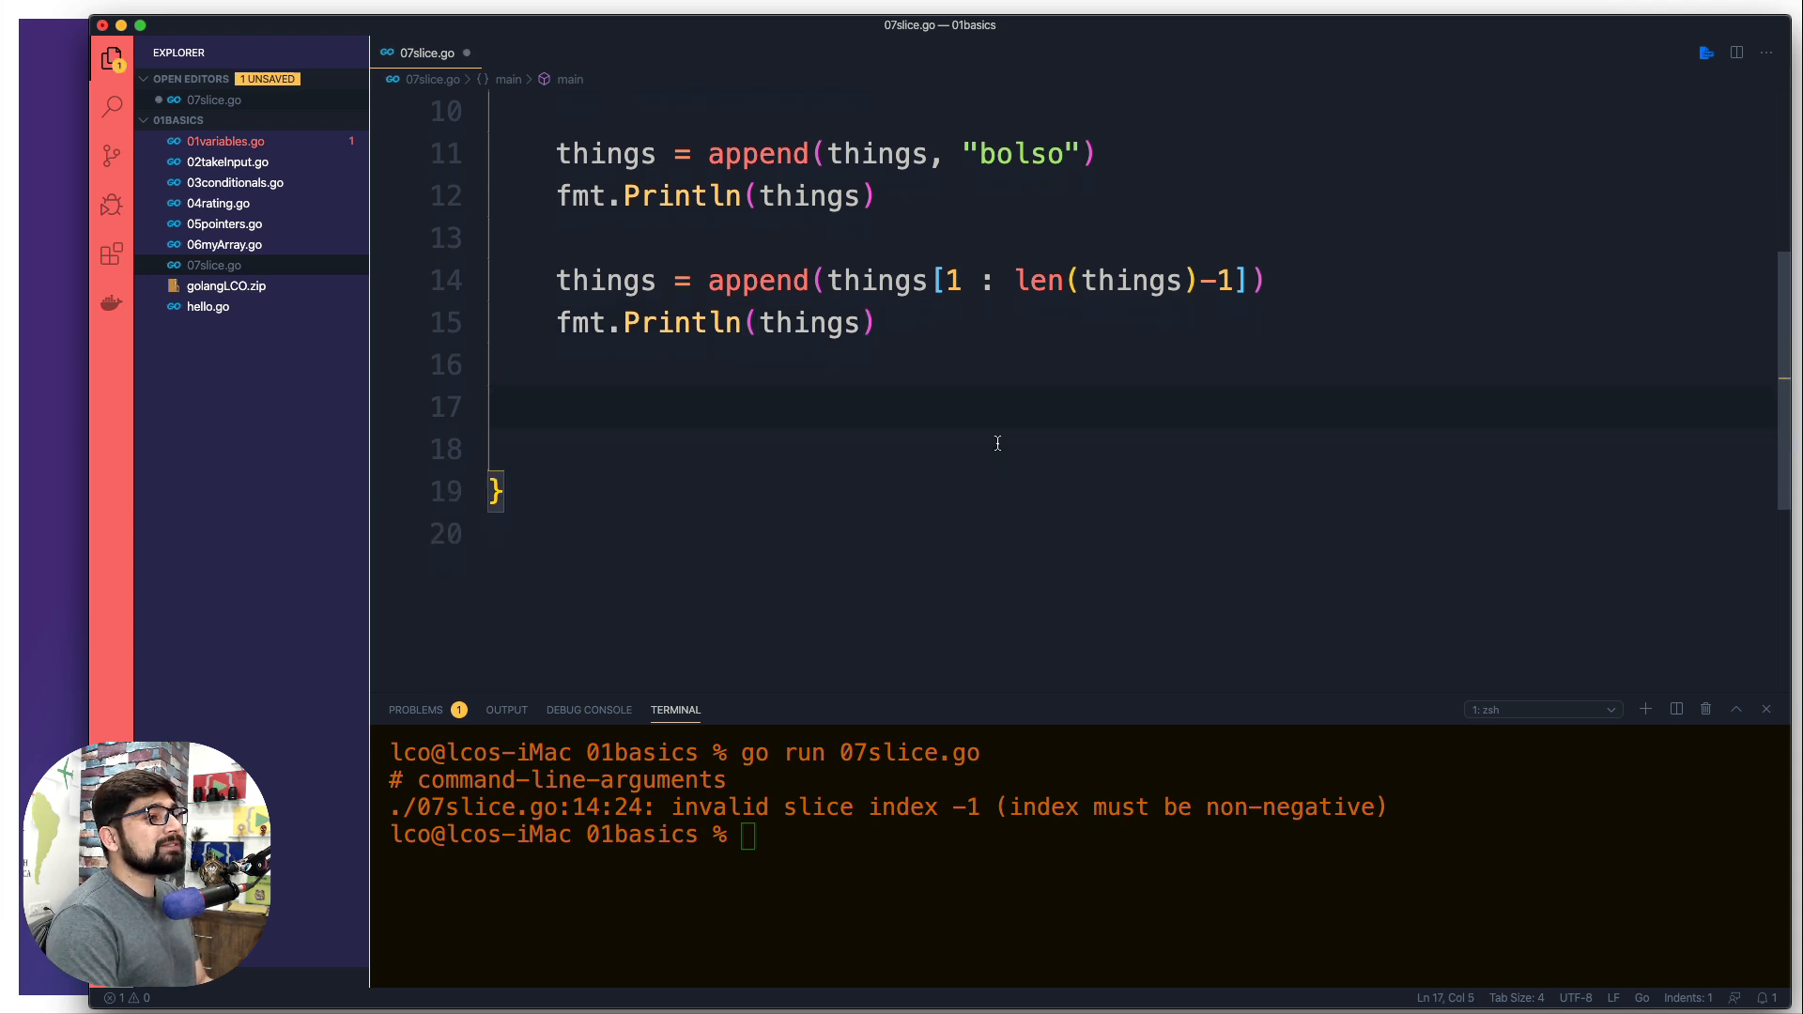
scroll(up, 3)
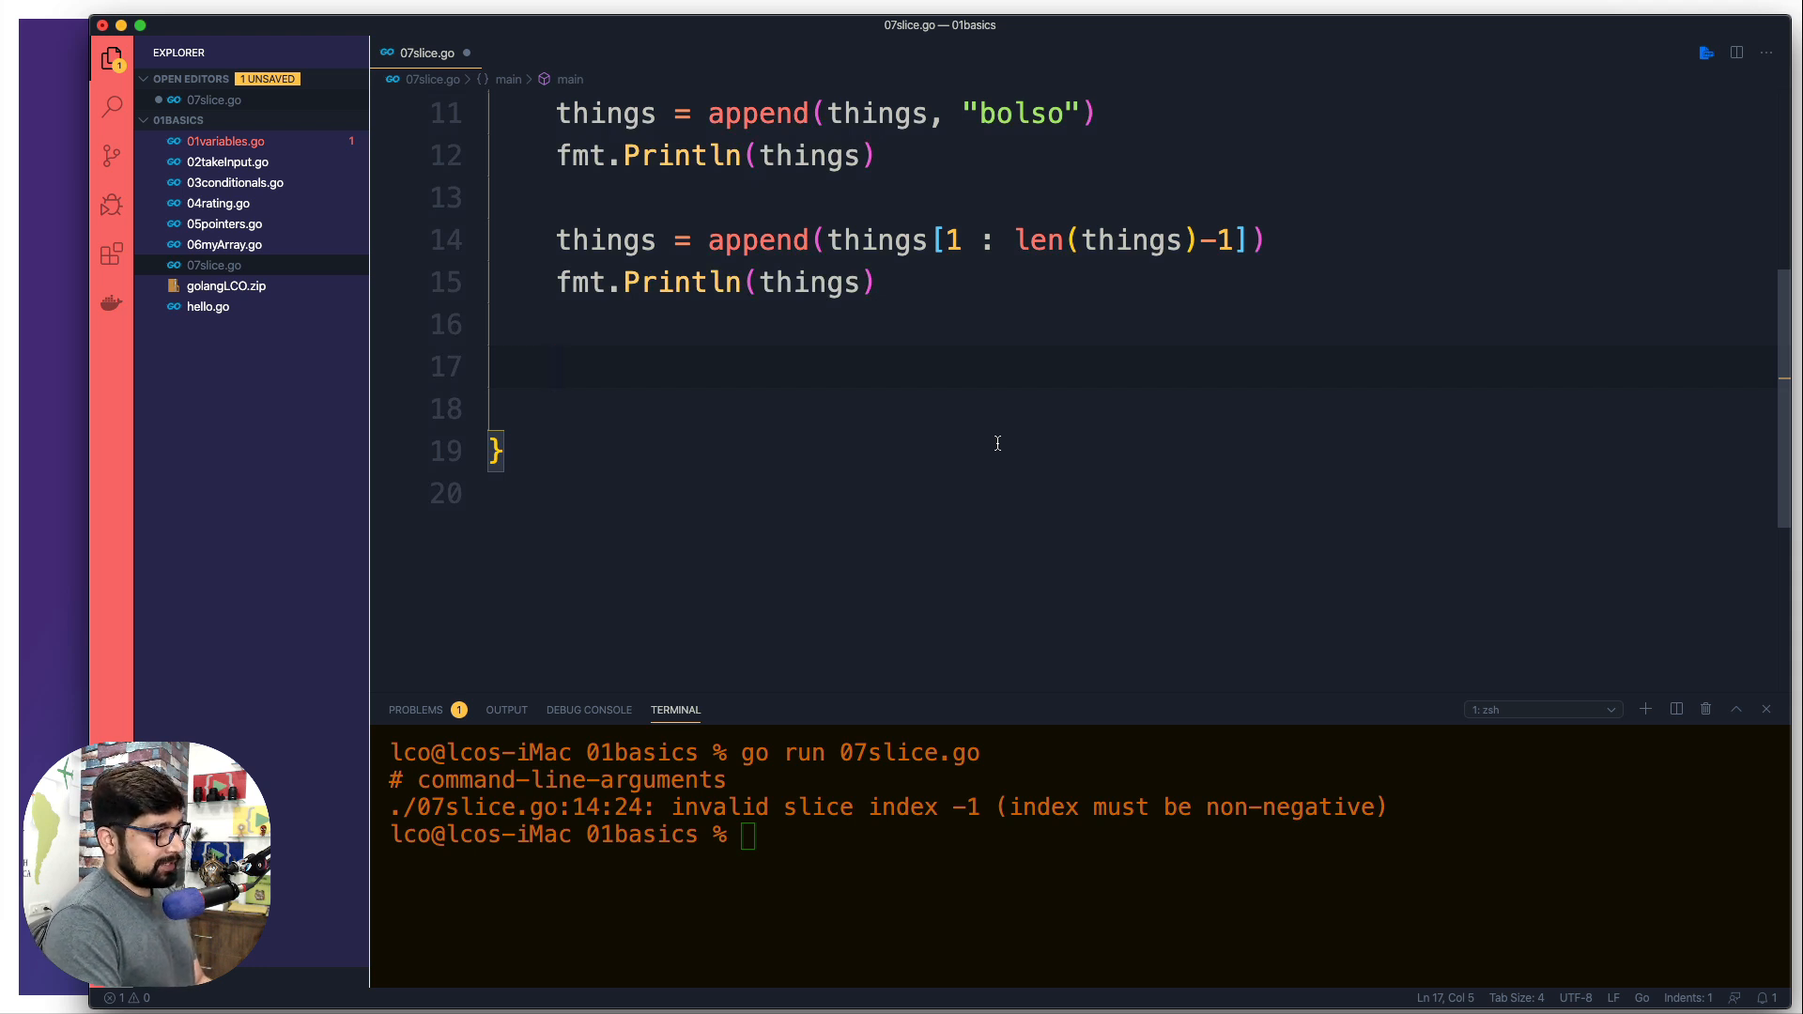
- Declare heros := make([]string, 3, 3) on line 17
text(heros :=)
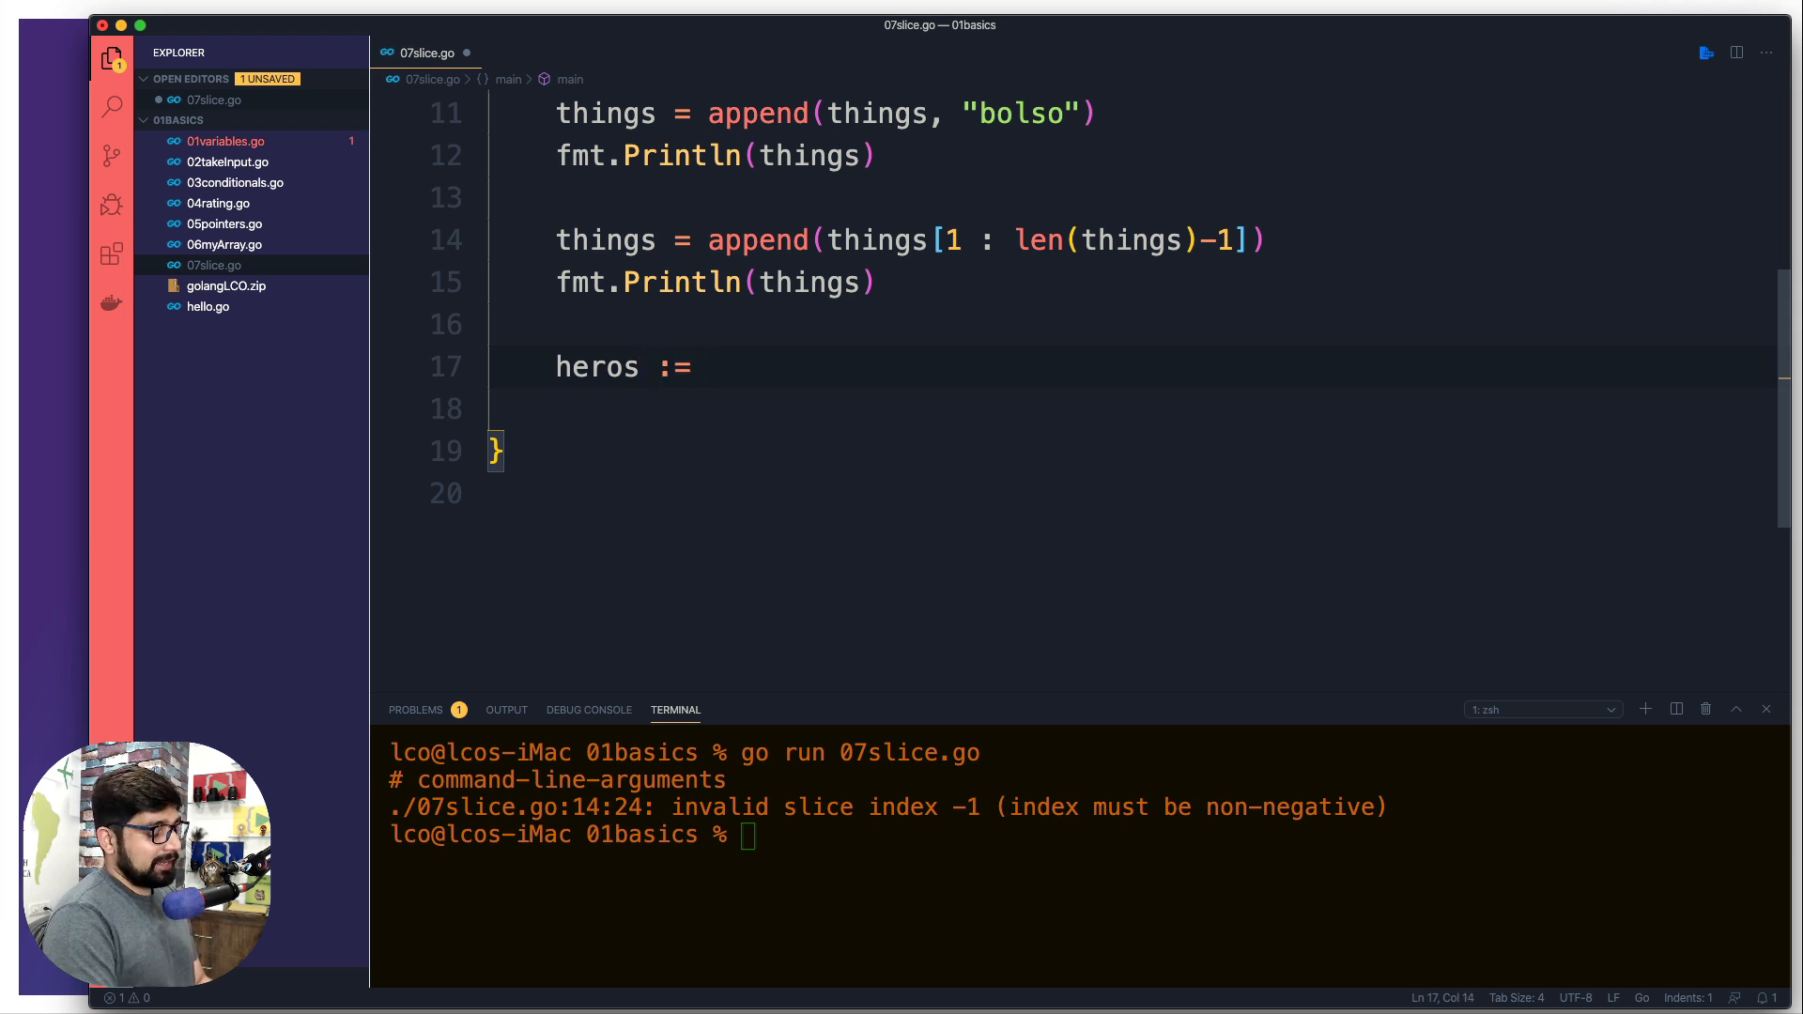
text(make)
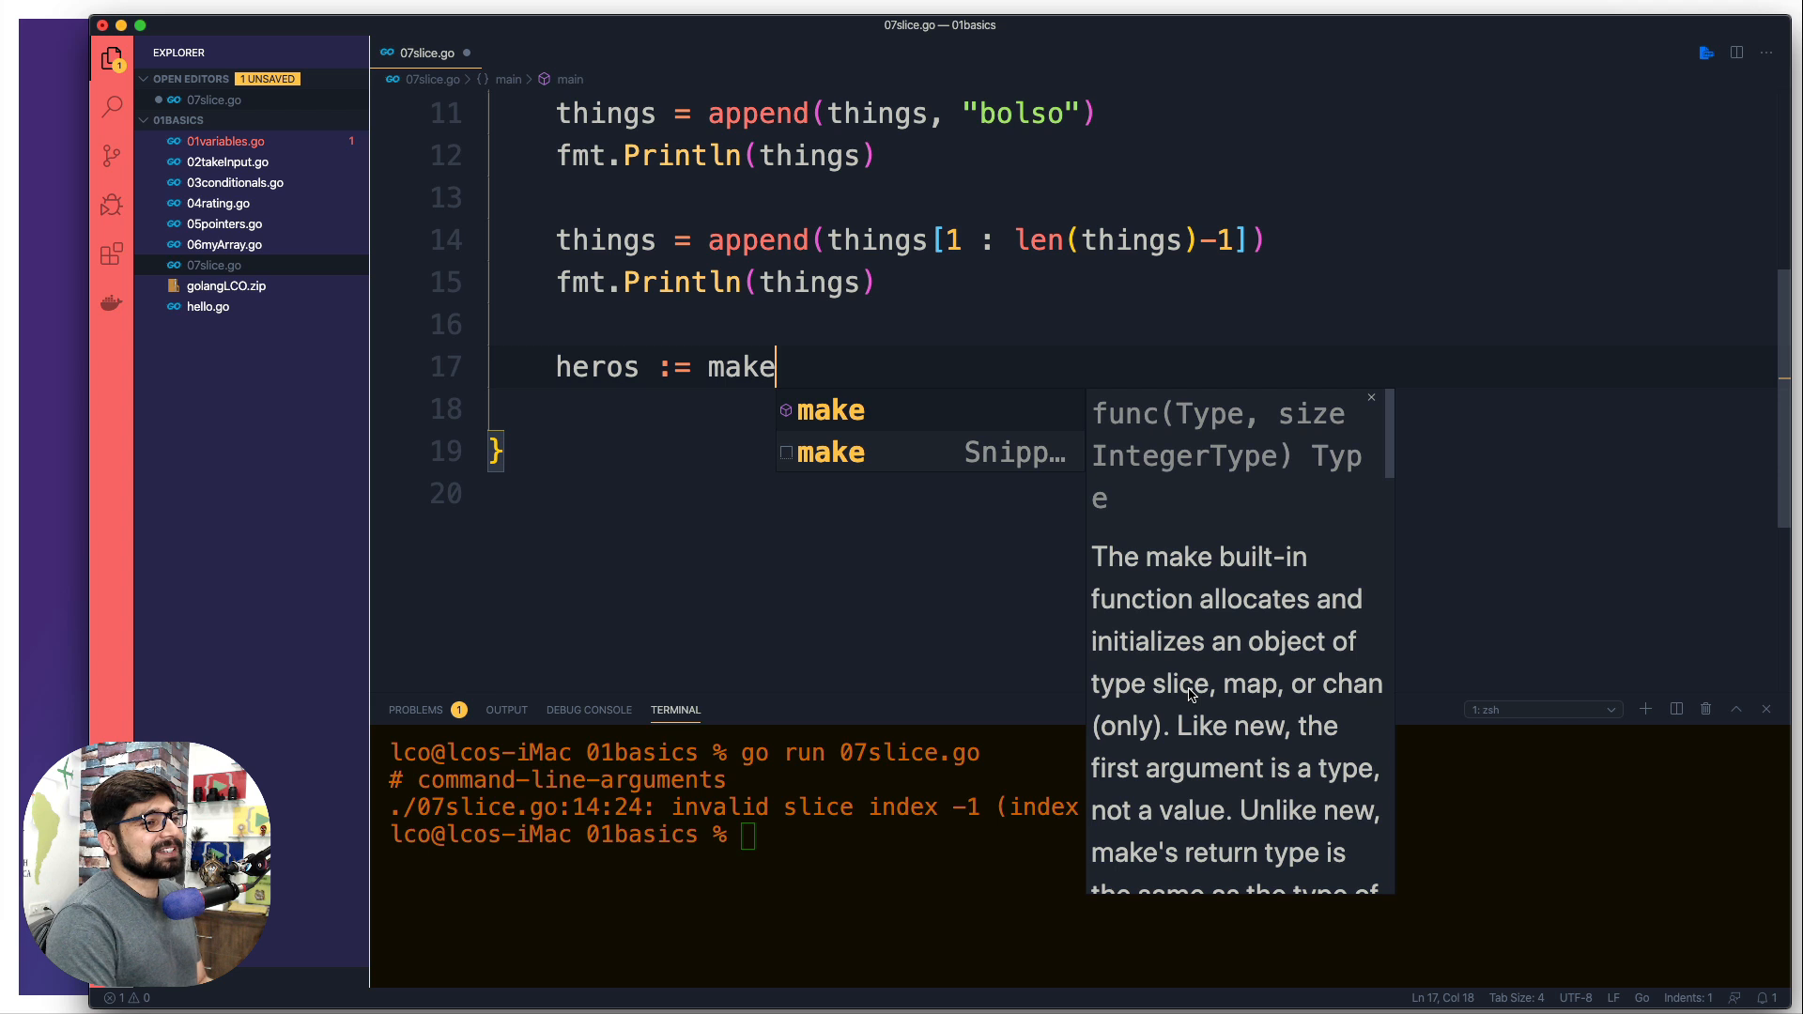
mouse_move(836, 364)
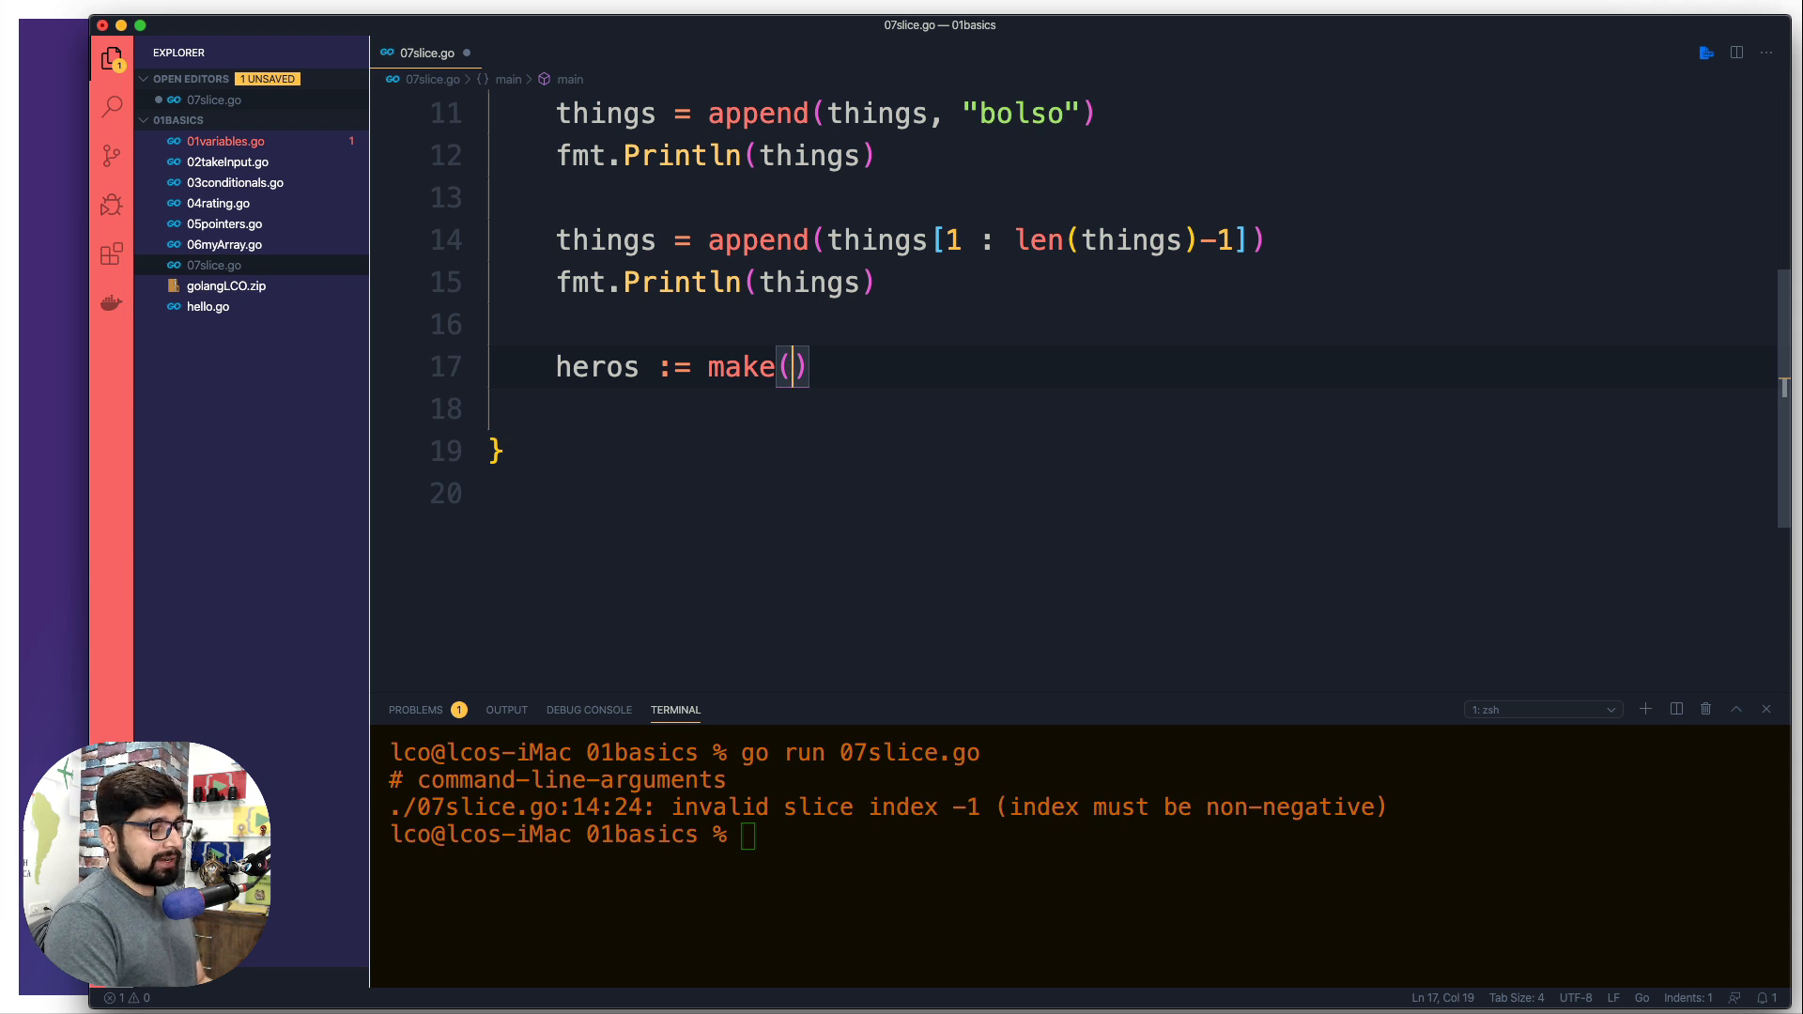
text([]string)
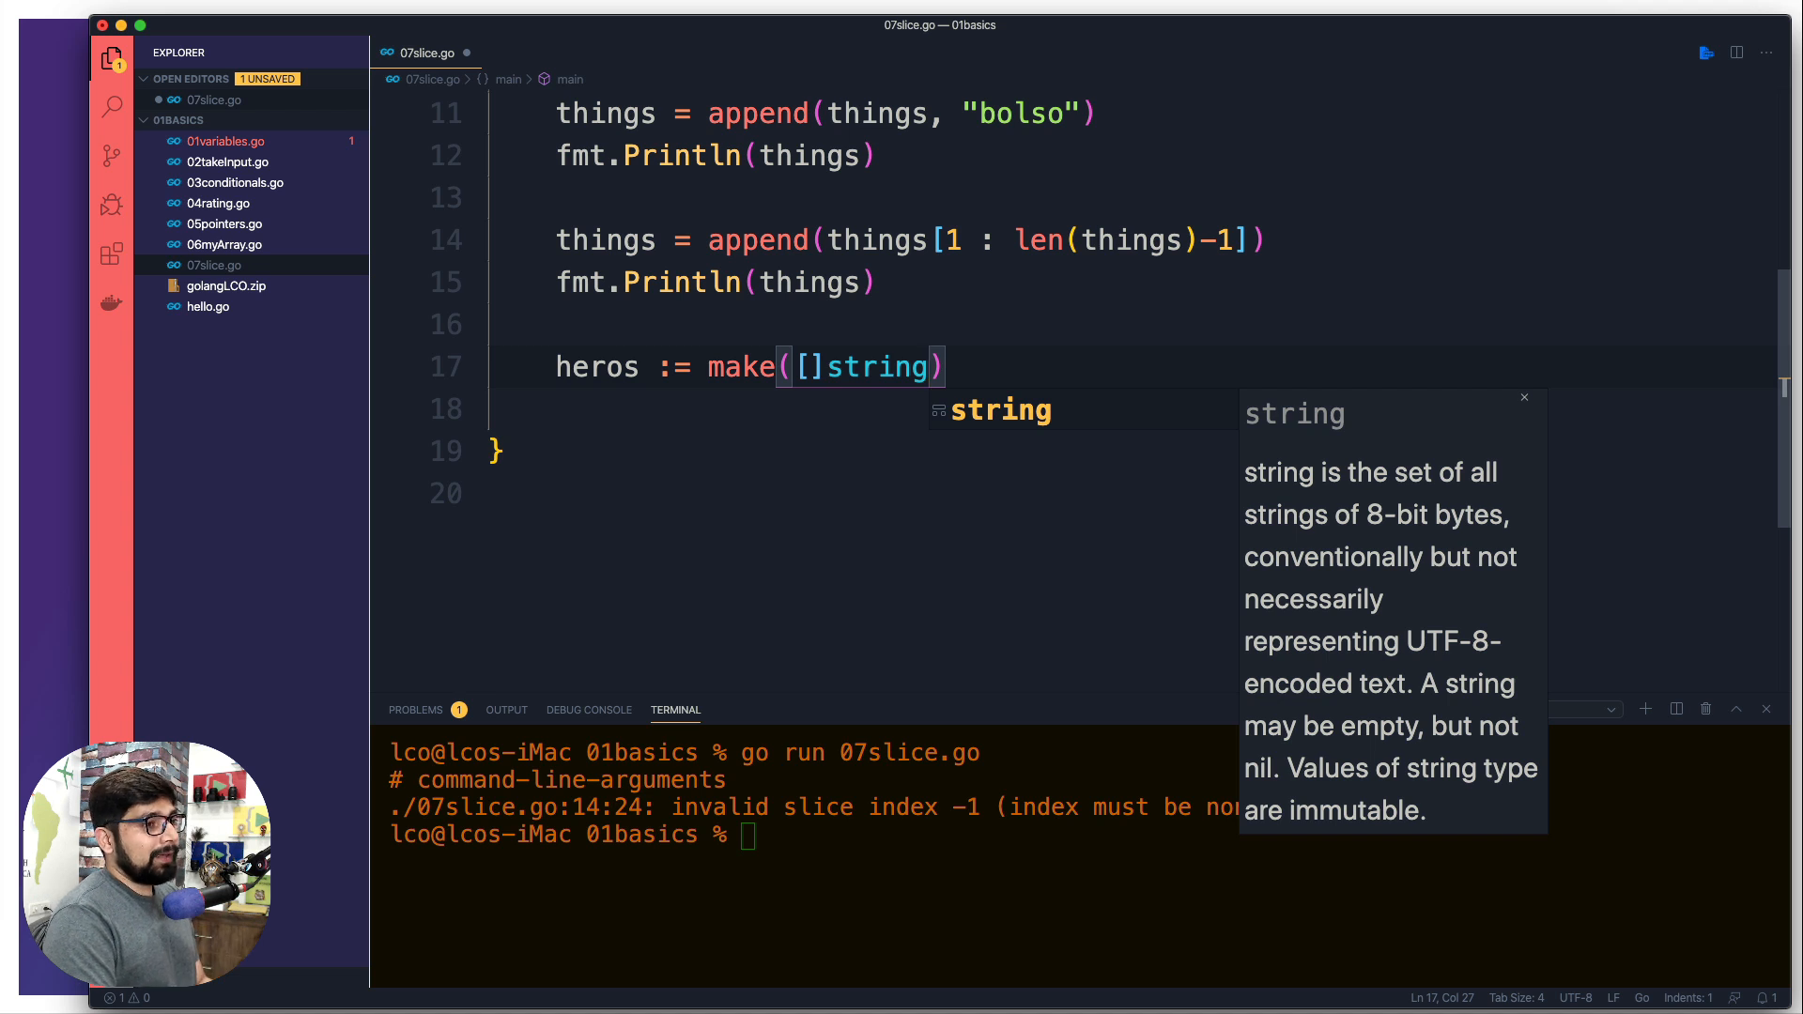
text(,)
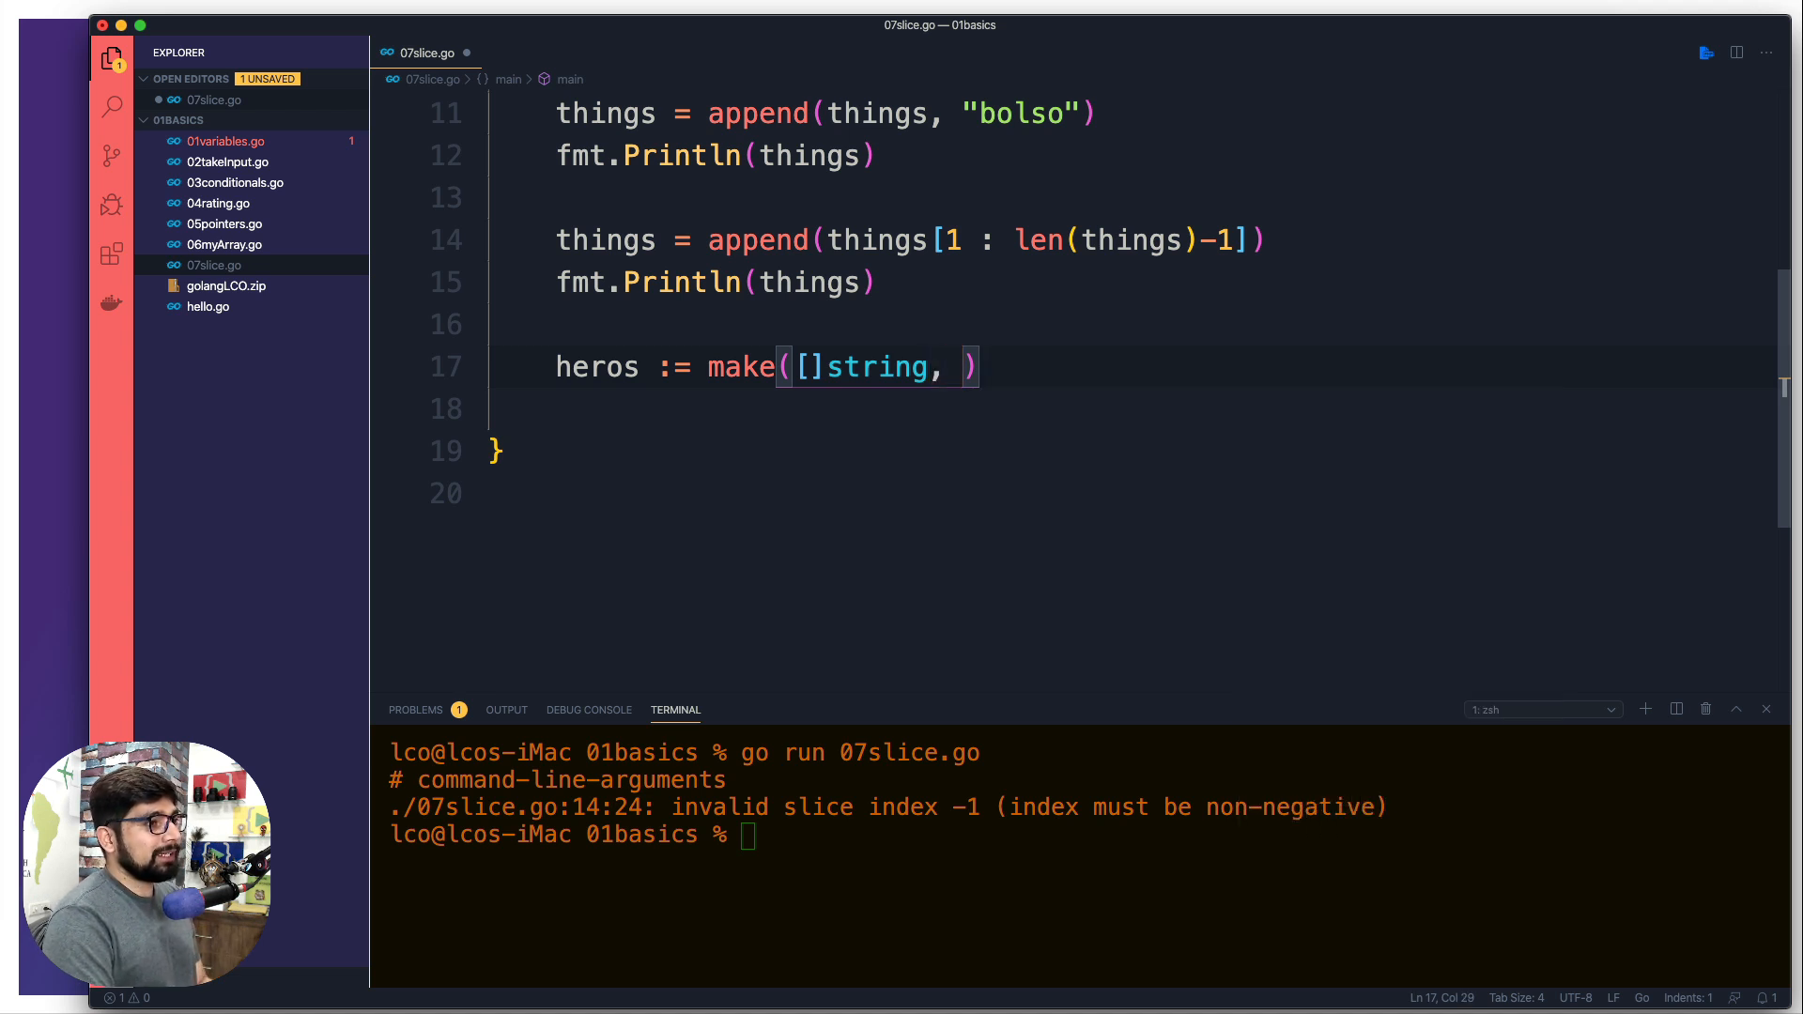
text(3)
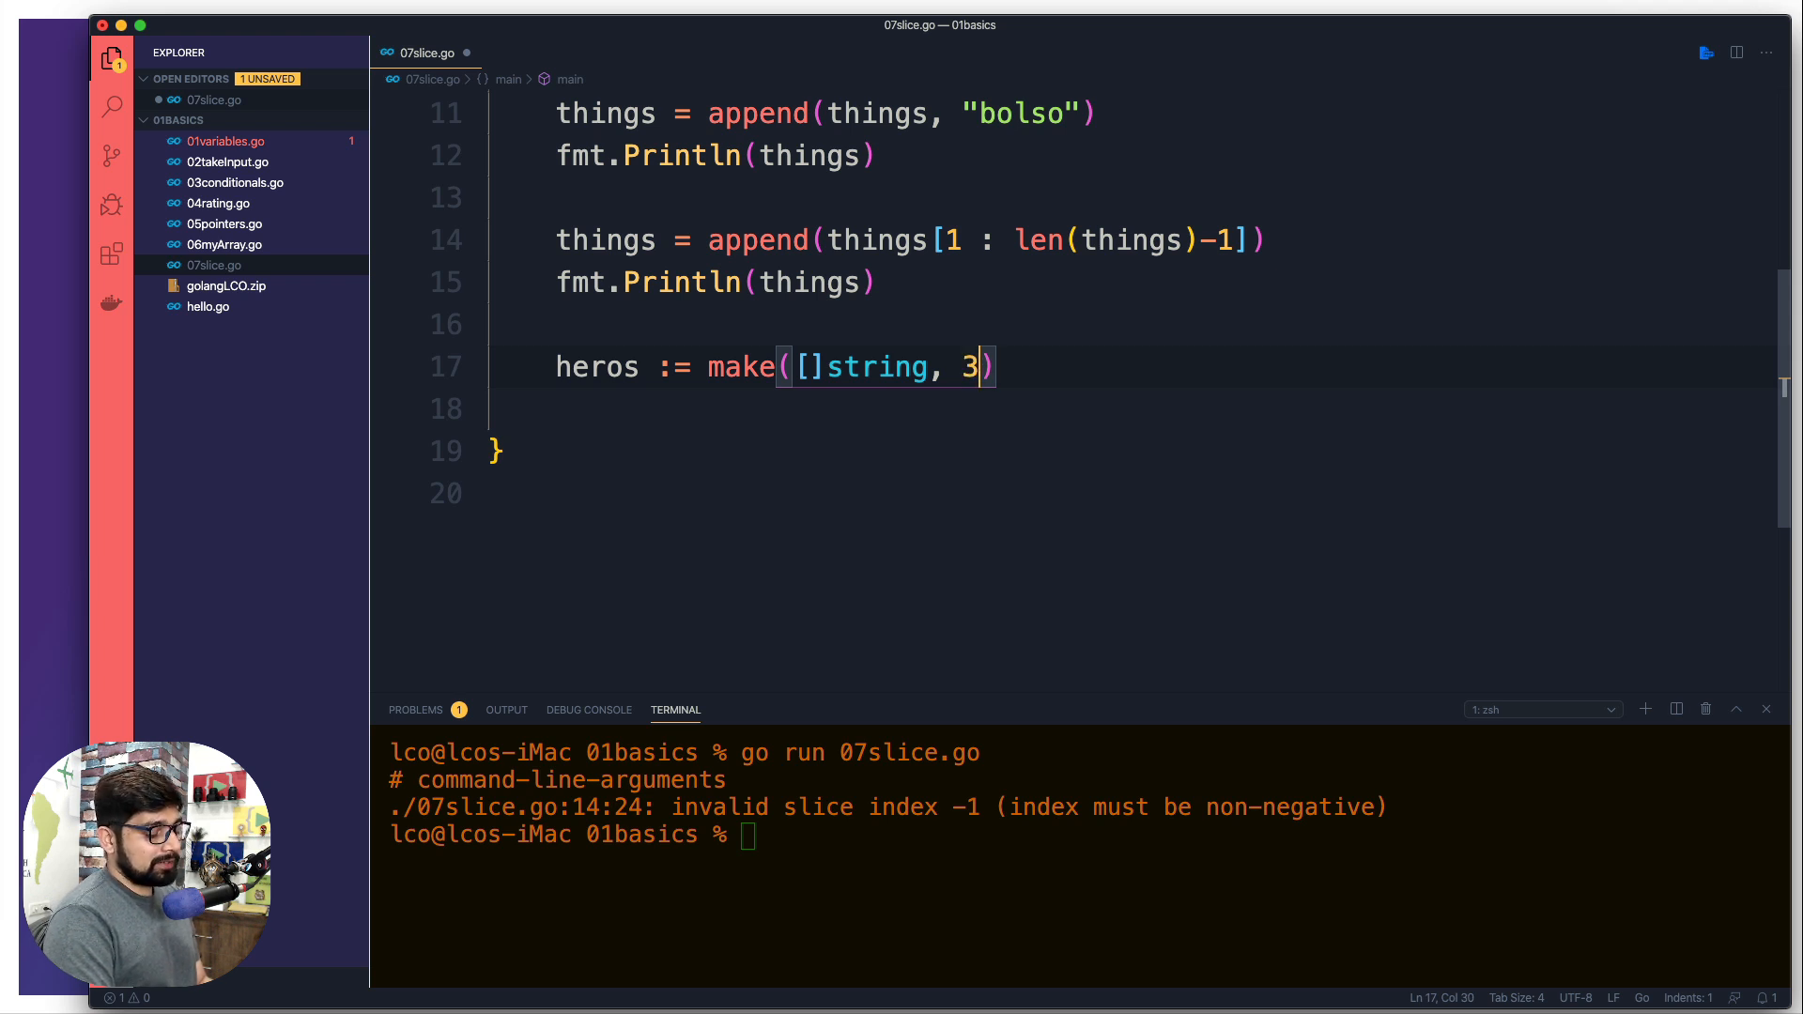
text(, 3)
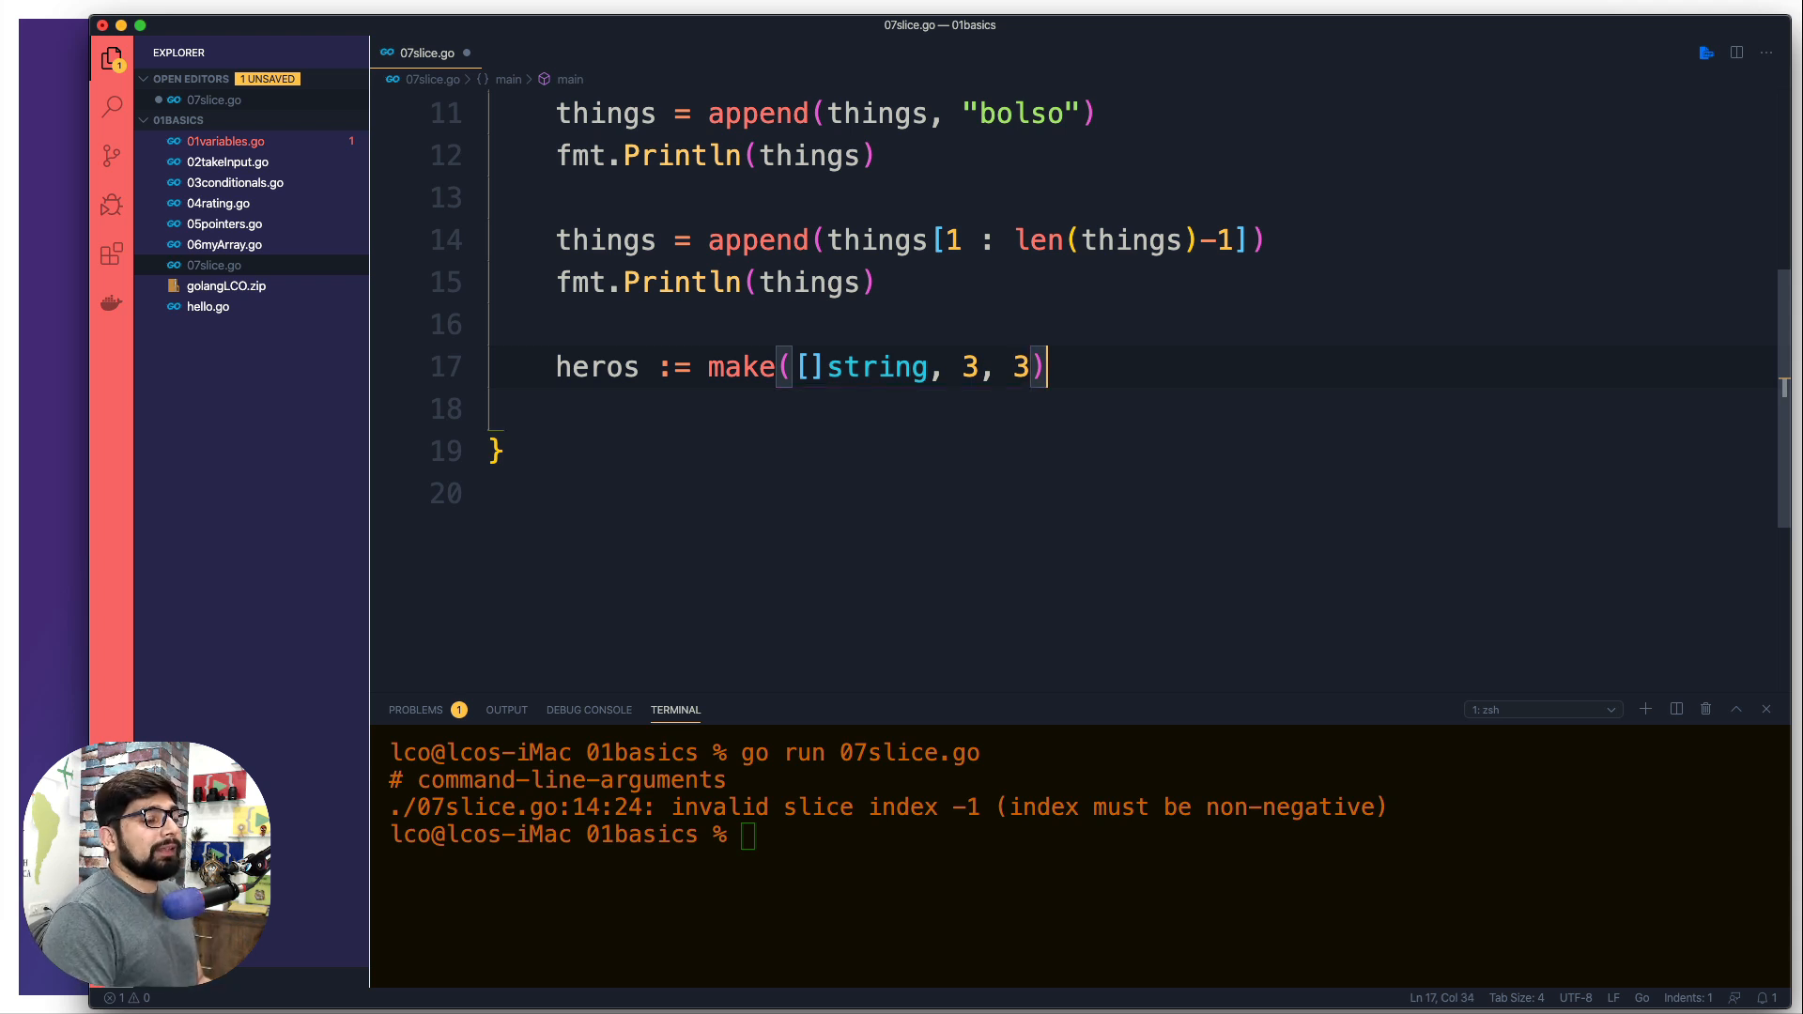
click(809, 365)
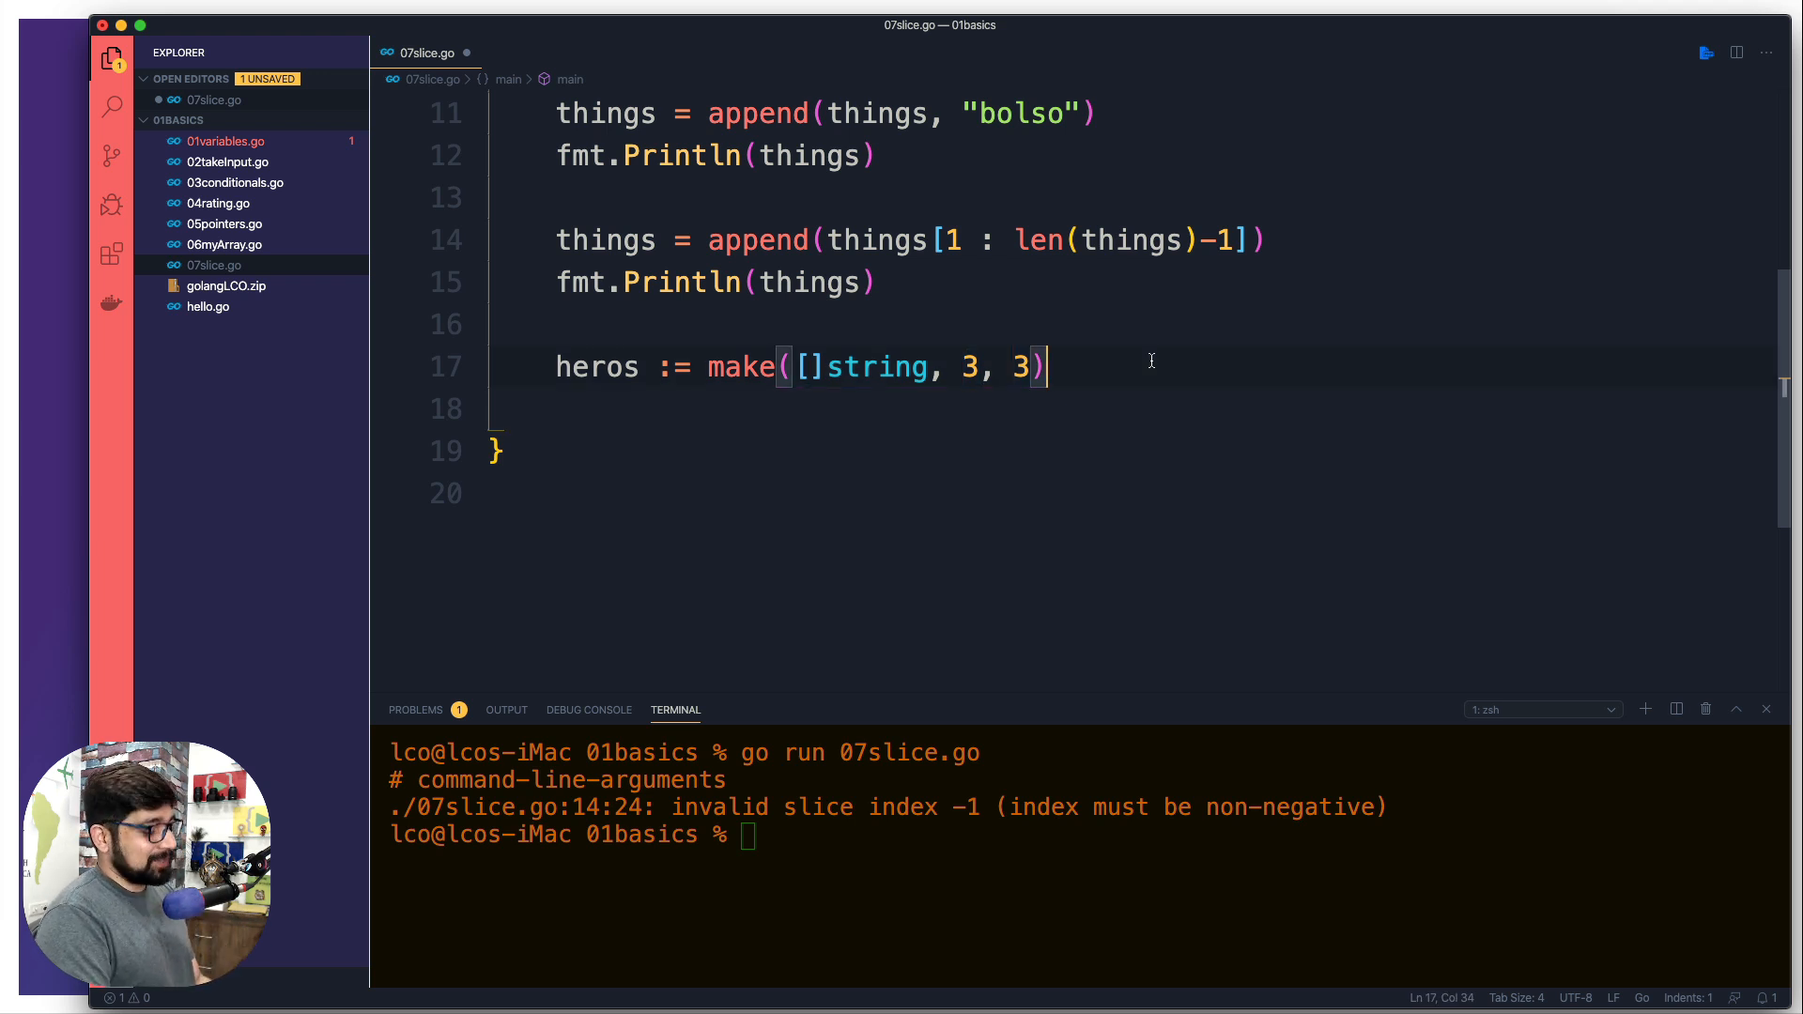
- Assign thor, ironman, spiderman to heros[0..2] and add fmt.Println(heors), which fails as undefined
text(heros)
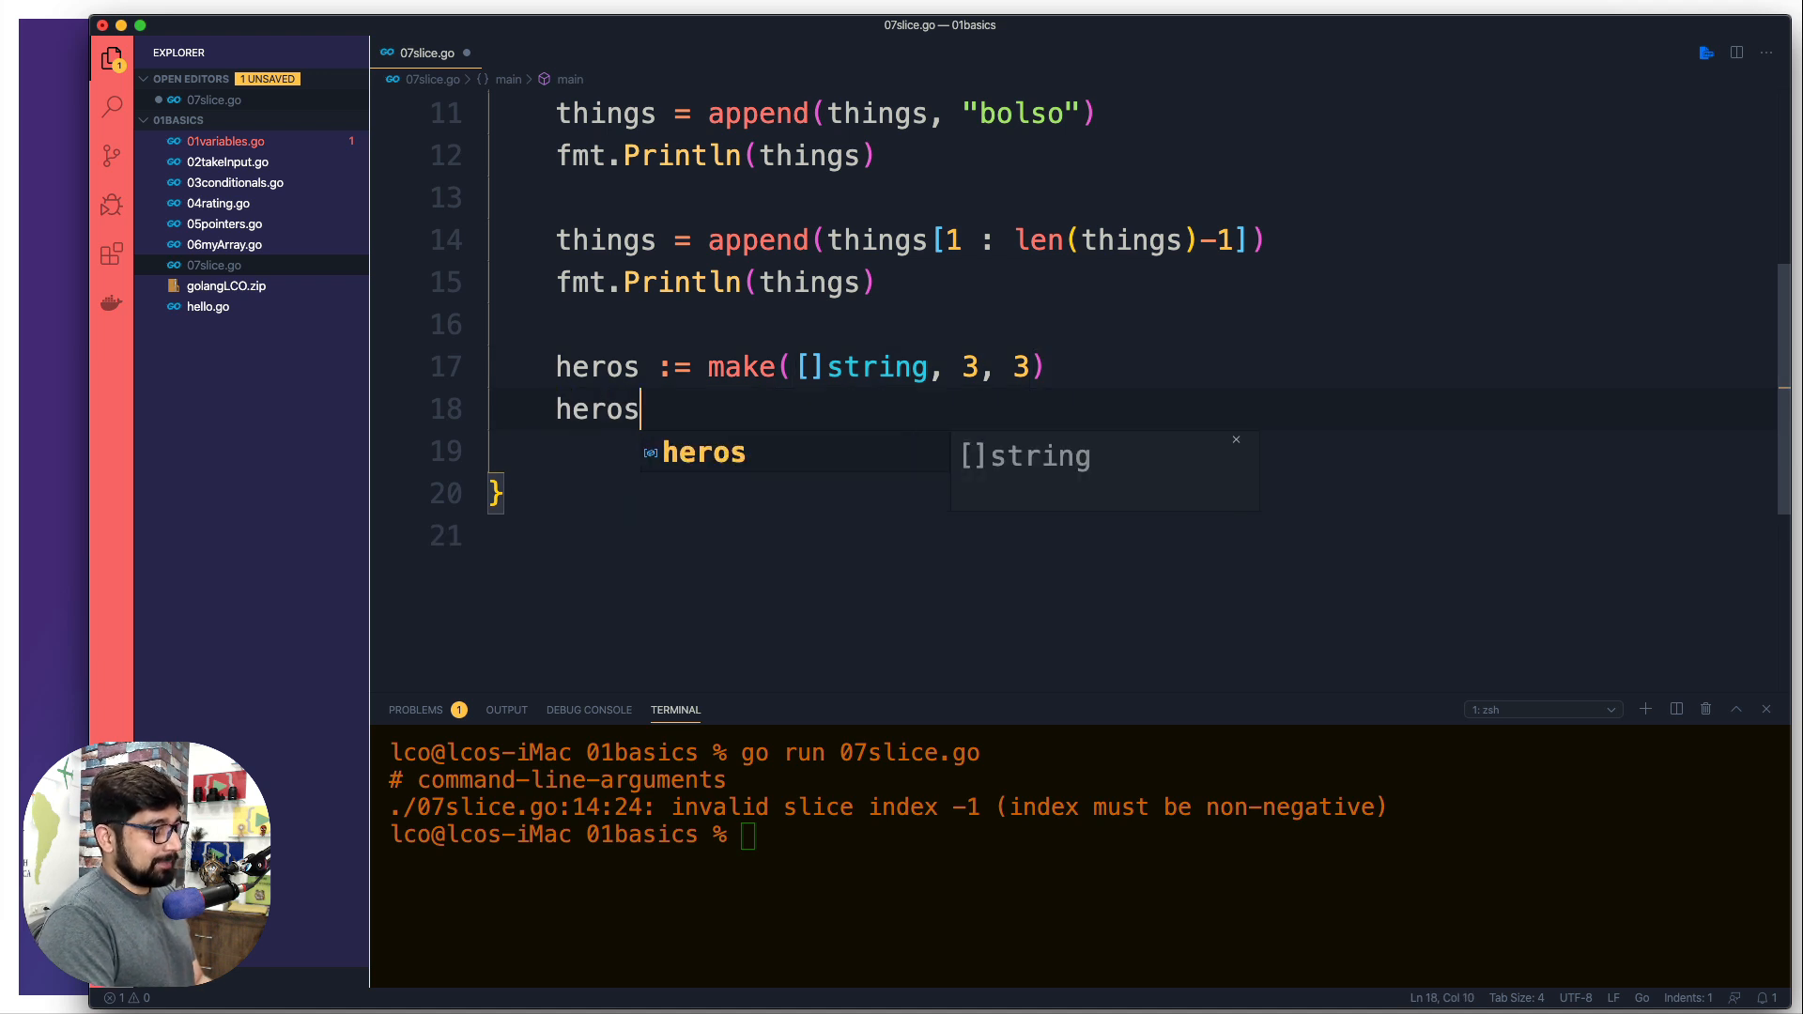
text([0])
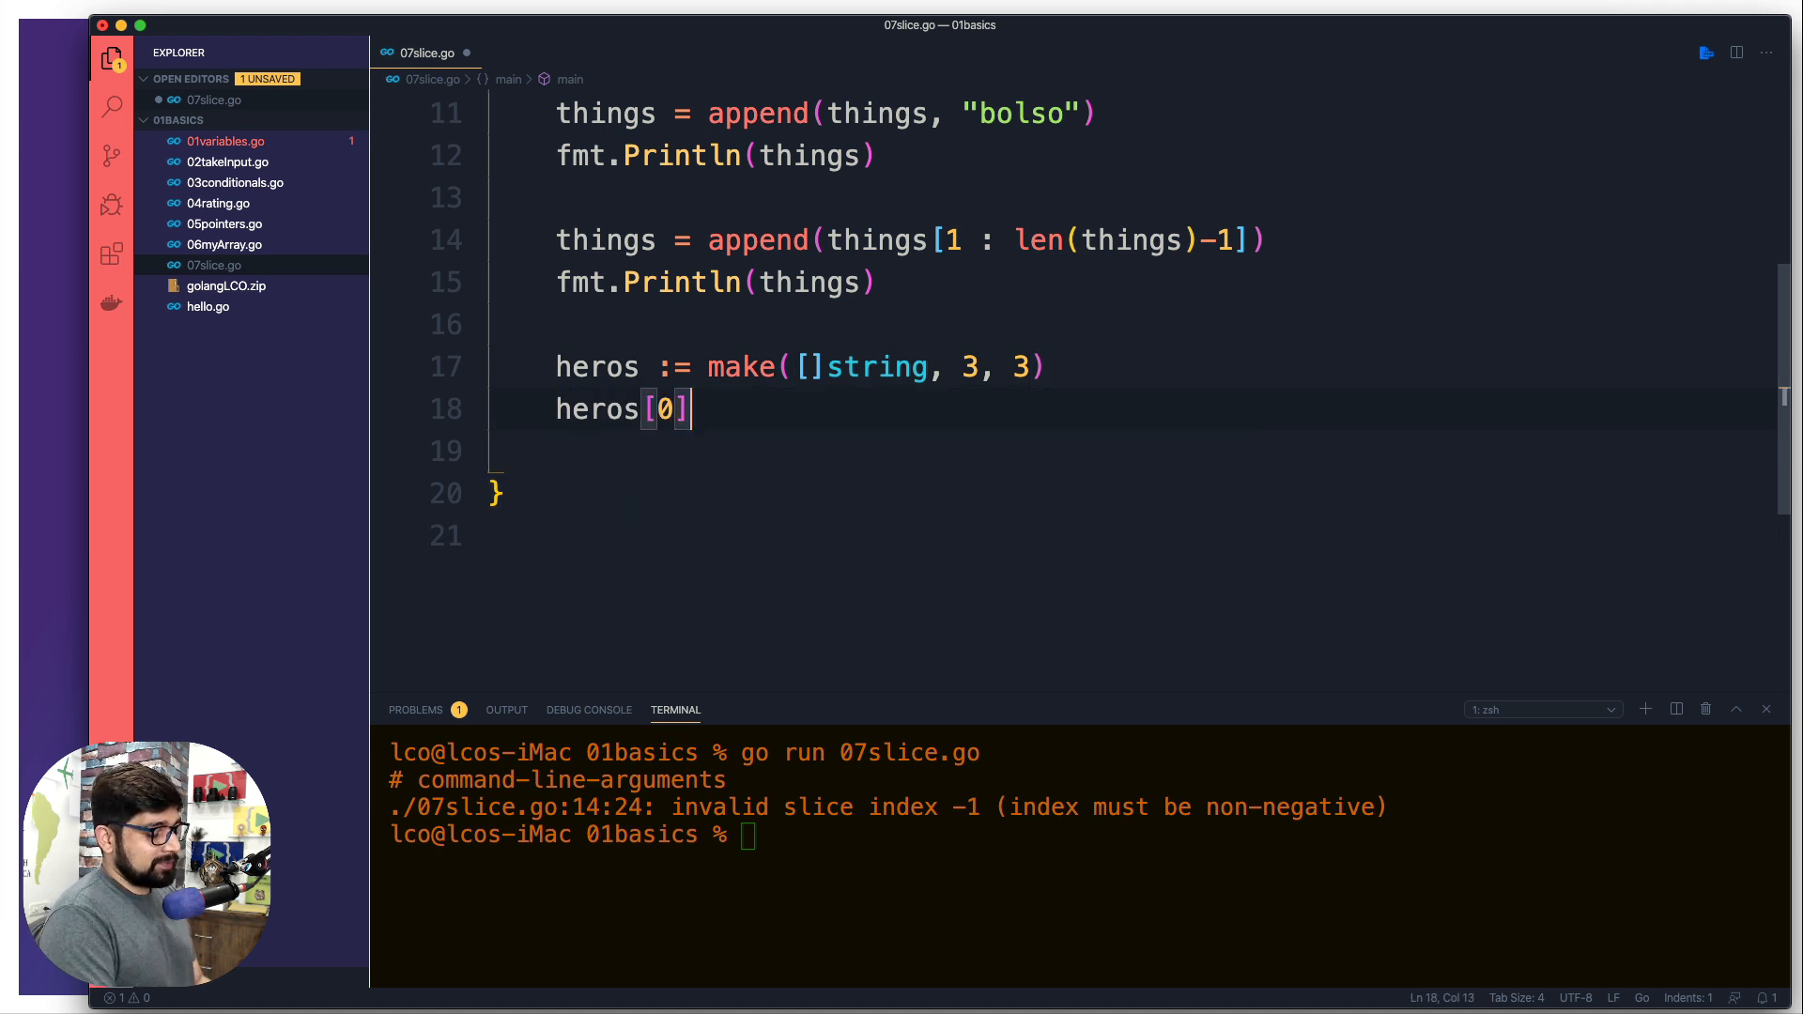
text(= "")
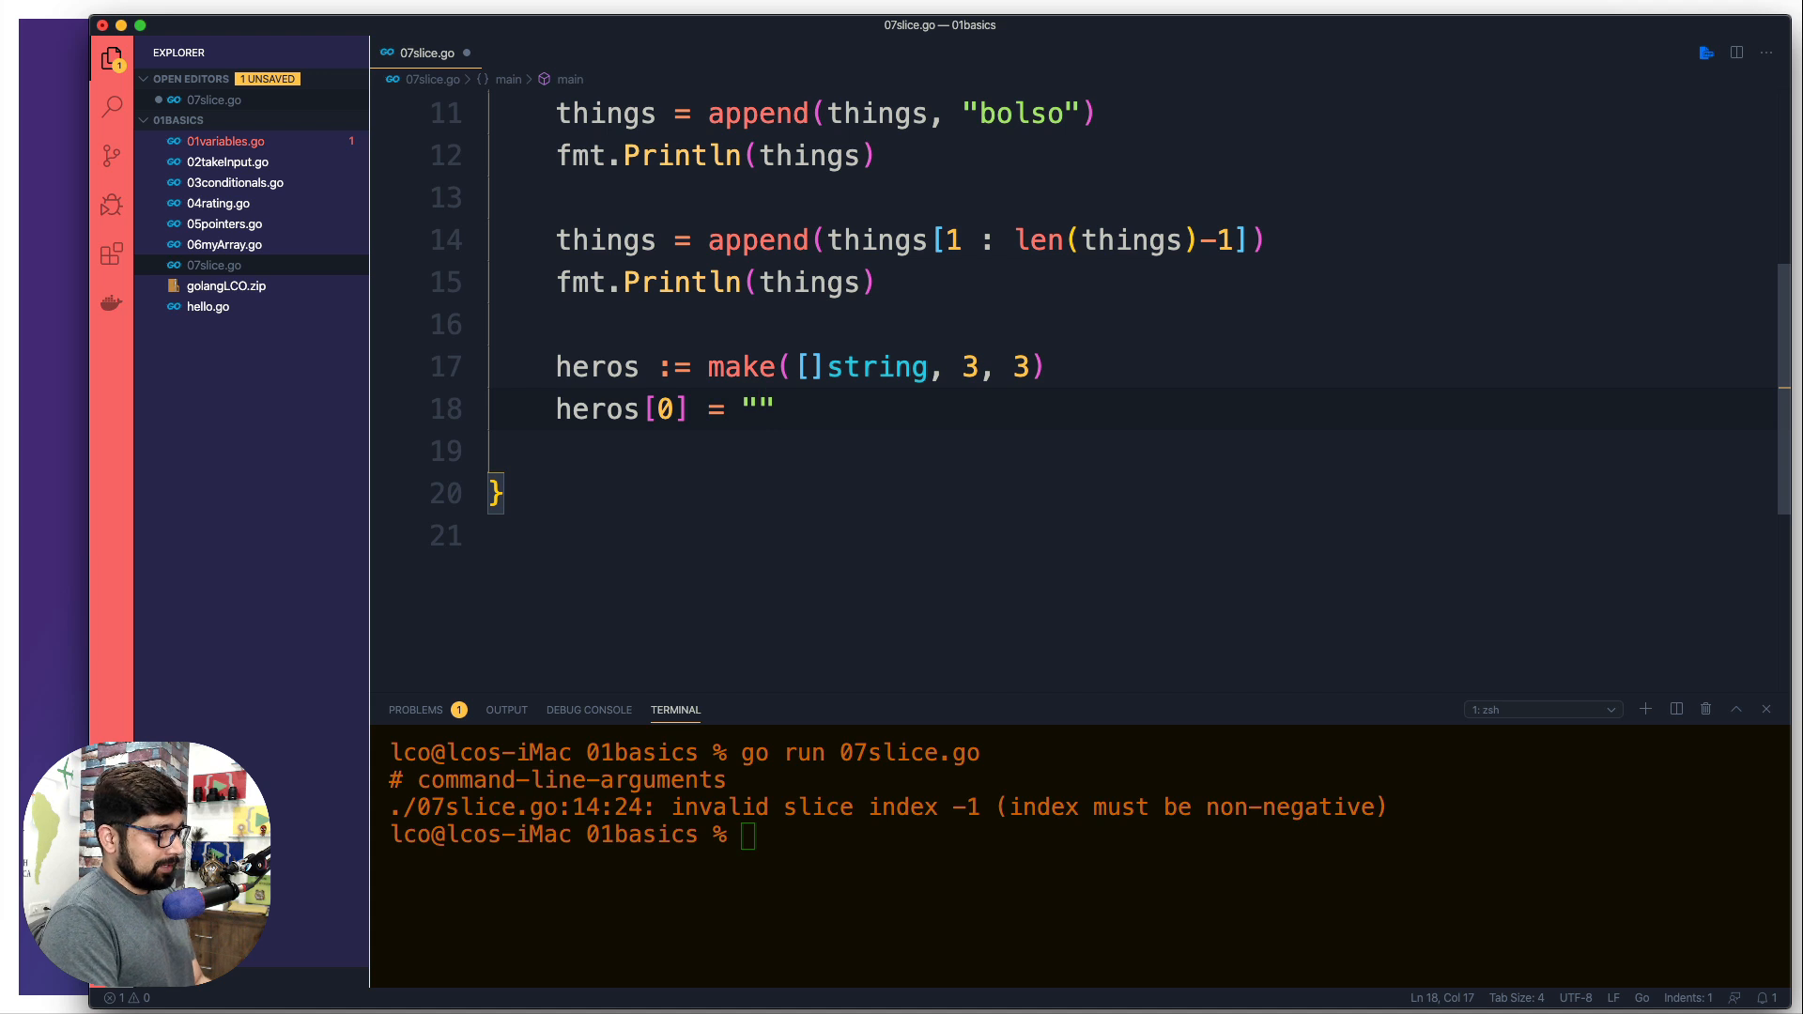
text(thor)
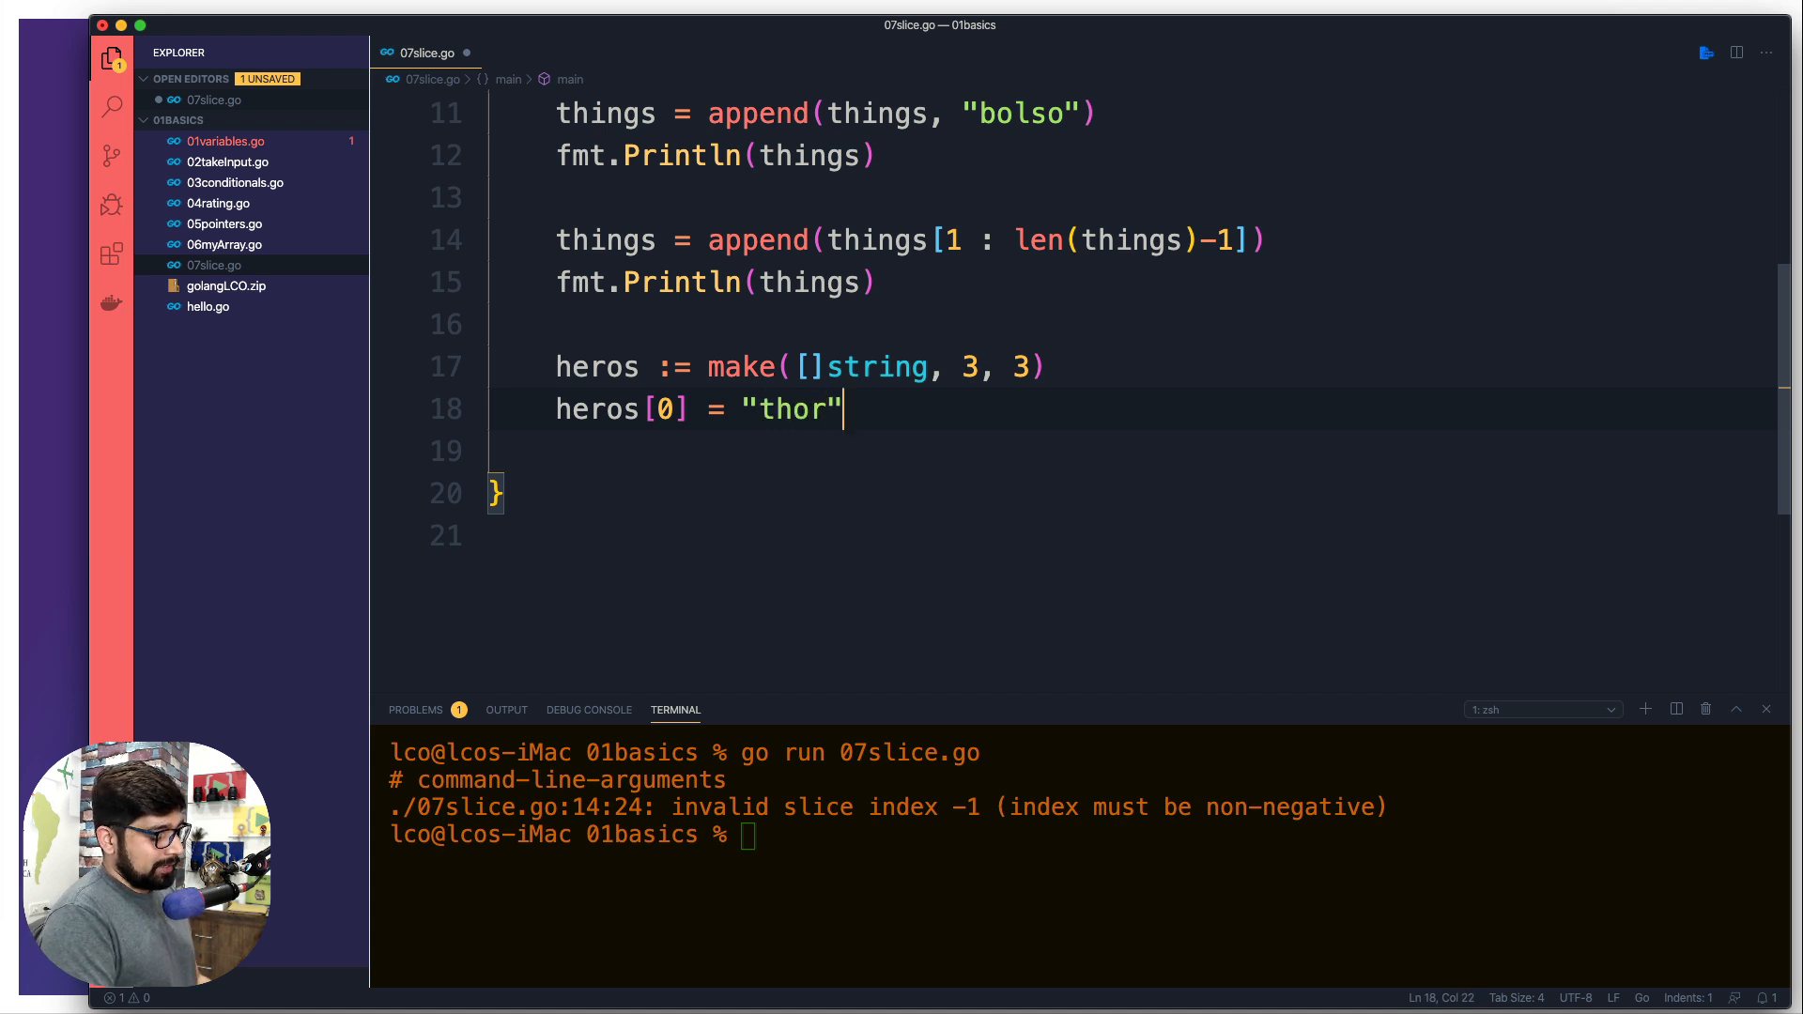
text(heros[0] = "thor")
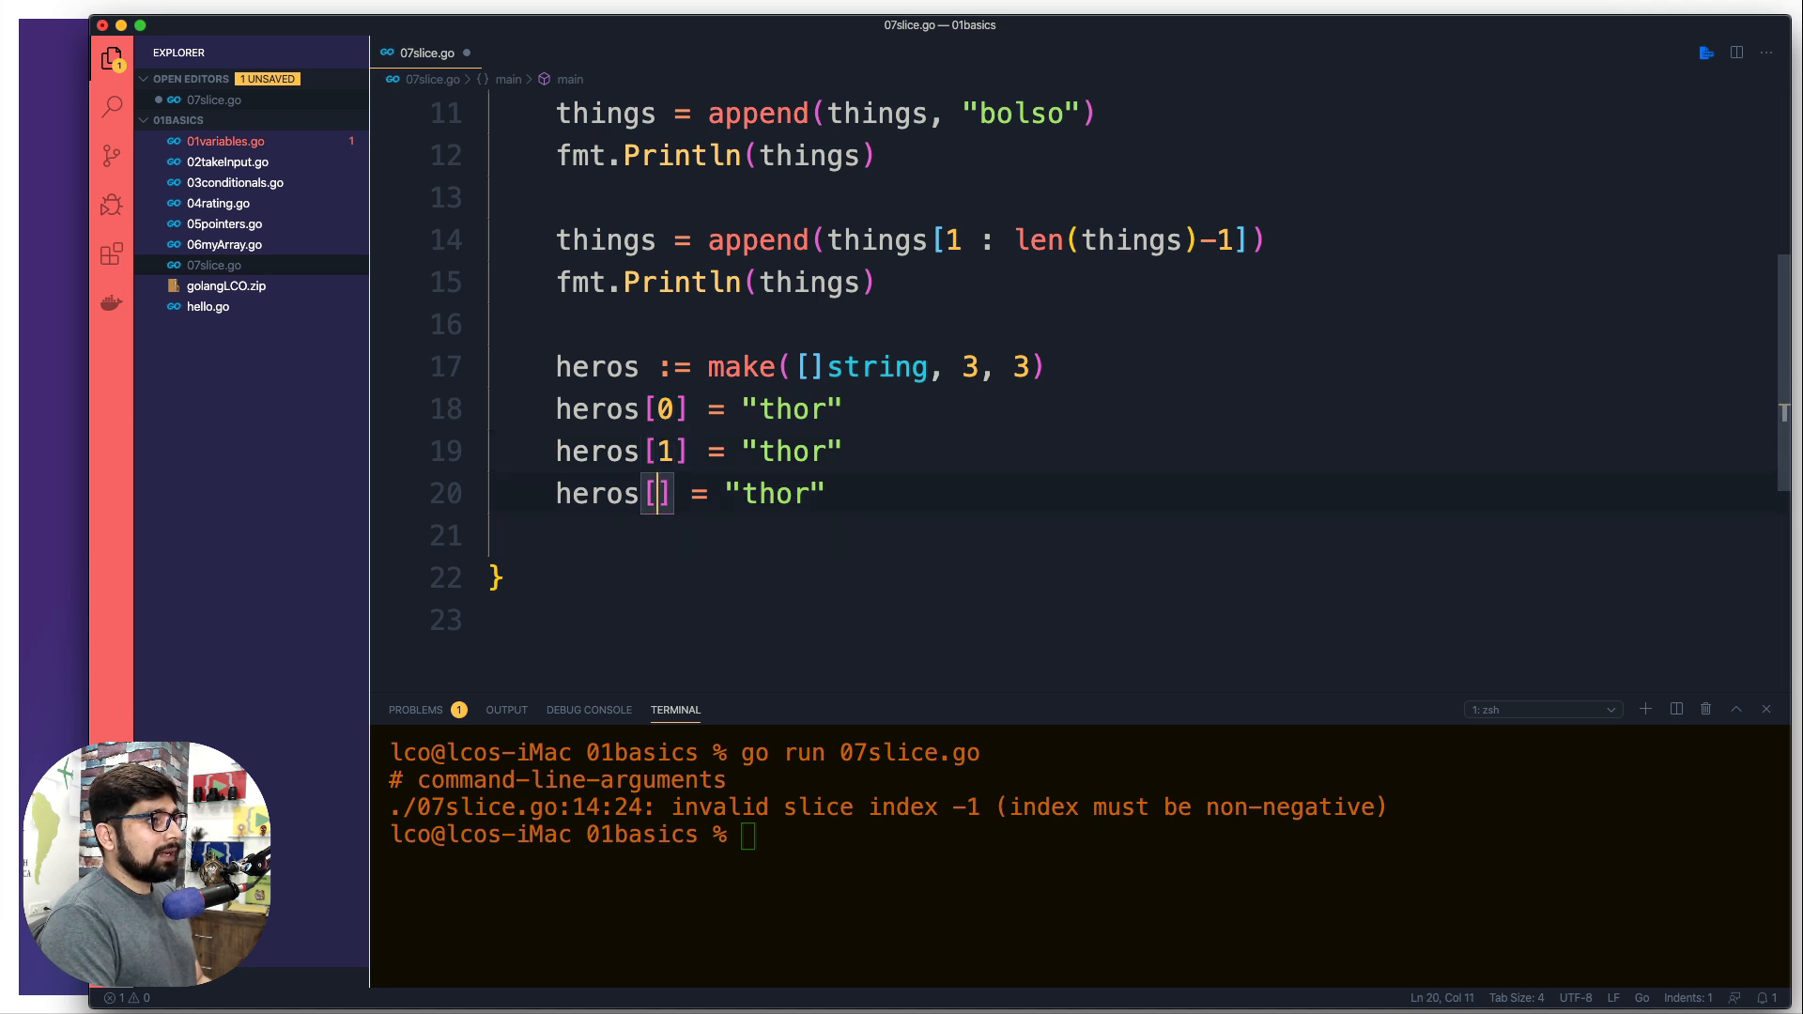
text(2)
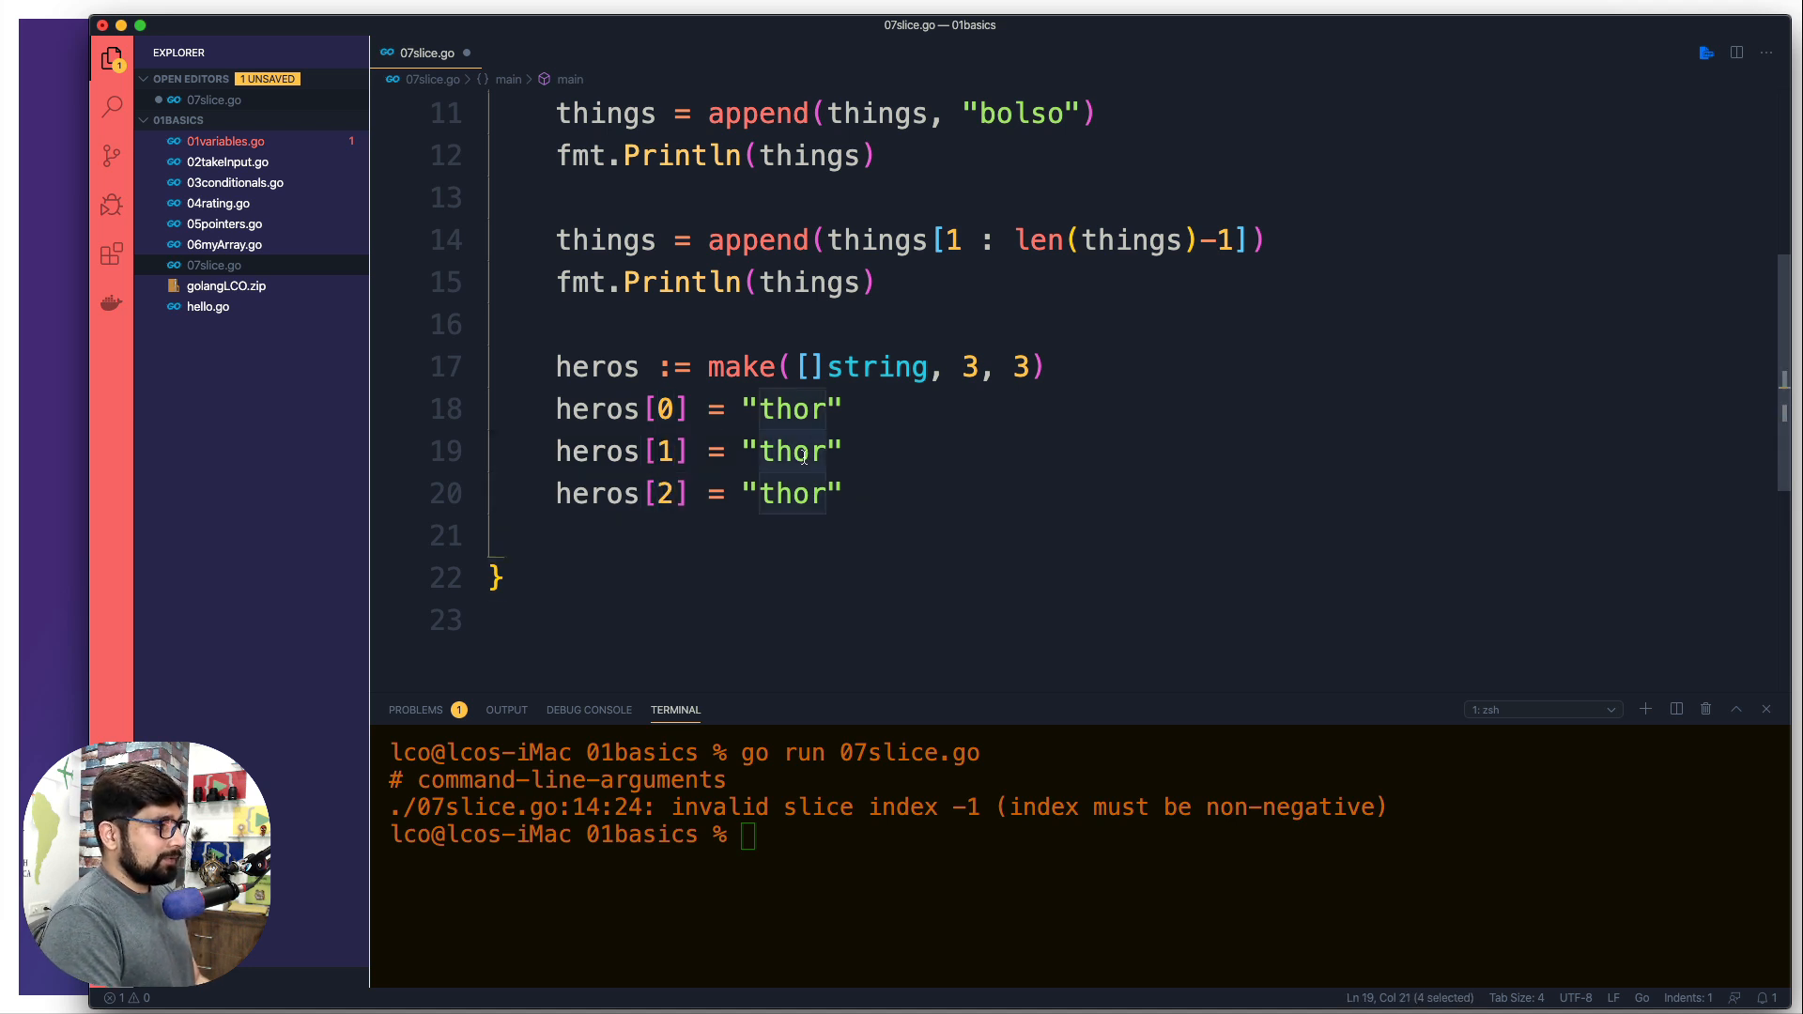
text(ironman)
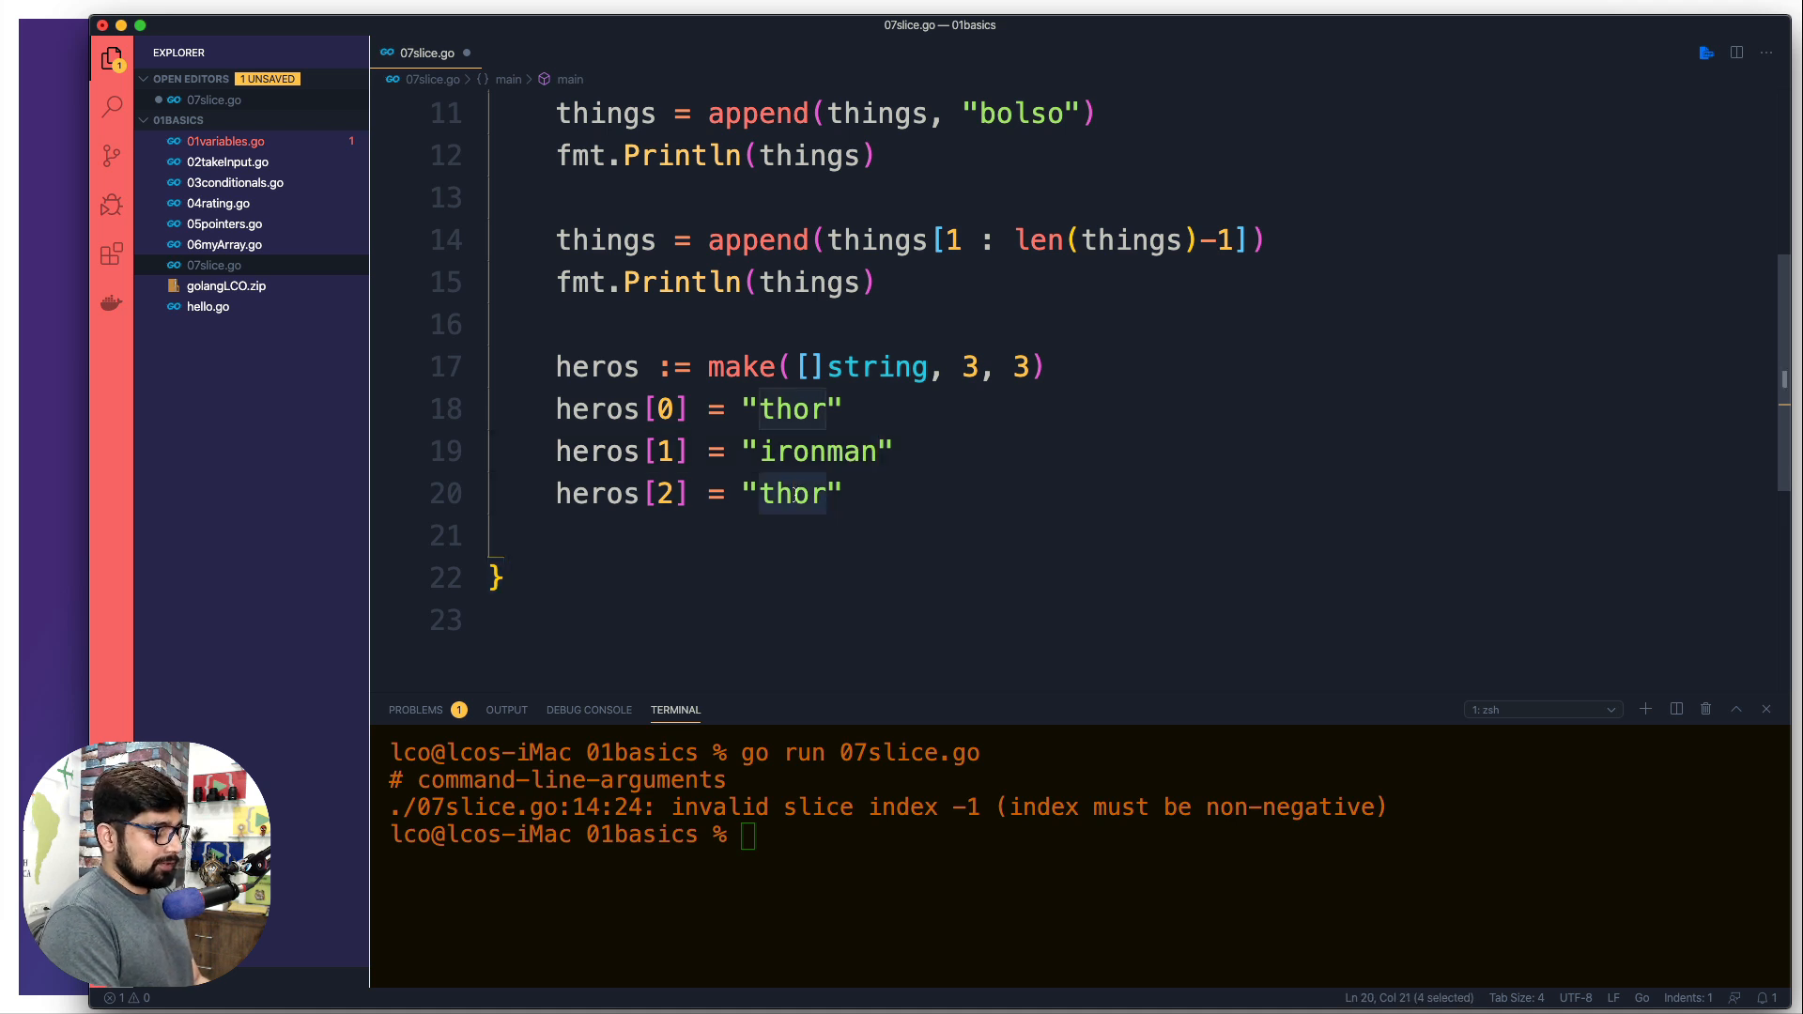
text(spiderman)
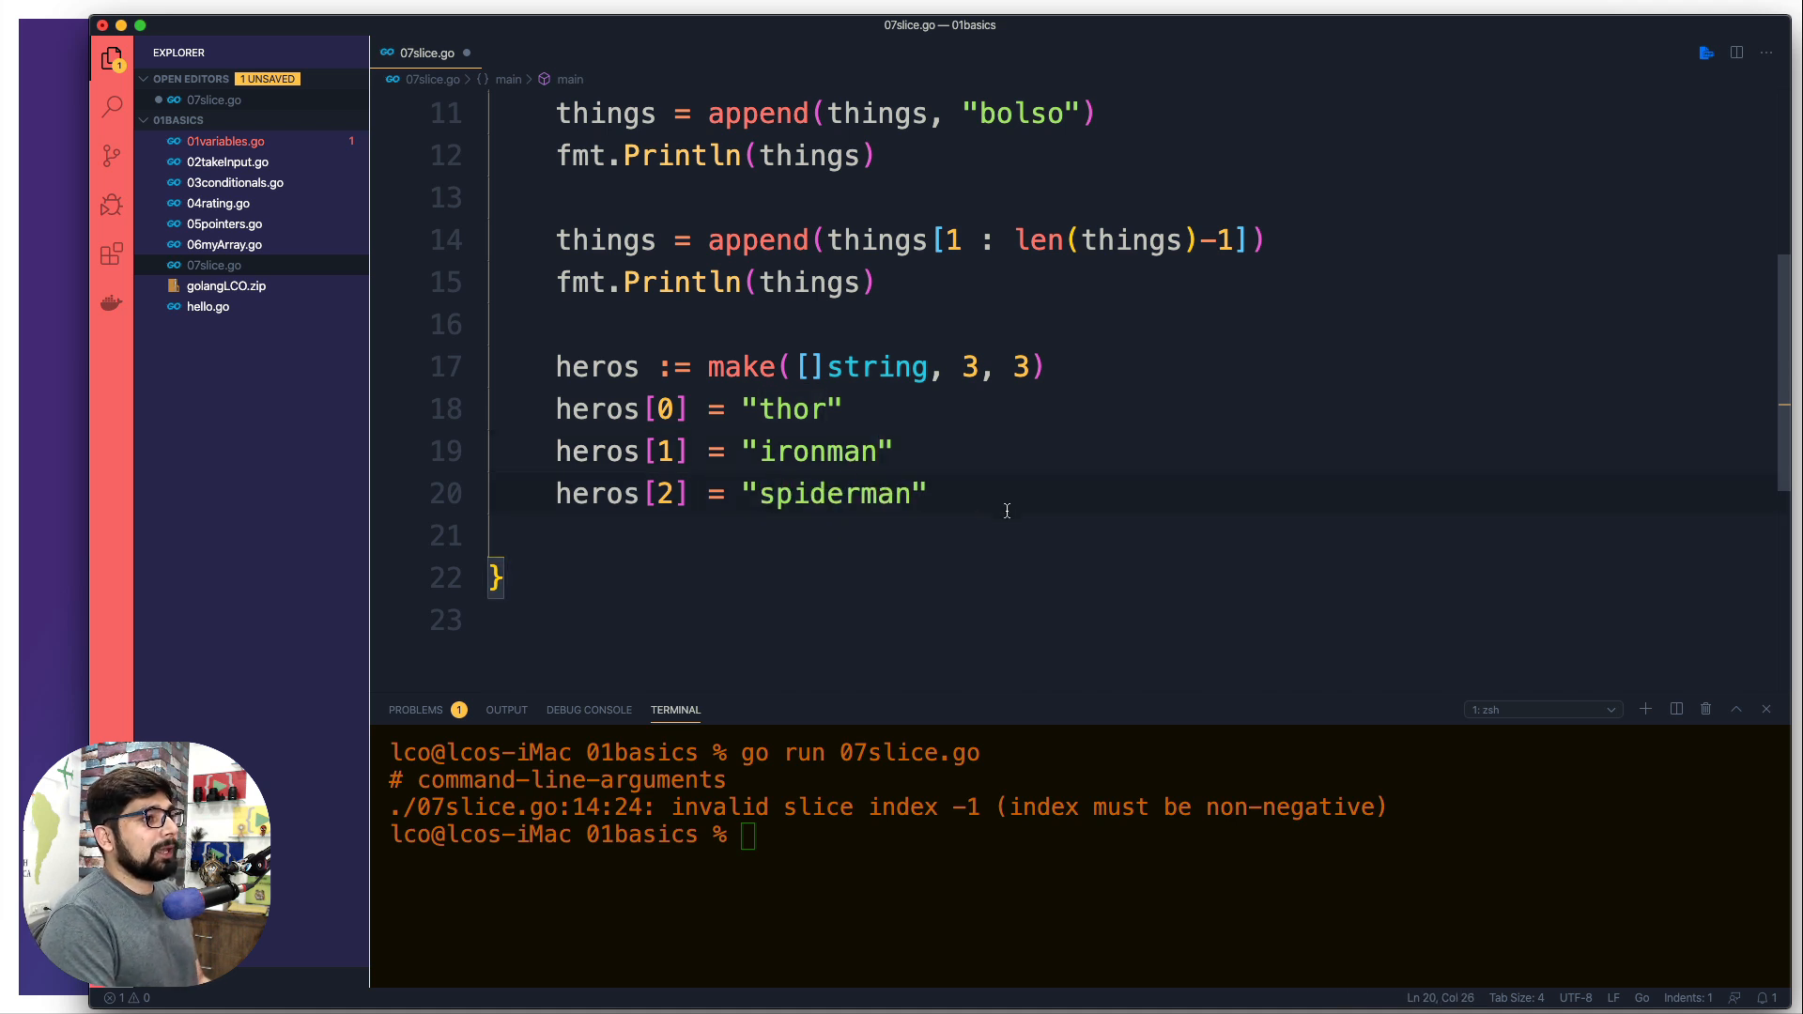
text(fp)
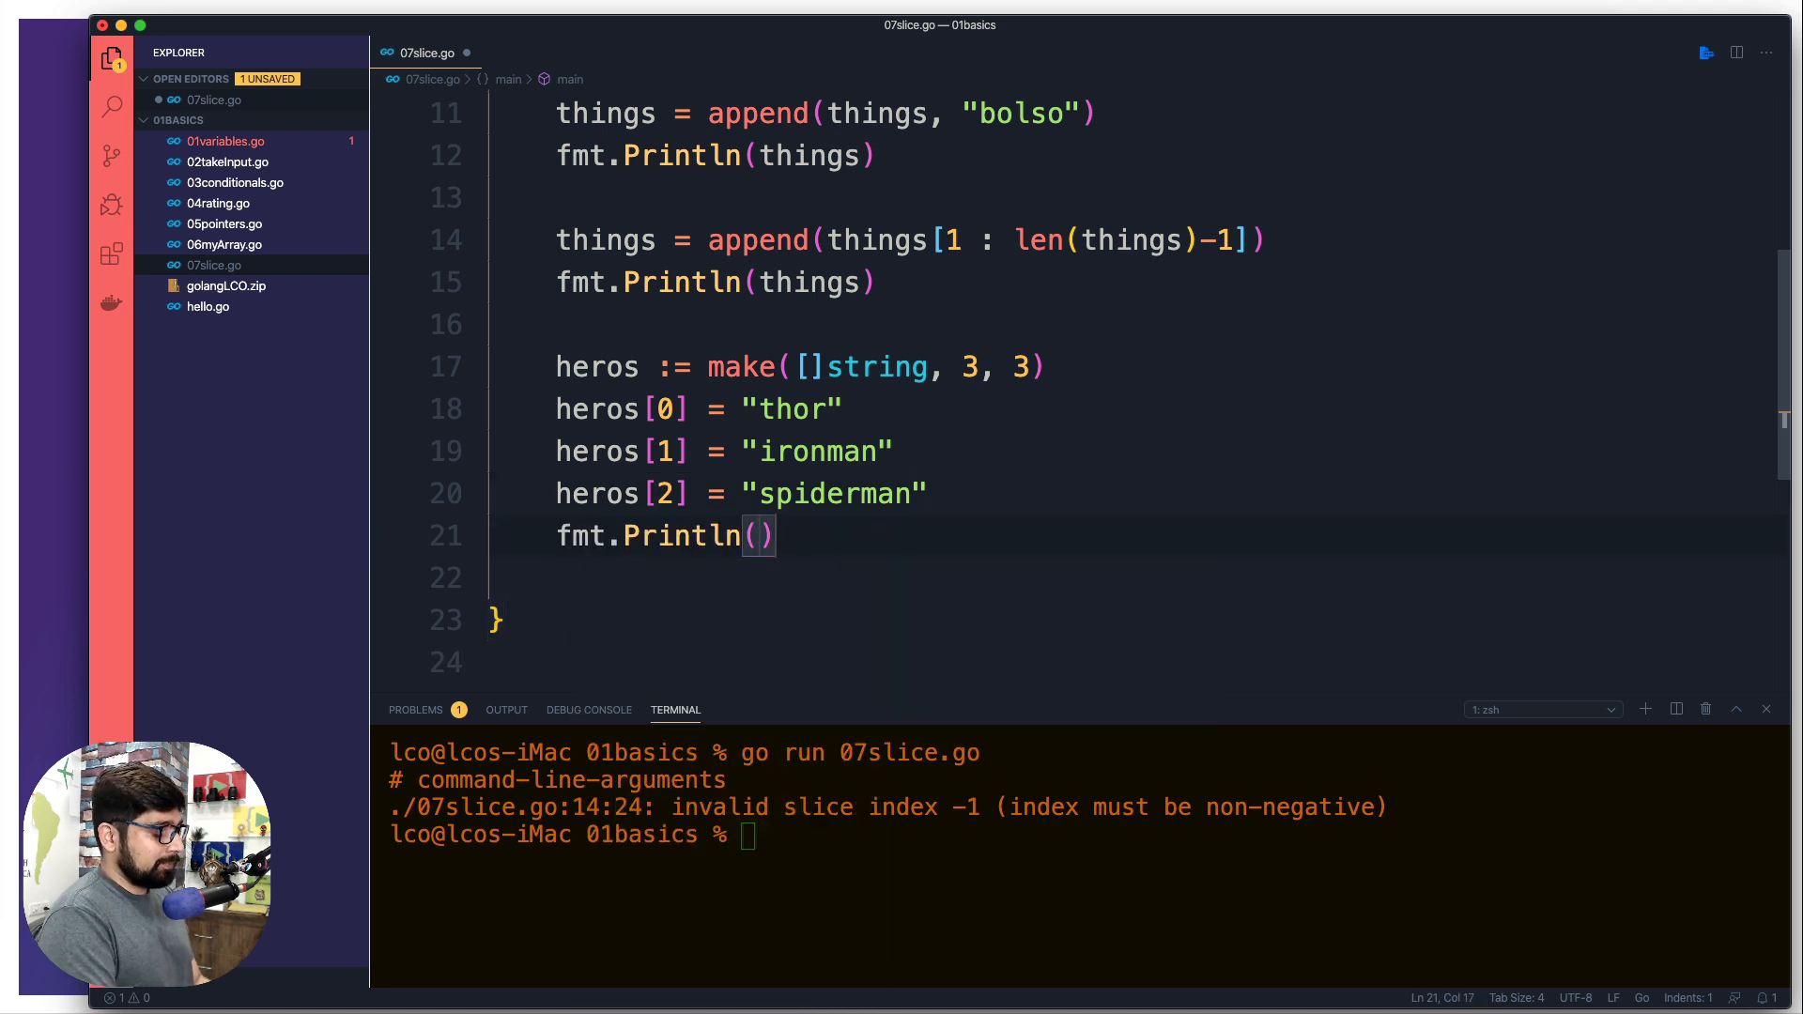
text(heors)
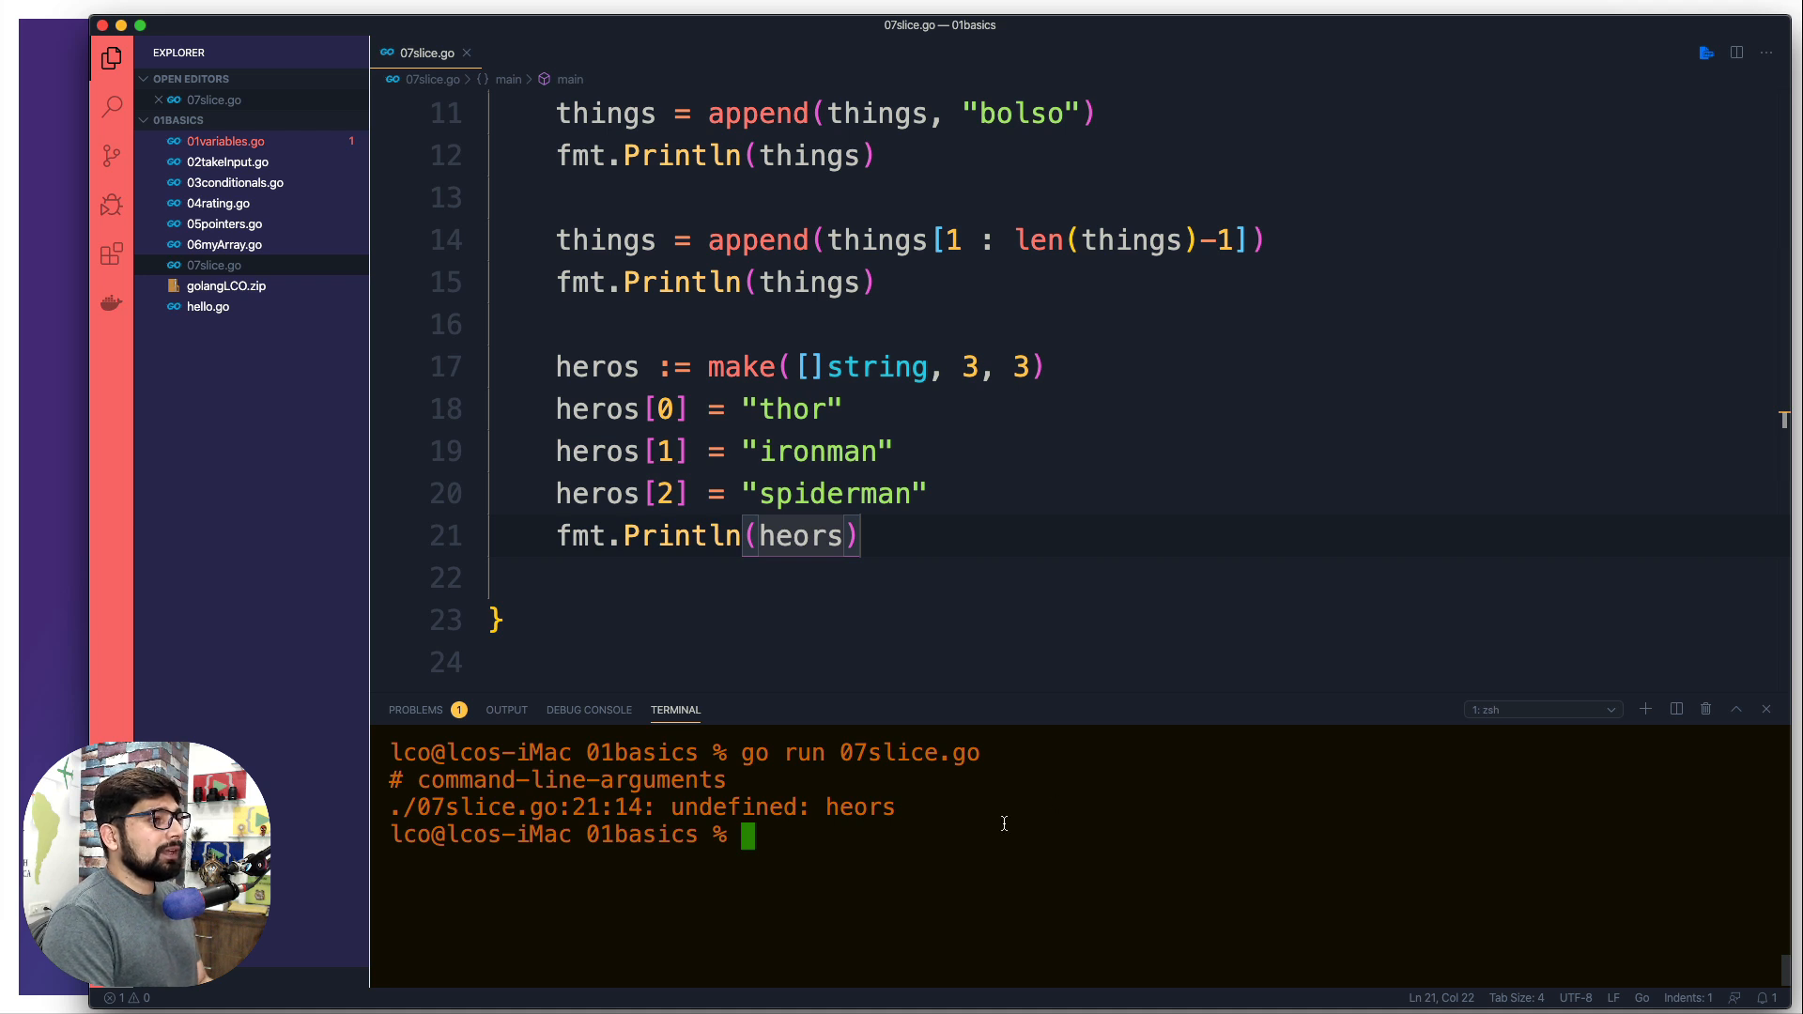
- Fix heors to heros so the rerun prints [thor ironman spiderman]
double_click(597, 365)
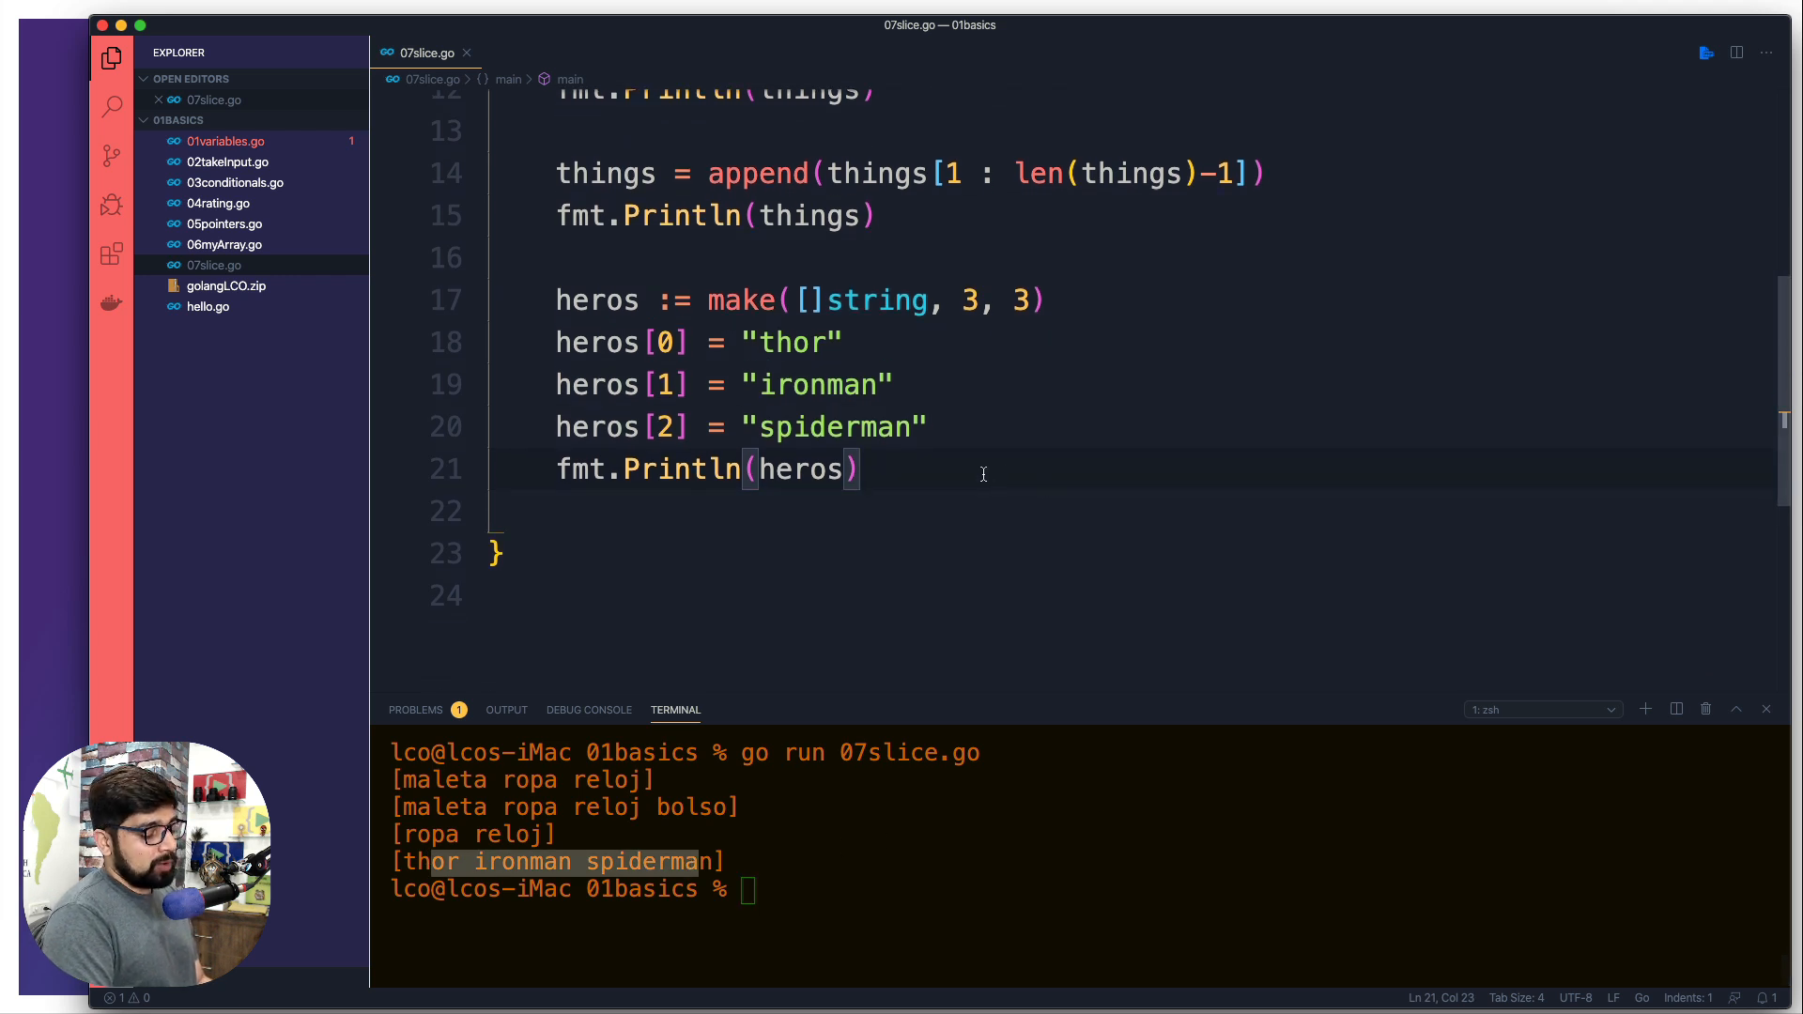
- Add heros = append(heros, "deadpool") below the heros print
key(enter)
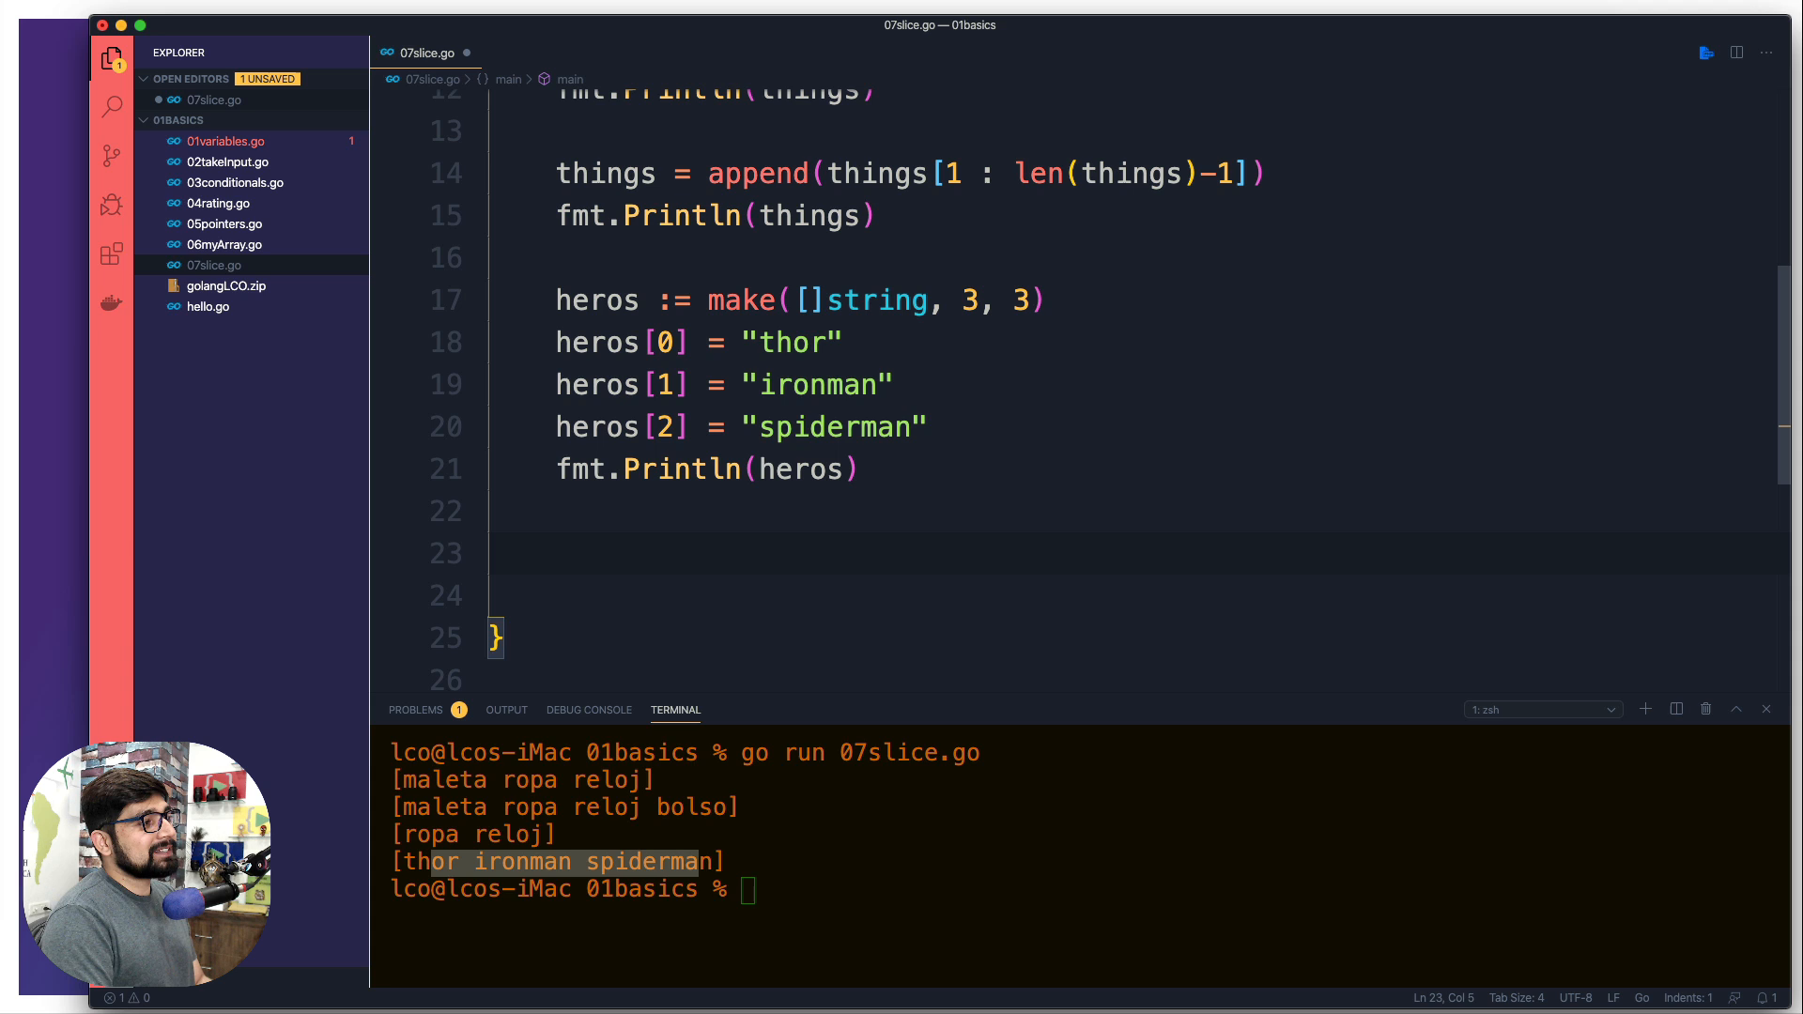
text(heros)
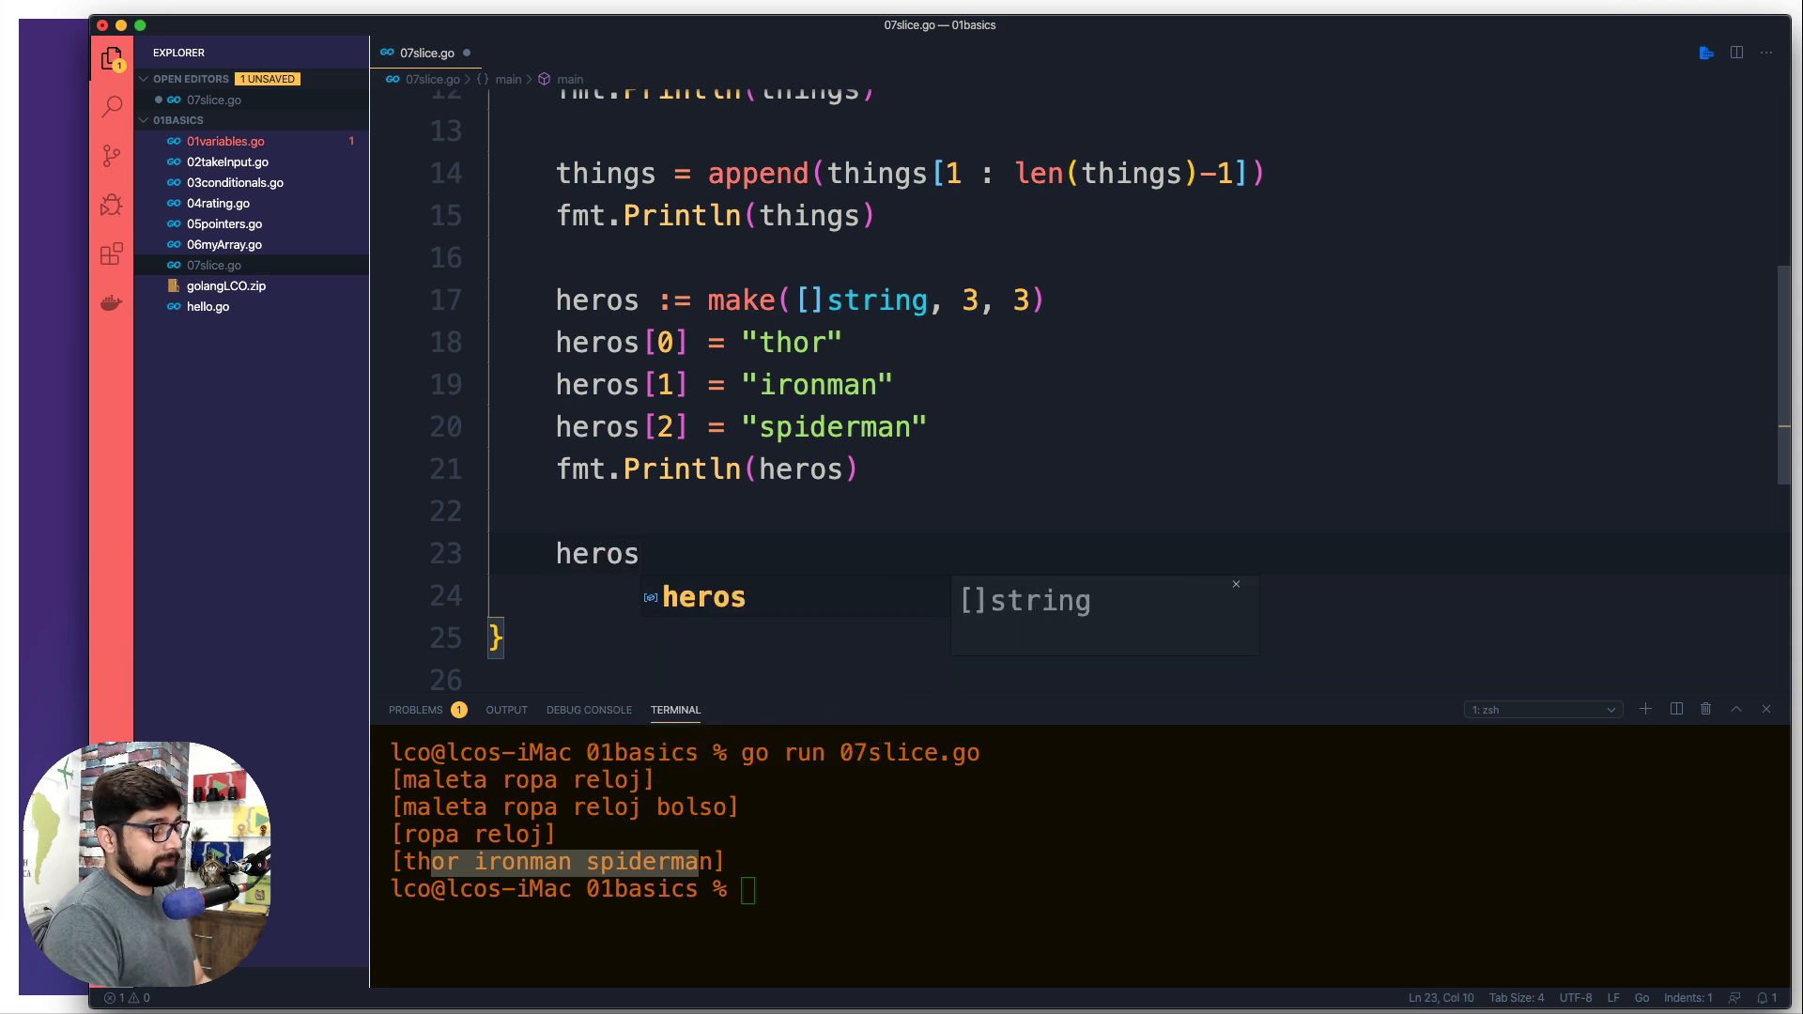
text(= append)
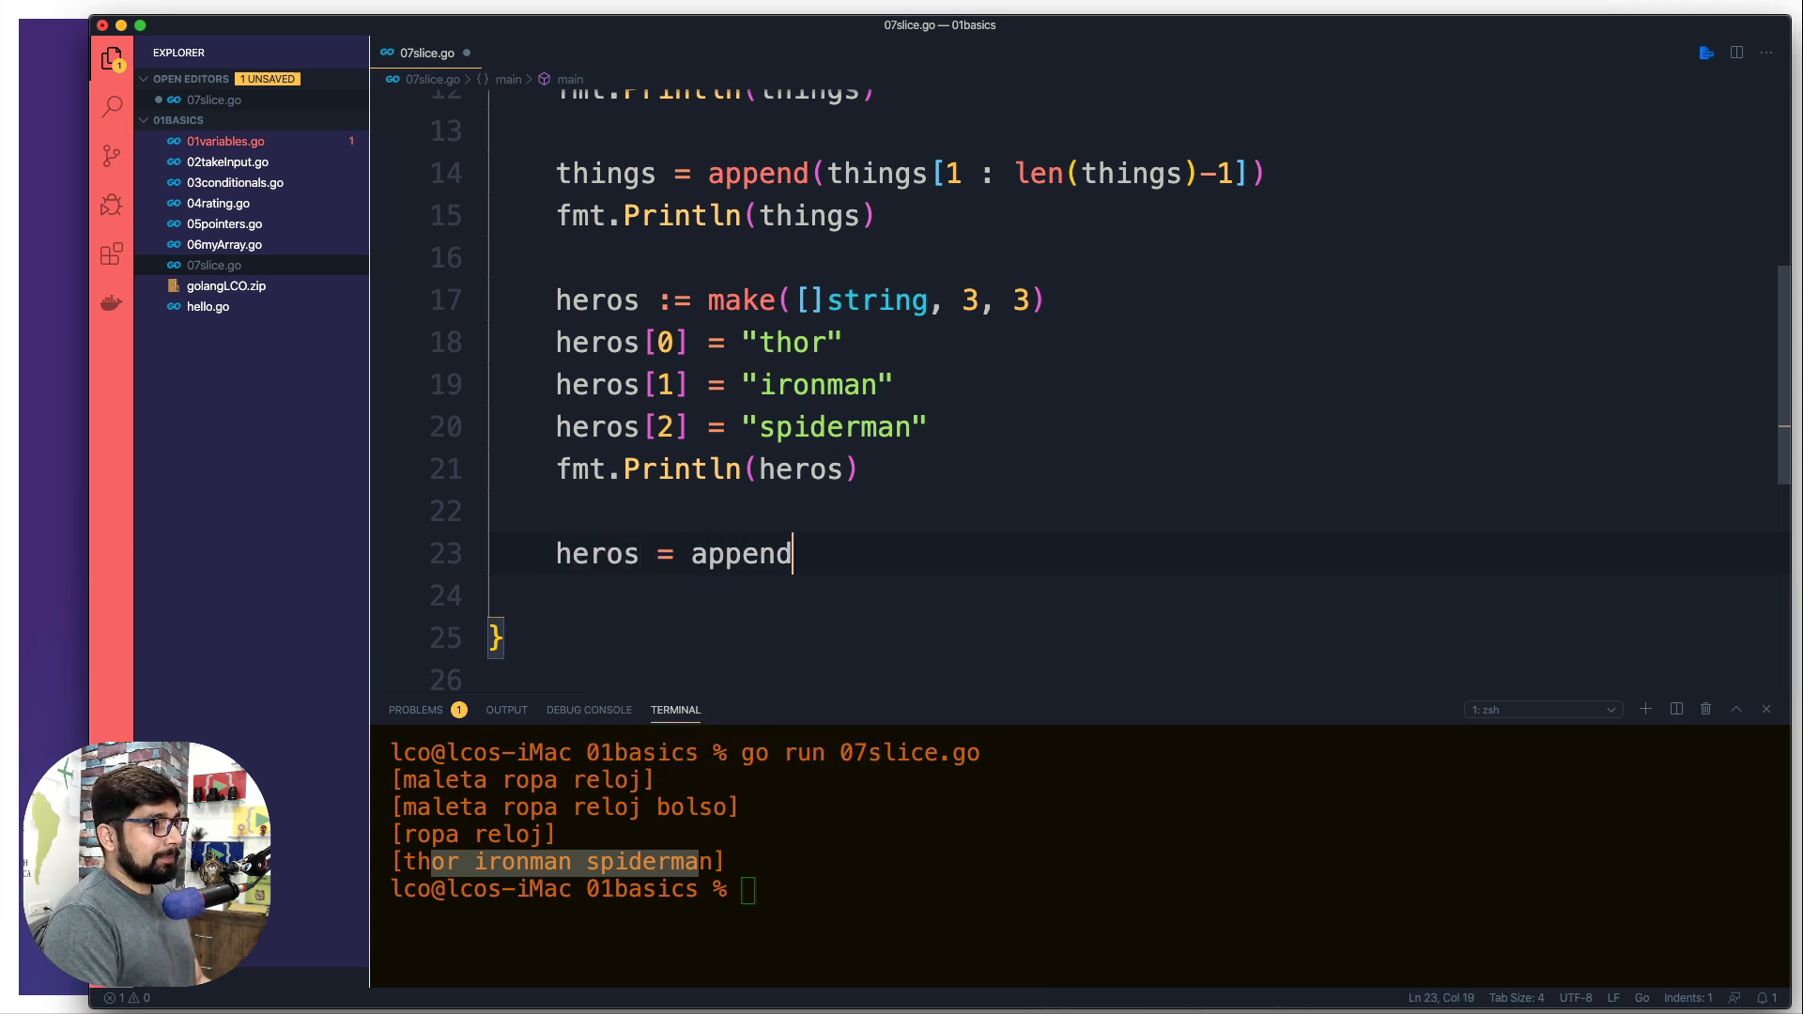
text((heros)
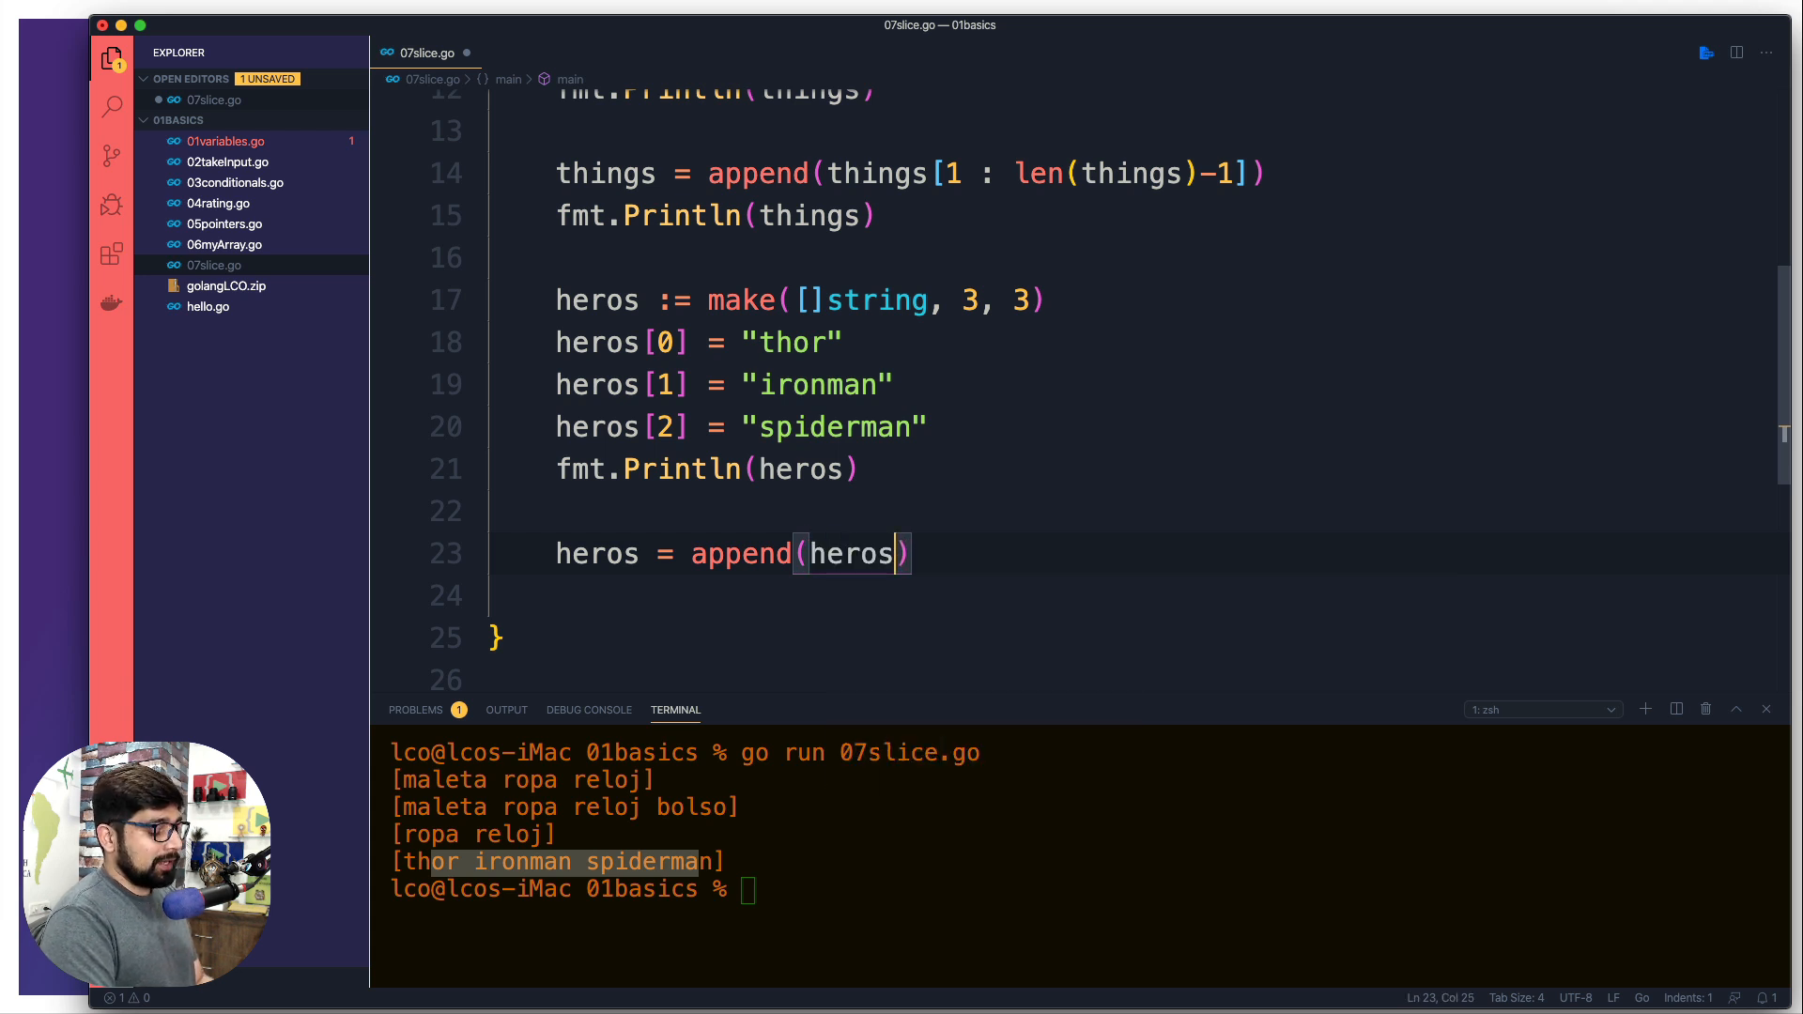
text(, "dead")
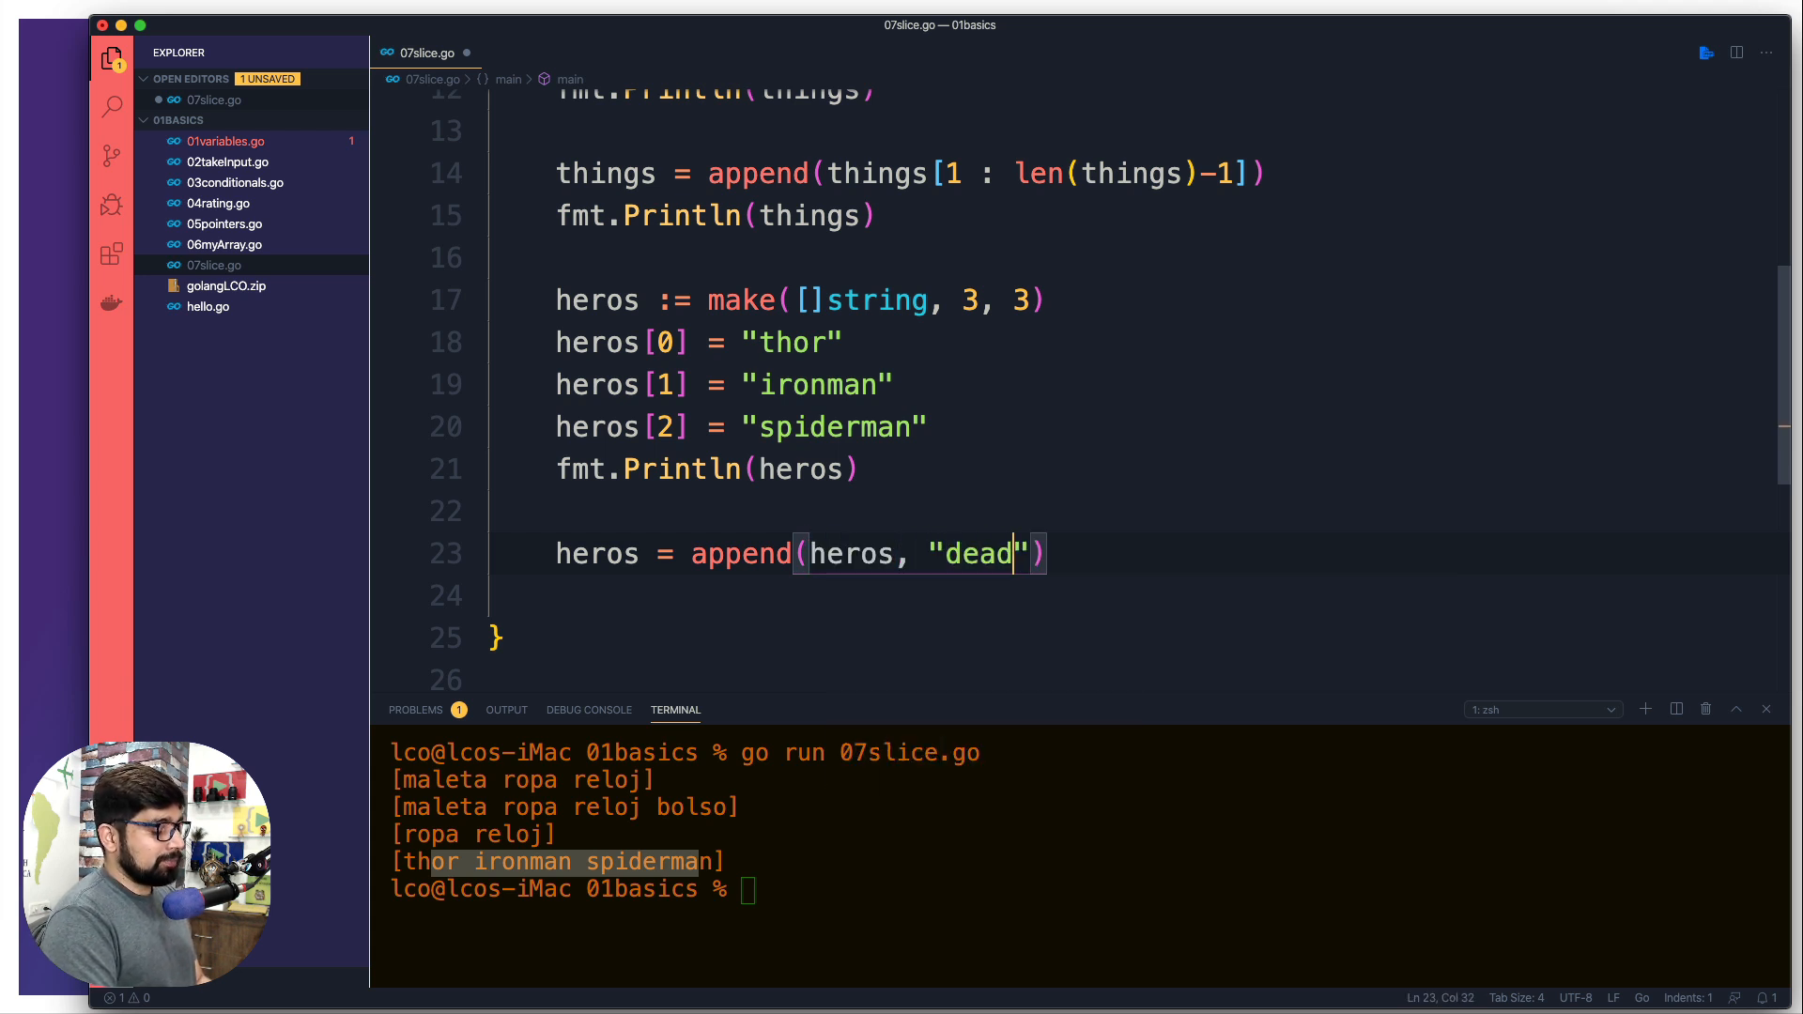
text(pool)
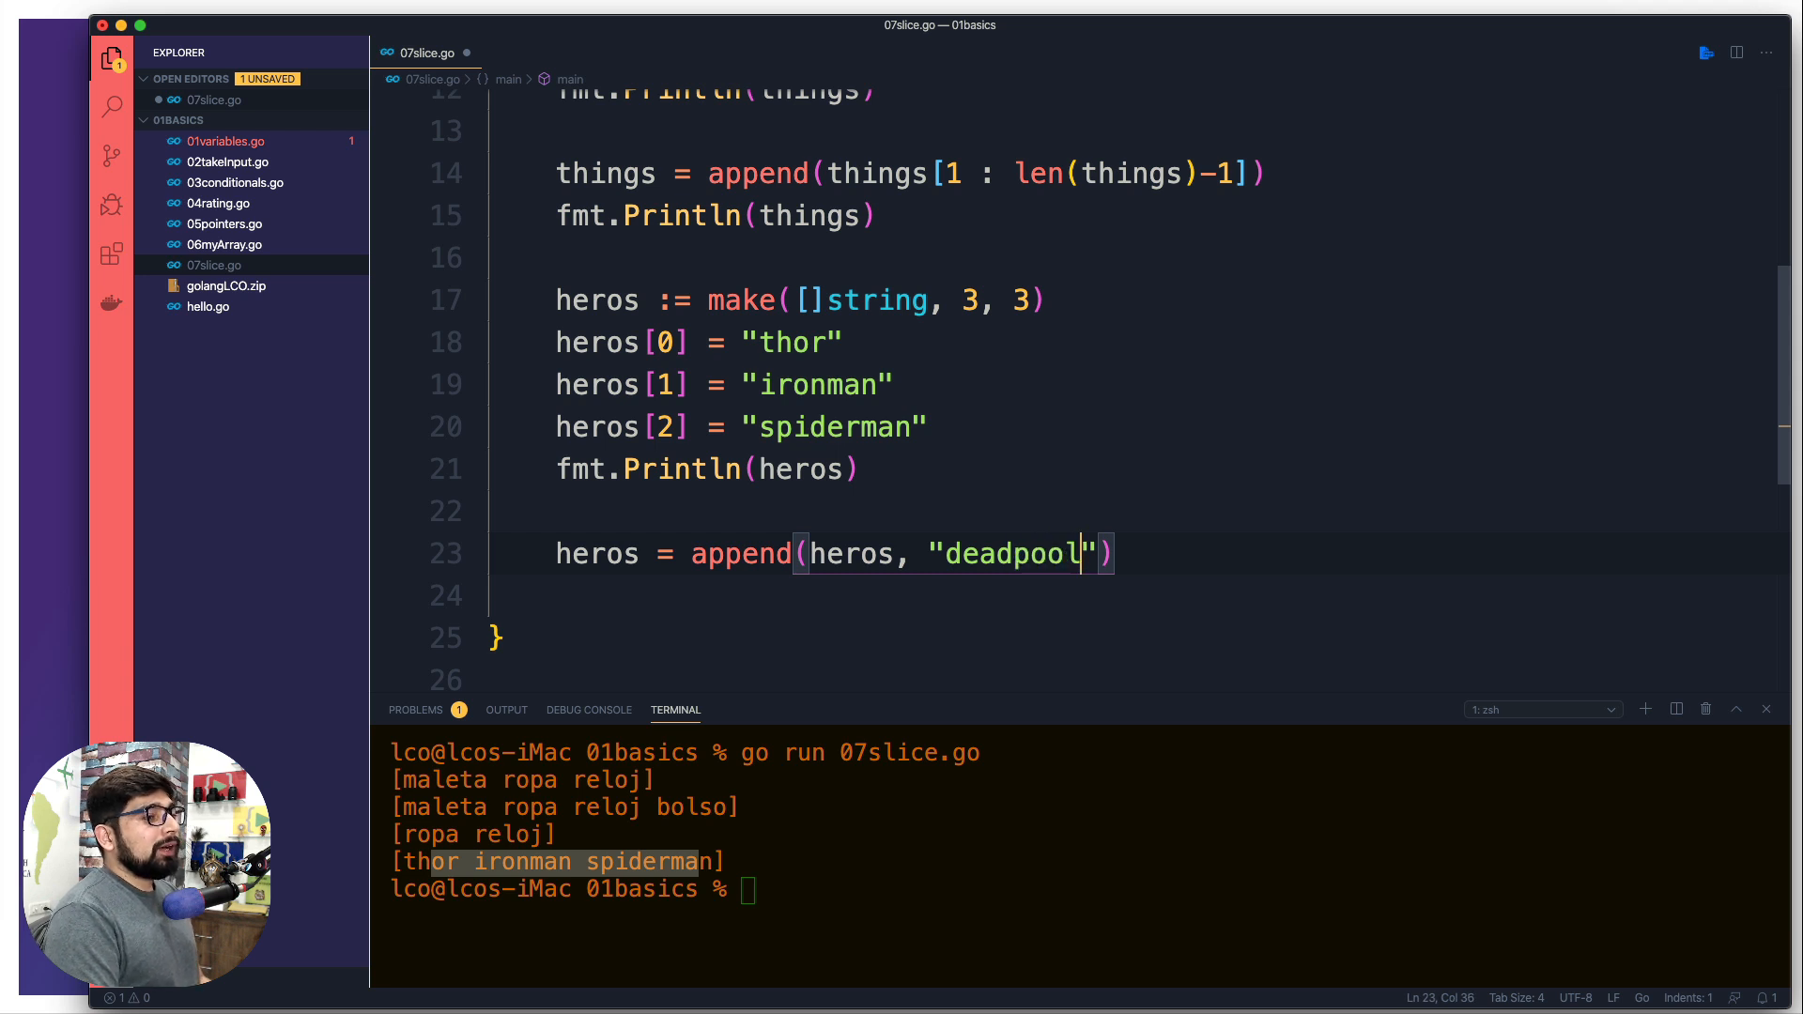
click(891, 470)
text(fmt.Println(heros))
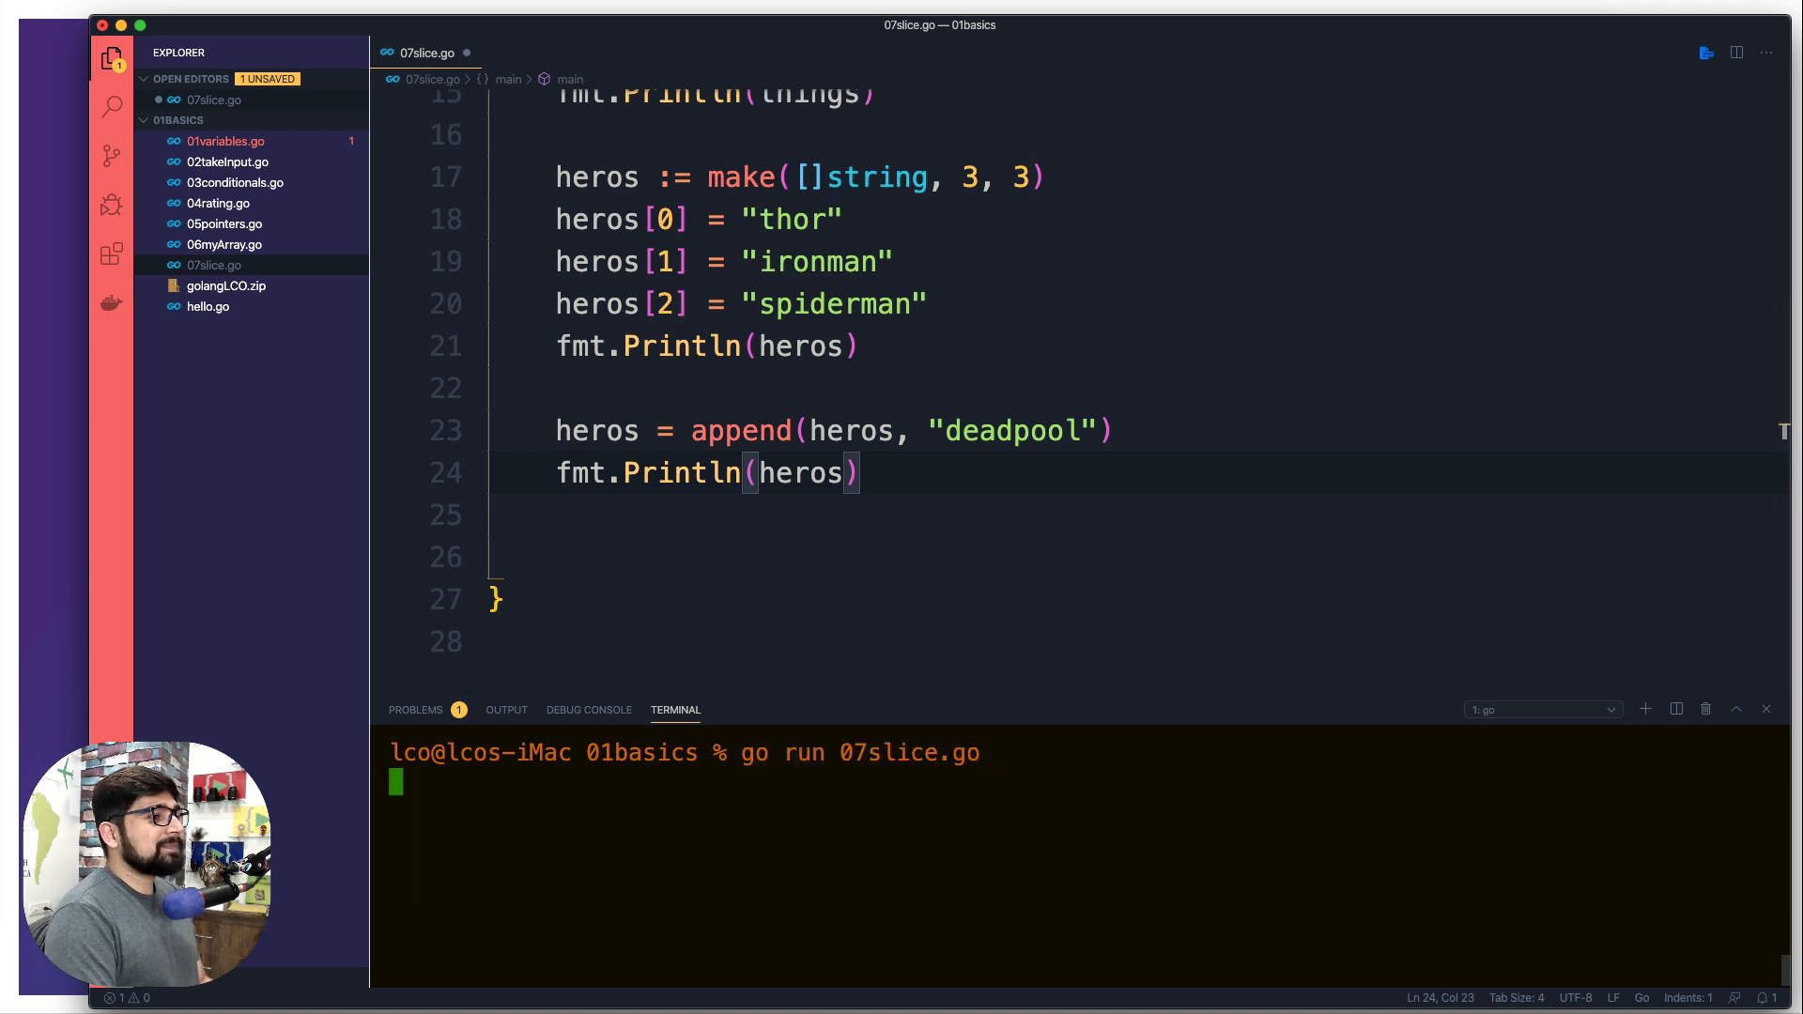
- Rerun go run 07slice.go, printing [thor ironman spiderman deadpool]
key(Return)
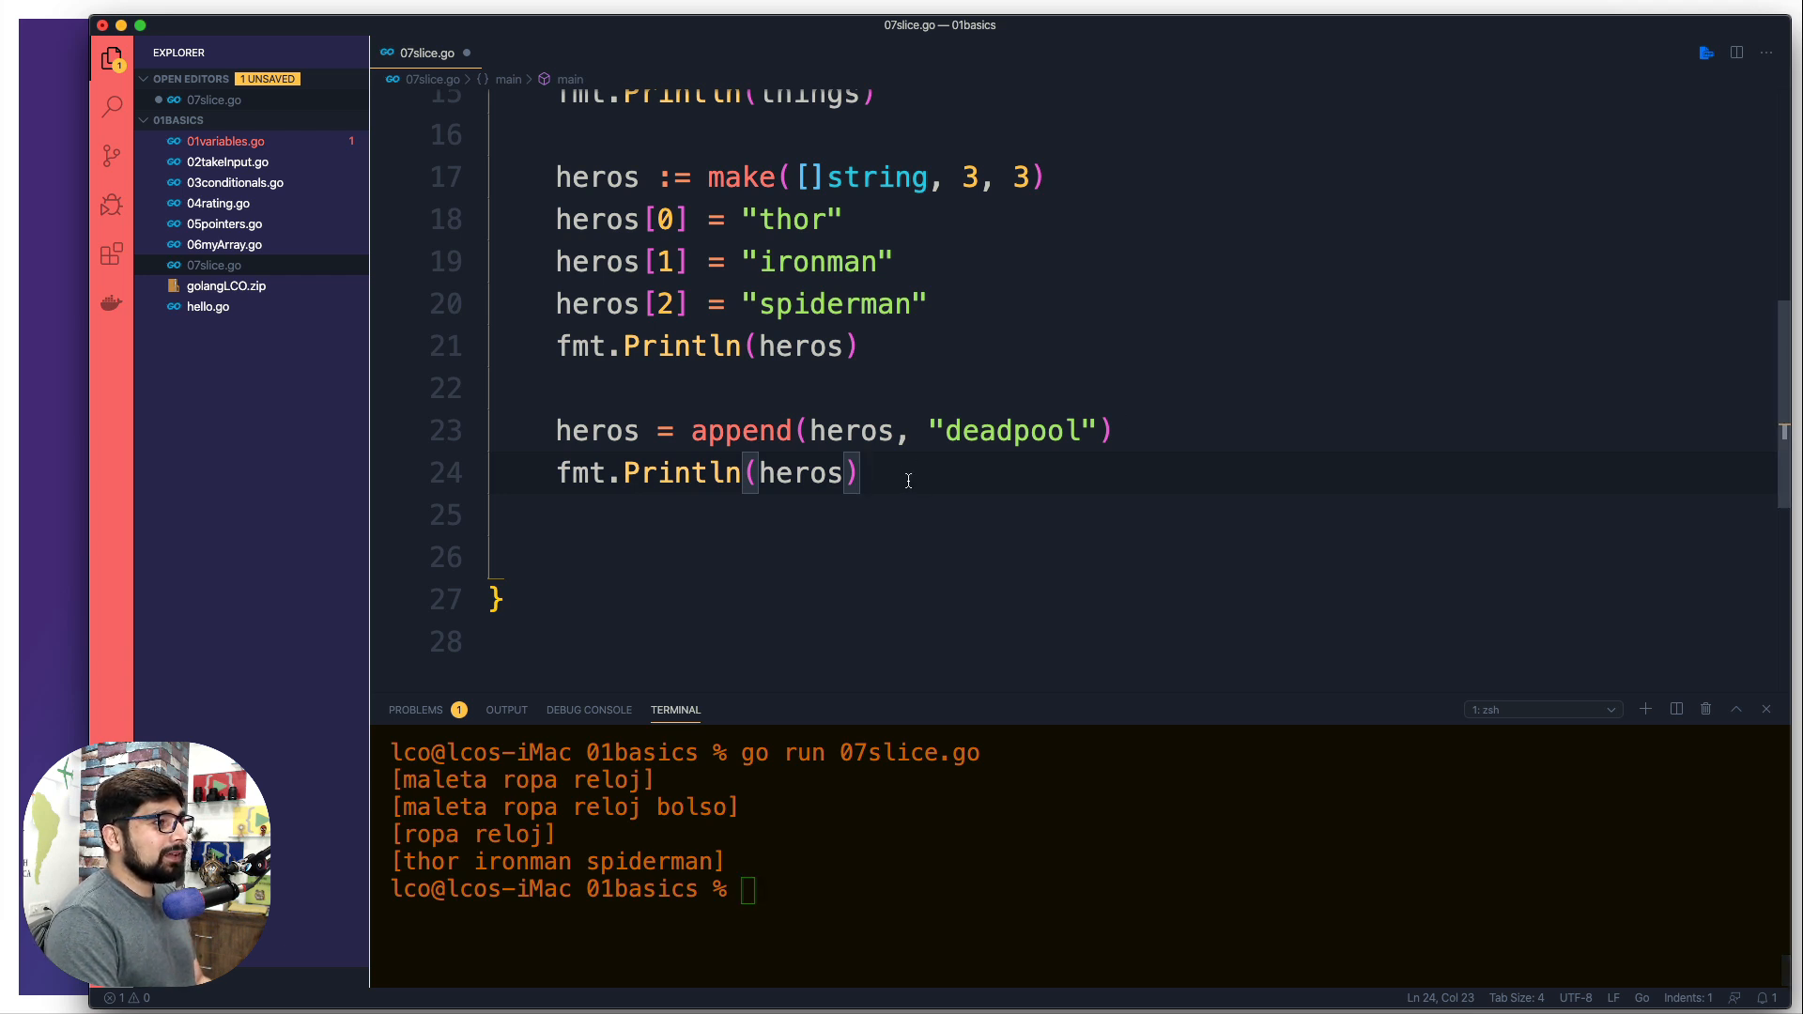
mouse_move(1135, 383)
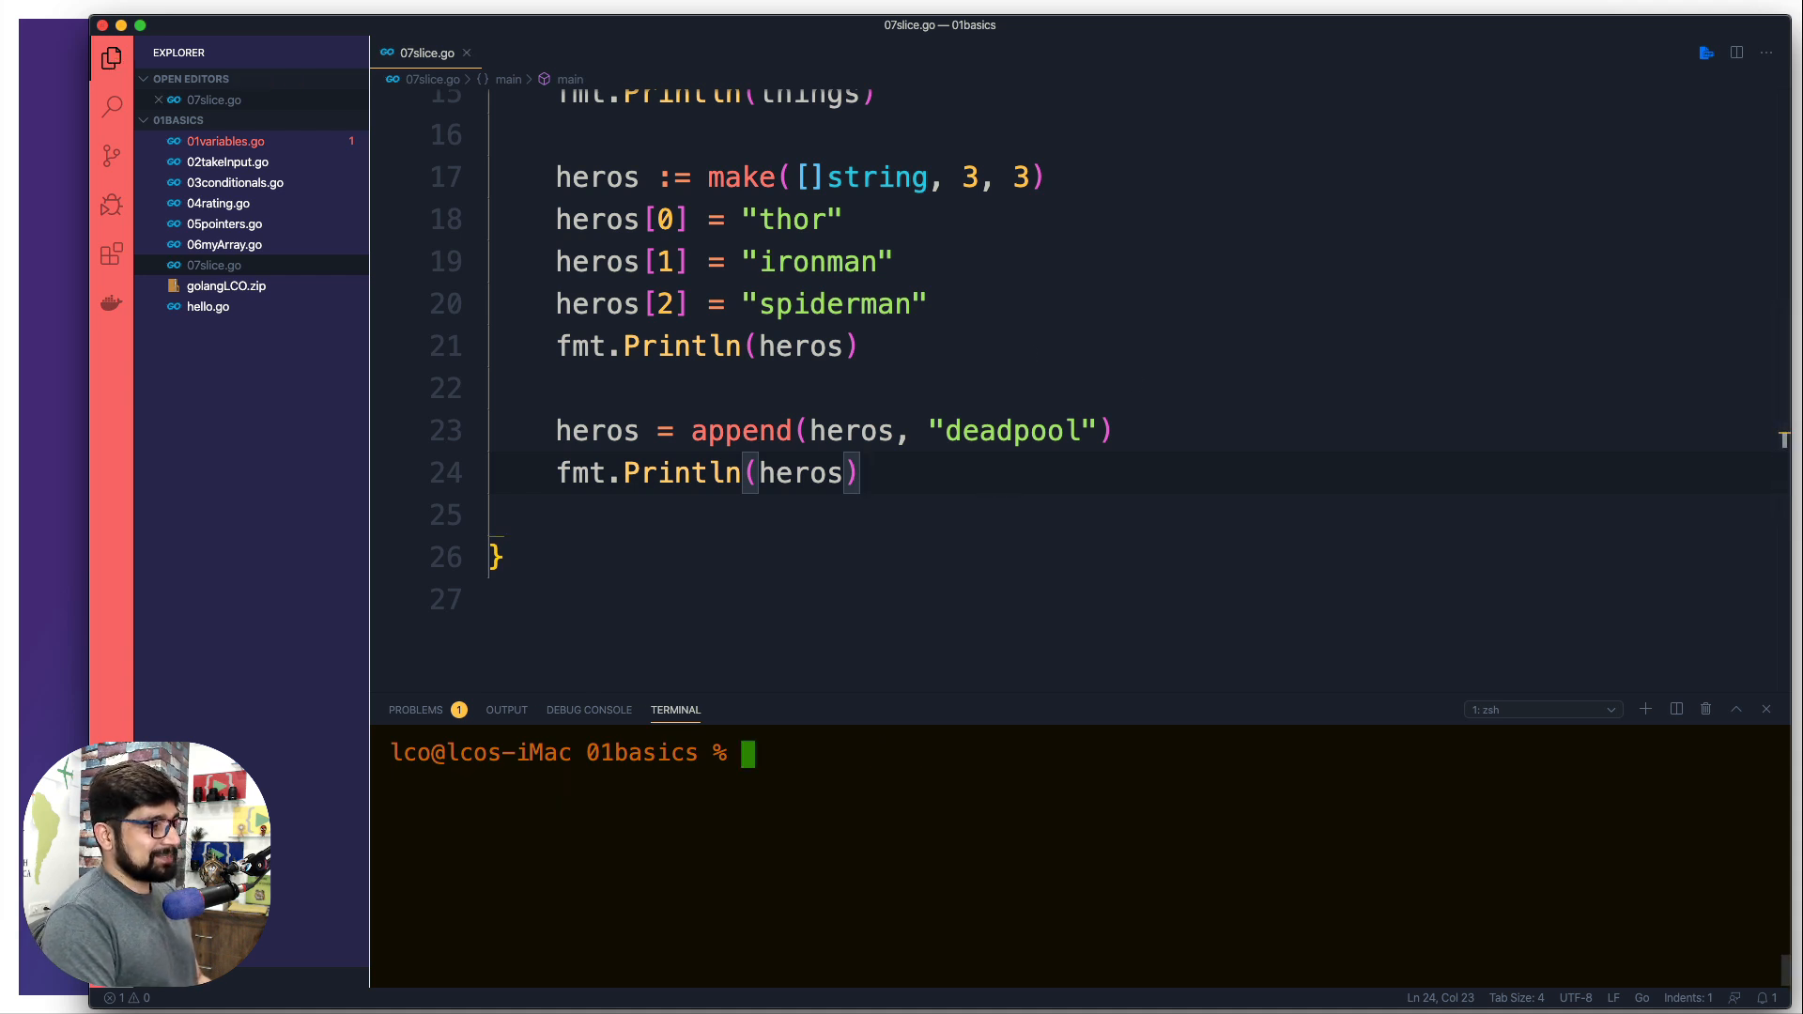
text(go run 07slice.go)
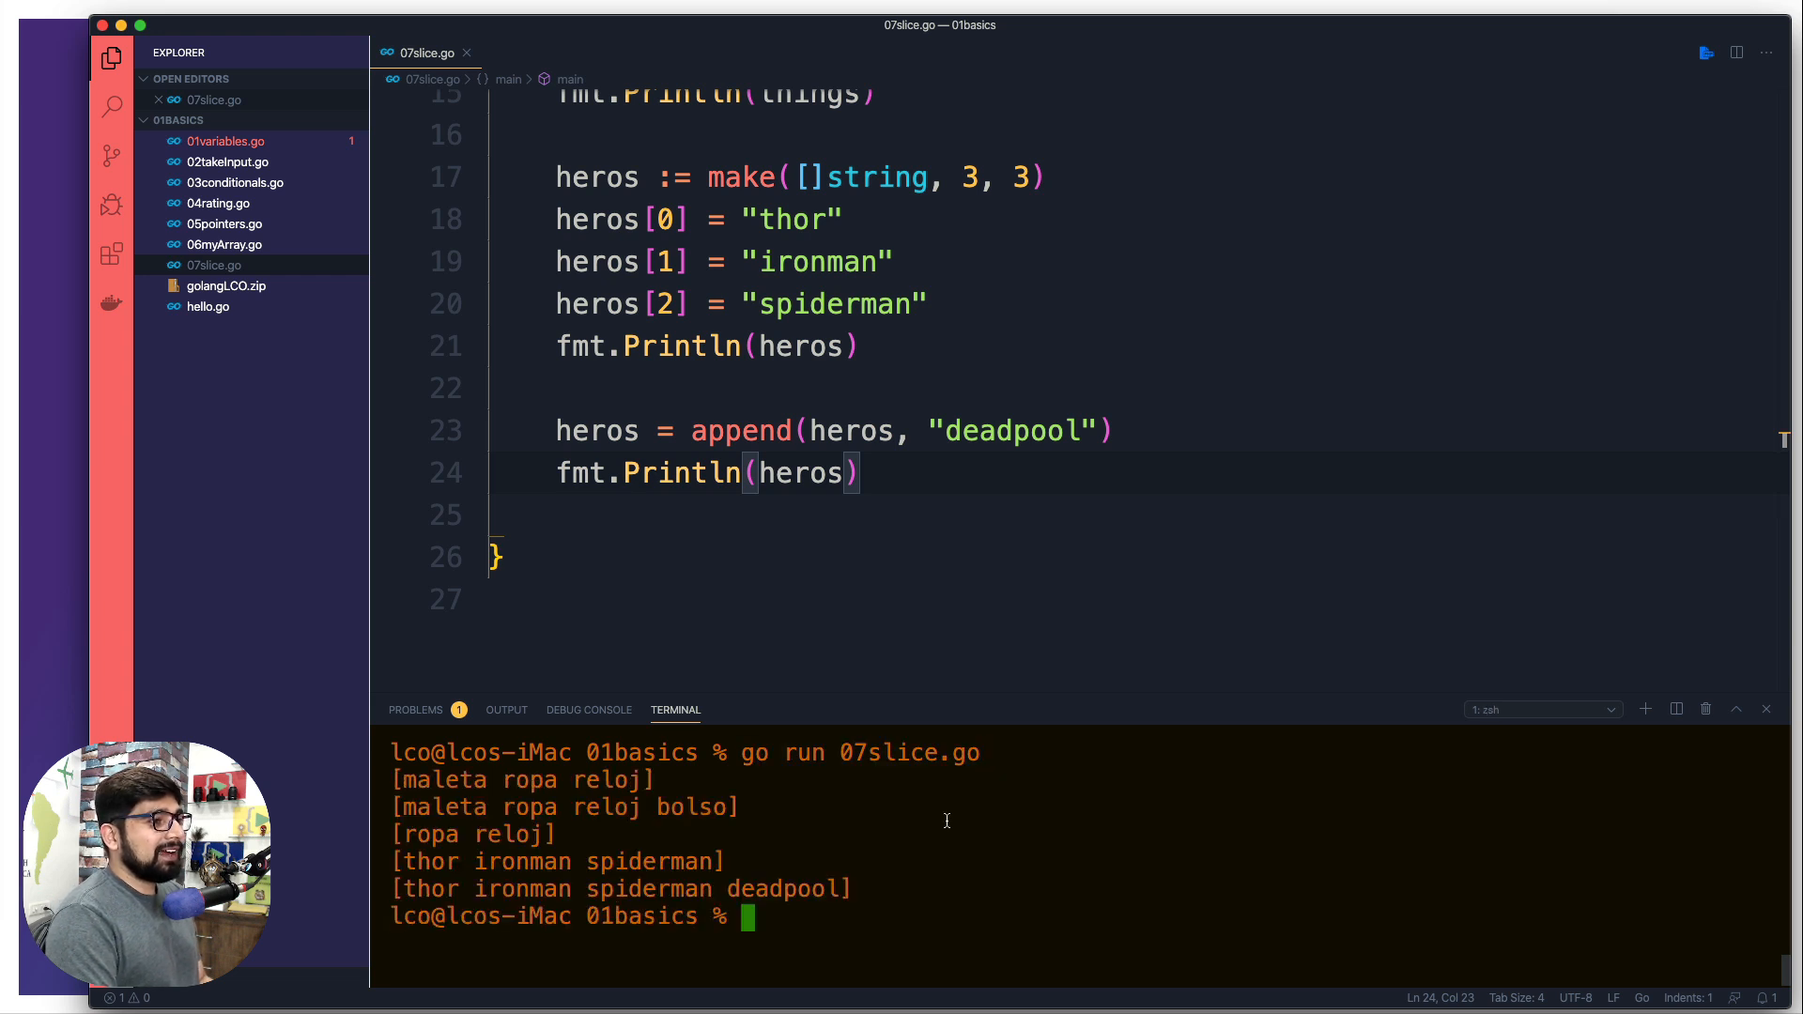
double_click(785, 887)
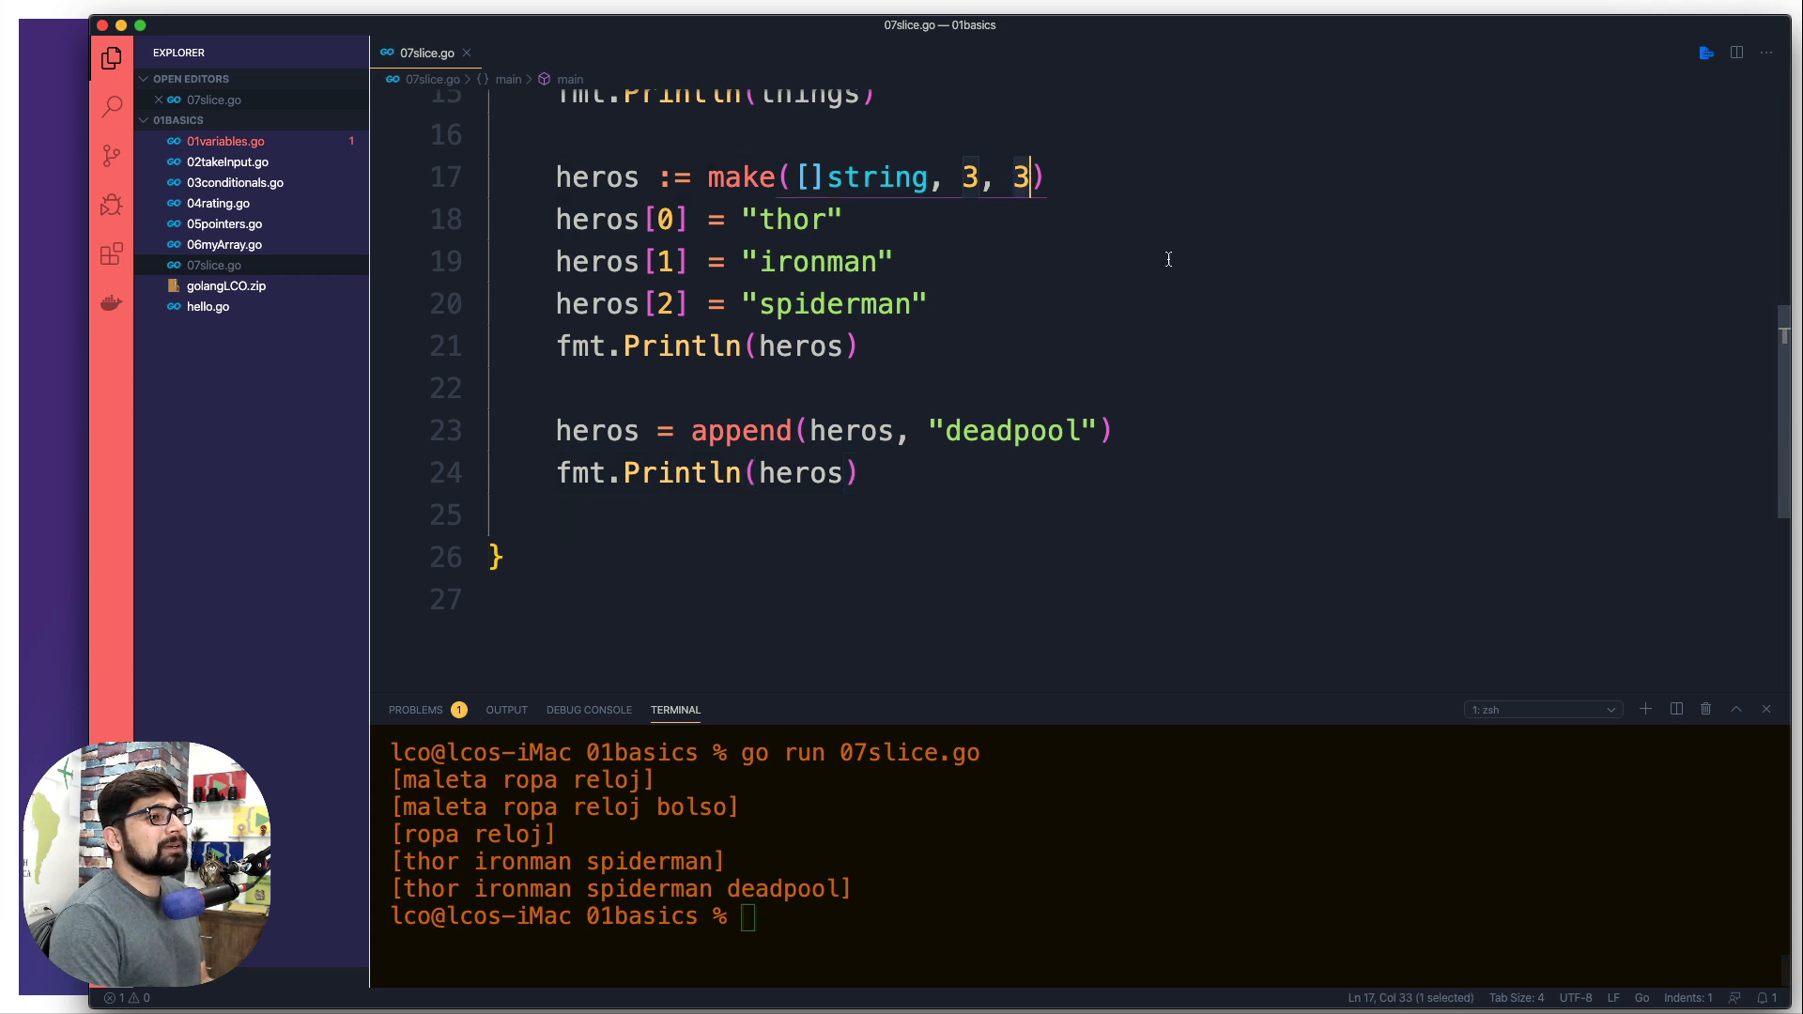
click(1189, 430)
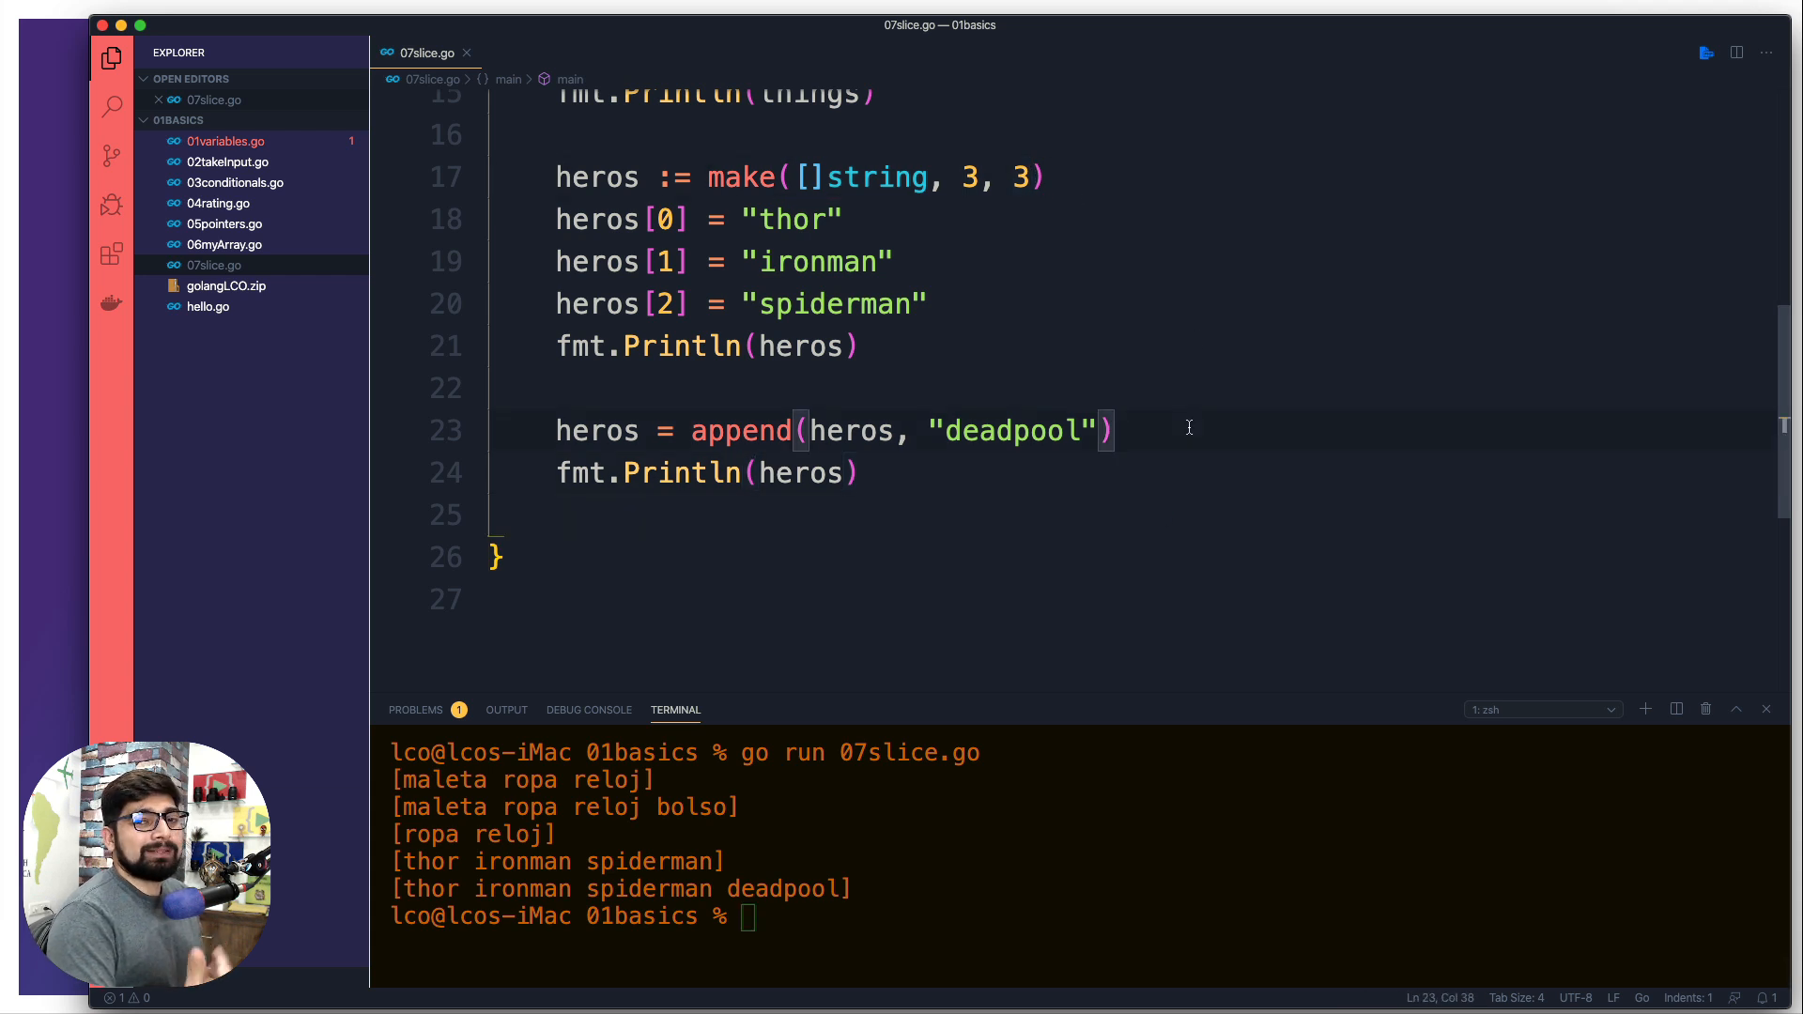
mouse_move(1220, 412)
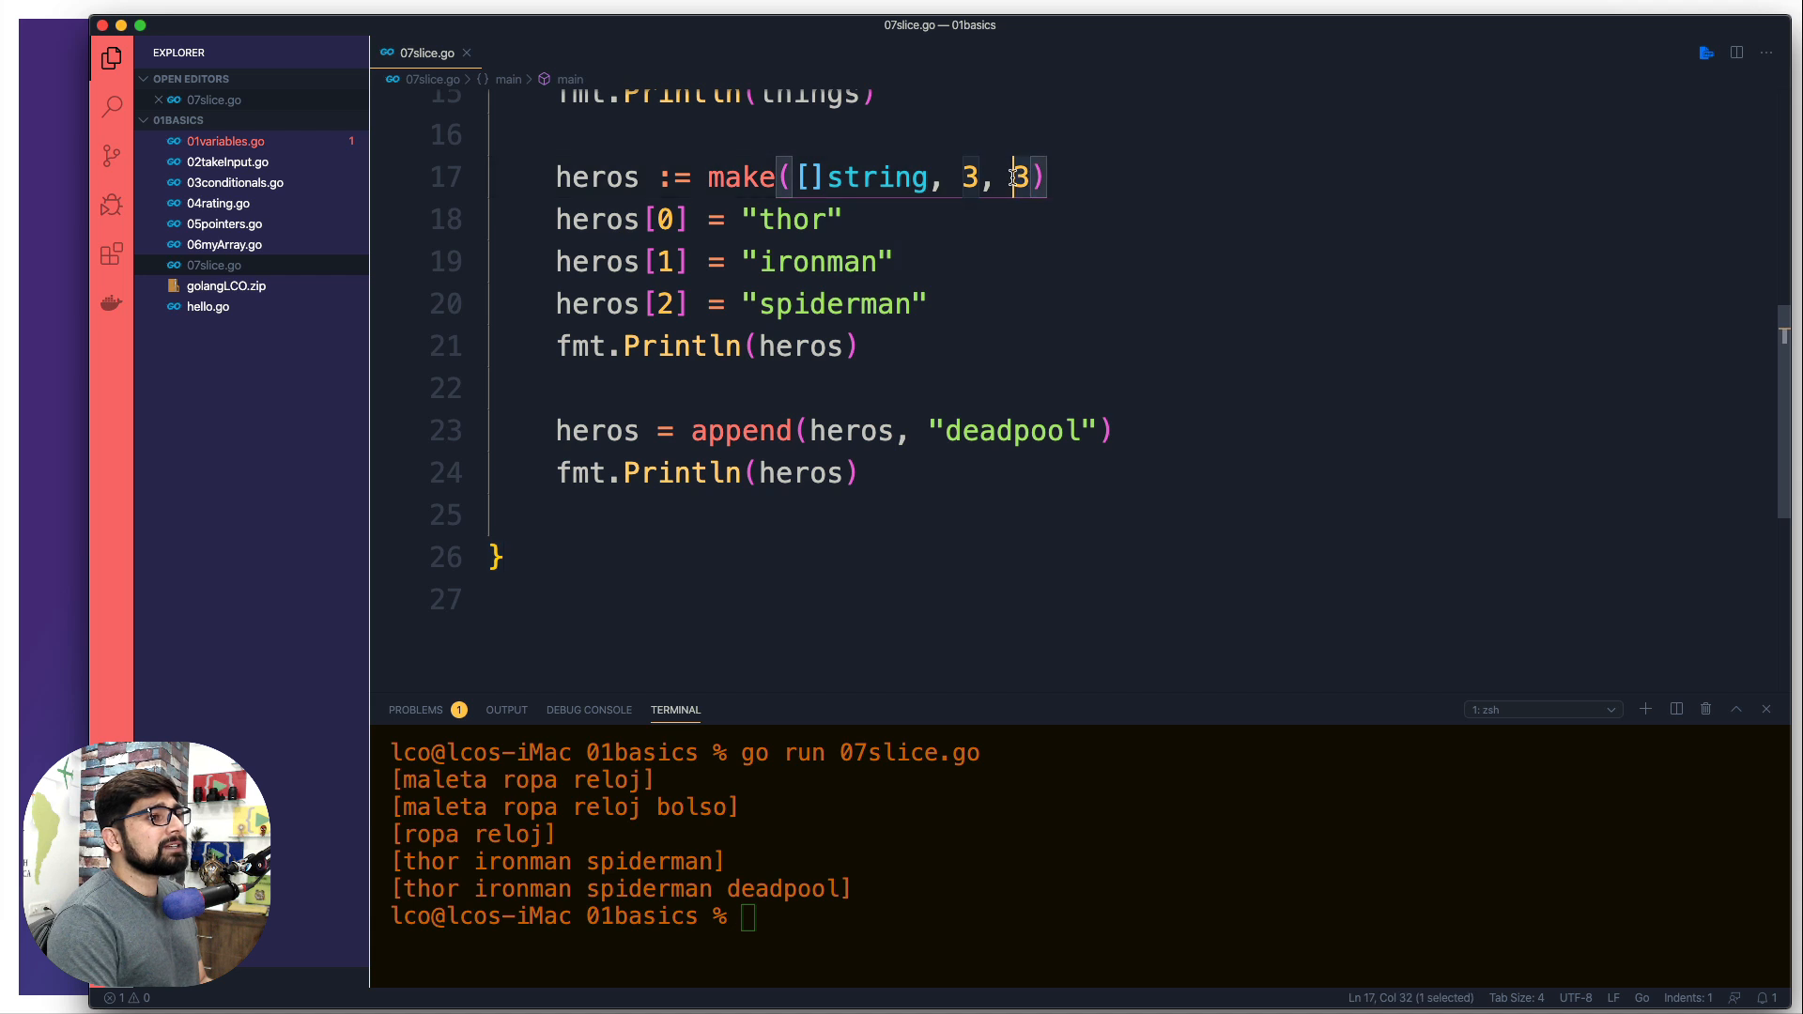
click(1049, 179)
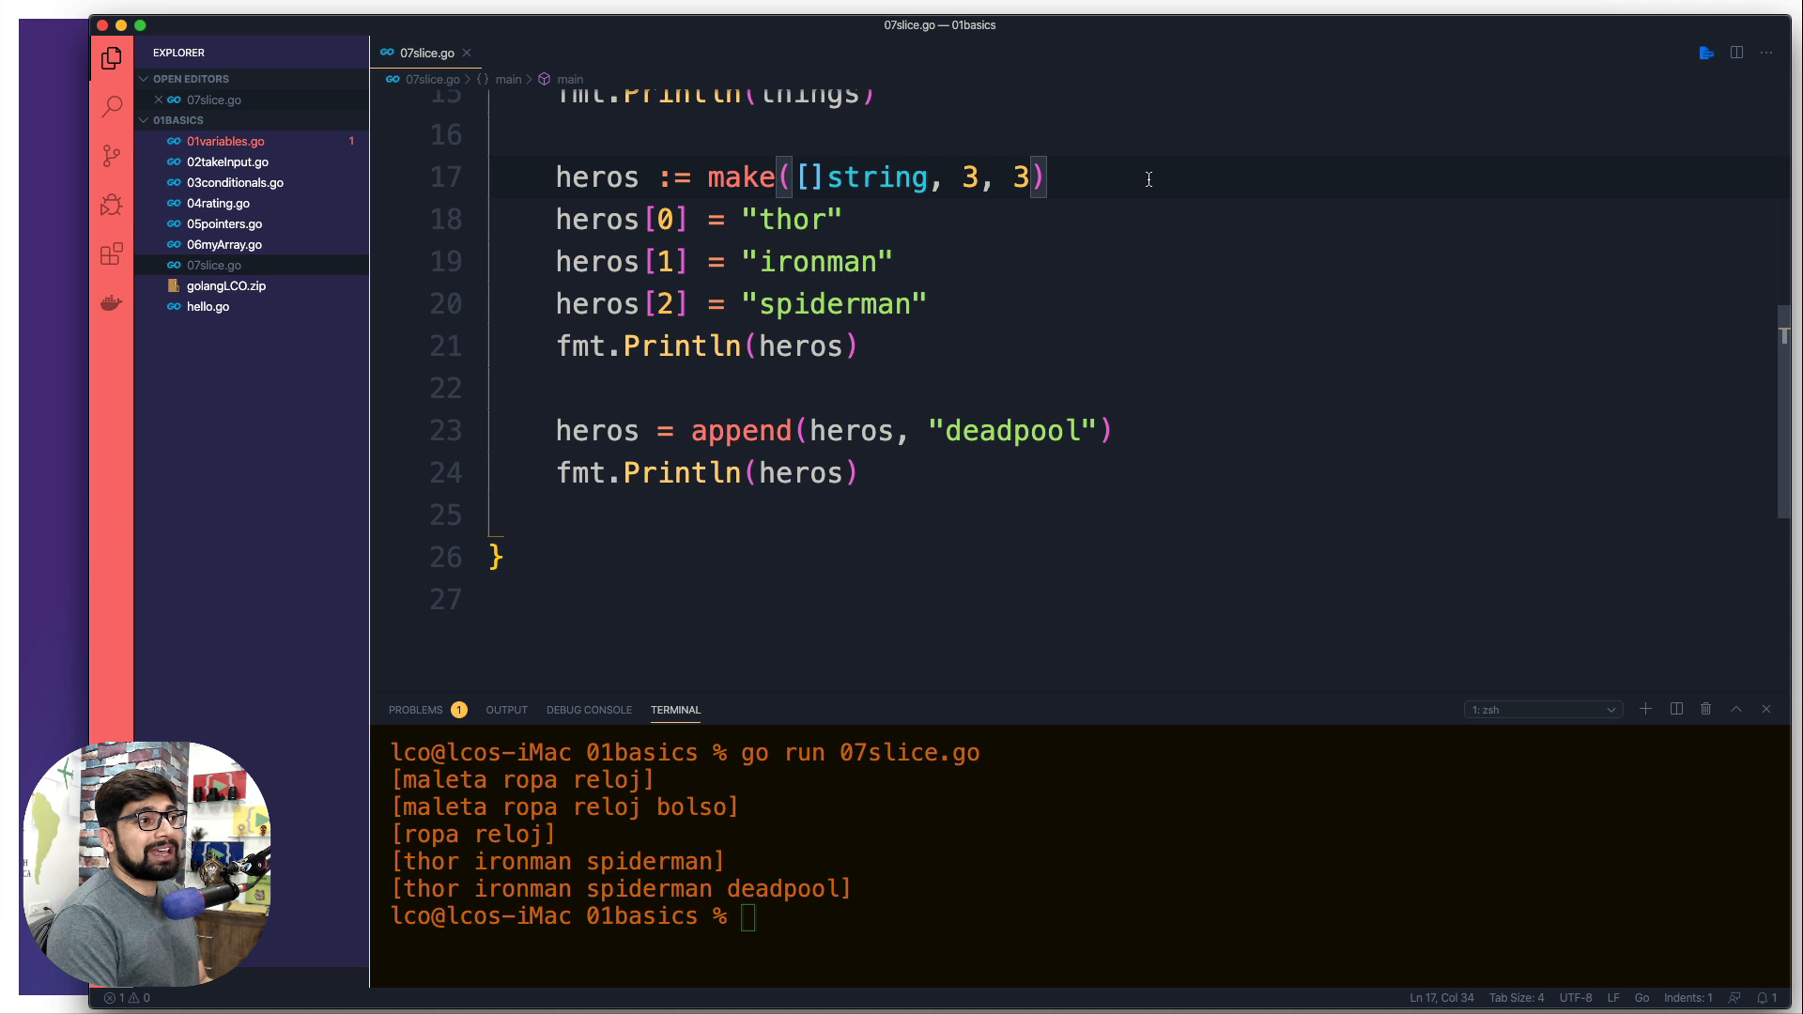
mouse_move(995, 430)
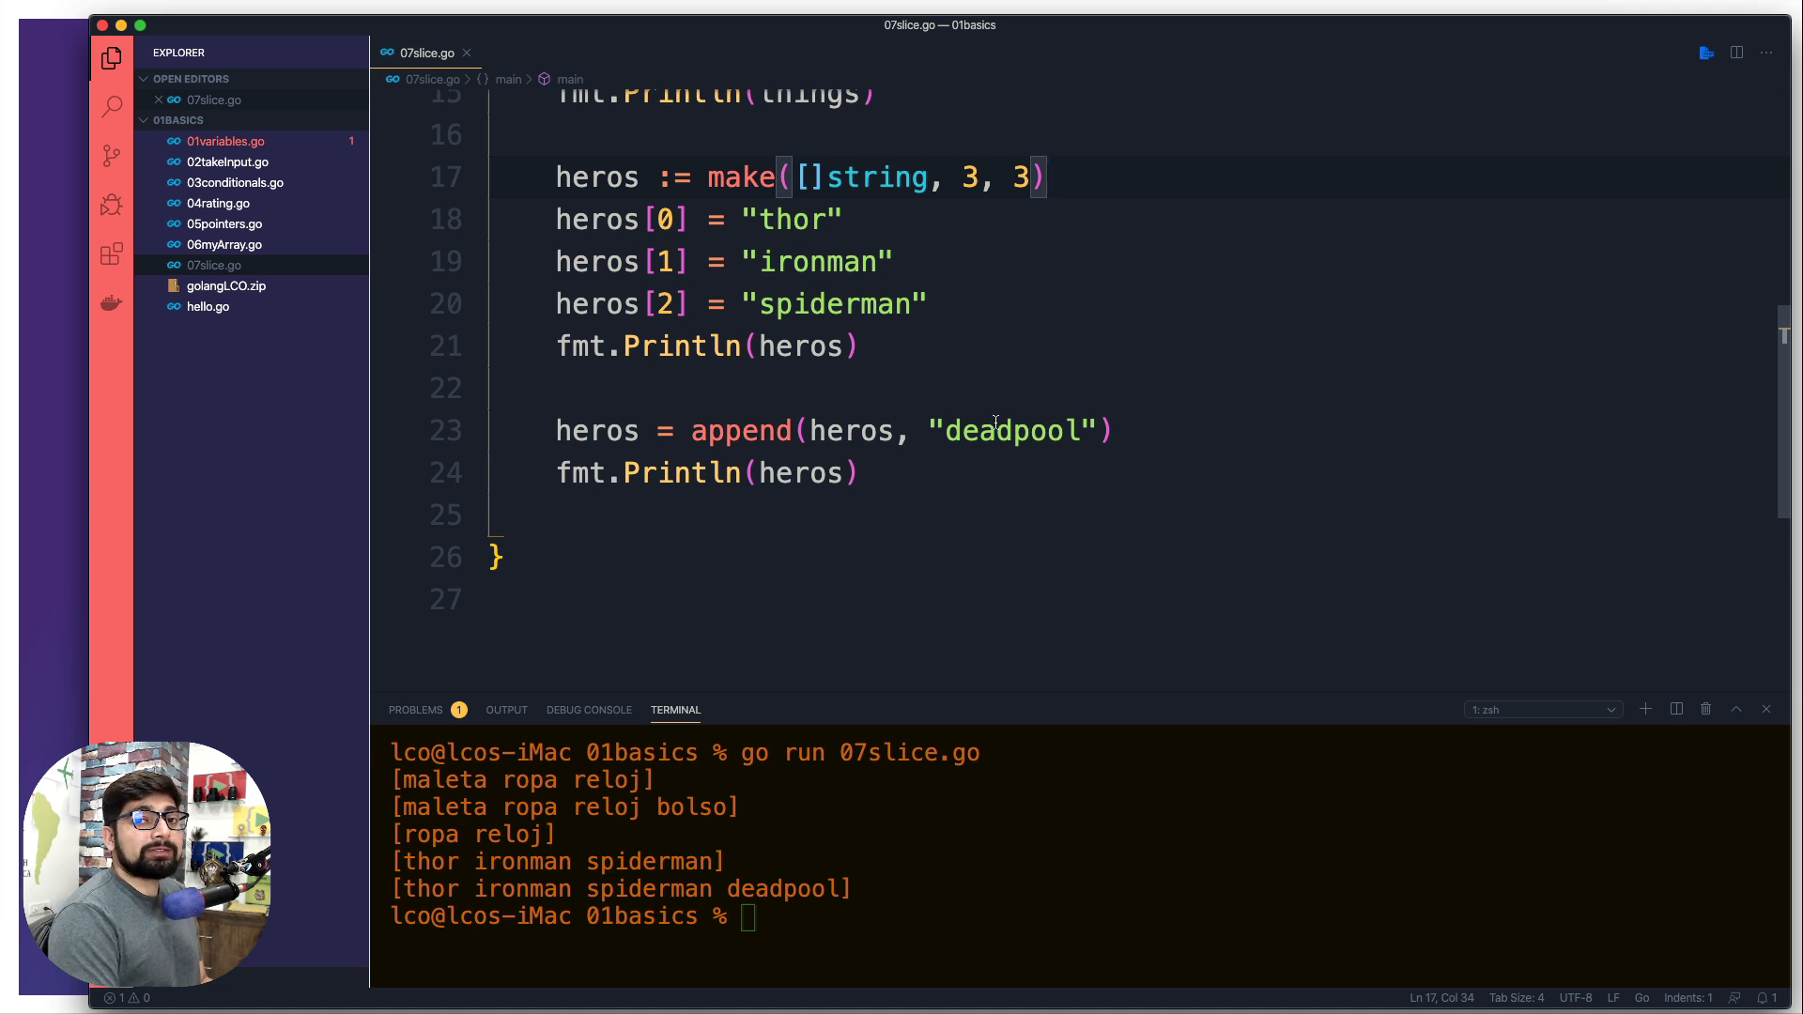
scroll(up, 3)
text(fmt.Println(heros)
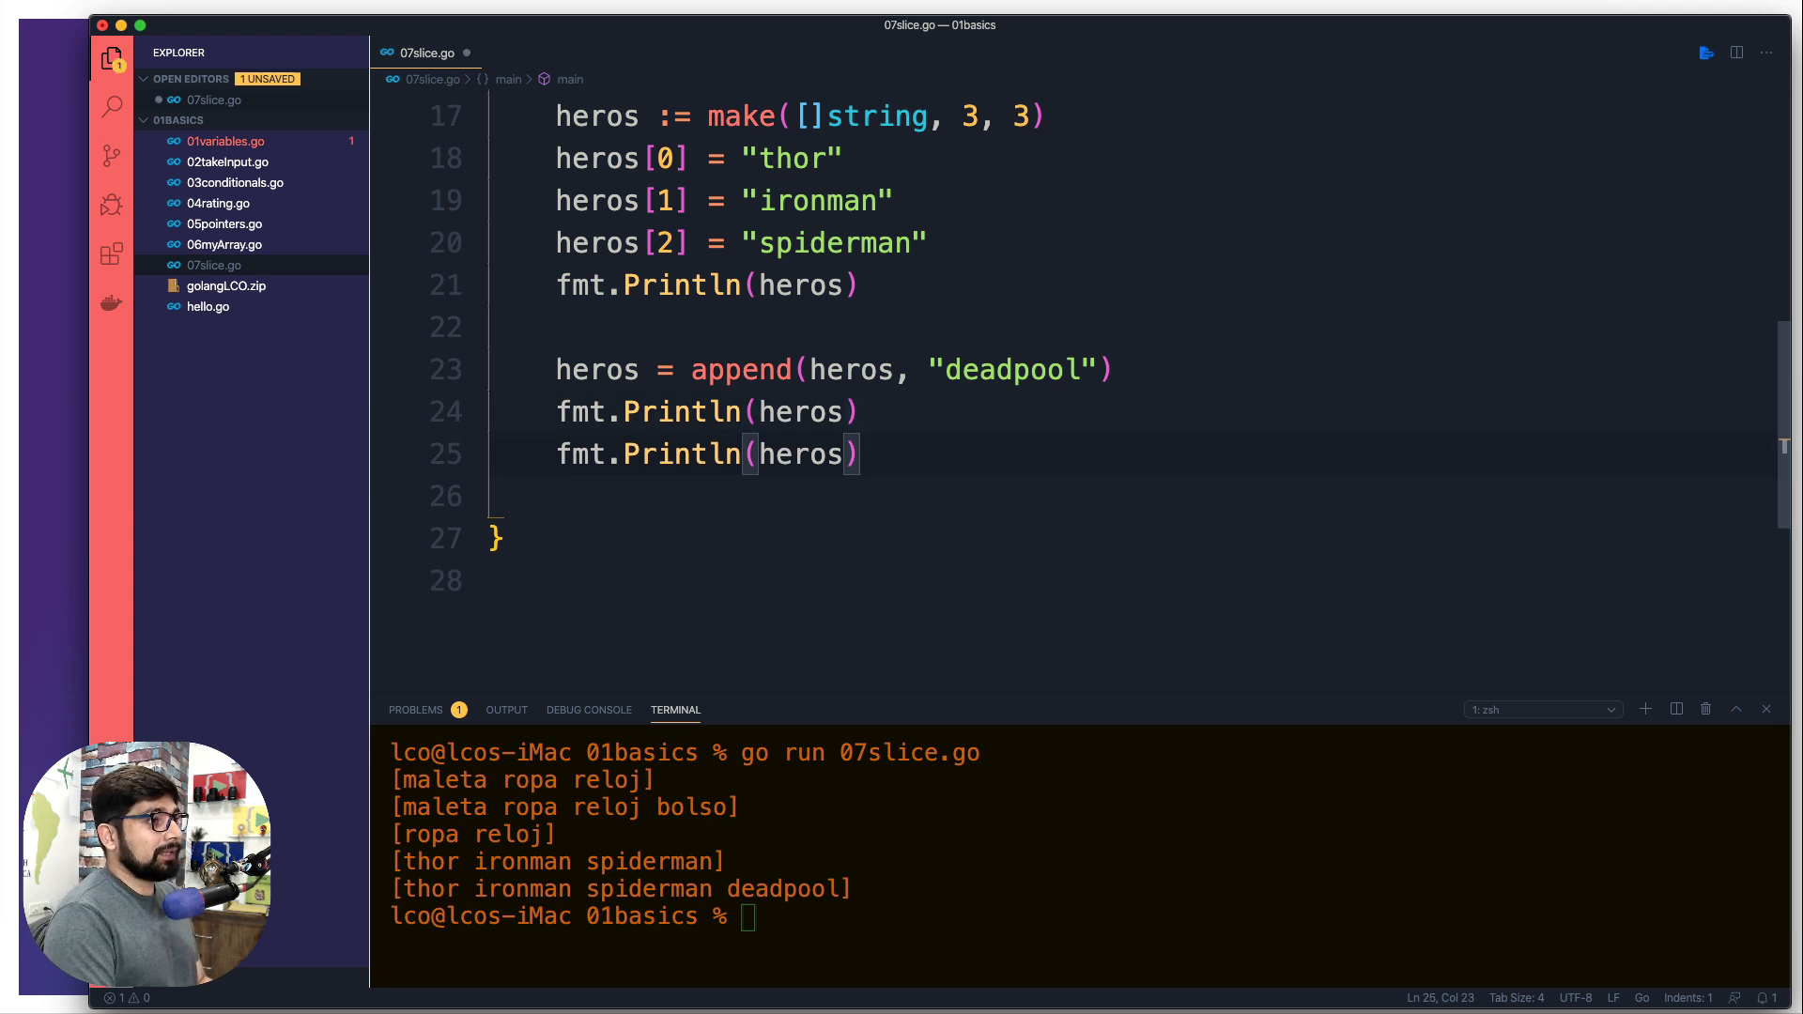
- Wrap the print argument as cap(heros), which prints a capacity of 6
text(cap)
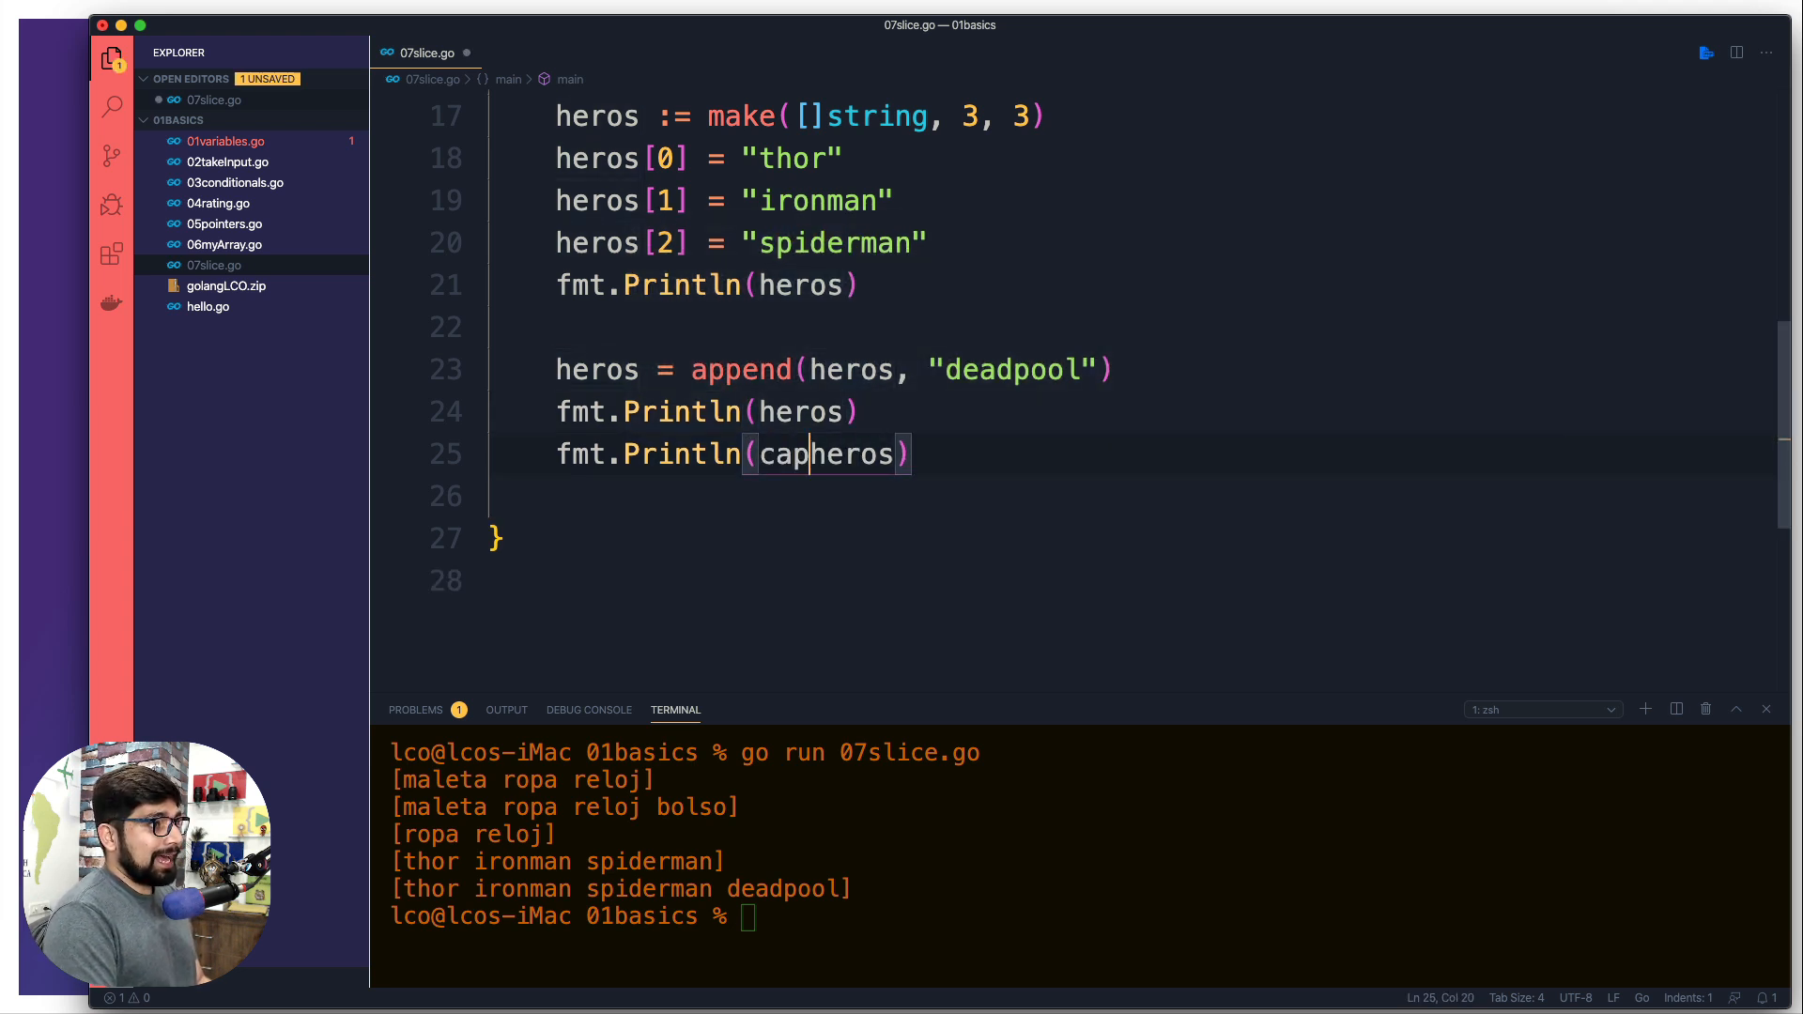
text(()
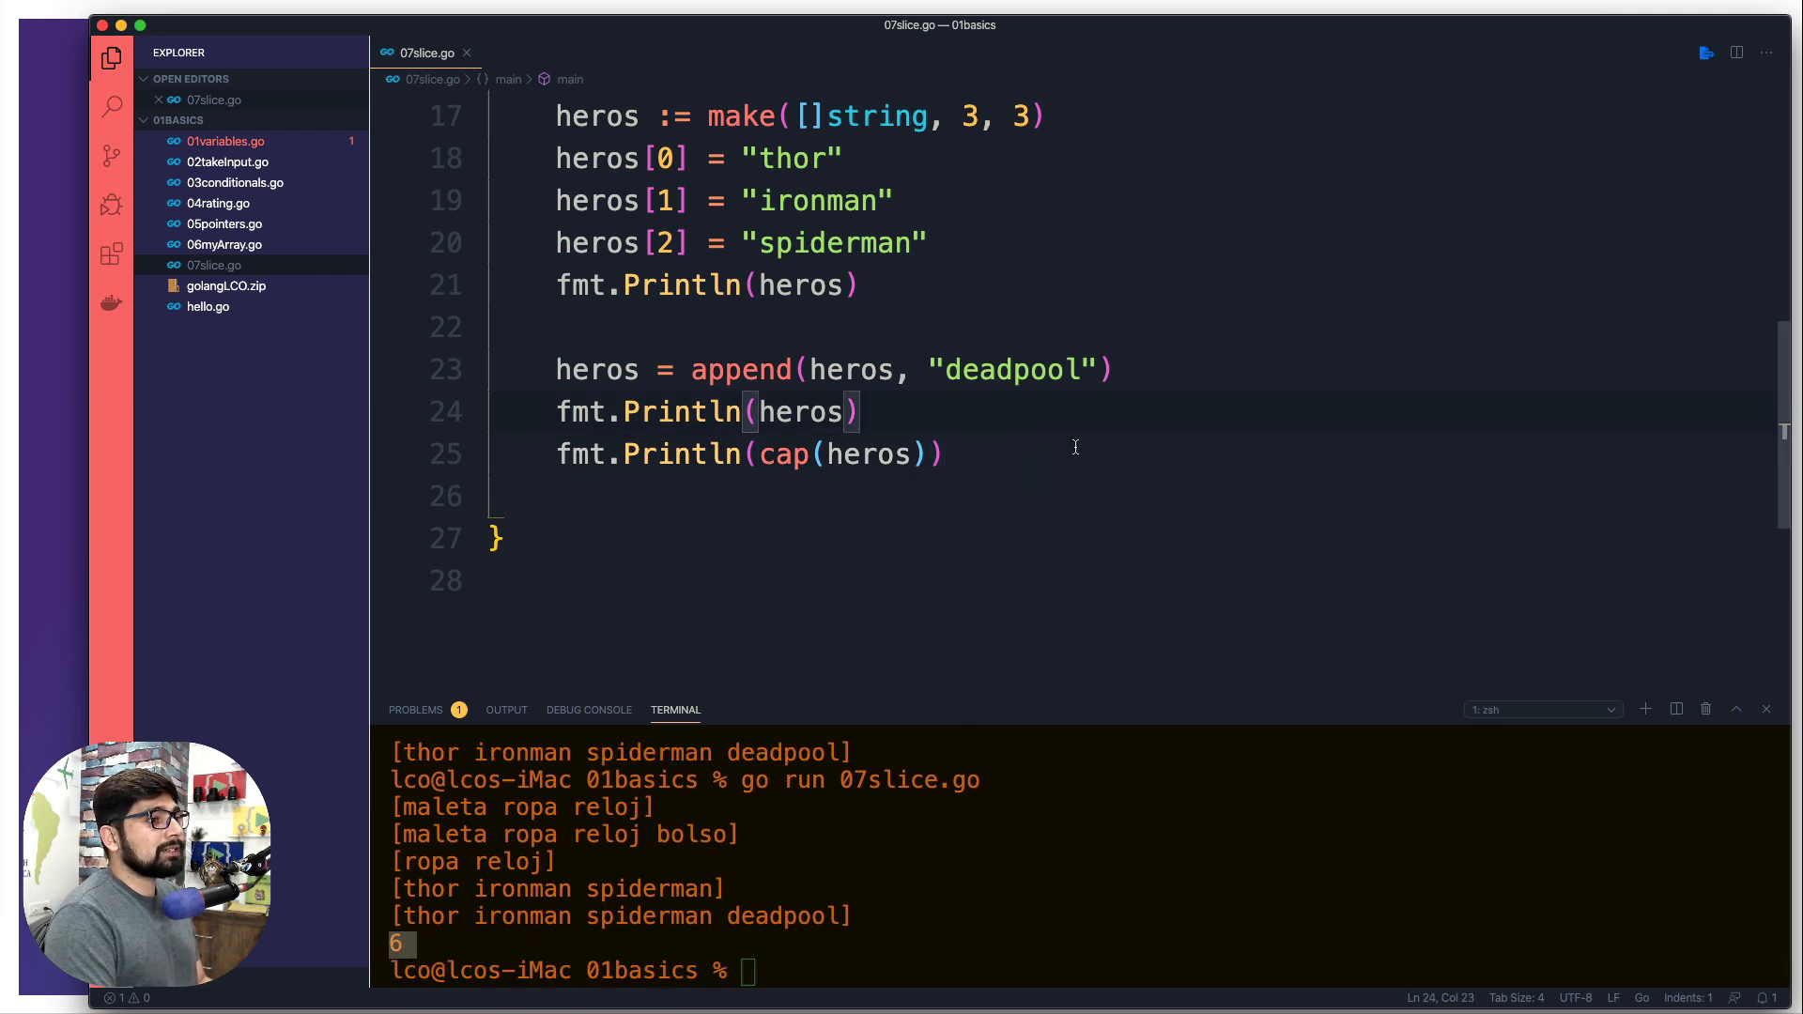
- Scroll up to the import block at the top of 07slice.go
scroll(up, 3)
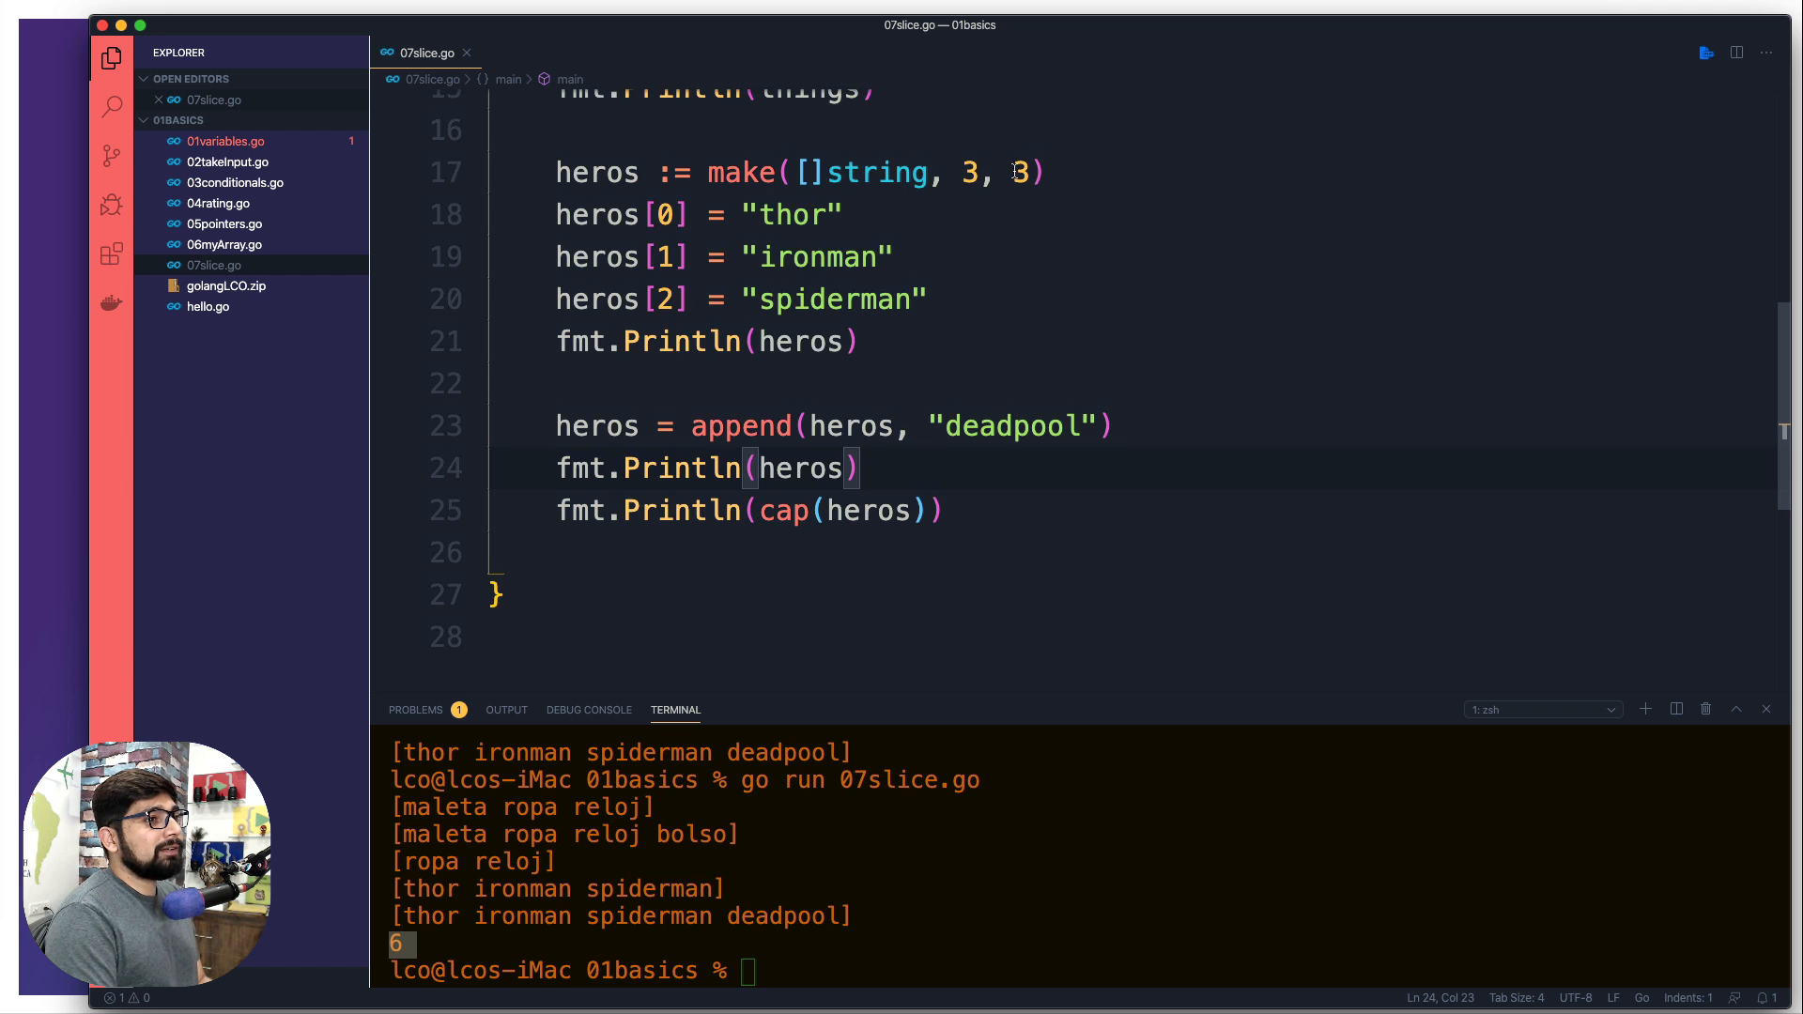
mouse_move(1043, 471)
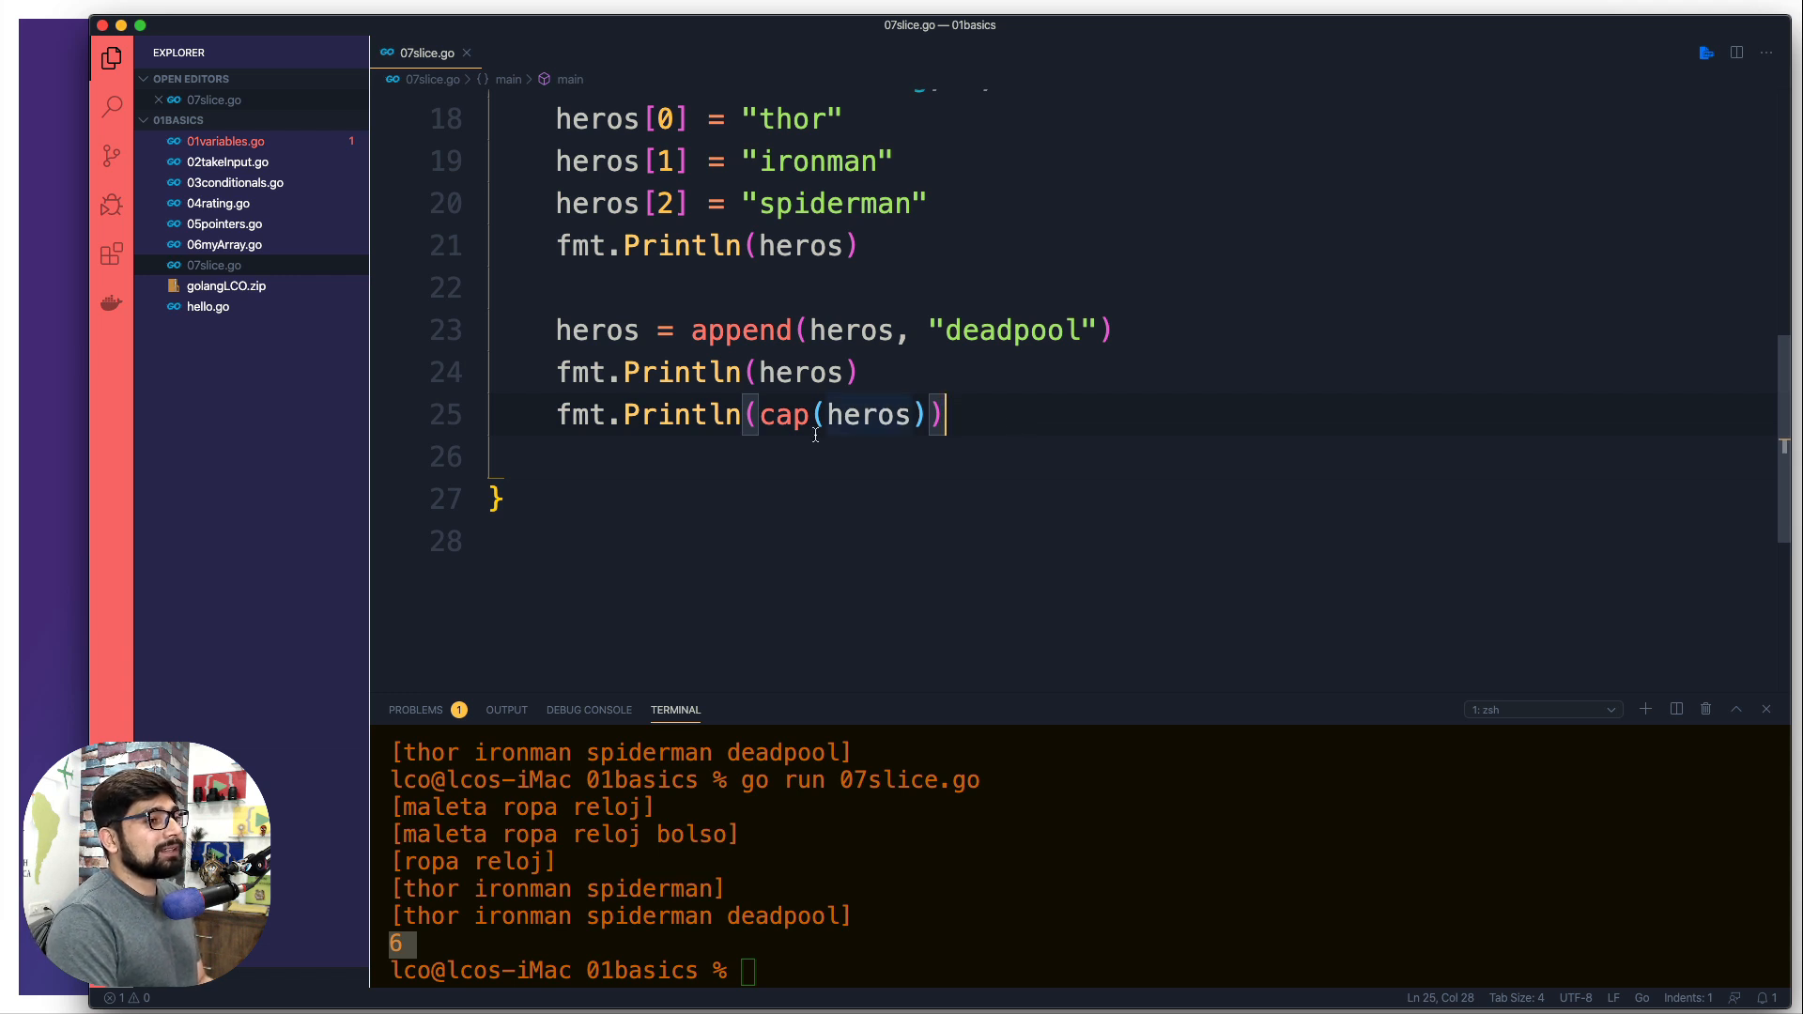
scroll(up, 3)
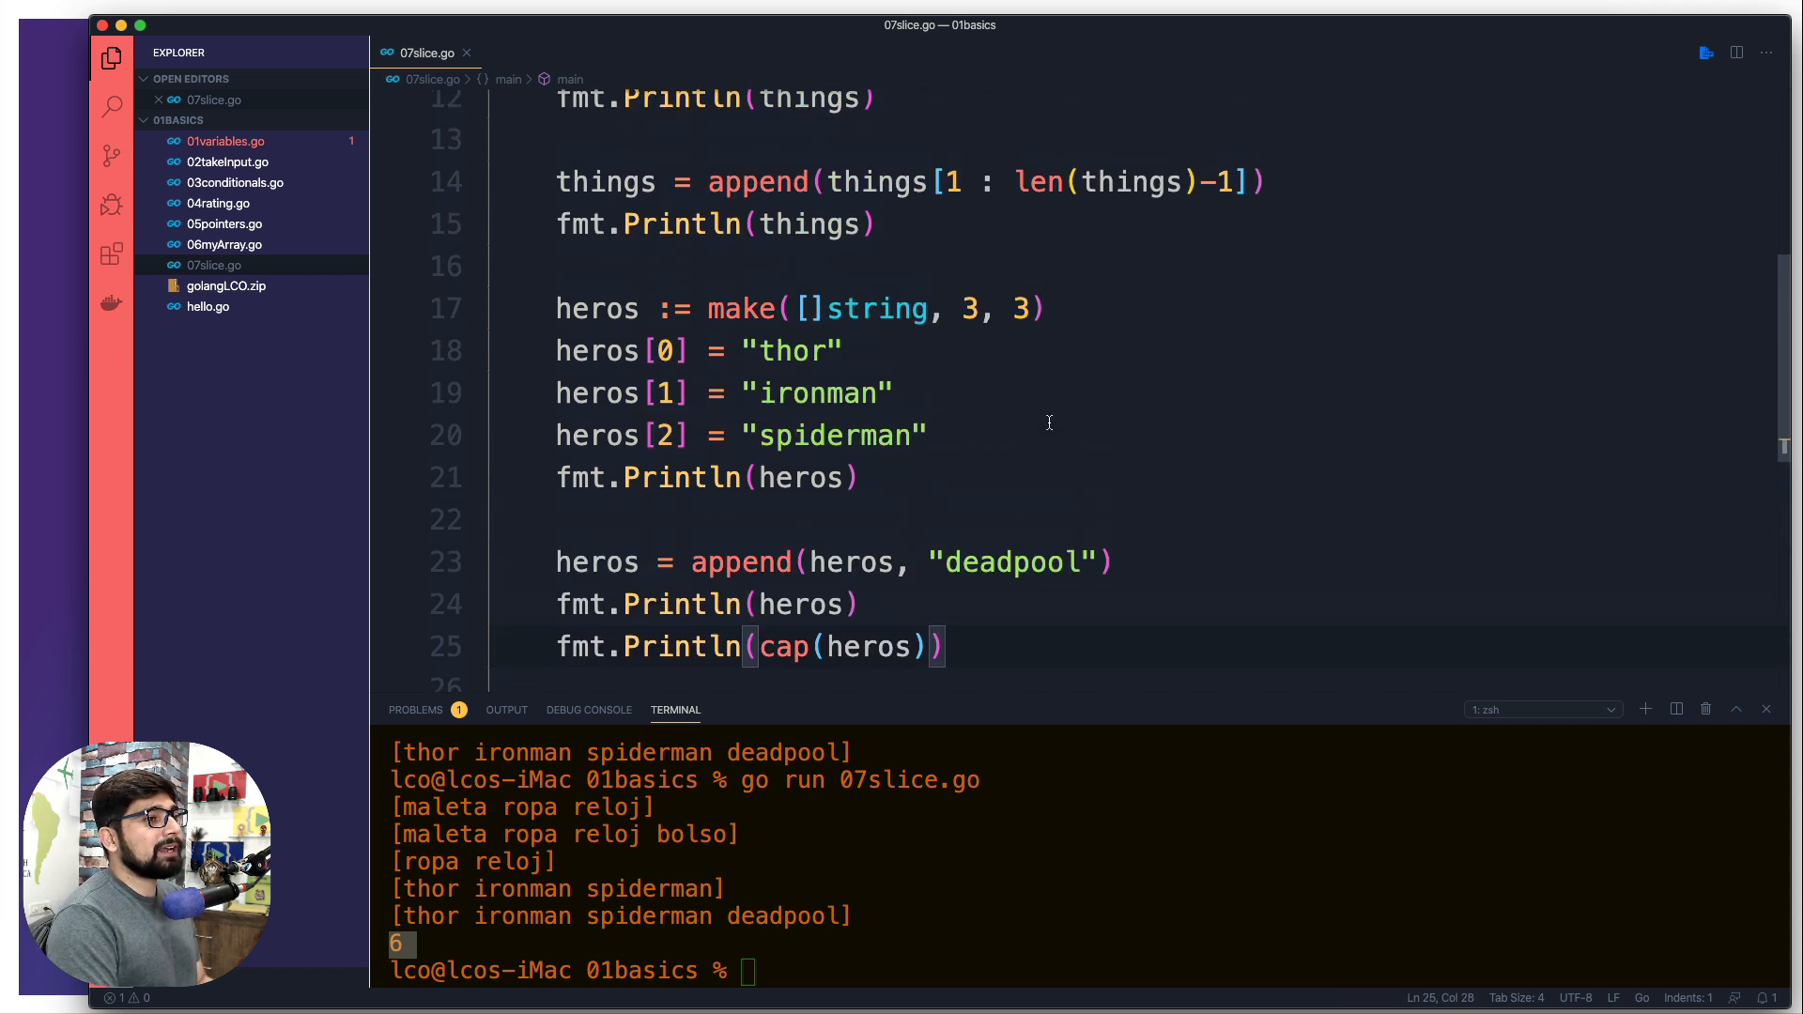
scroll(up, 3)
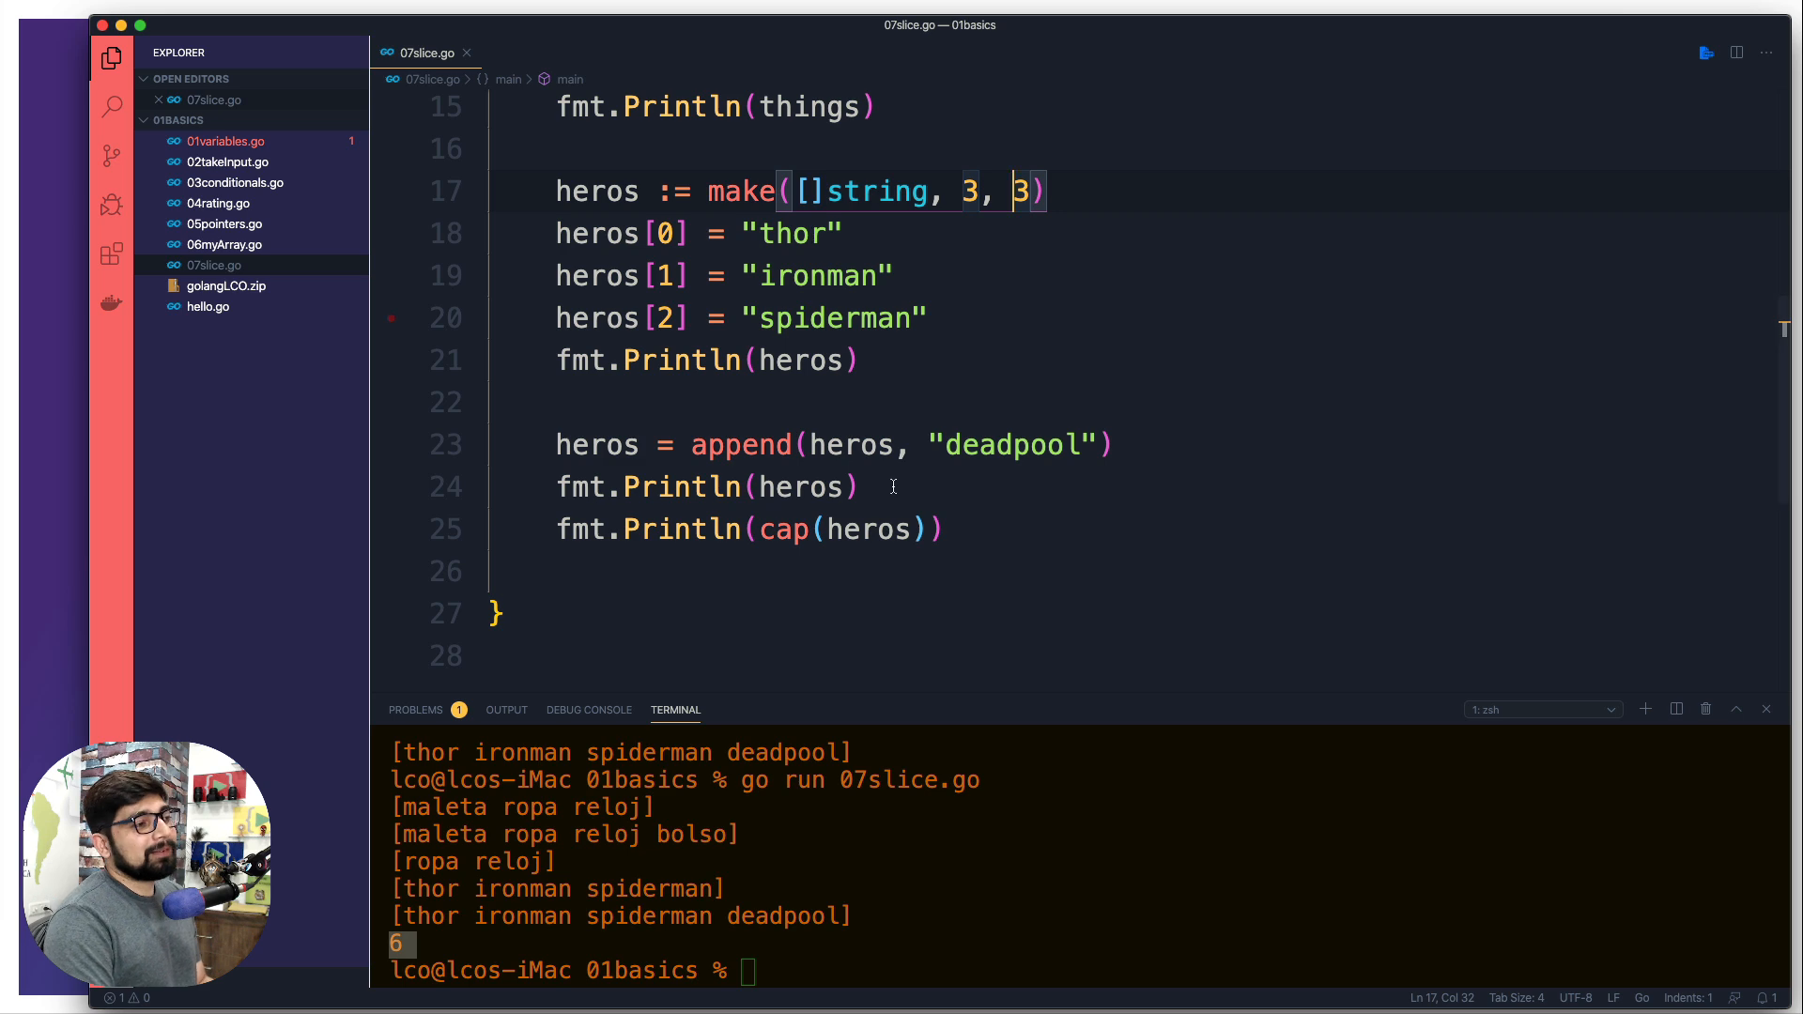
scroll(up, 3)
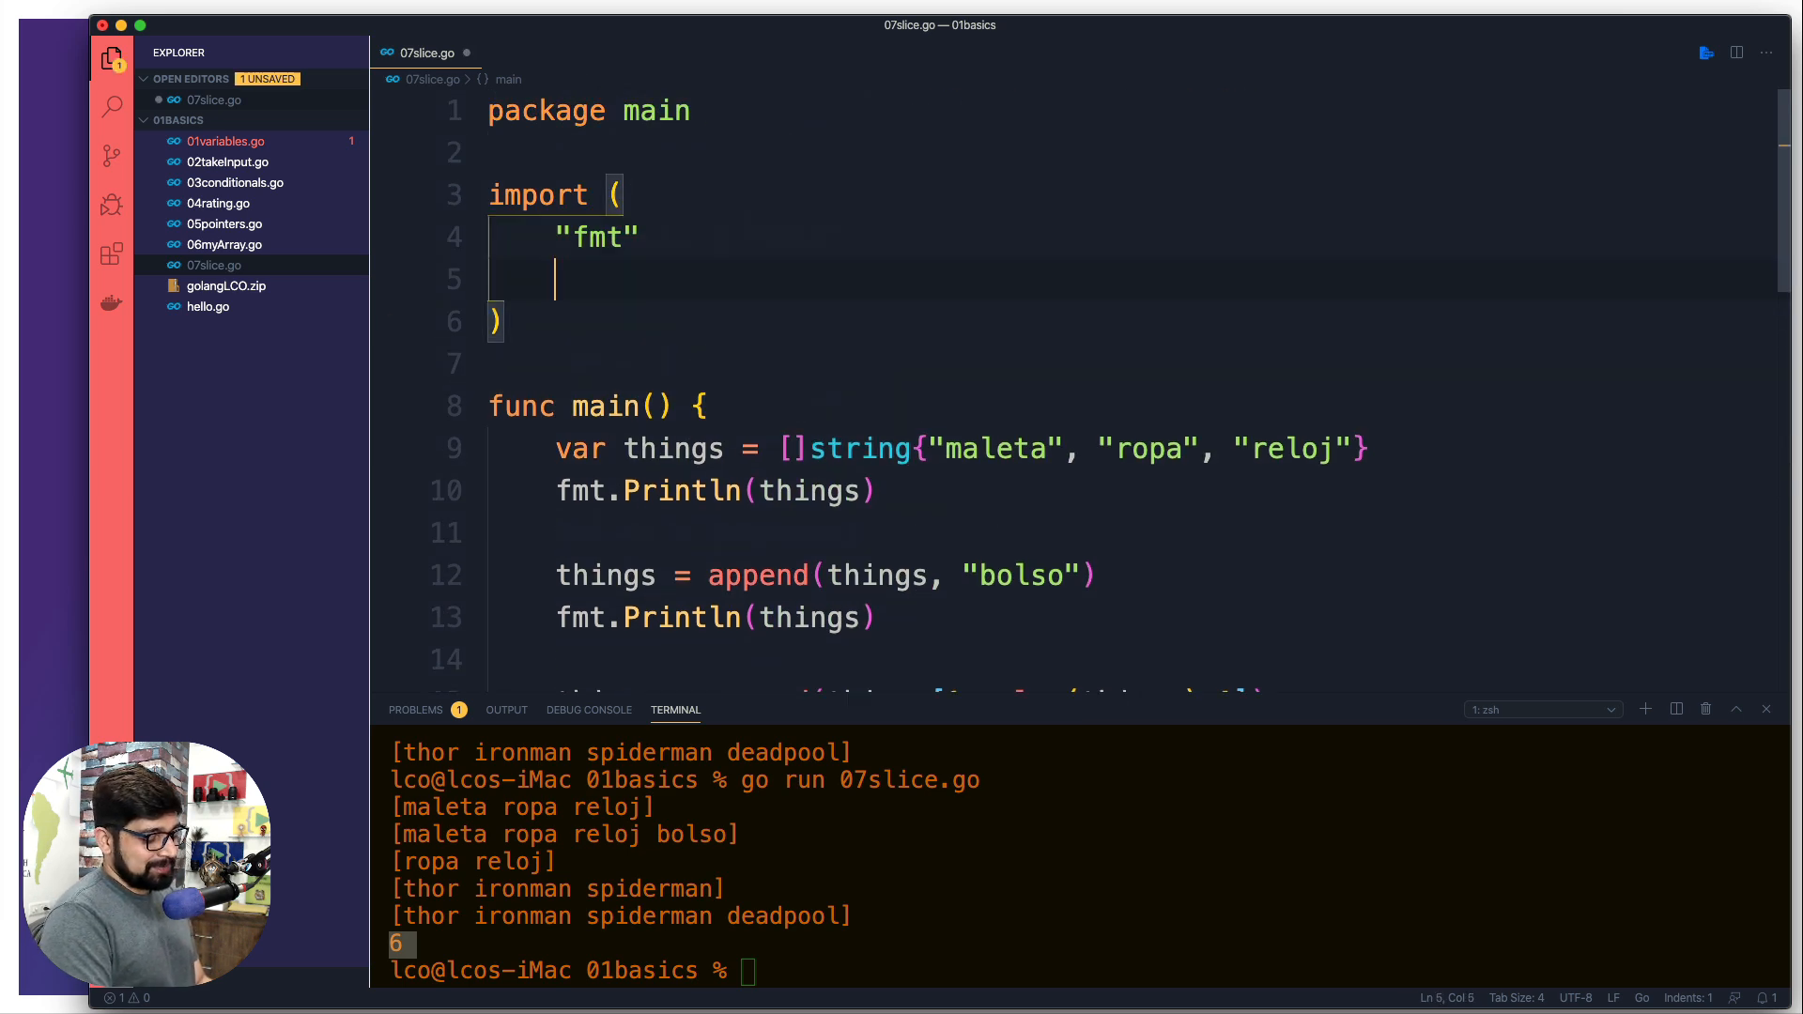
- Add "sort" to the imports and scroll down to the capacity printout
text("sort")
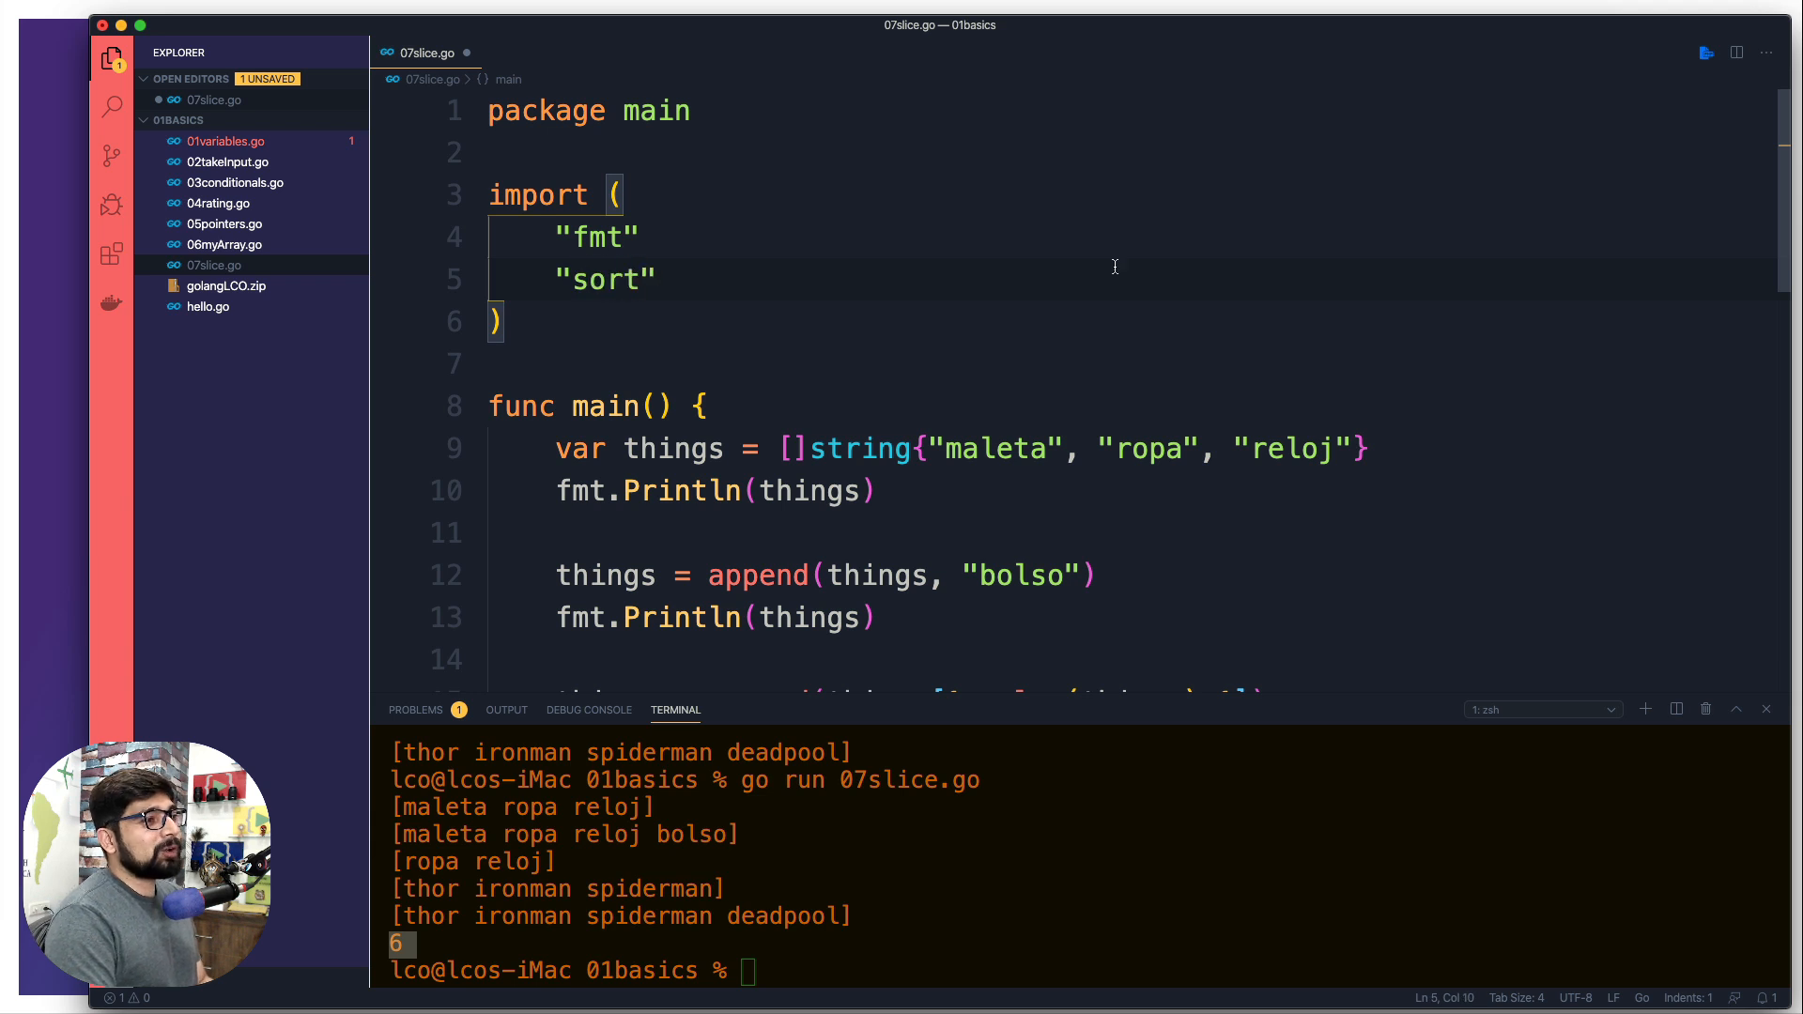
scroll(down, 3)
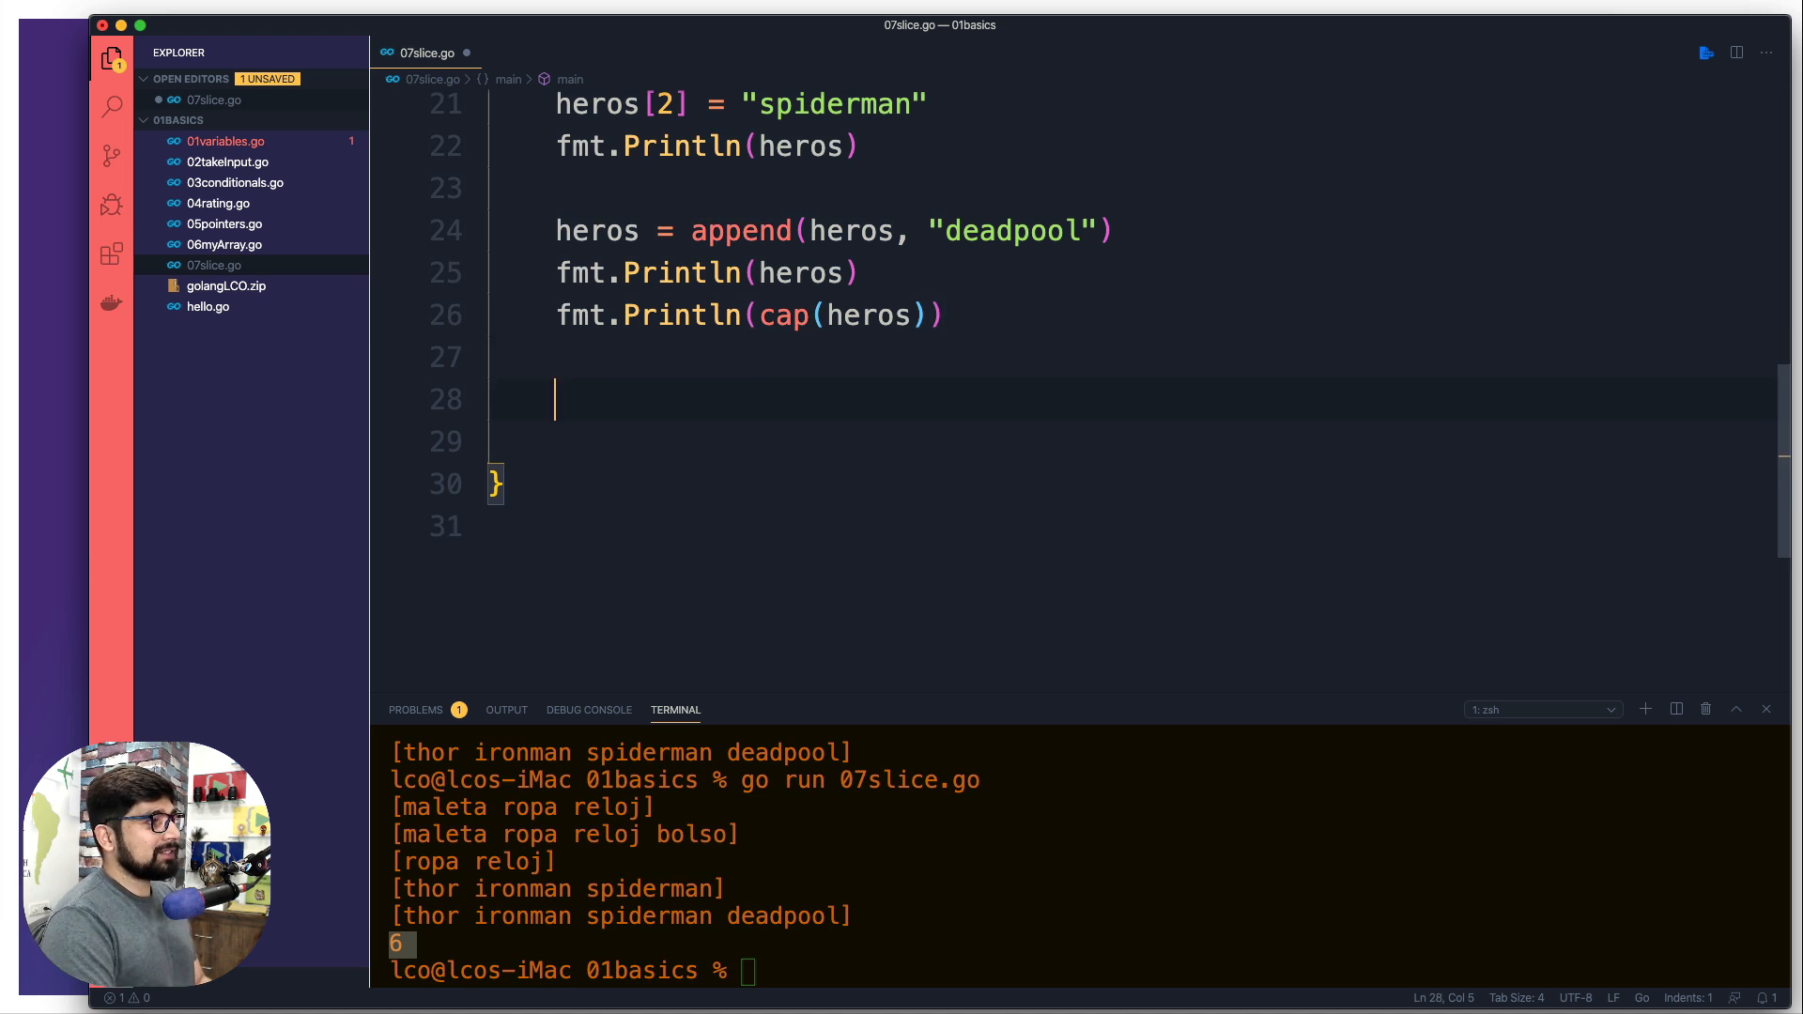
- Declare myints := []int{4, 7, 3, 2, 8} and begin isSorted := below it
text(myints)
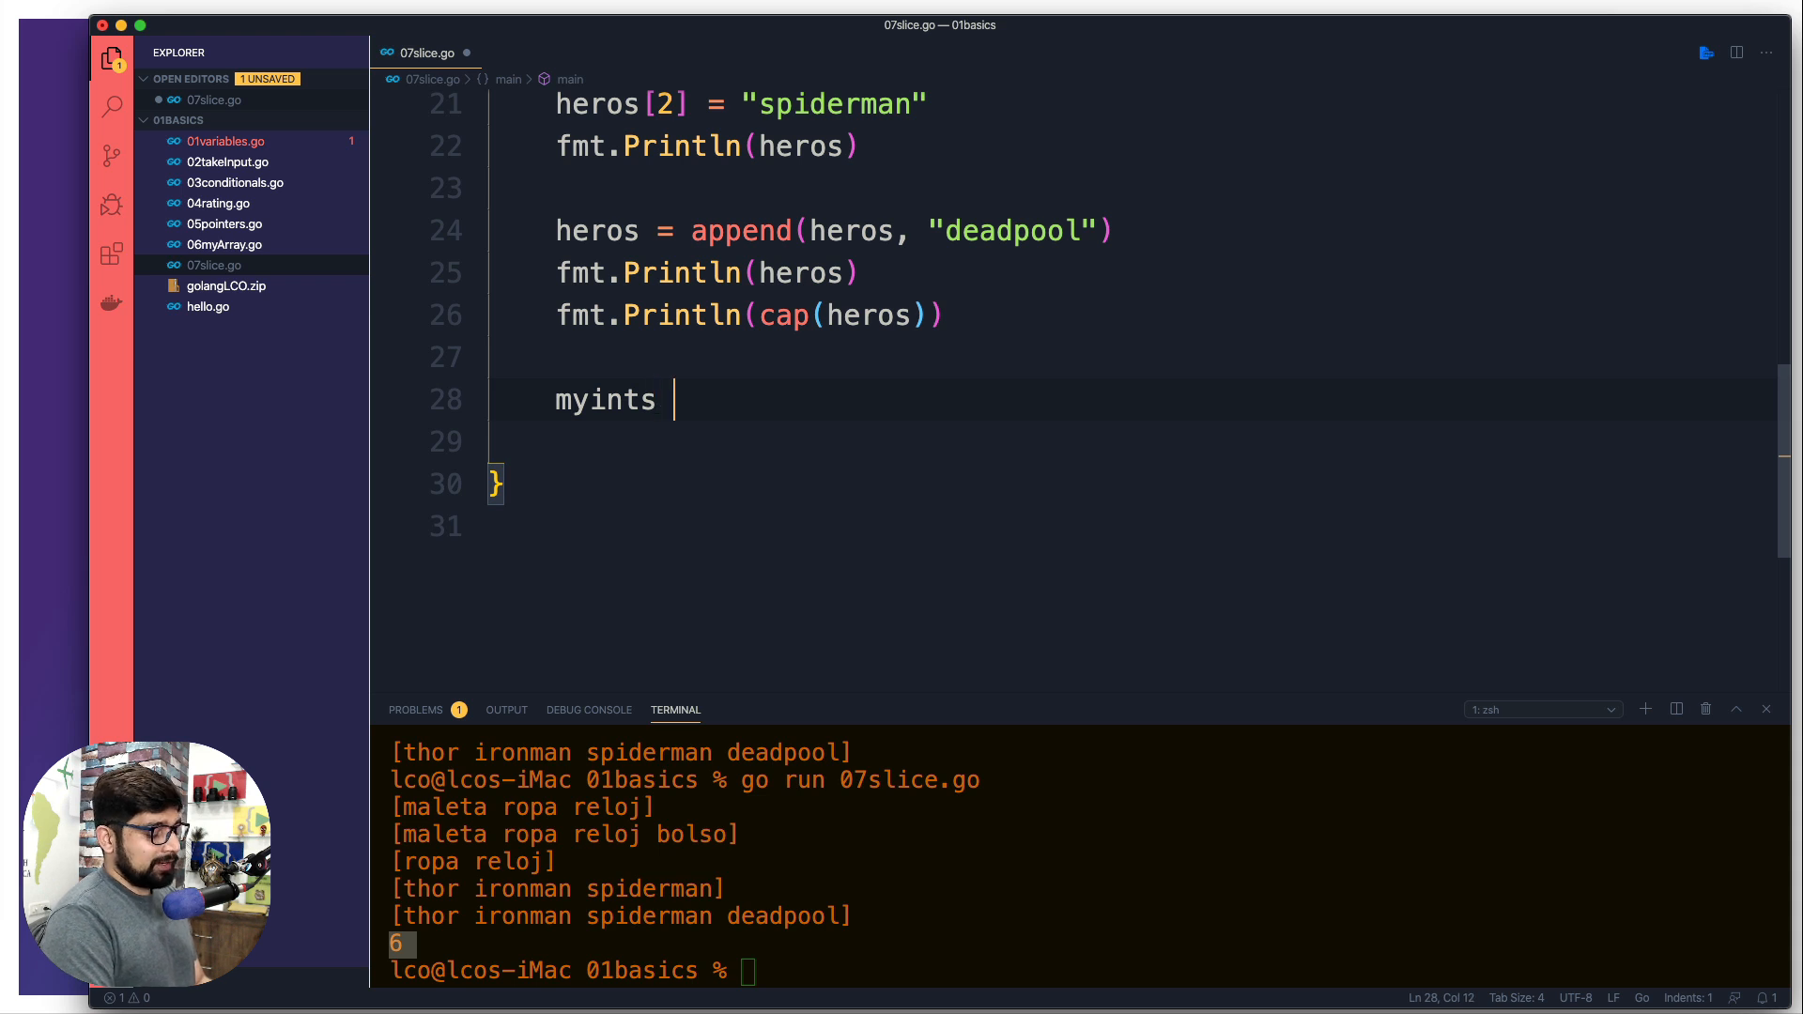
text(:= [)
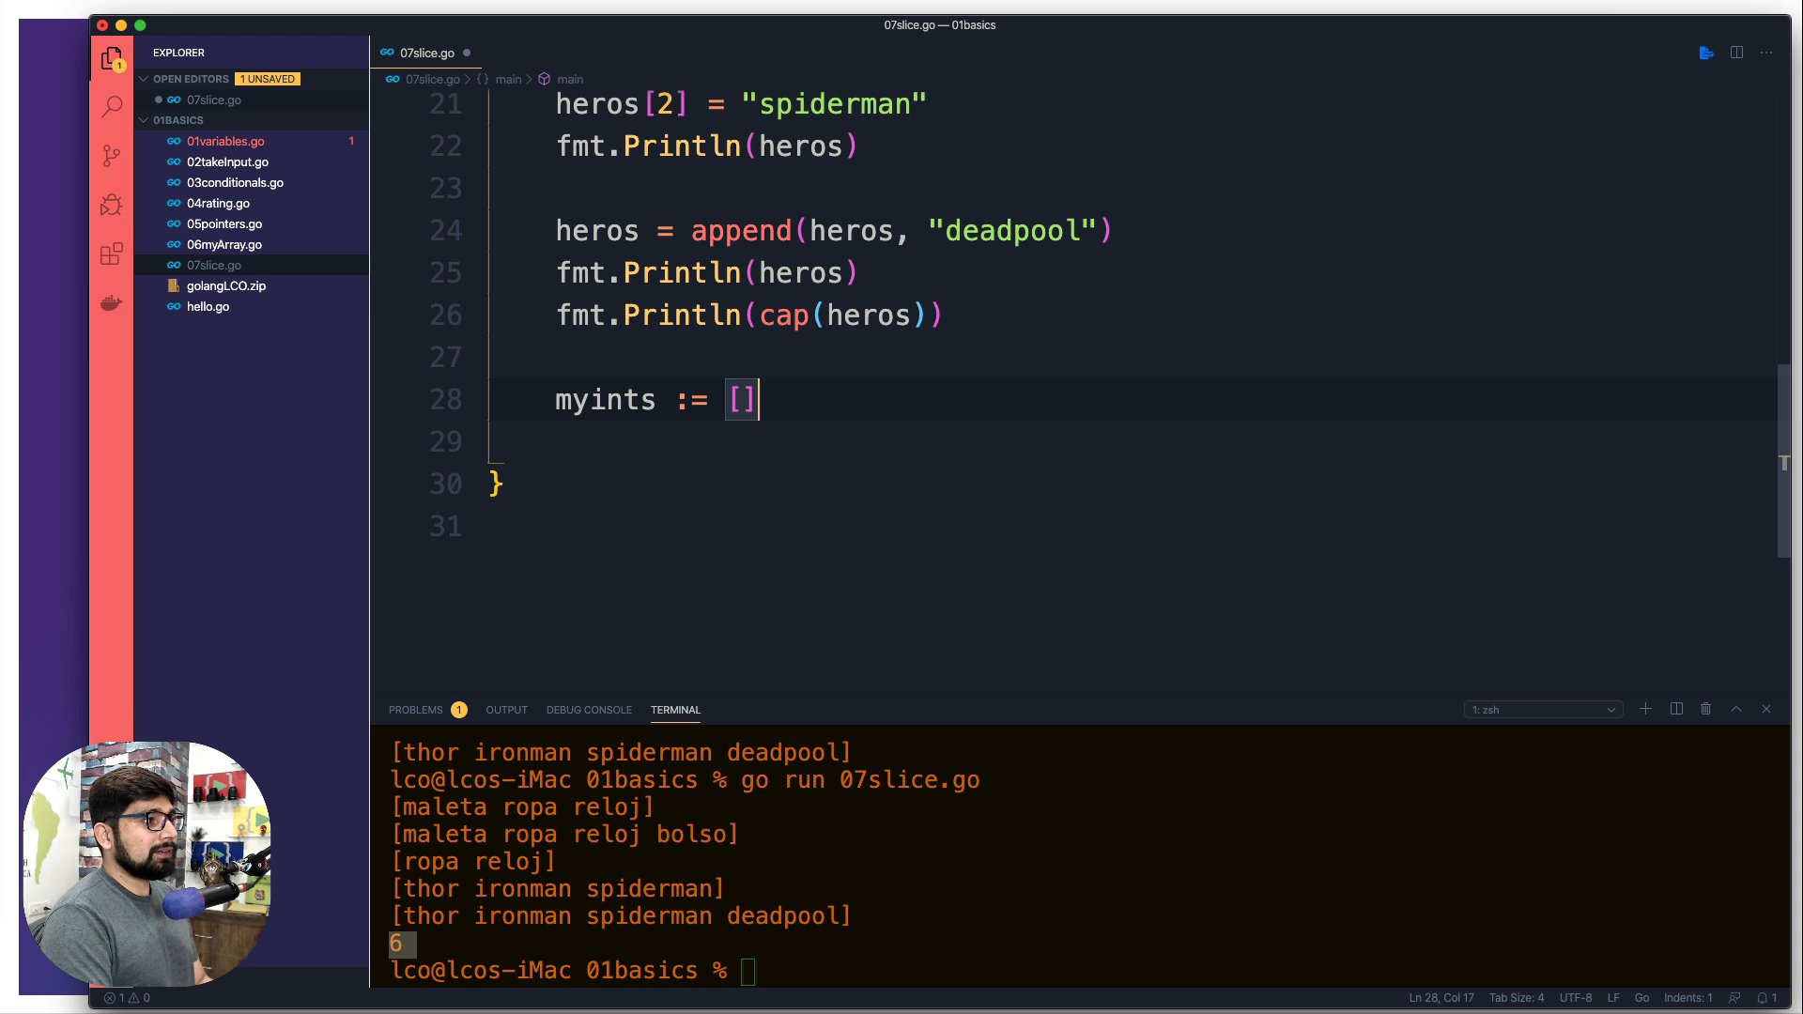
text(int)
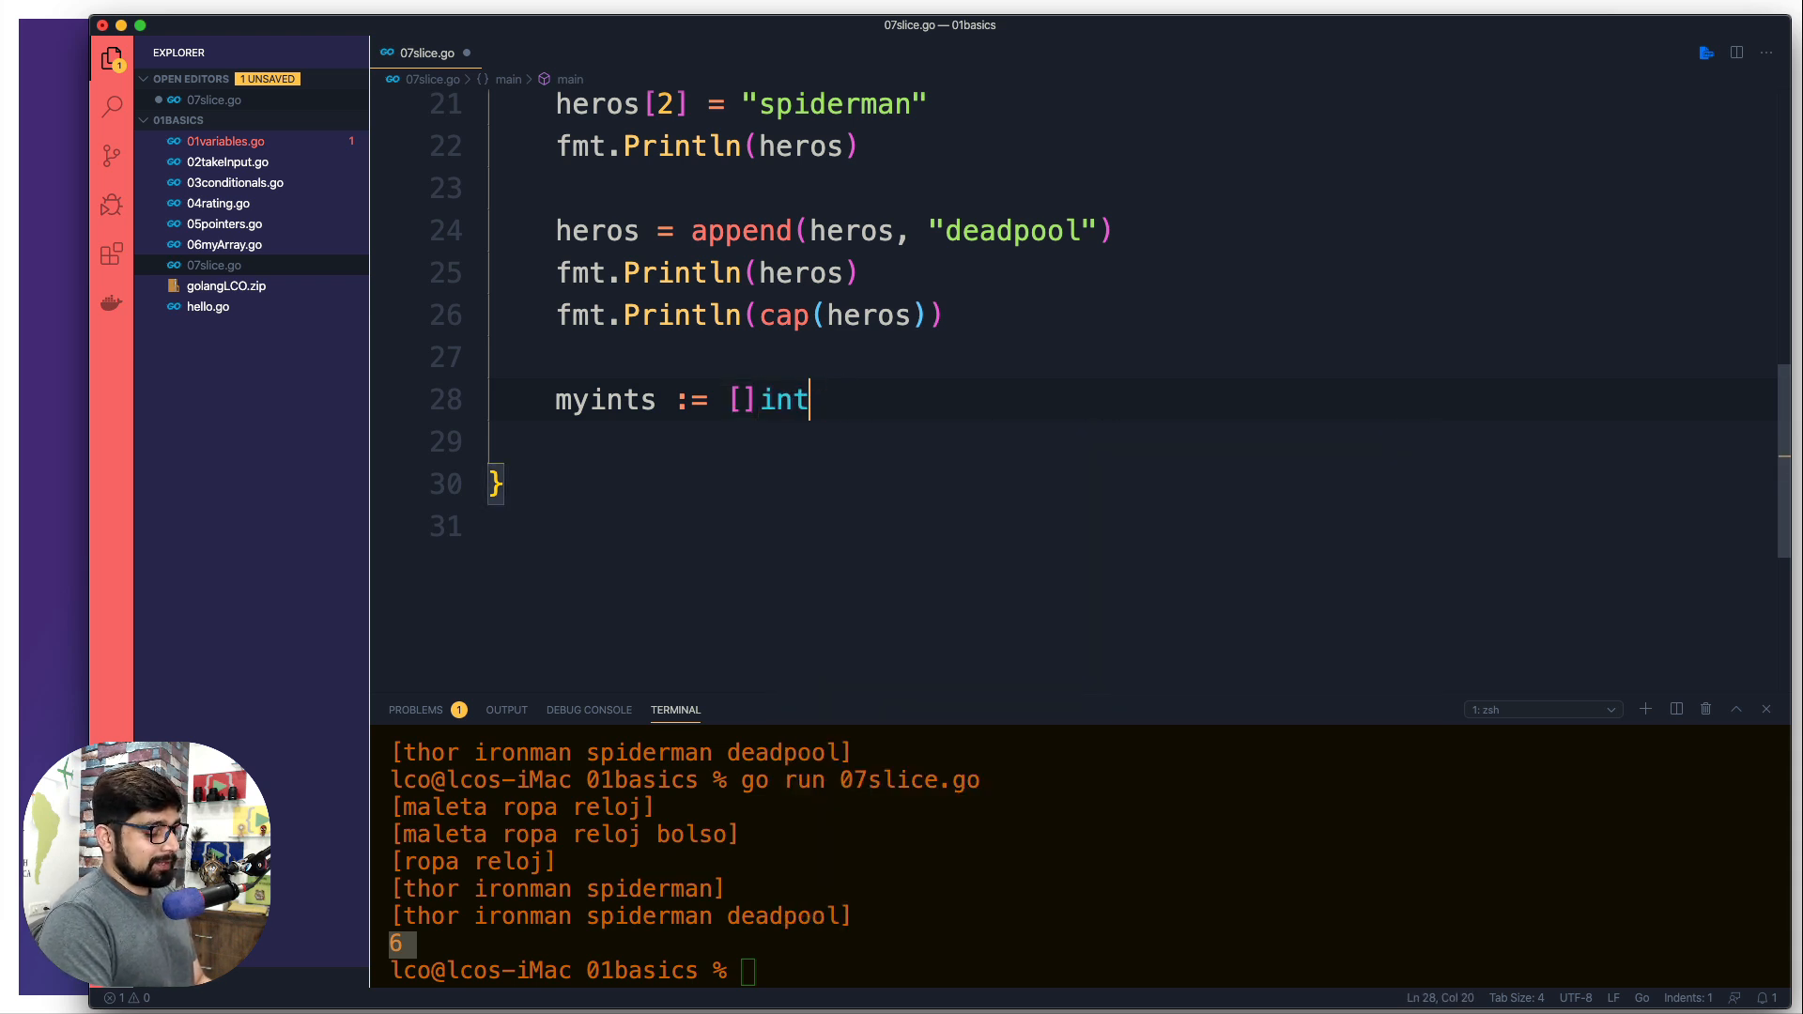
text({})
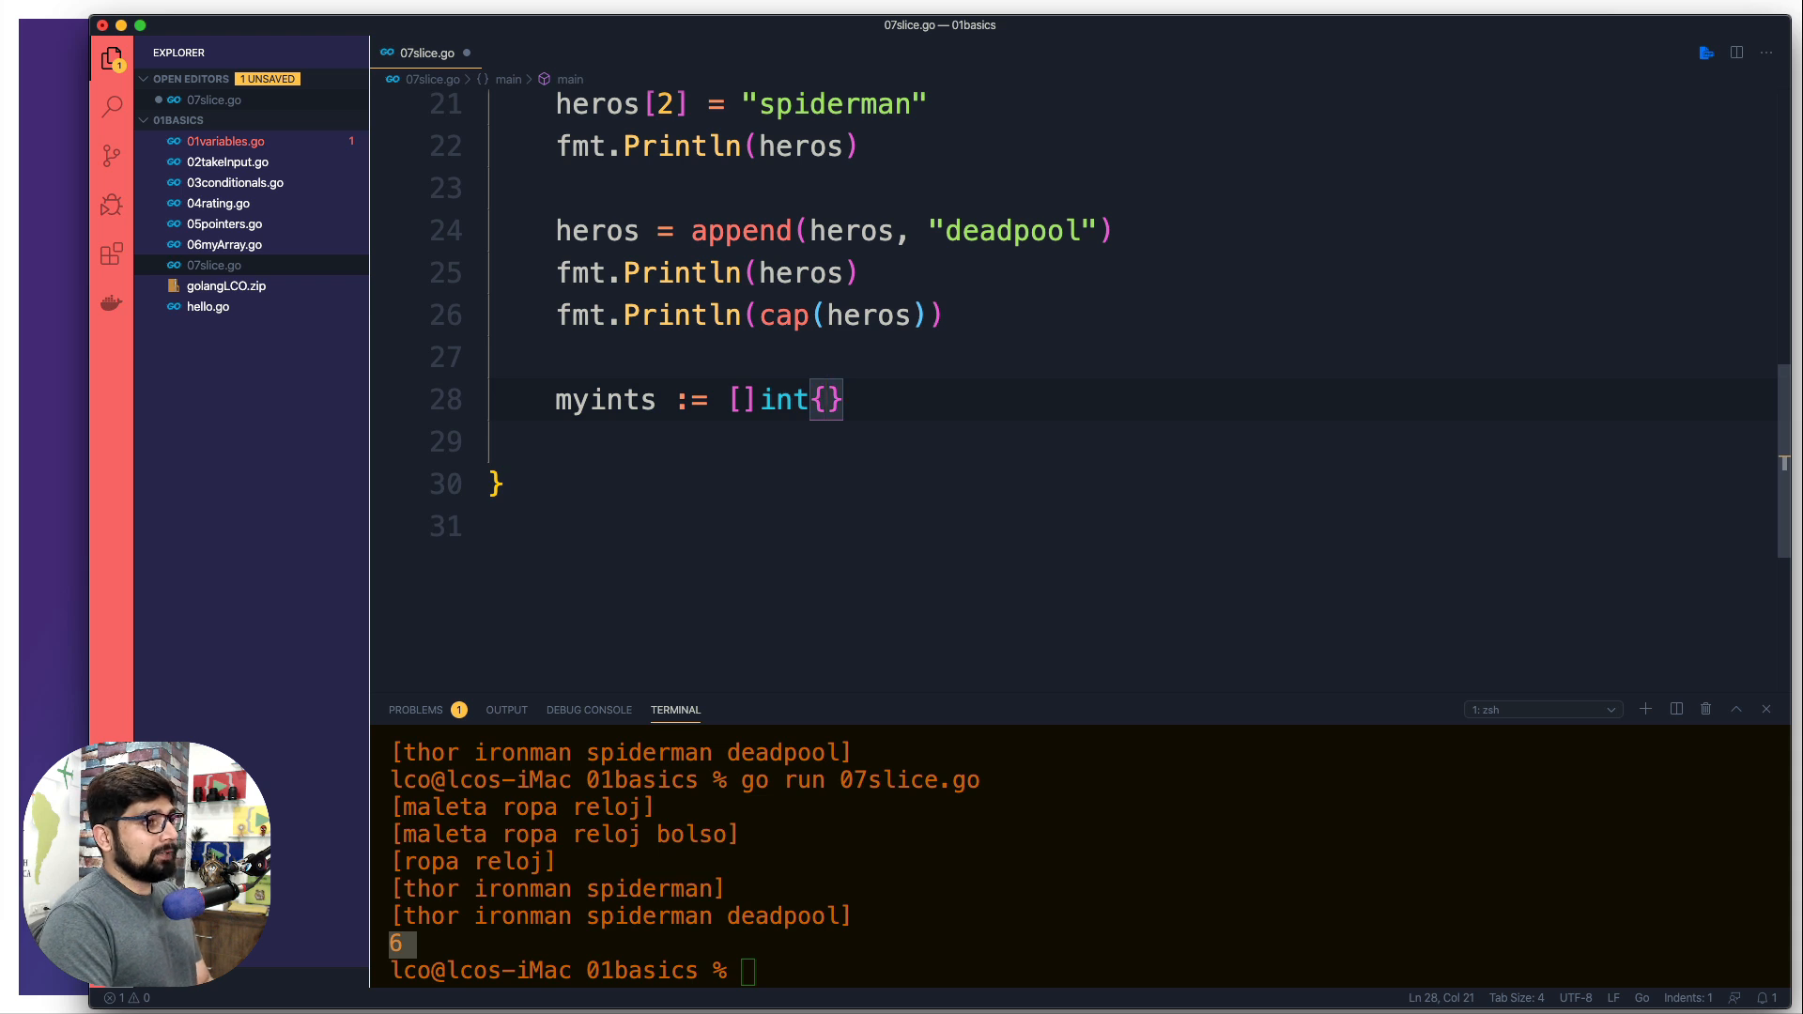
text(4, 7, 3, 2)
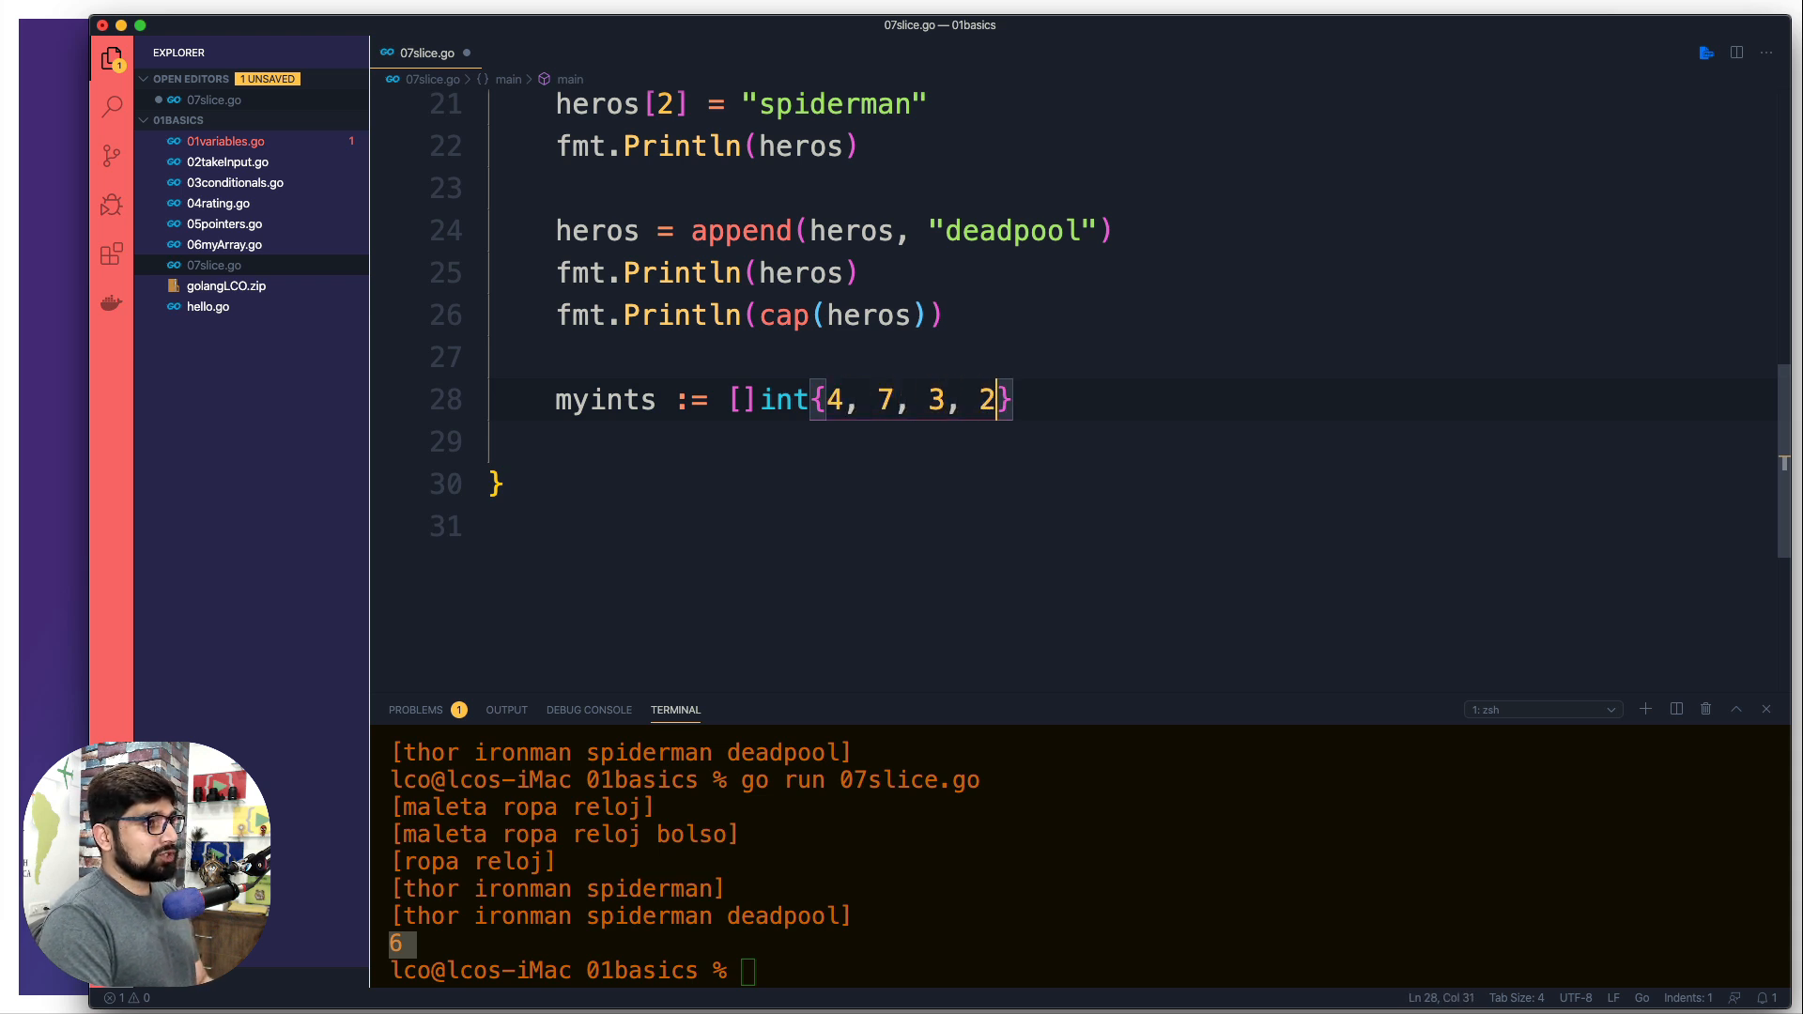
text(, 8)
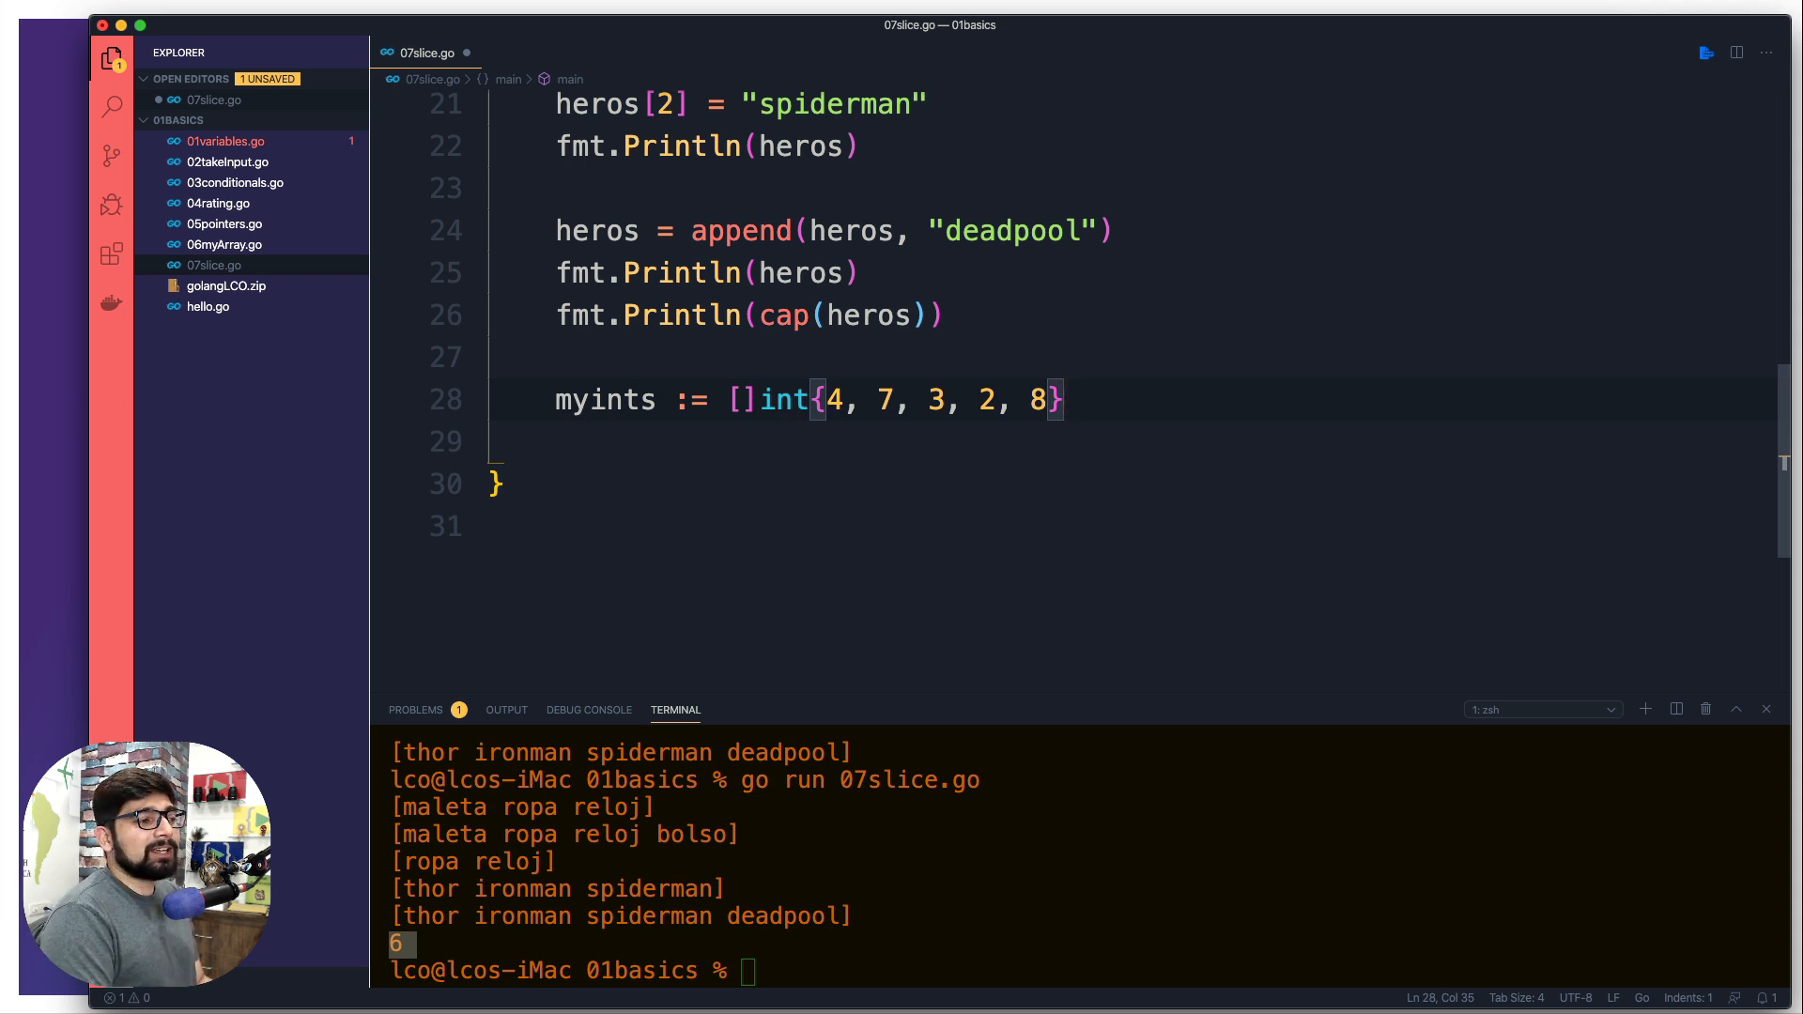
key(Return)
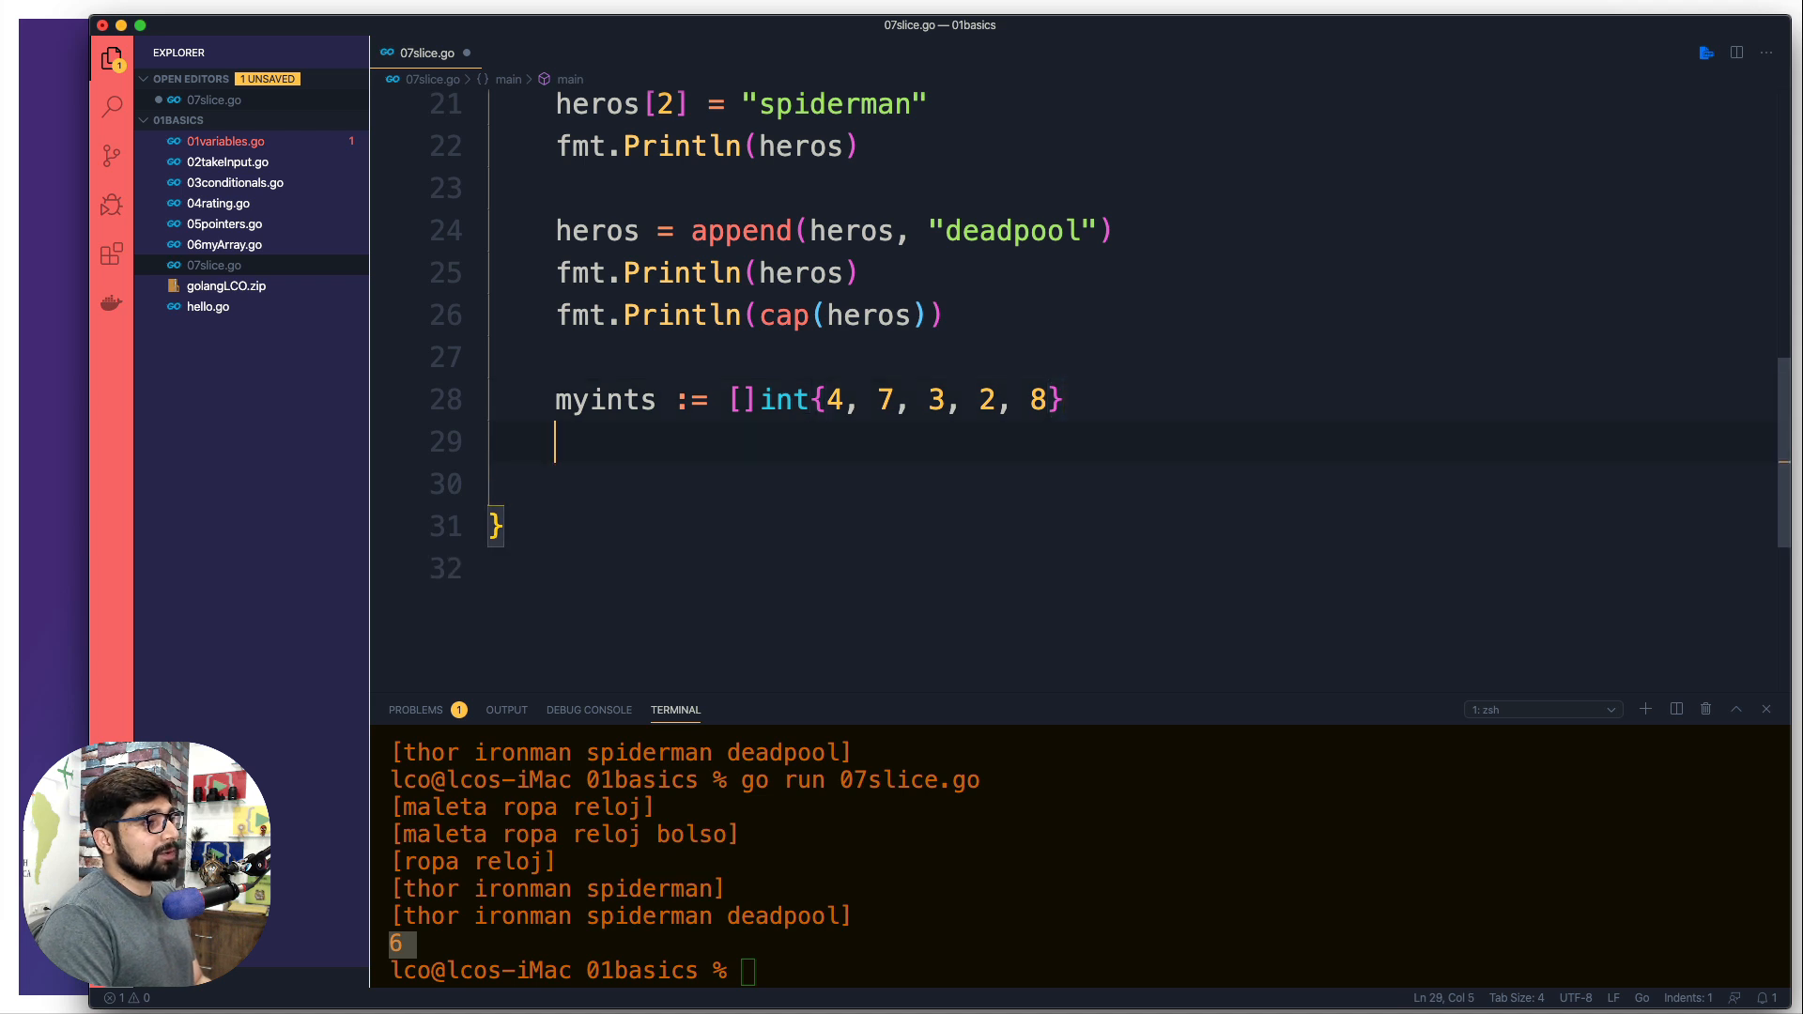
text(isSorted :=)
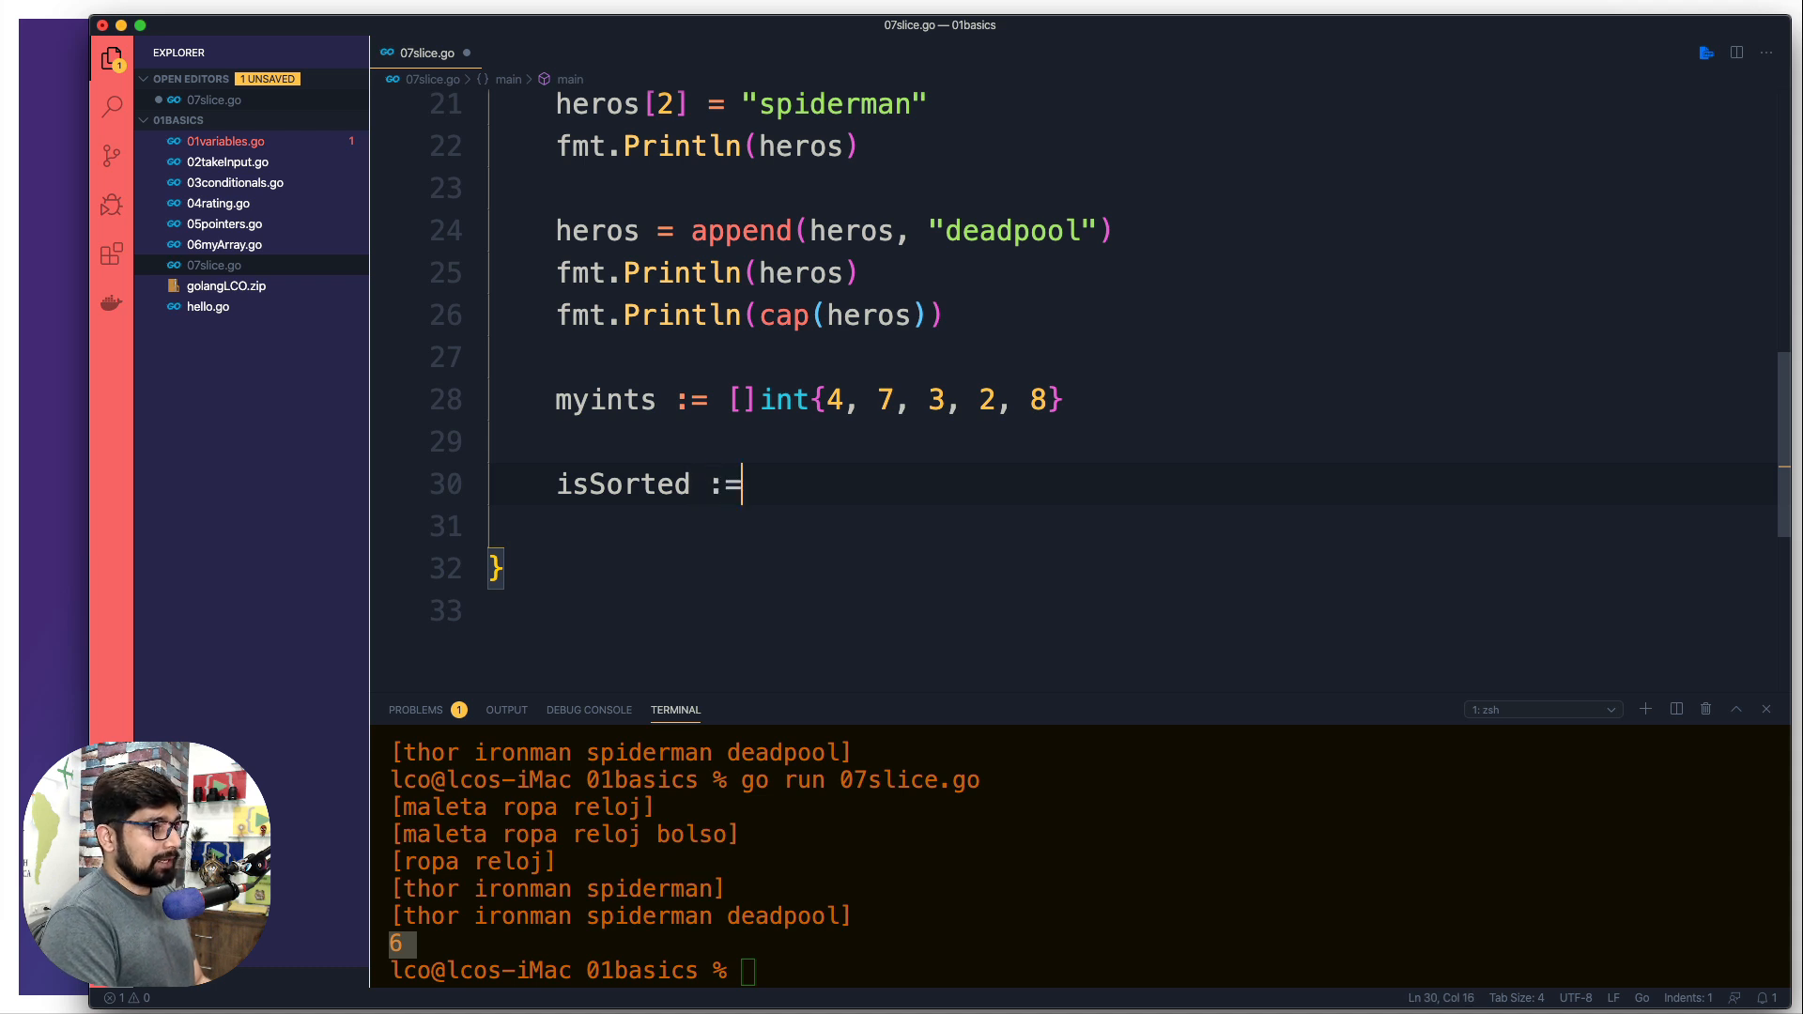
- Assign isSorted = sort.IntsAreSorted(myints) and begin an empty fmt.Println("") line below
text(sort)
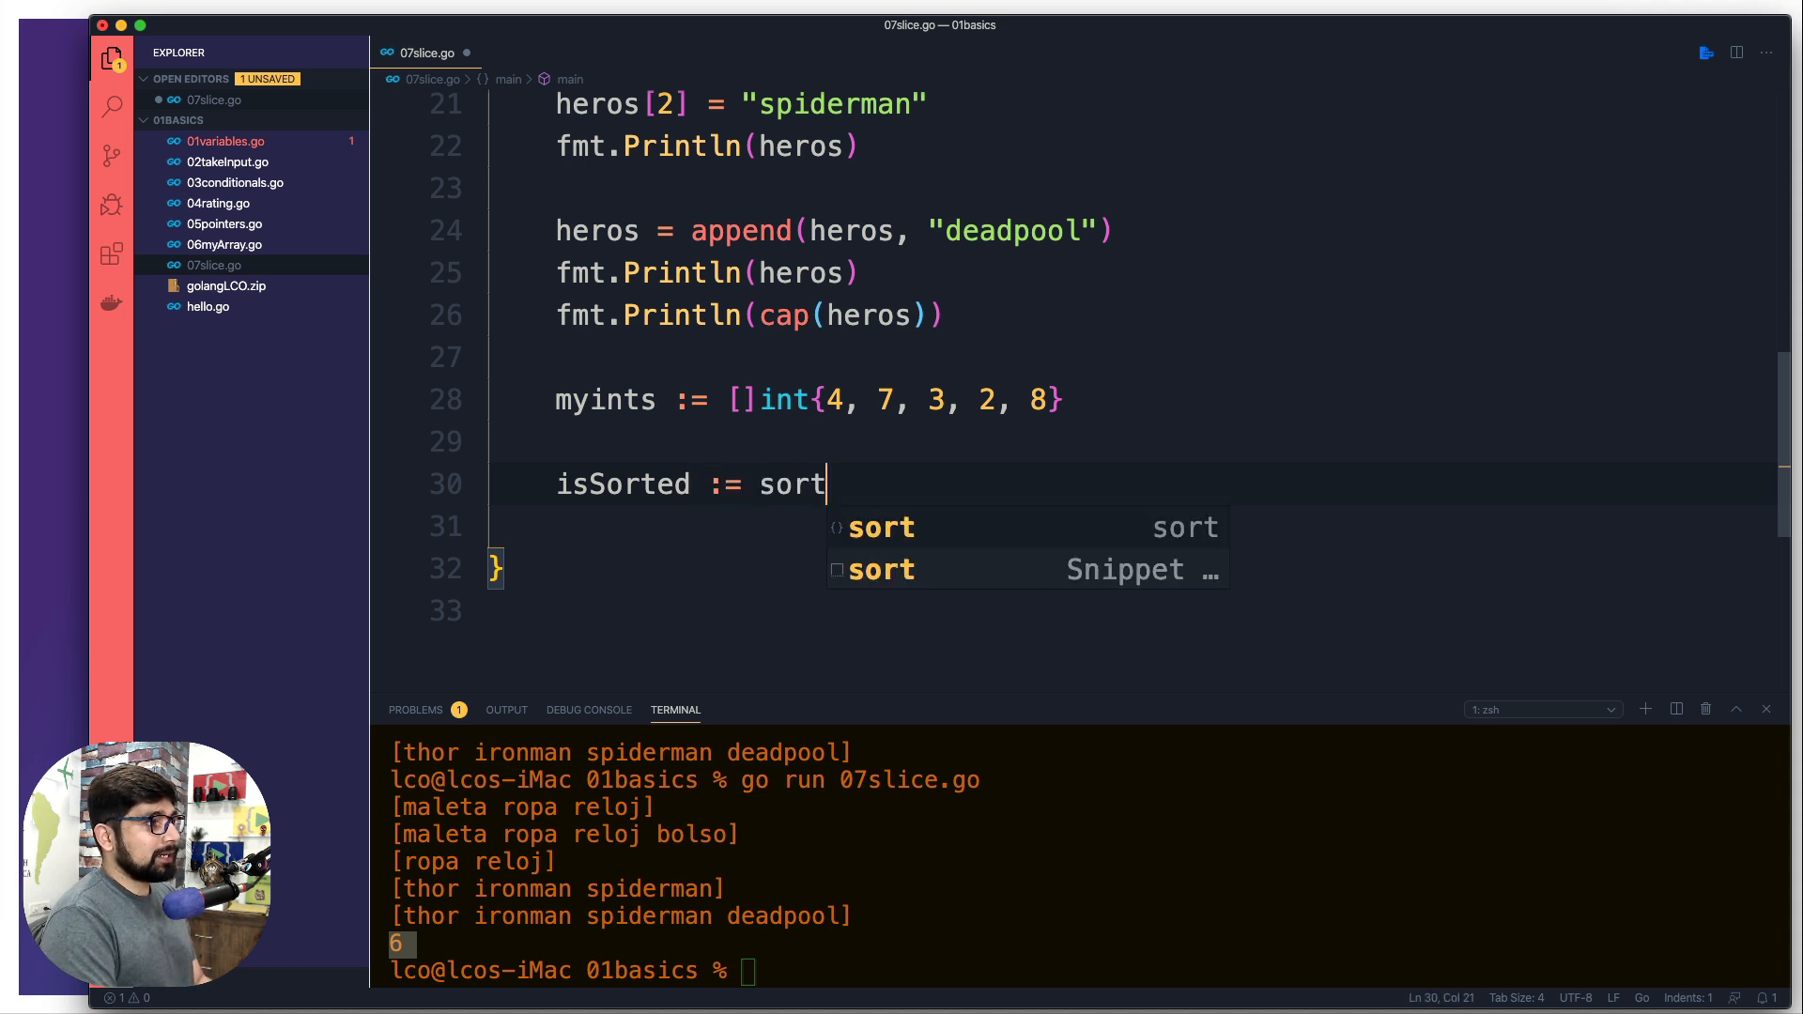
text(.)
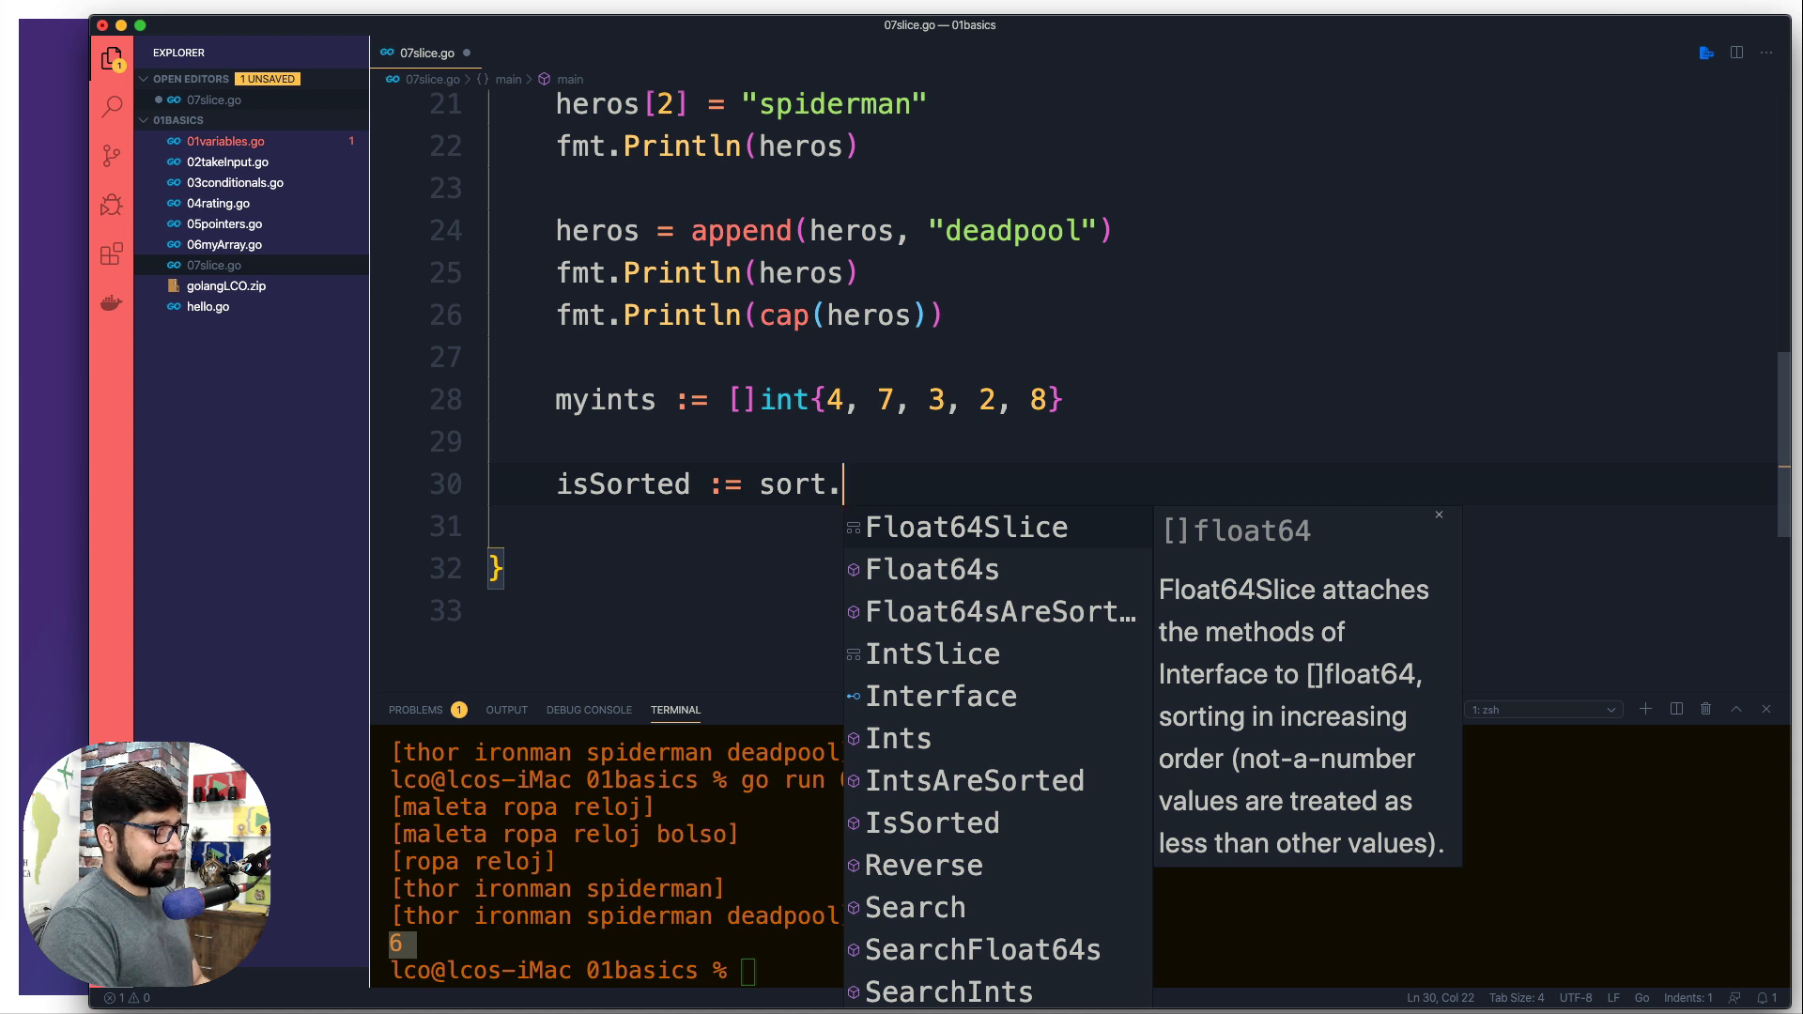
text(IN)
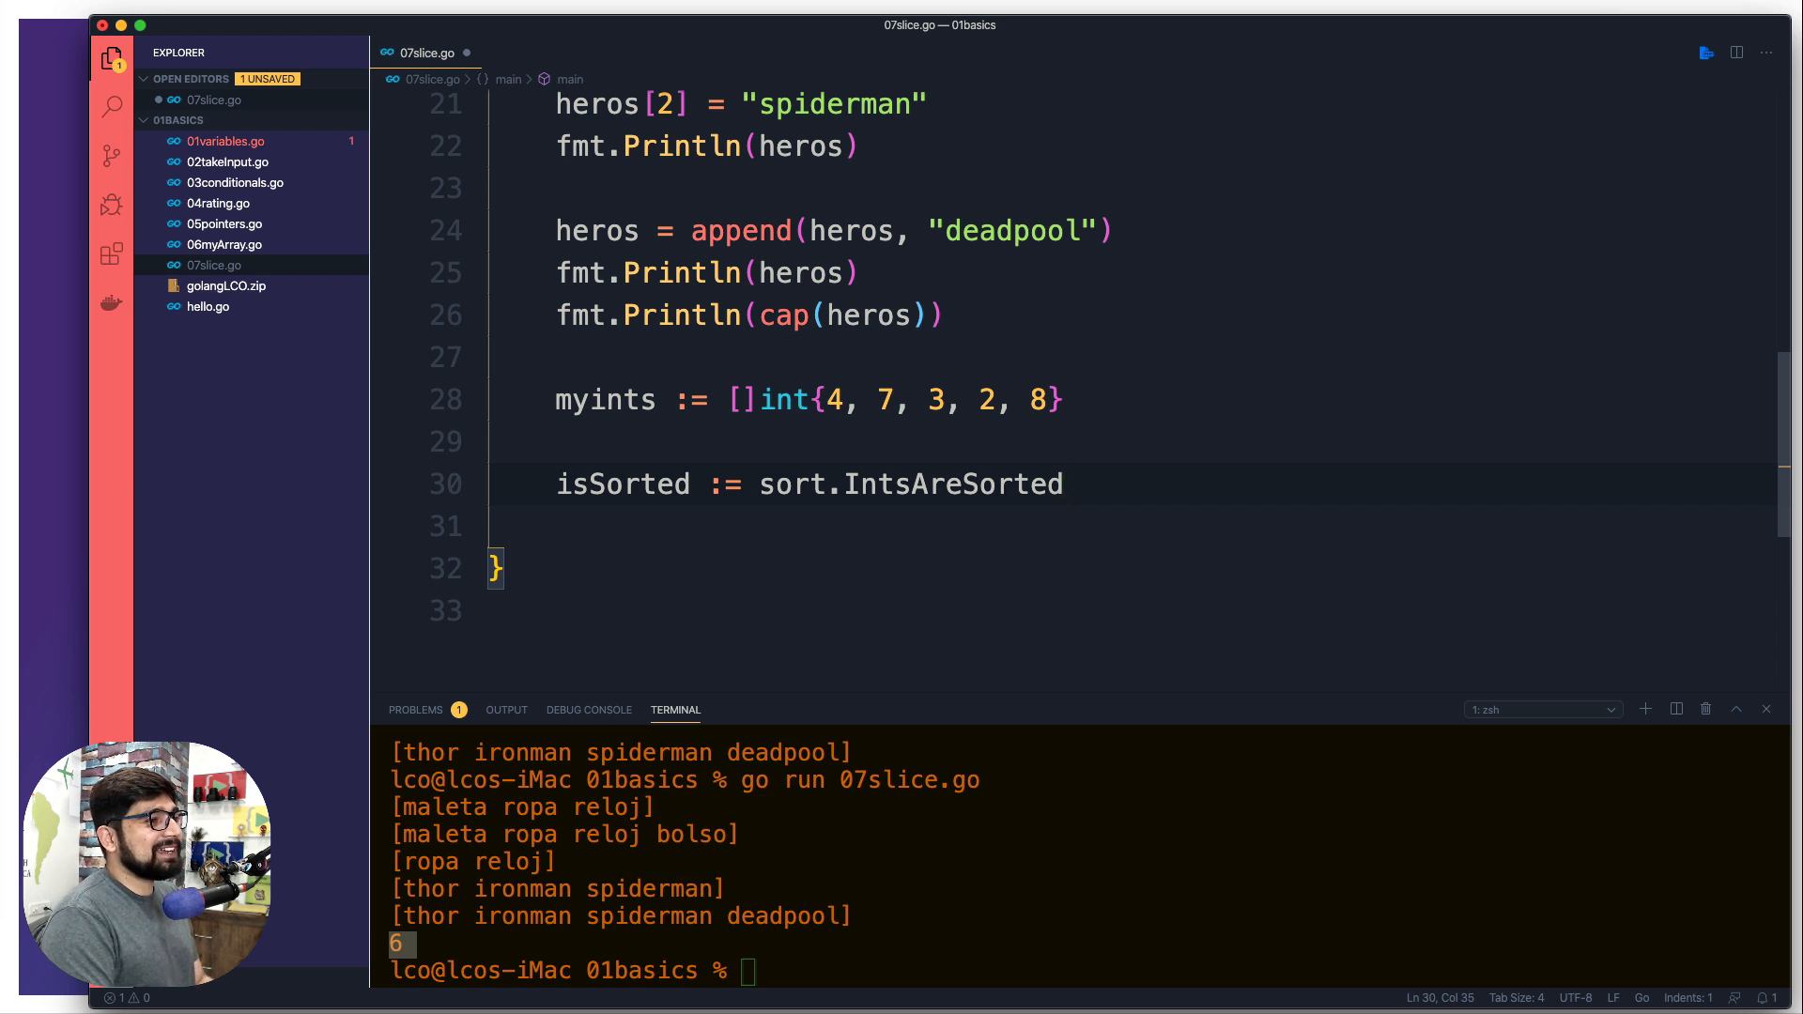
text(())
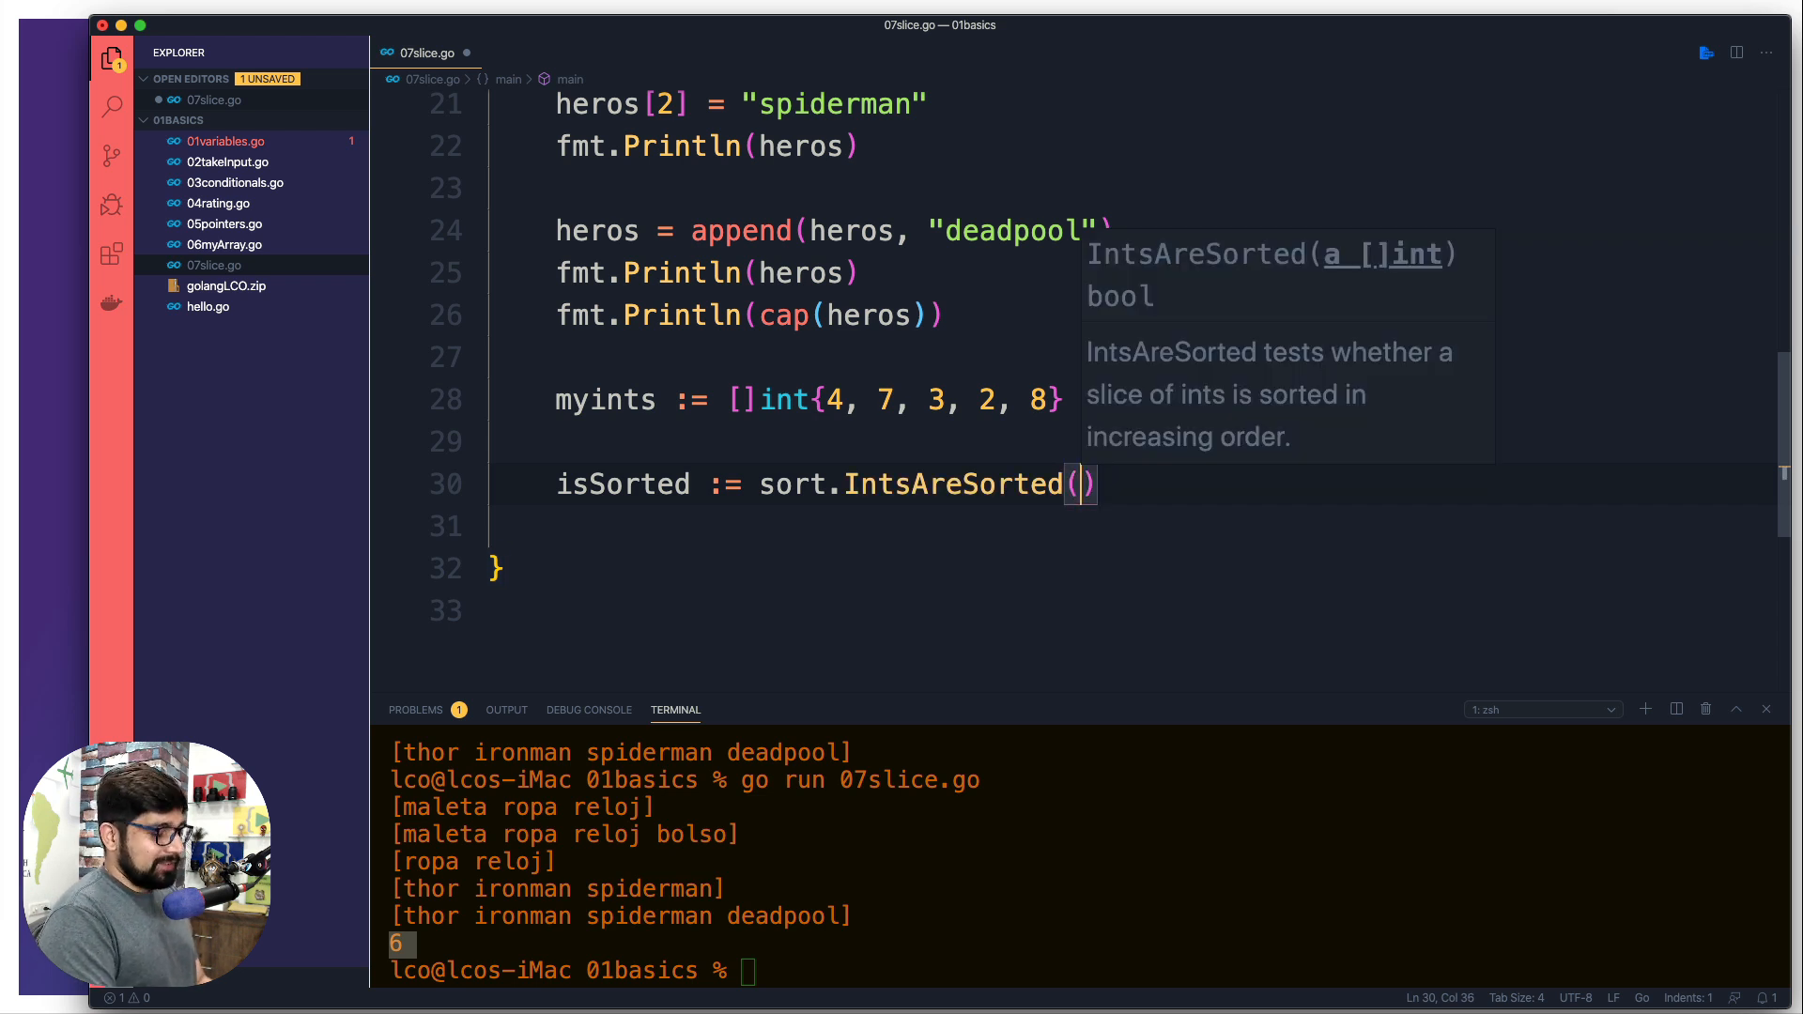
text(intos)
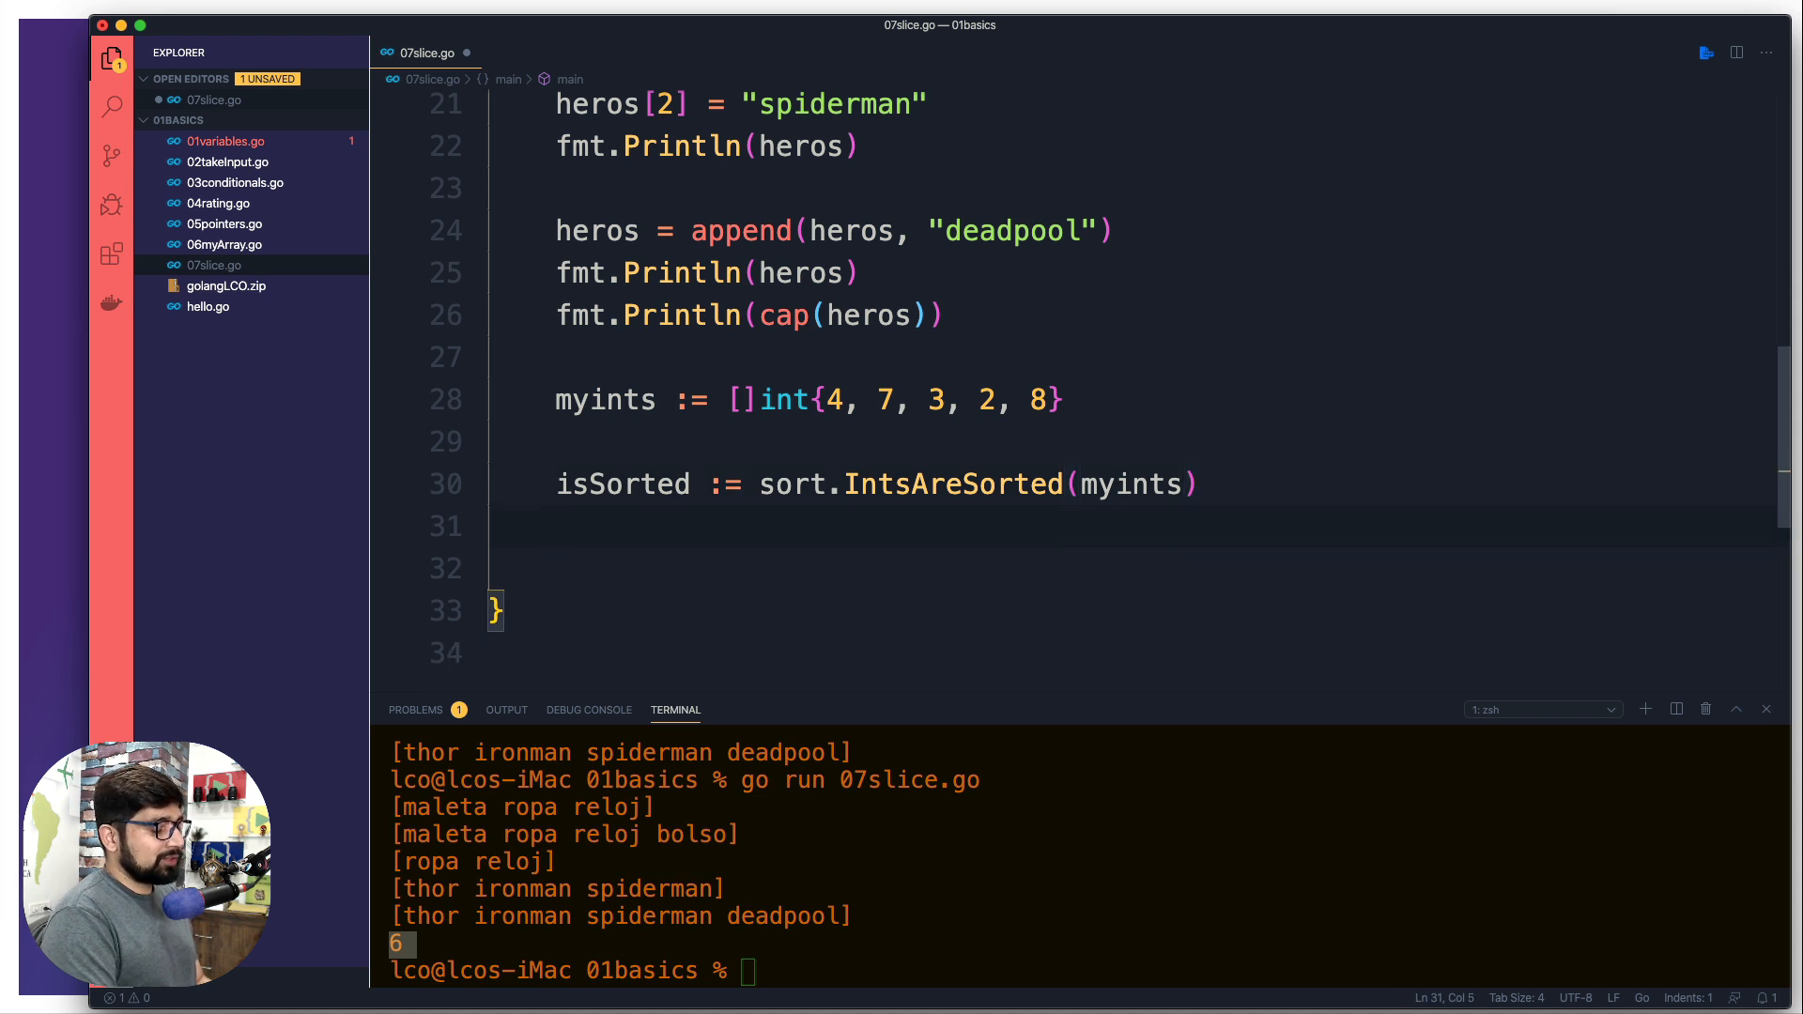
text(fmt.Println(""))
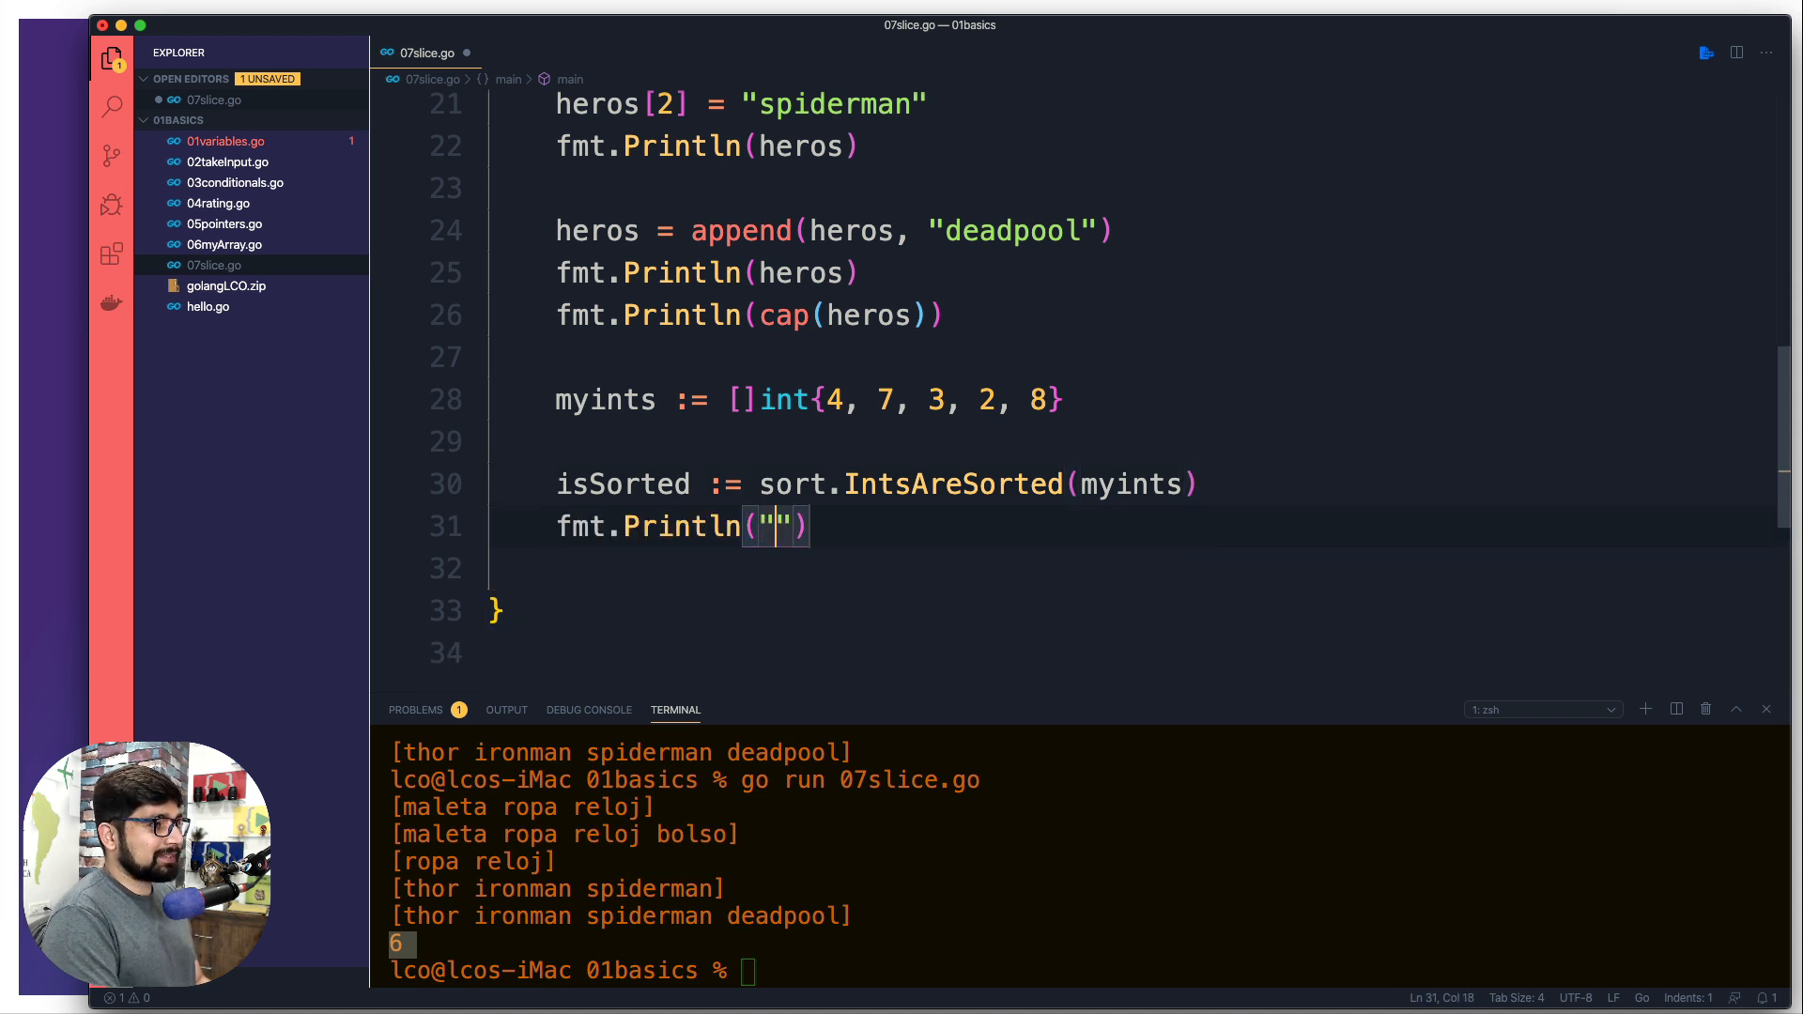
- Fill the Println with the label "Are ints sorted: " followed by isSorted
text(Are)
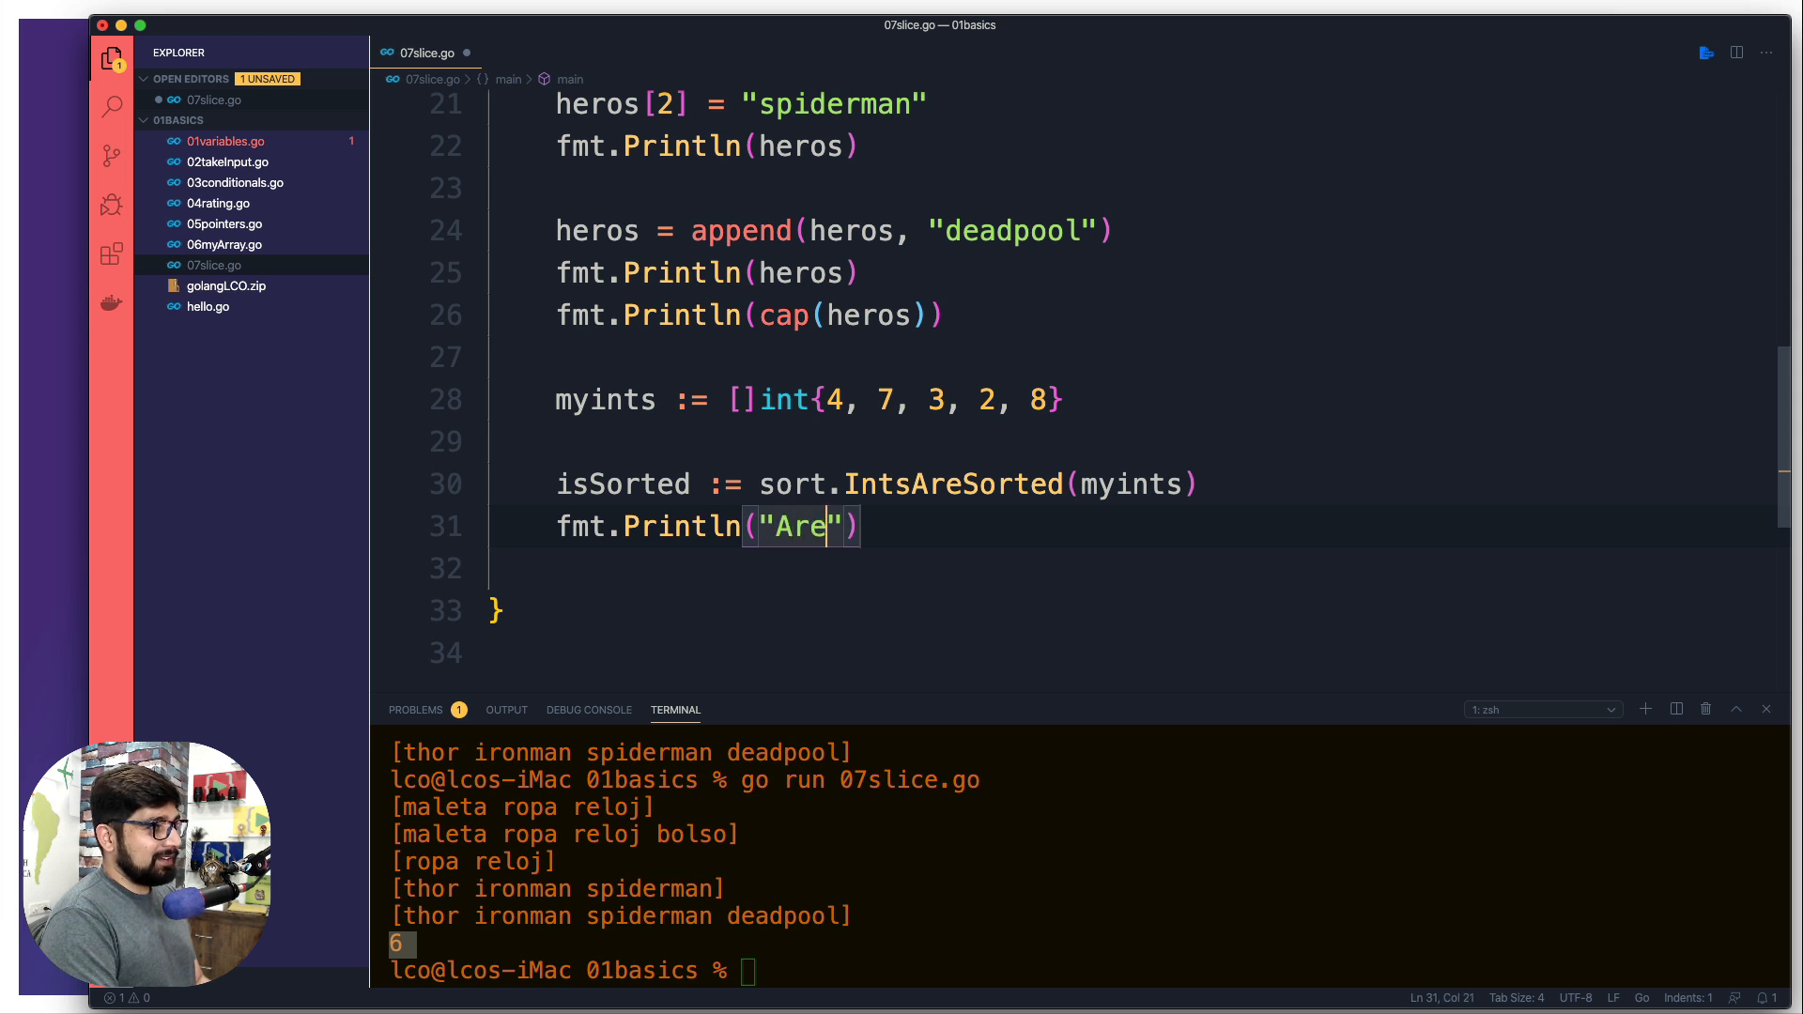
text(ints)
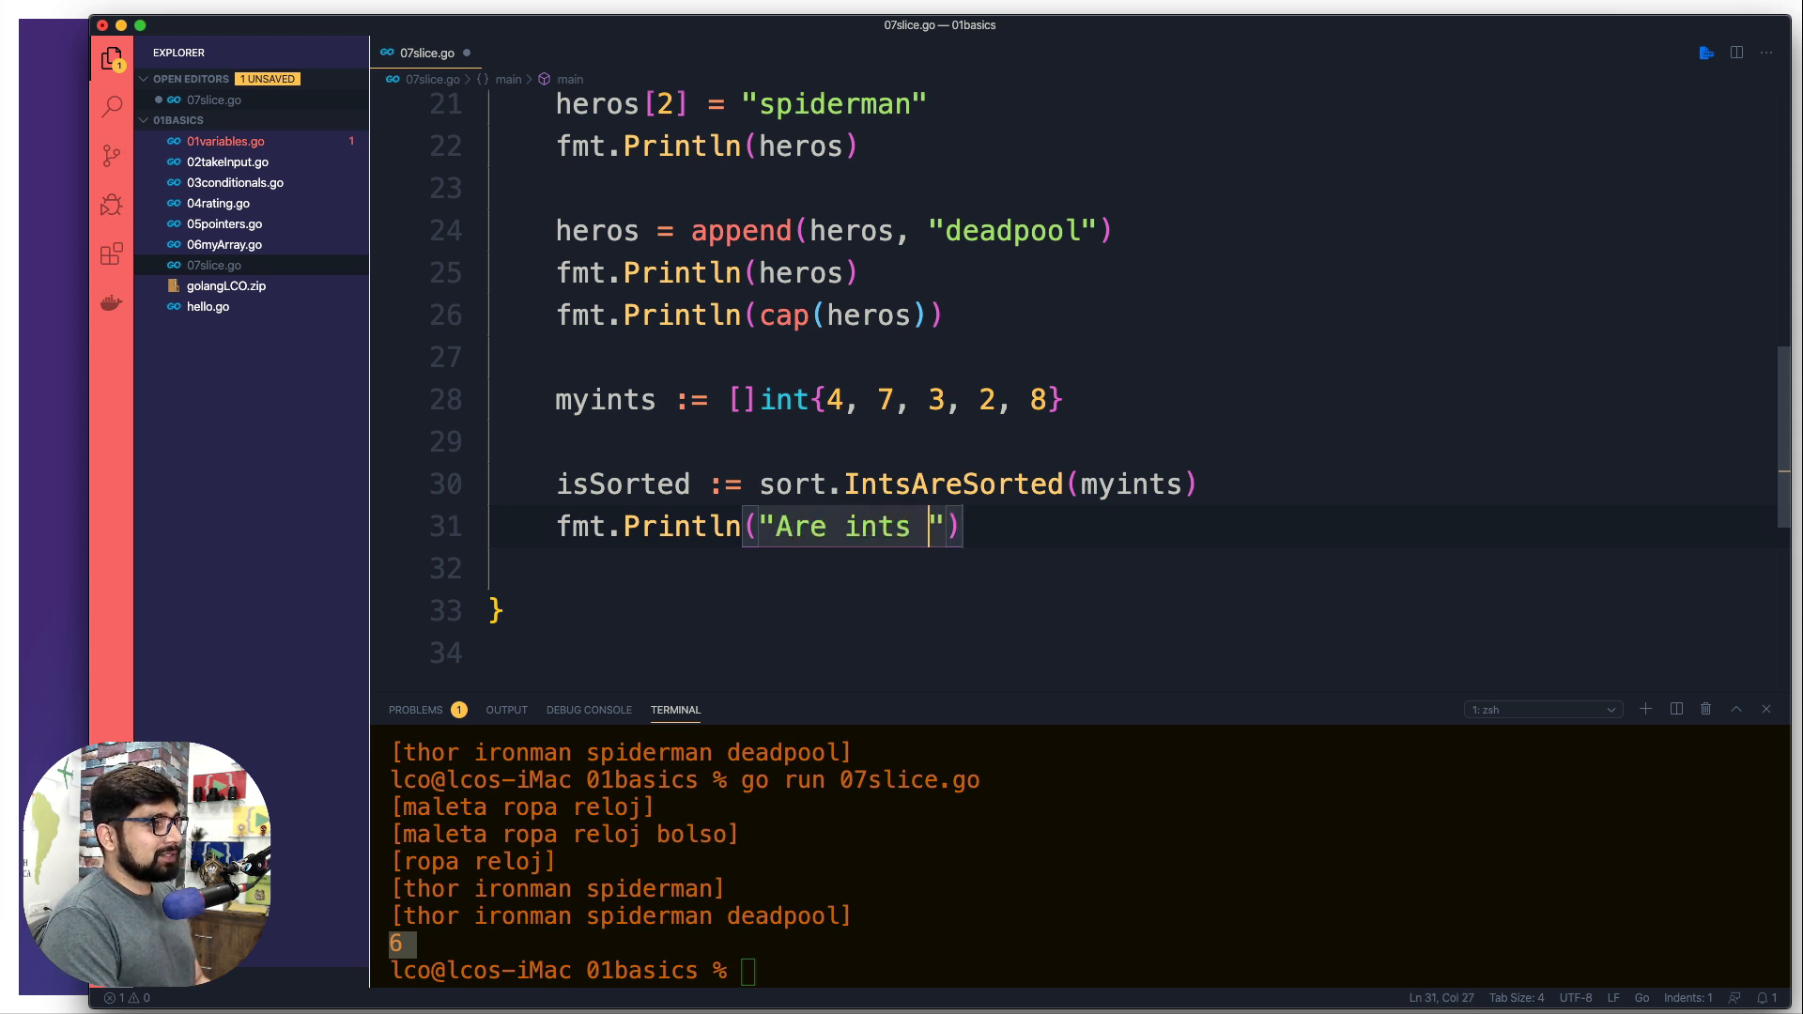
text(sorted)
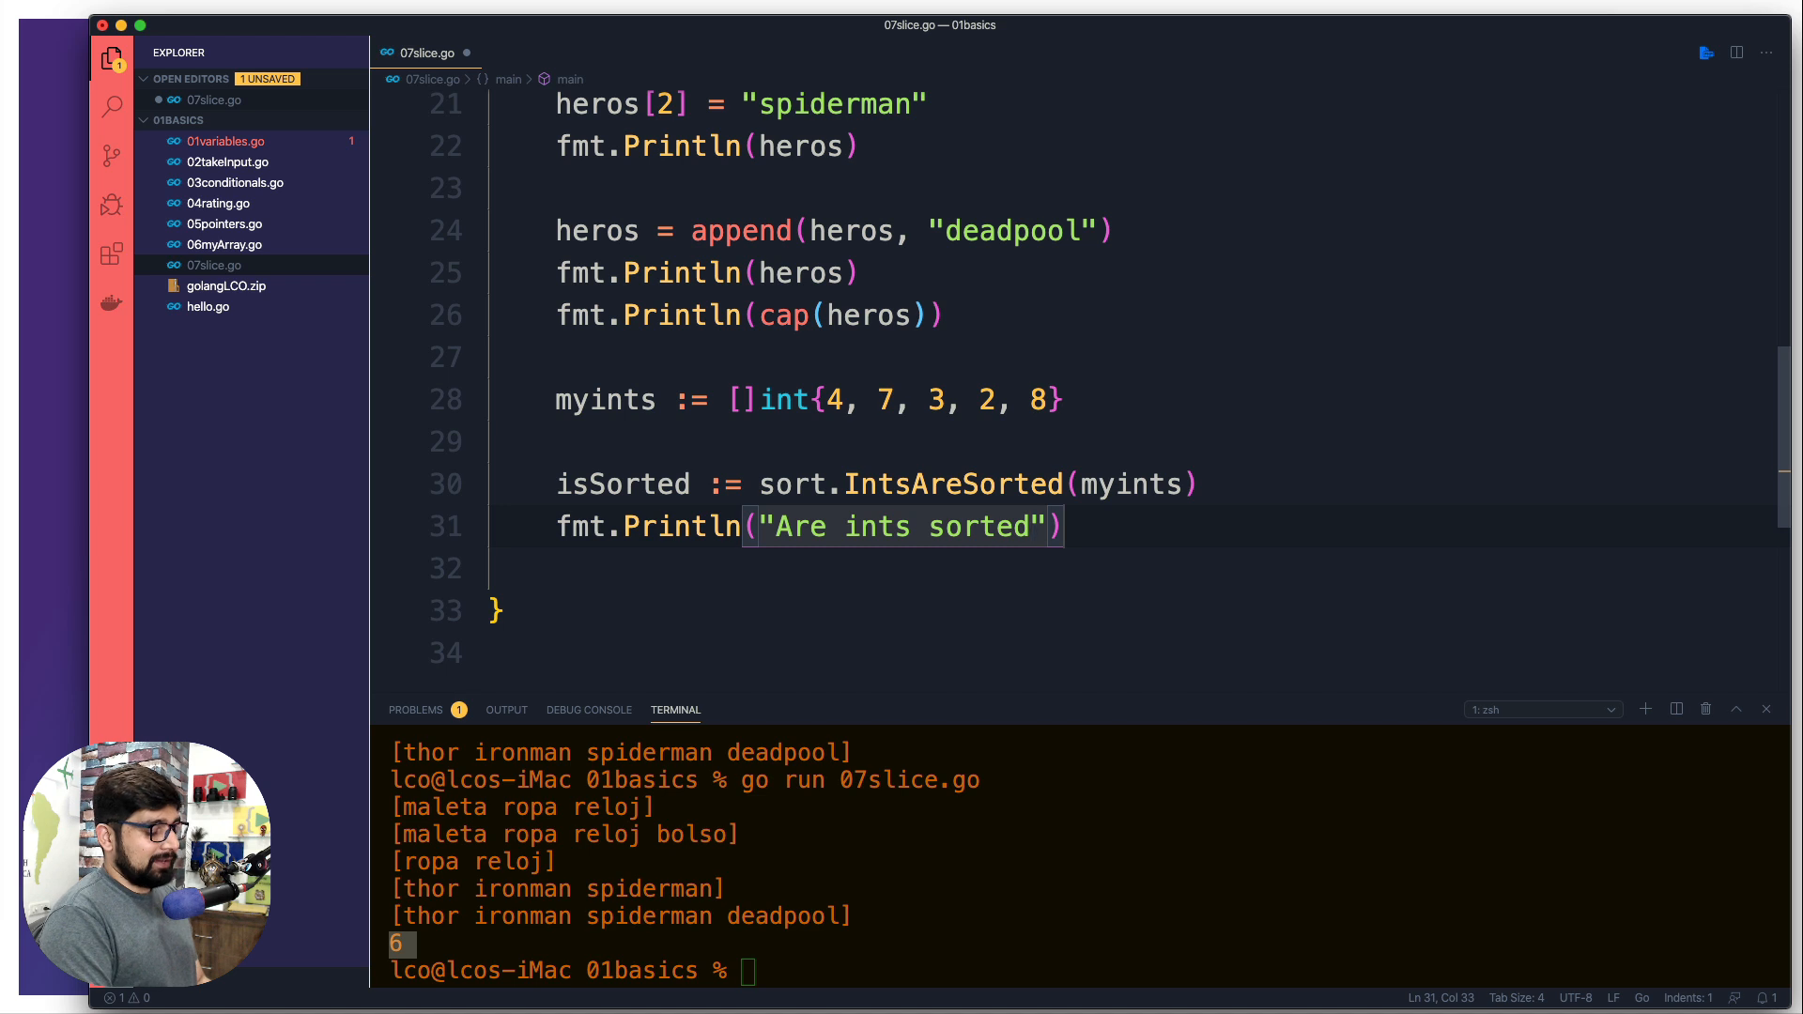
text(: ",)
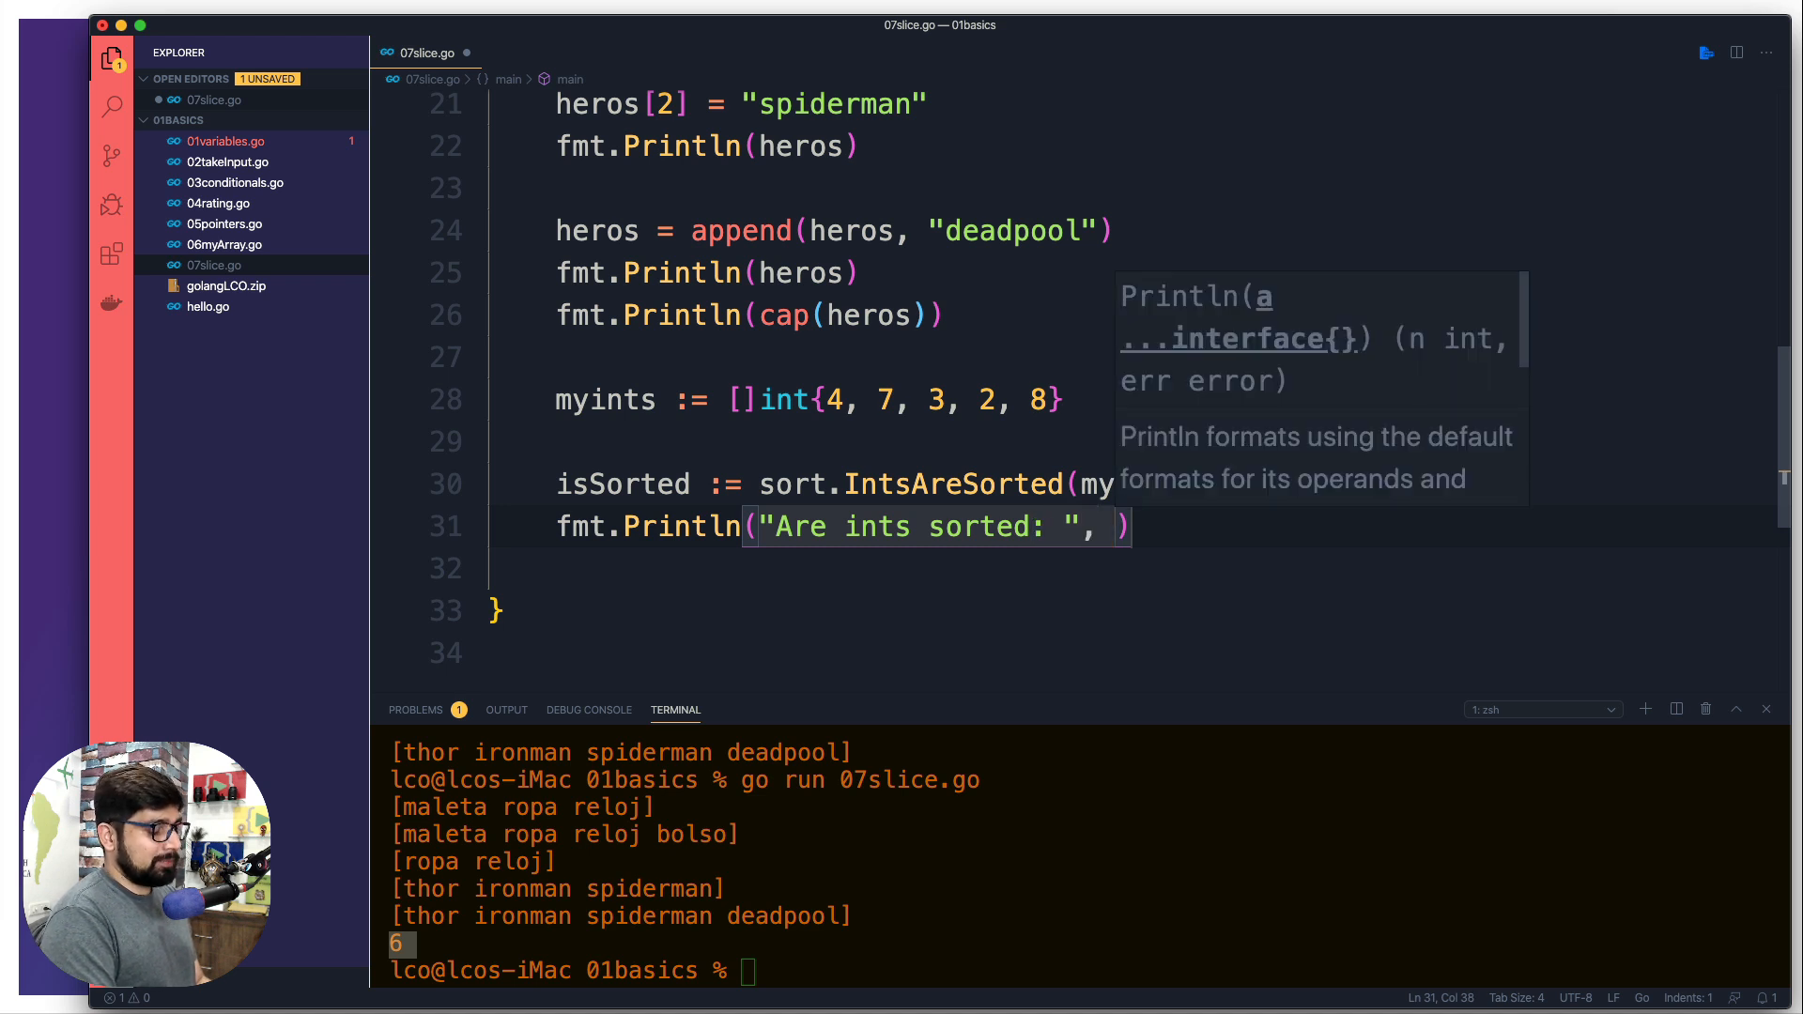
text(isSorted)
click(1081, 970)
text(go run 07slice.go)
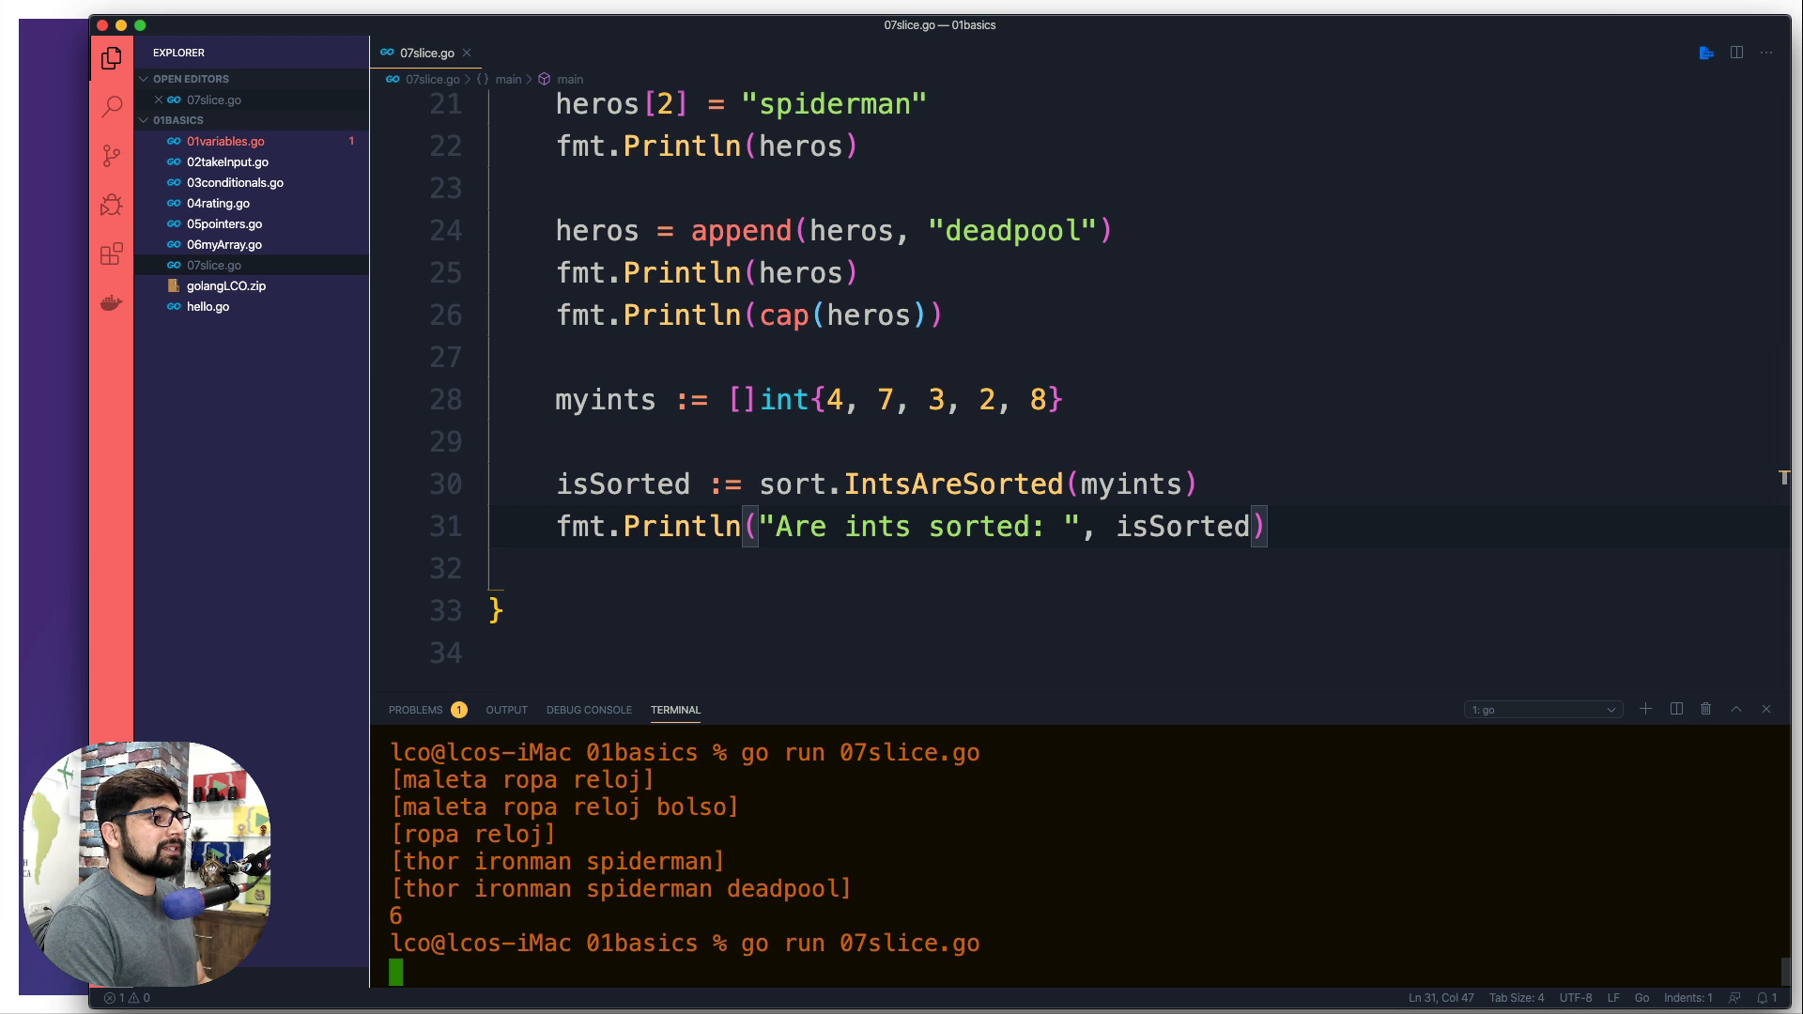
- Run 07slice.go to print "Are ints sorted: false", then scroll through the code
key(Return)
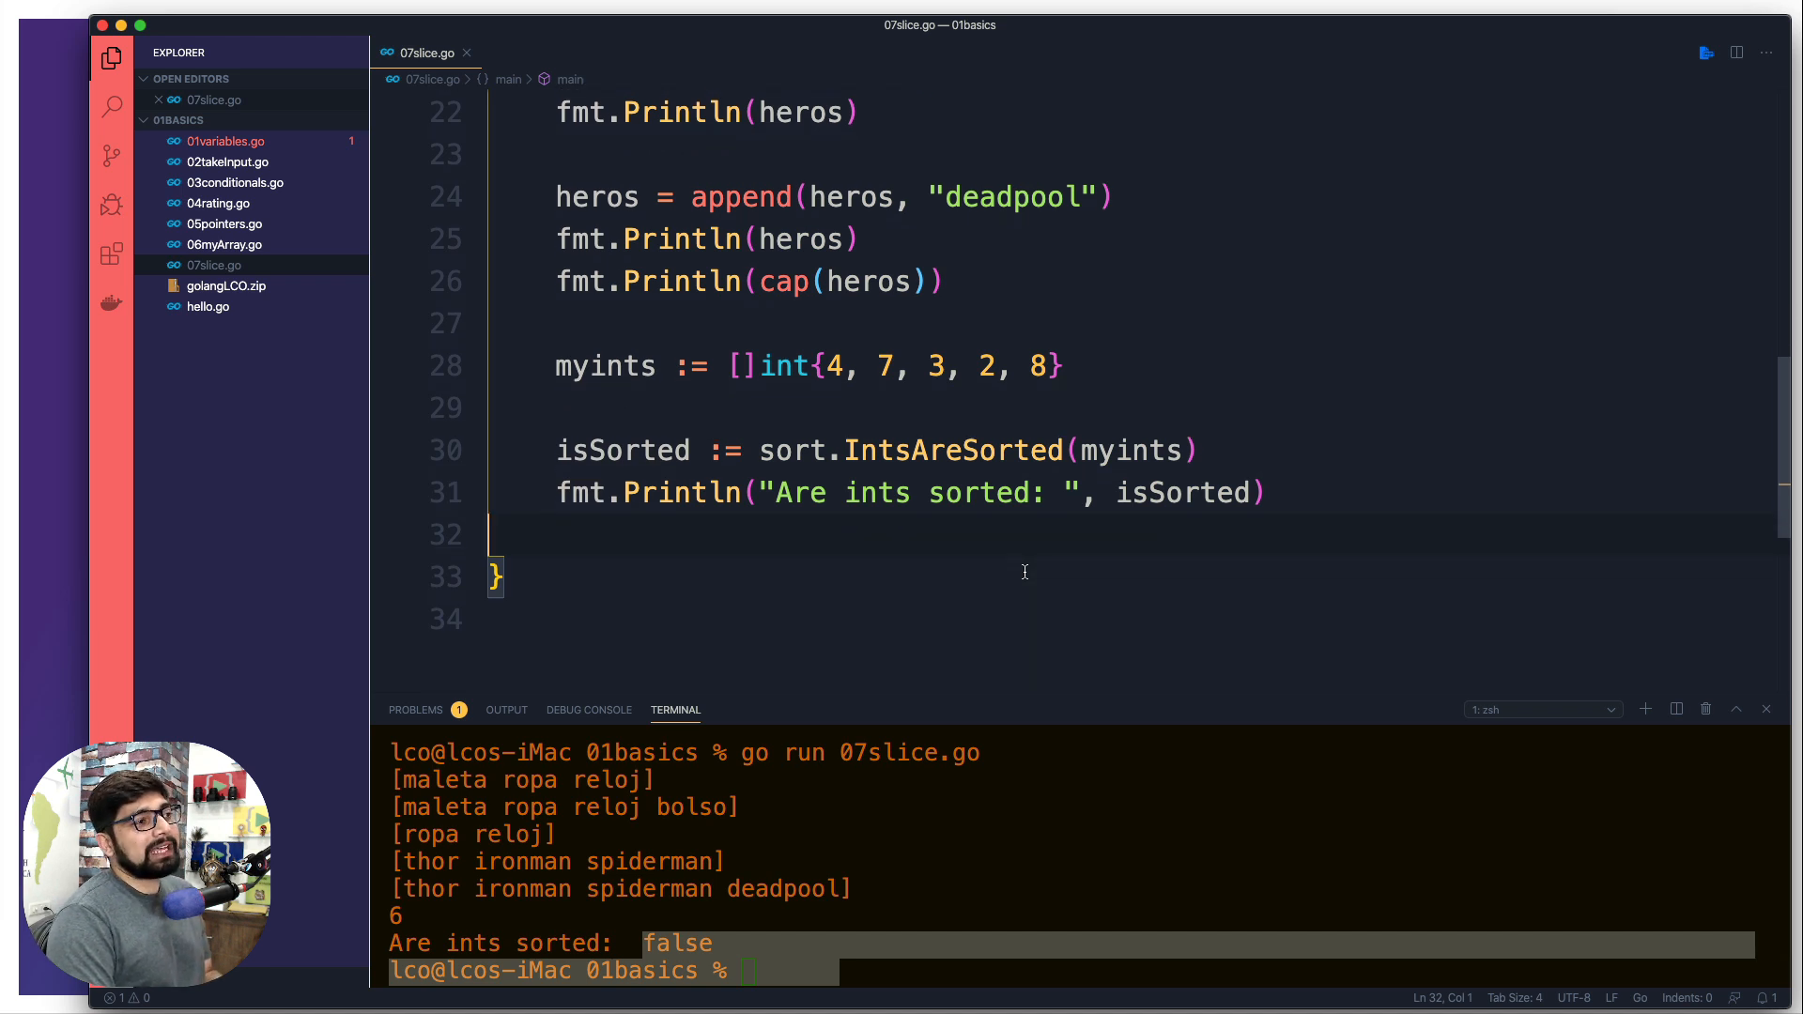
mouse_move(558, 365)
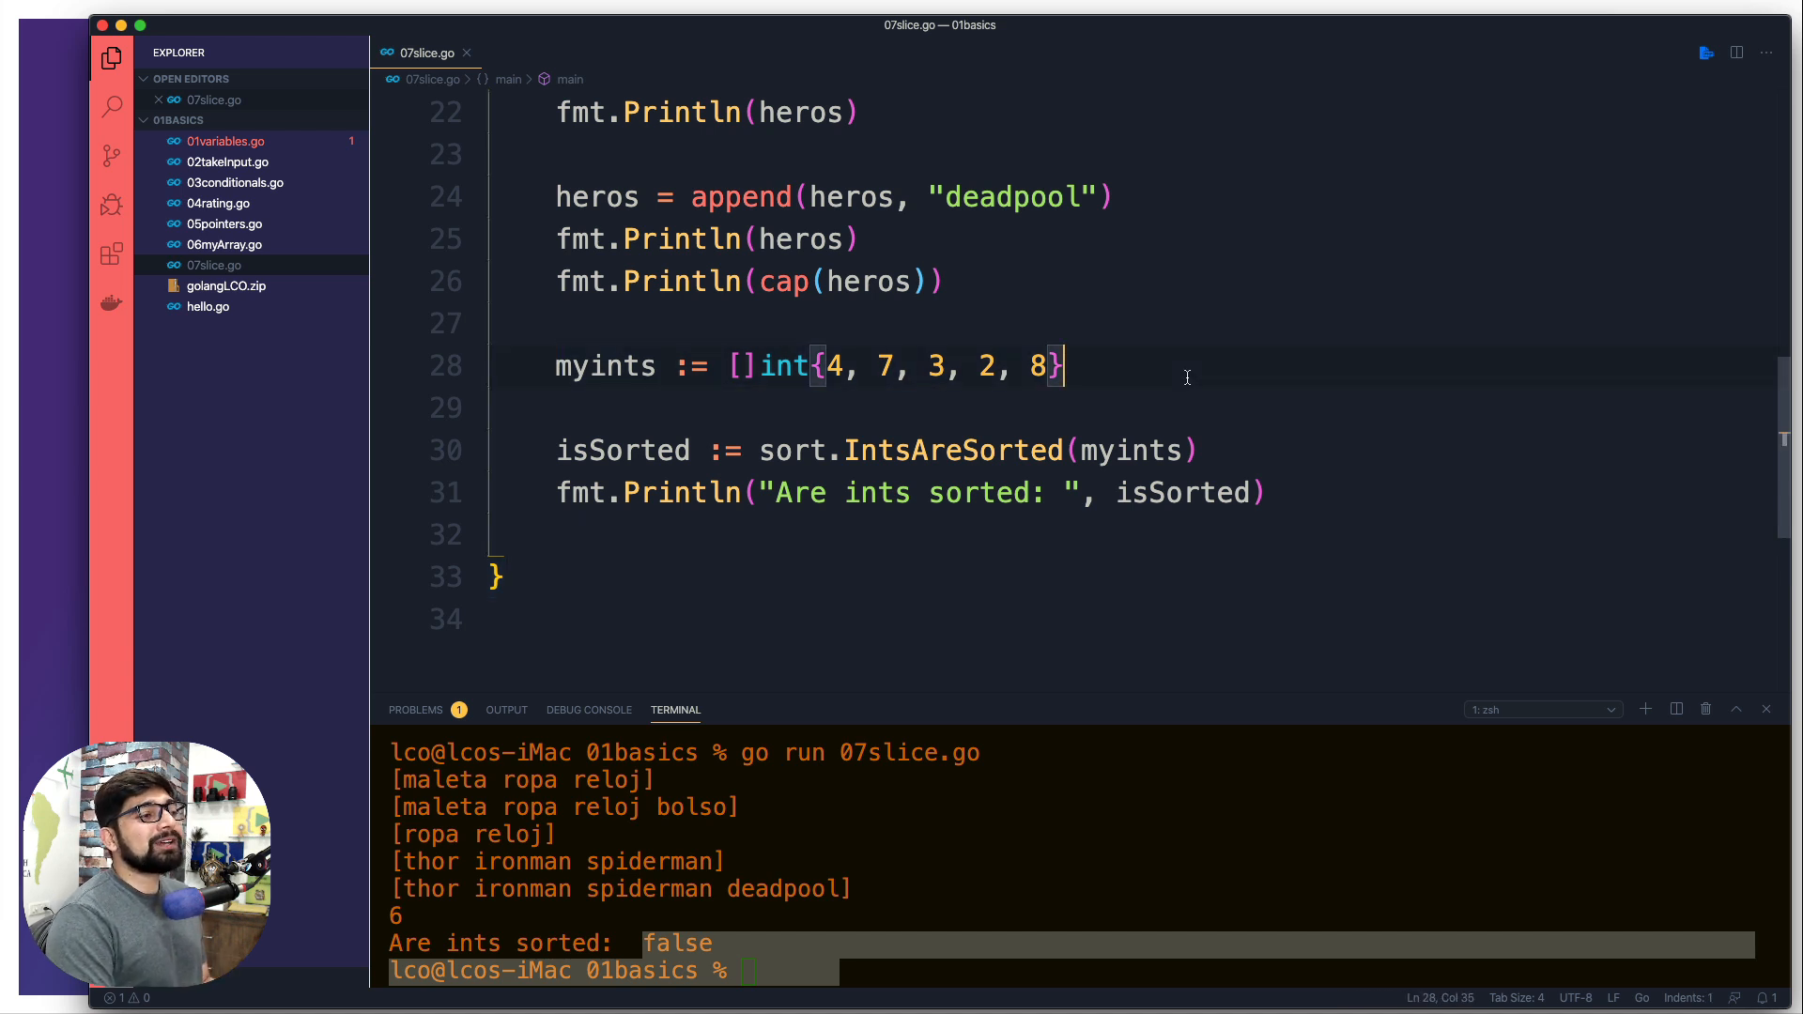
scroll(up, 3)
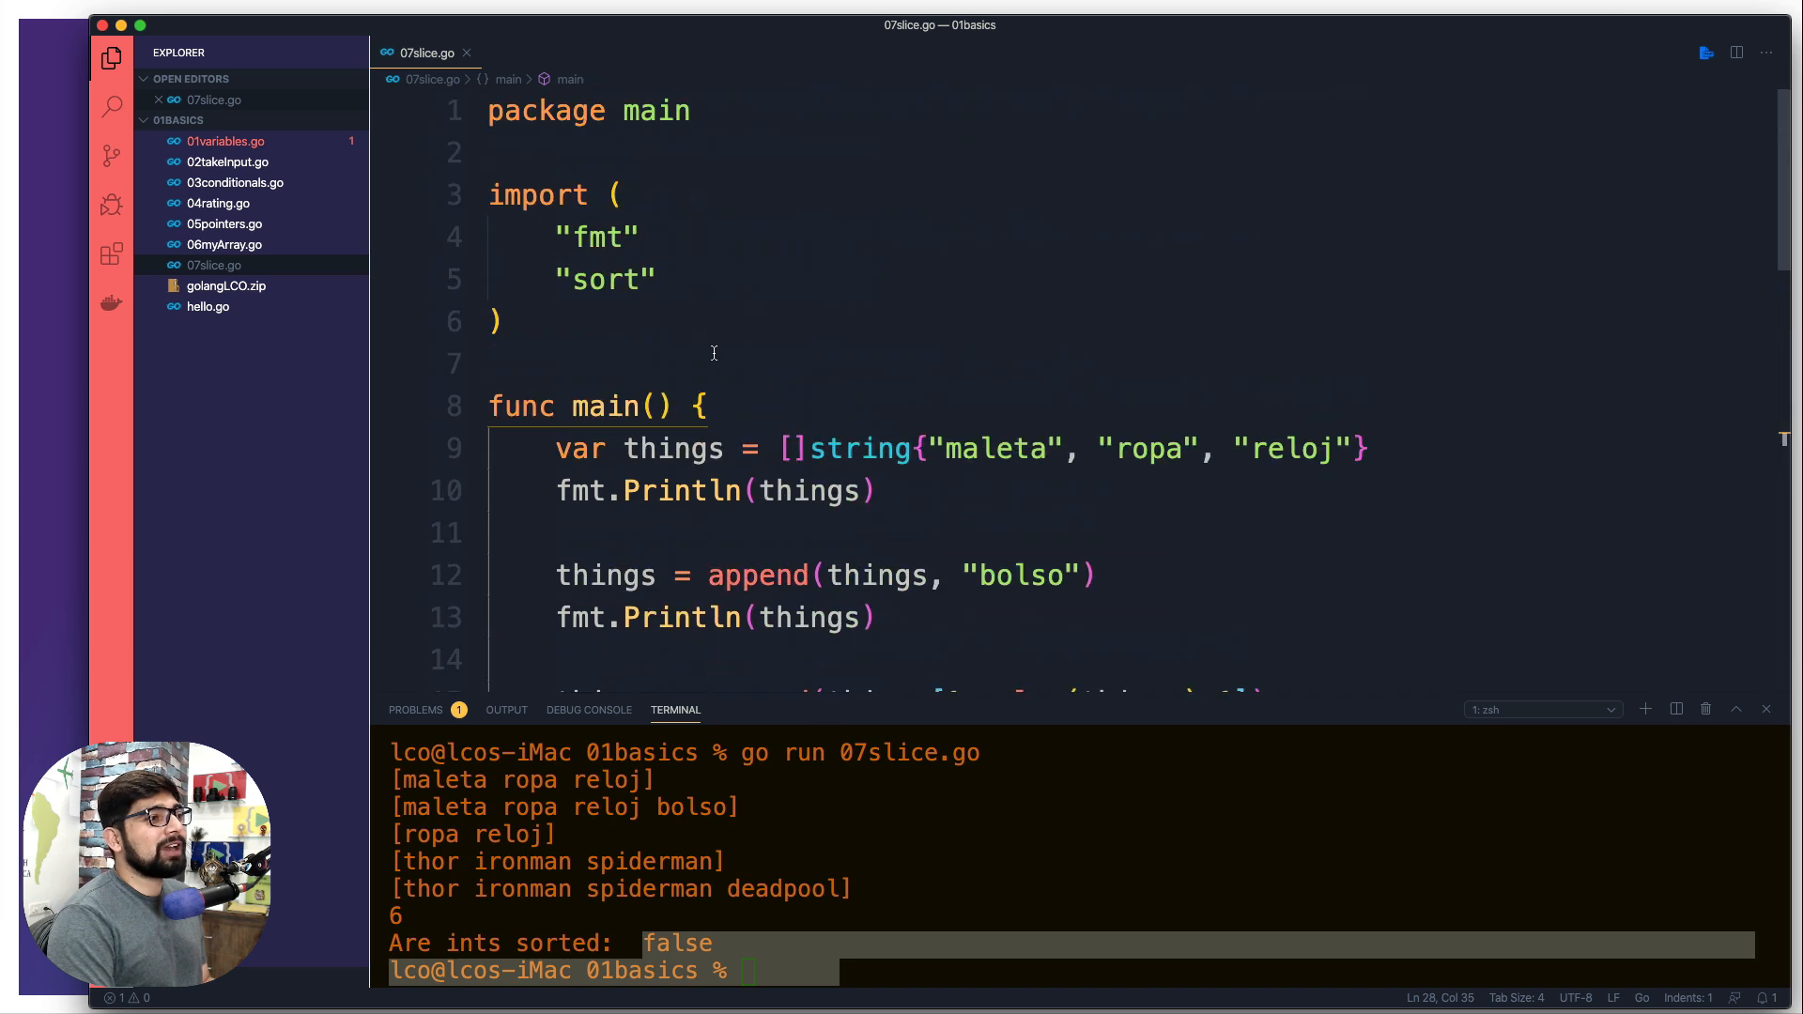
scroll(down, 3)
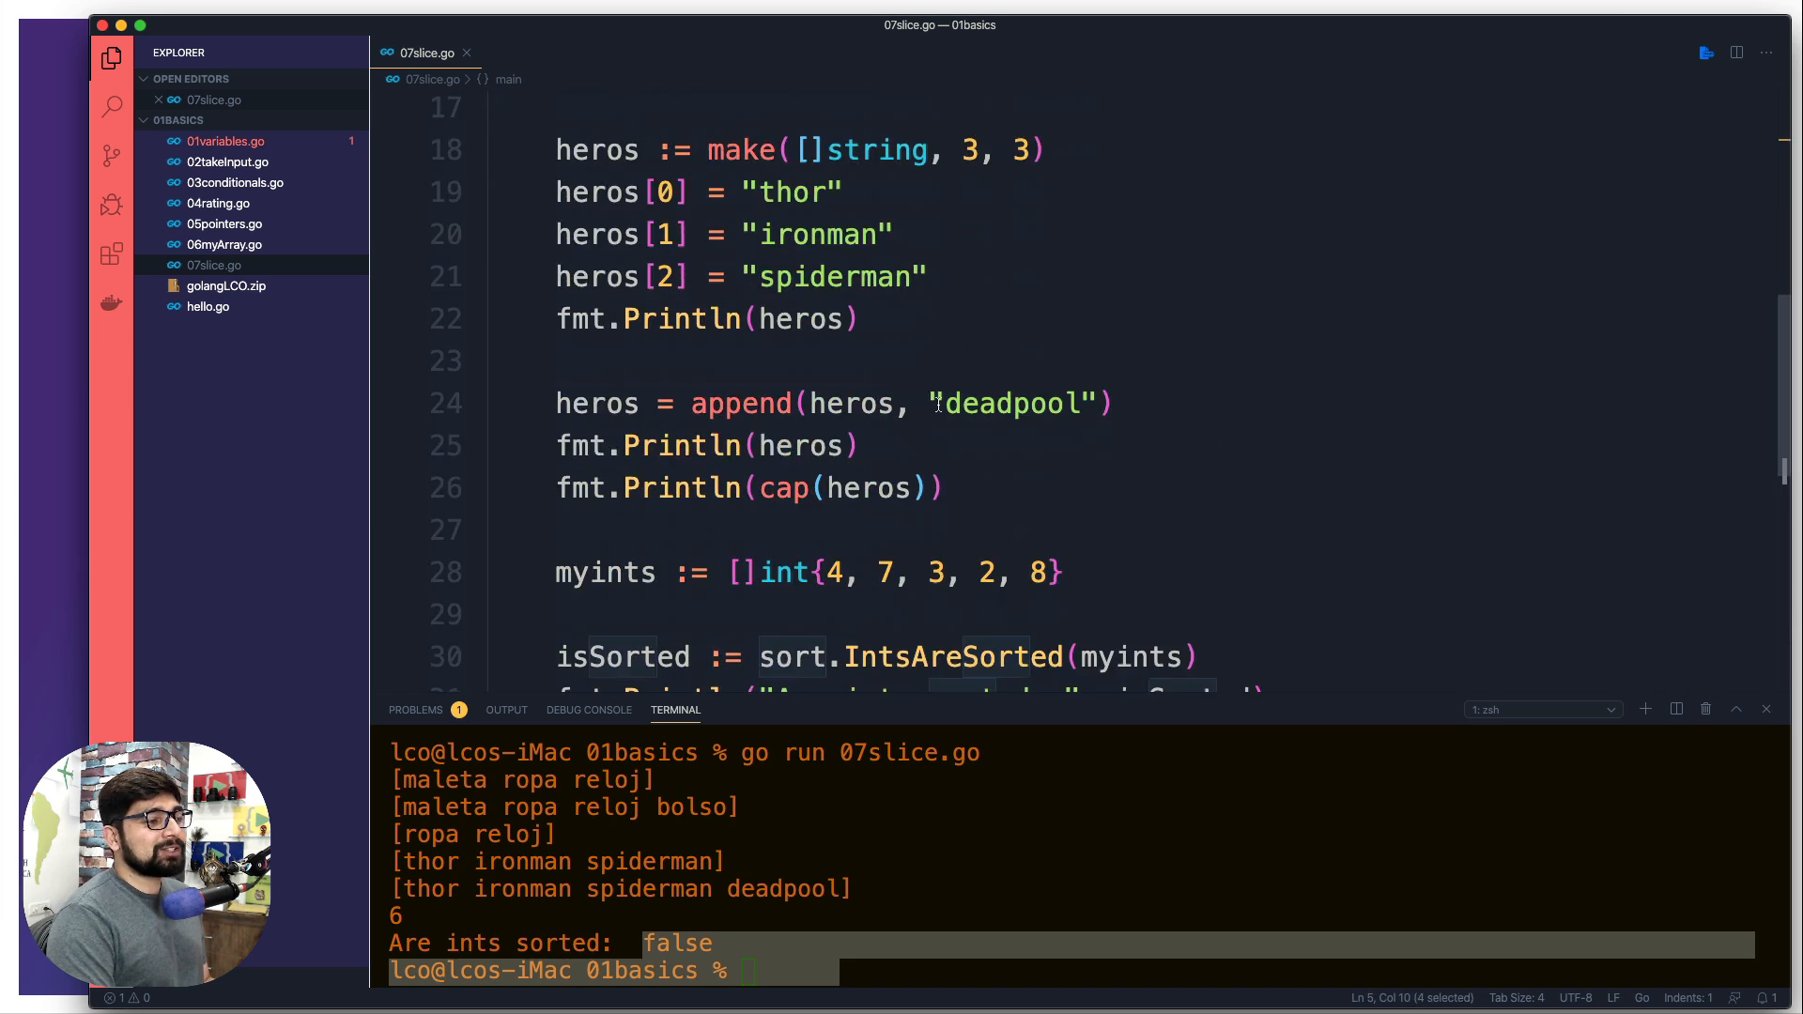
scroll(down, 3)
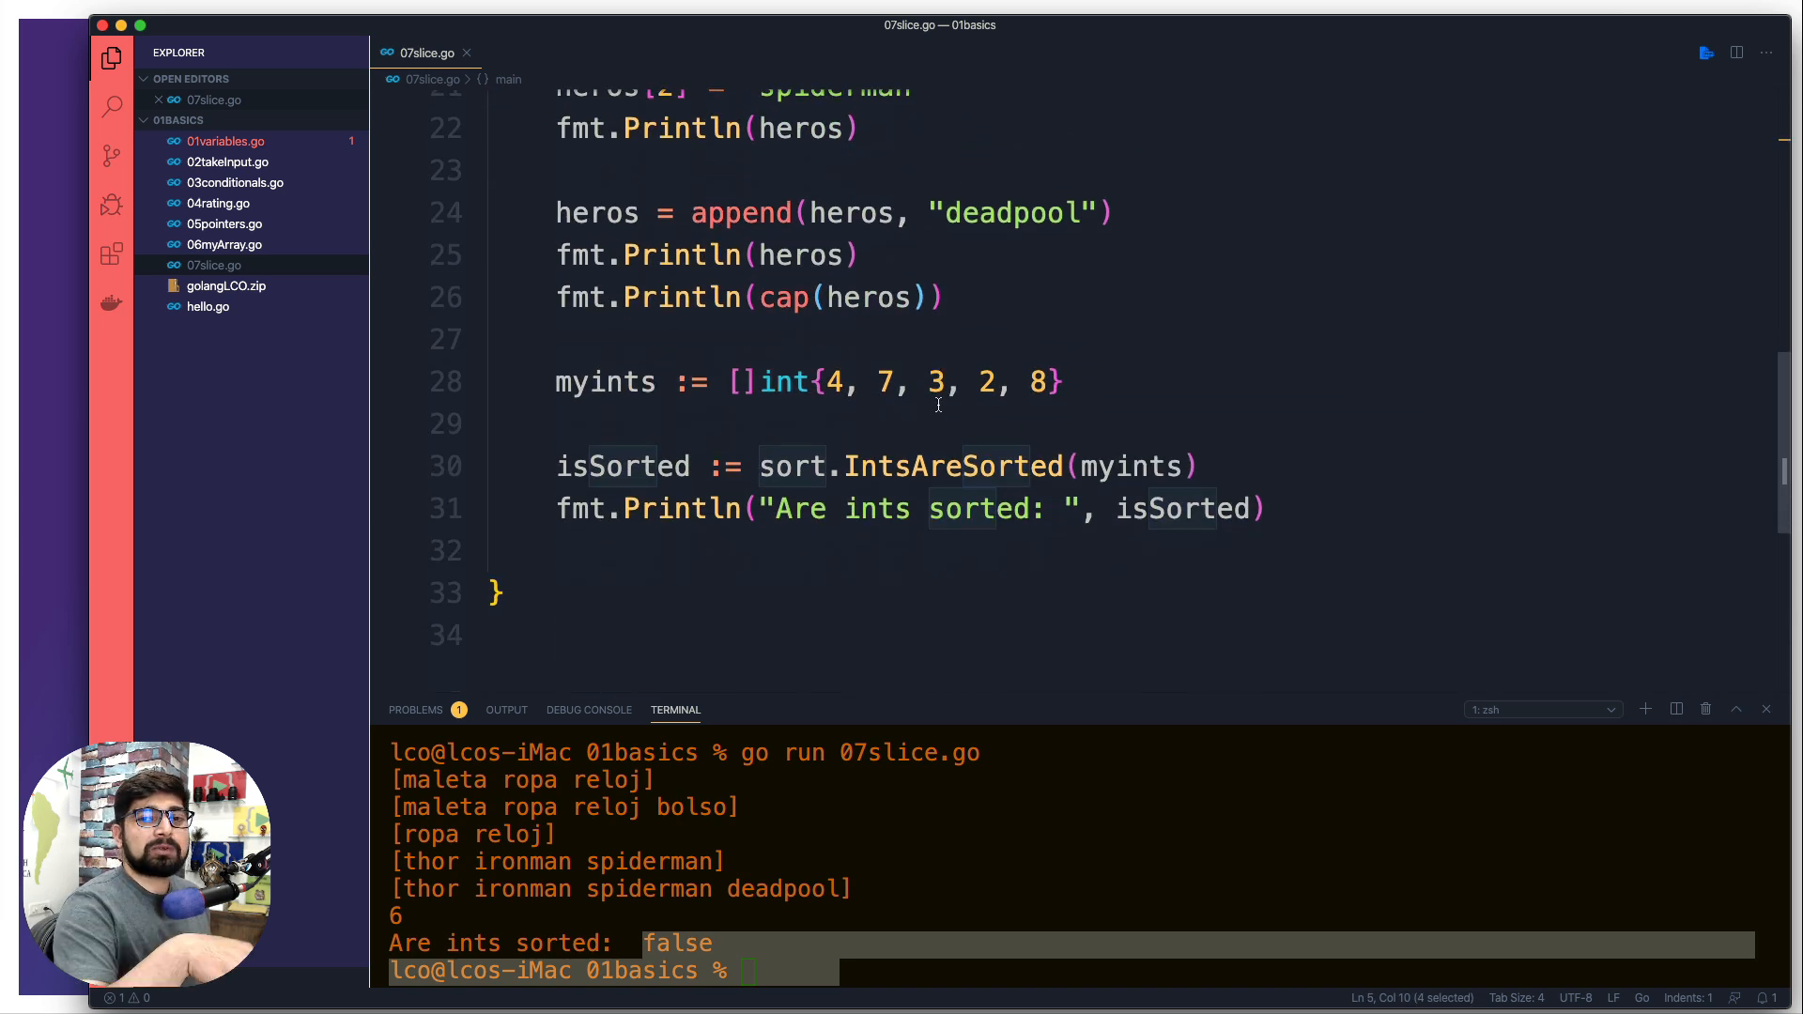